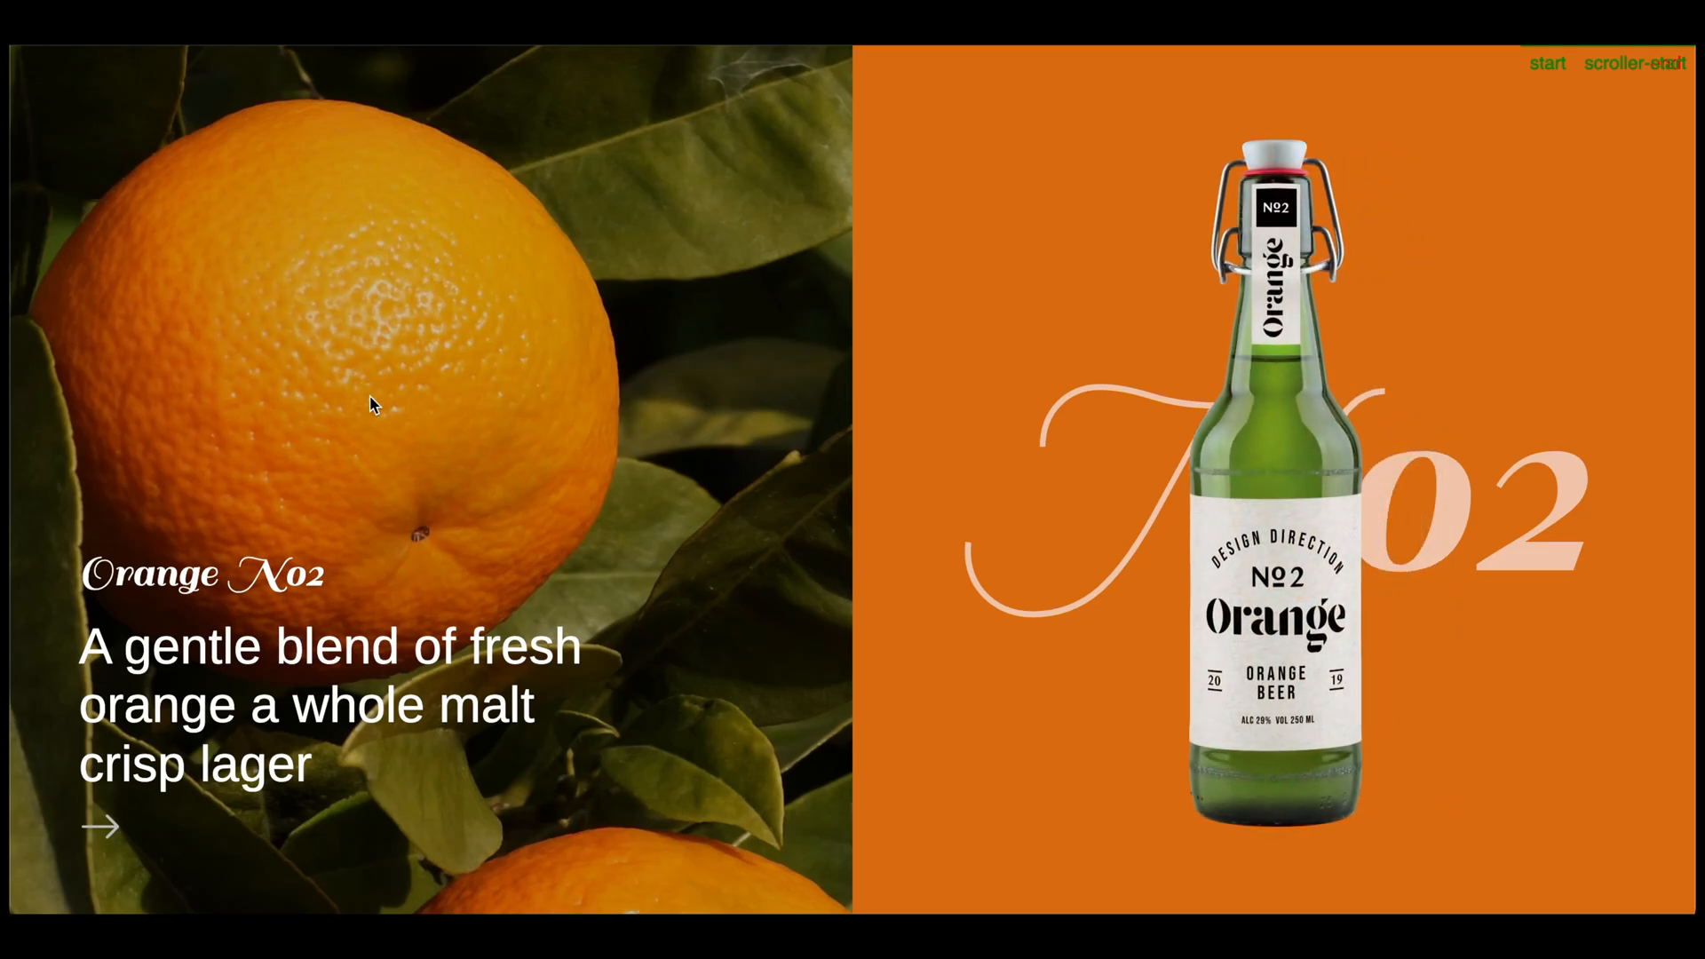
Scroll through index.html to the empty body and place the cursor inside it.
scroll(down, 3)
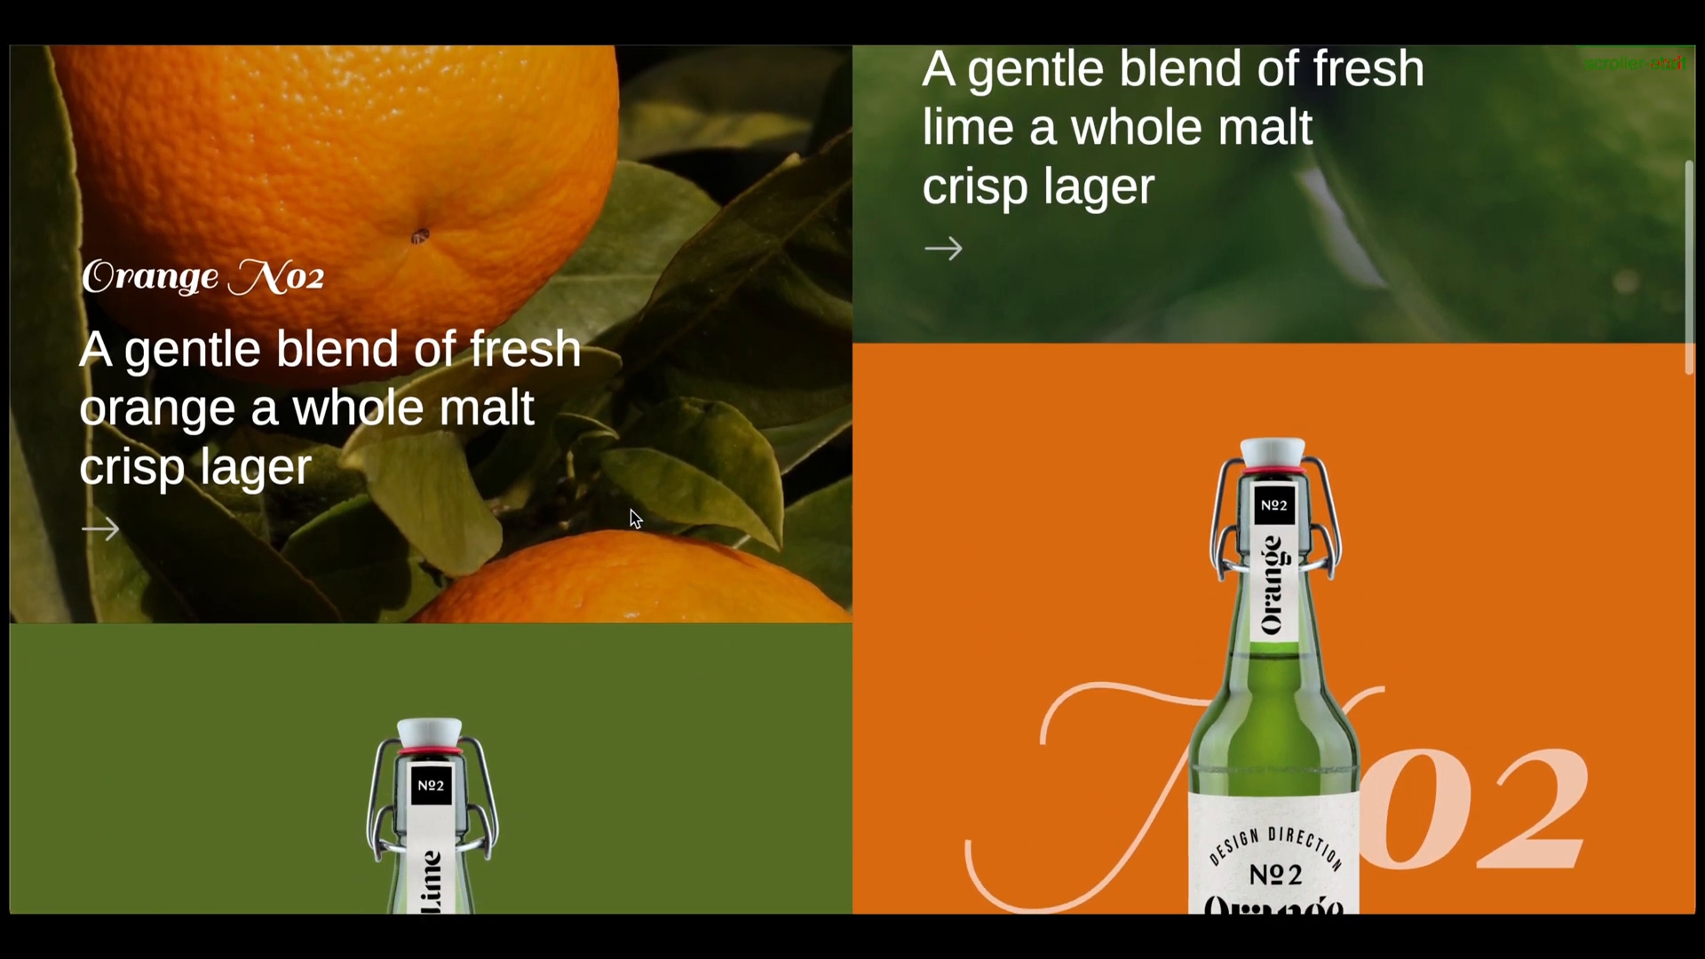
scroll(down, 3)
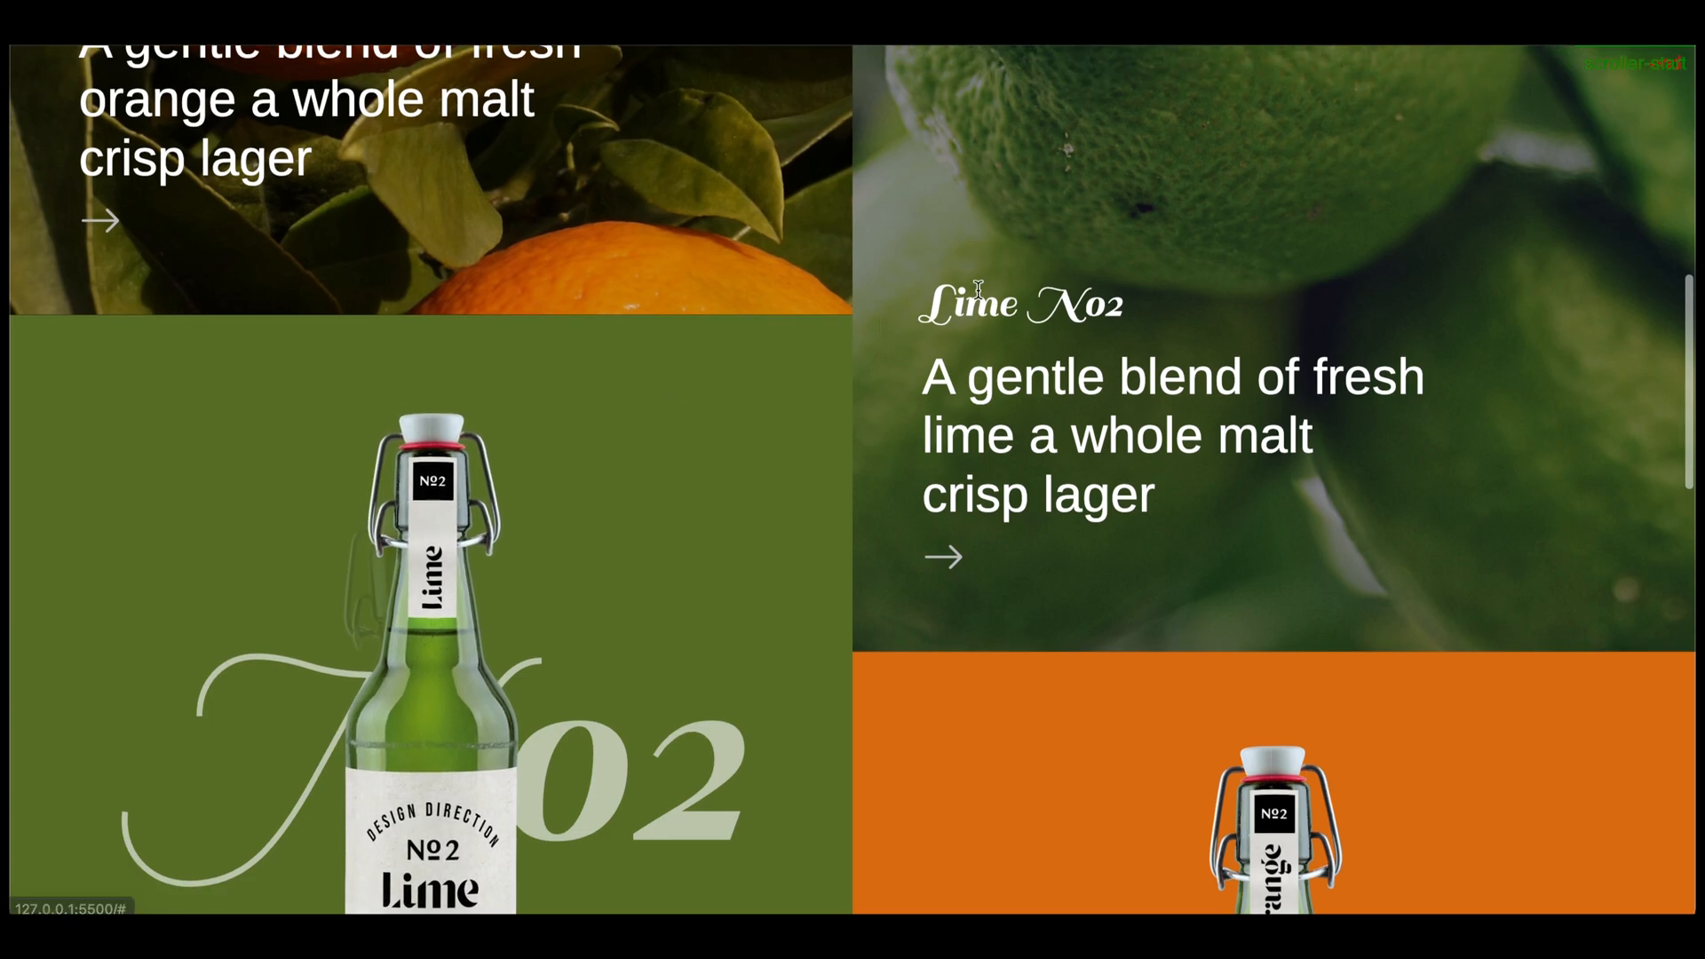
scroll(down, 3)
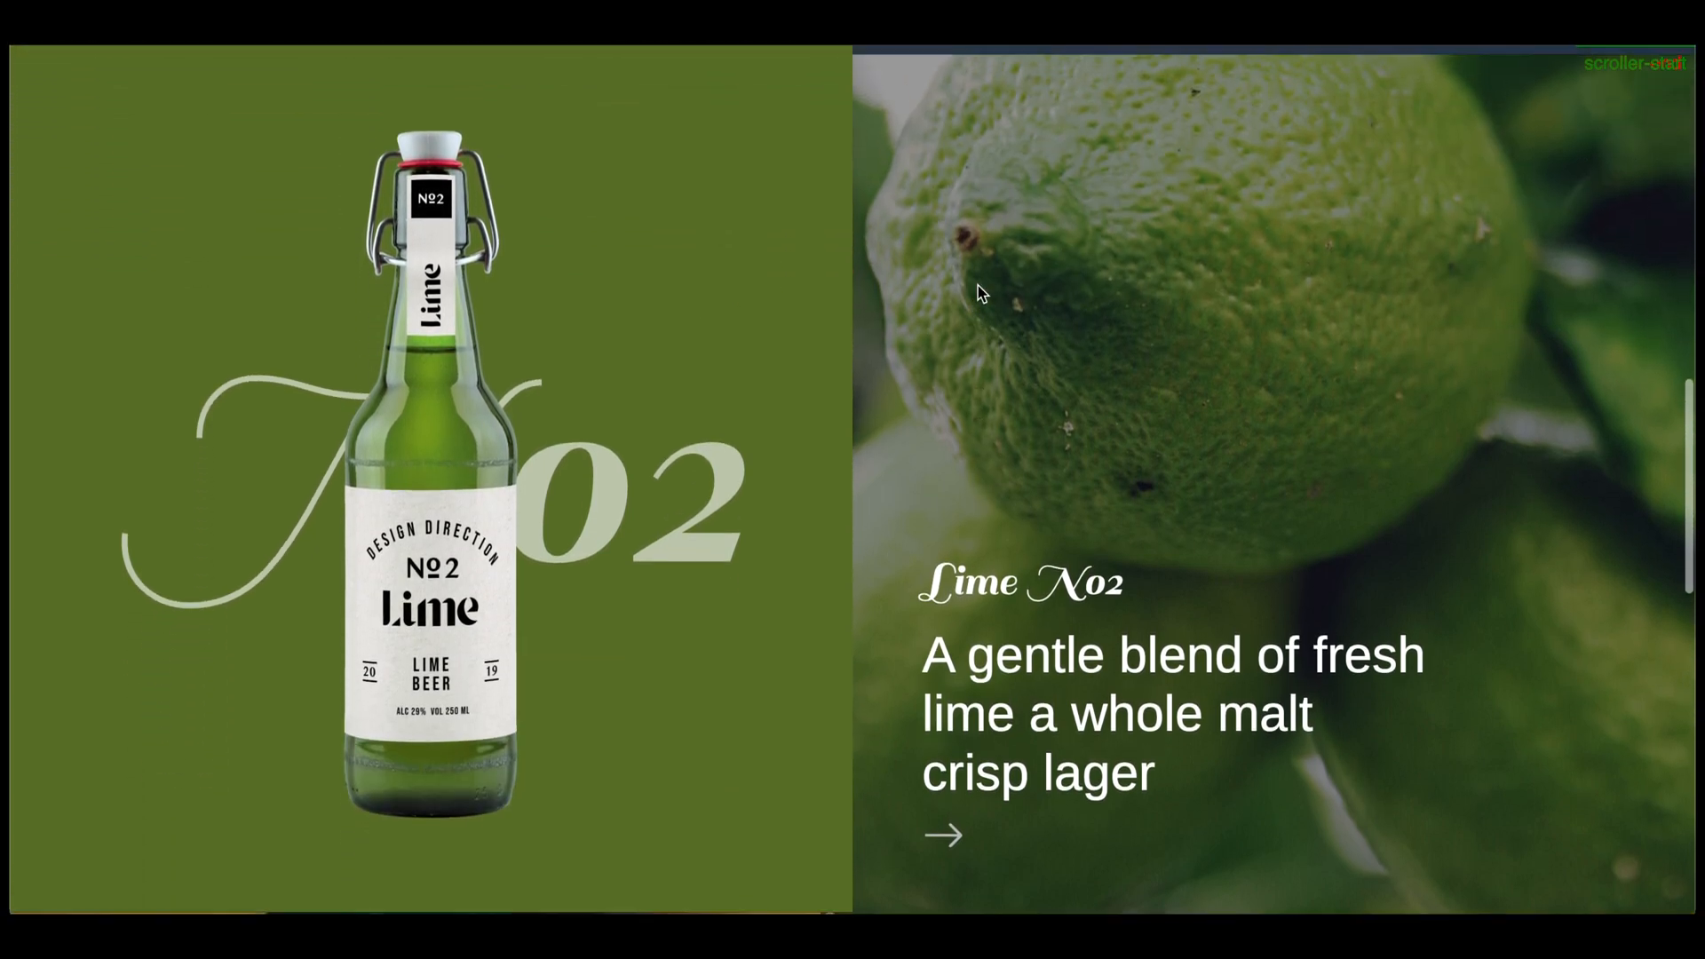
scroll(down, 3)
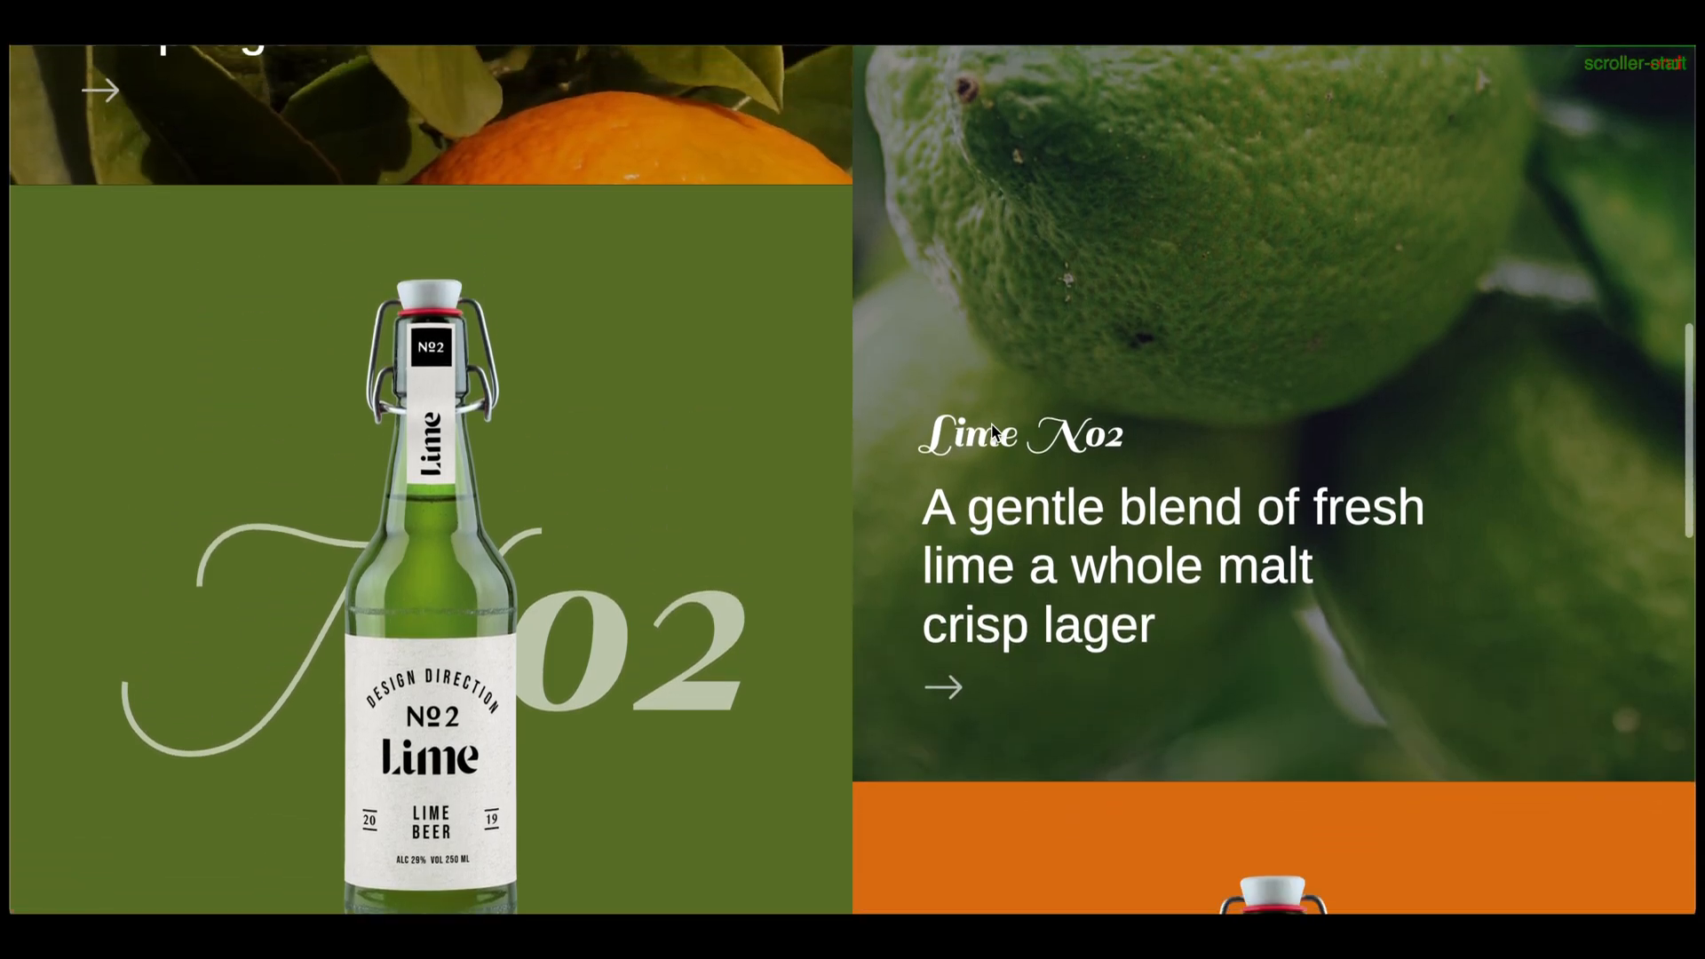
scroll(down, 3)
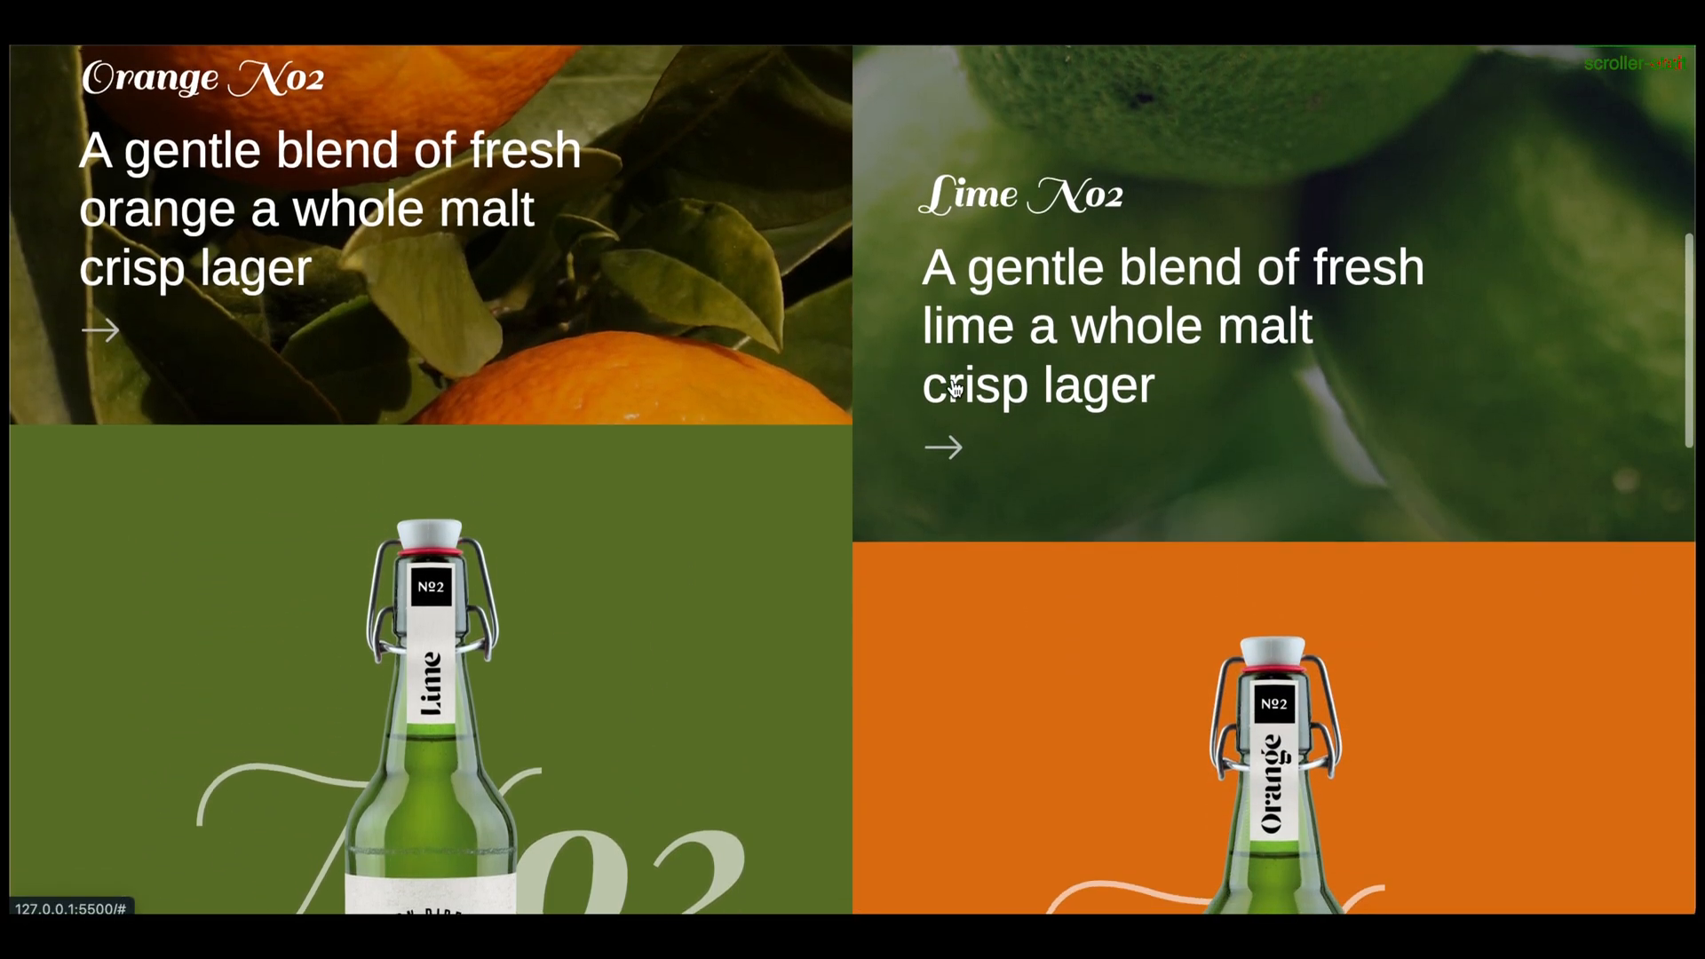
scroll(down, 3)
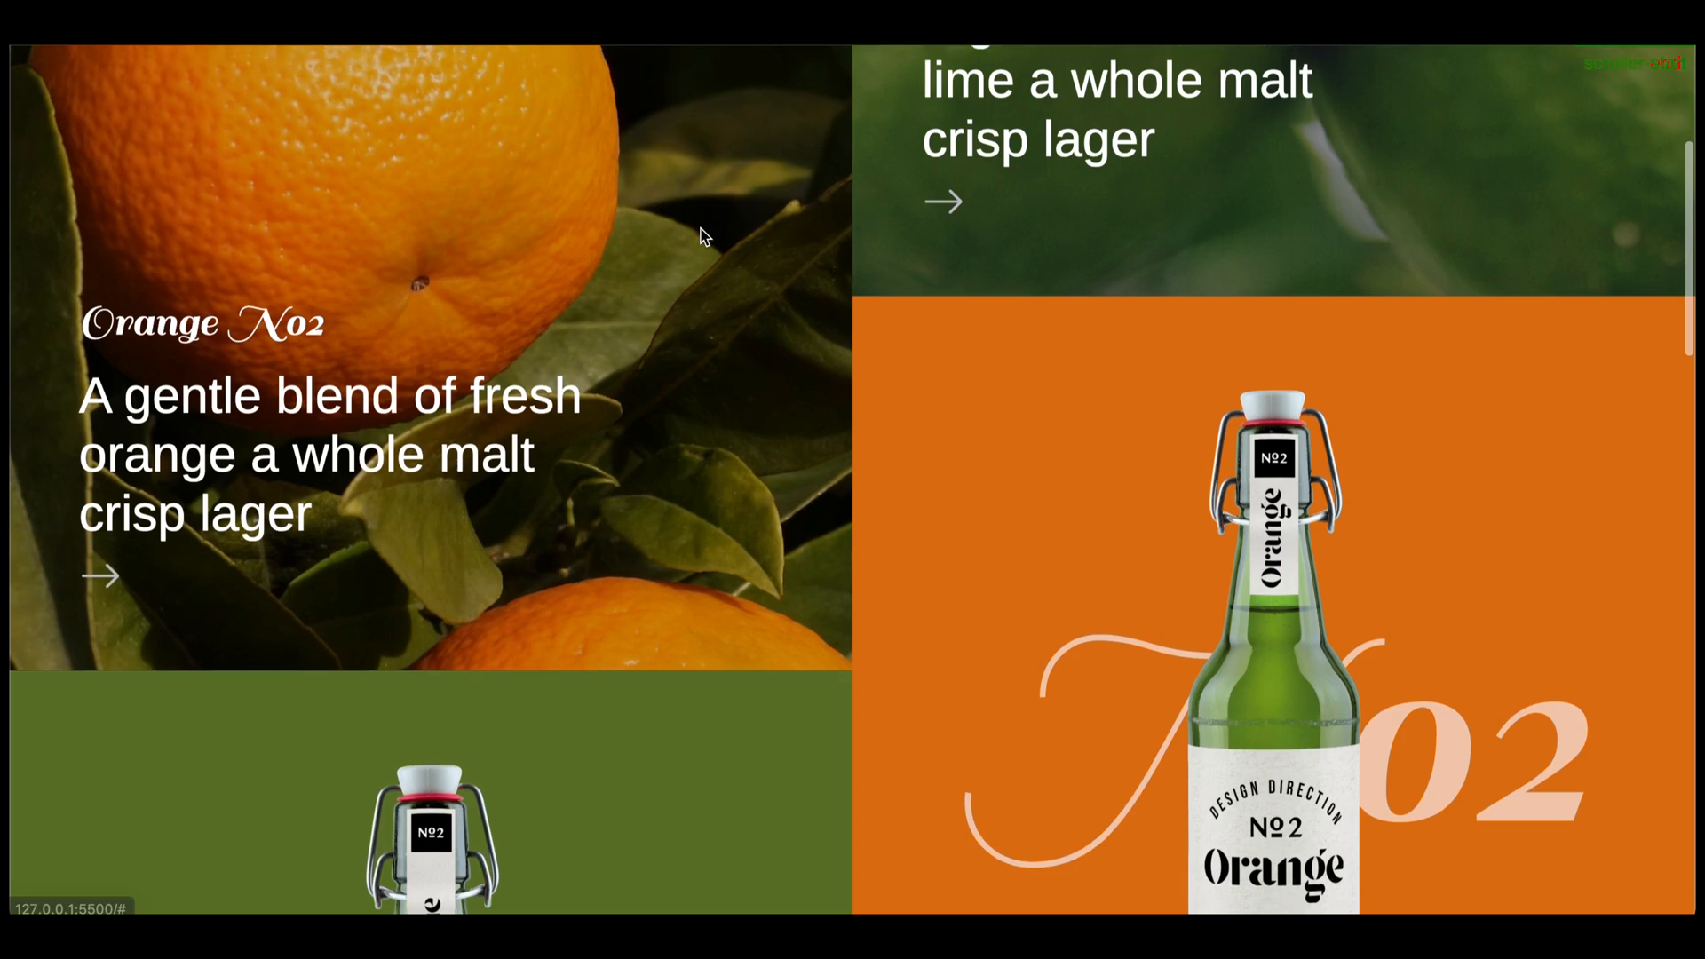
scroll(down, 3)
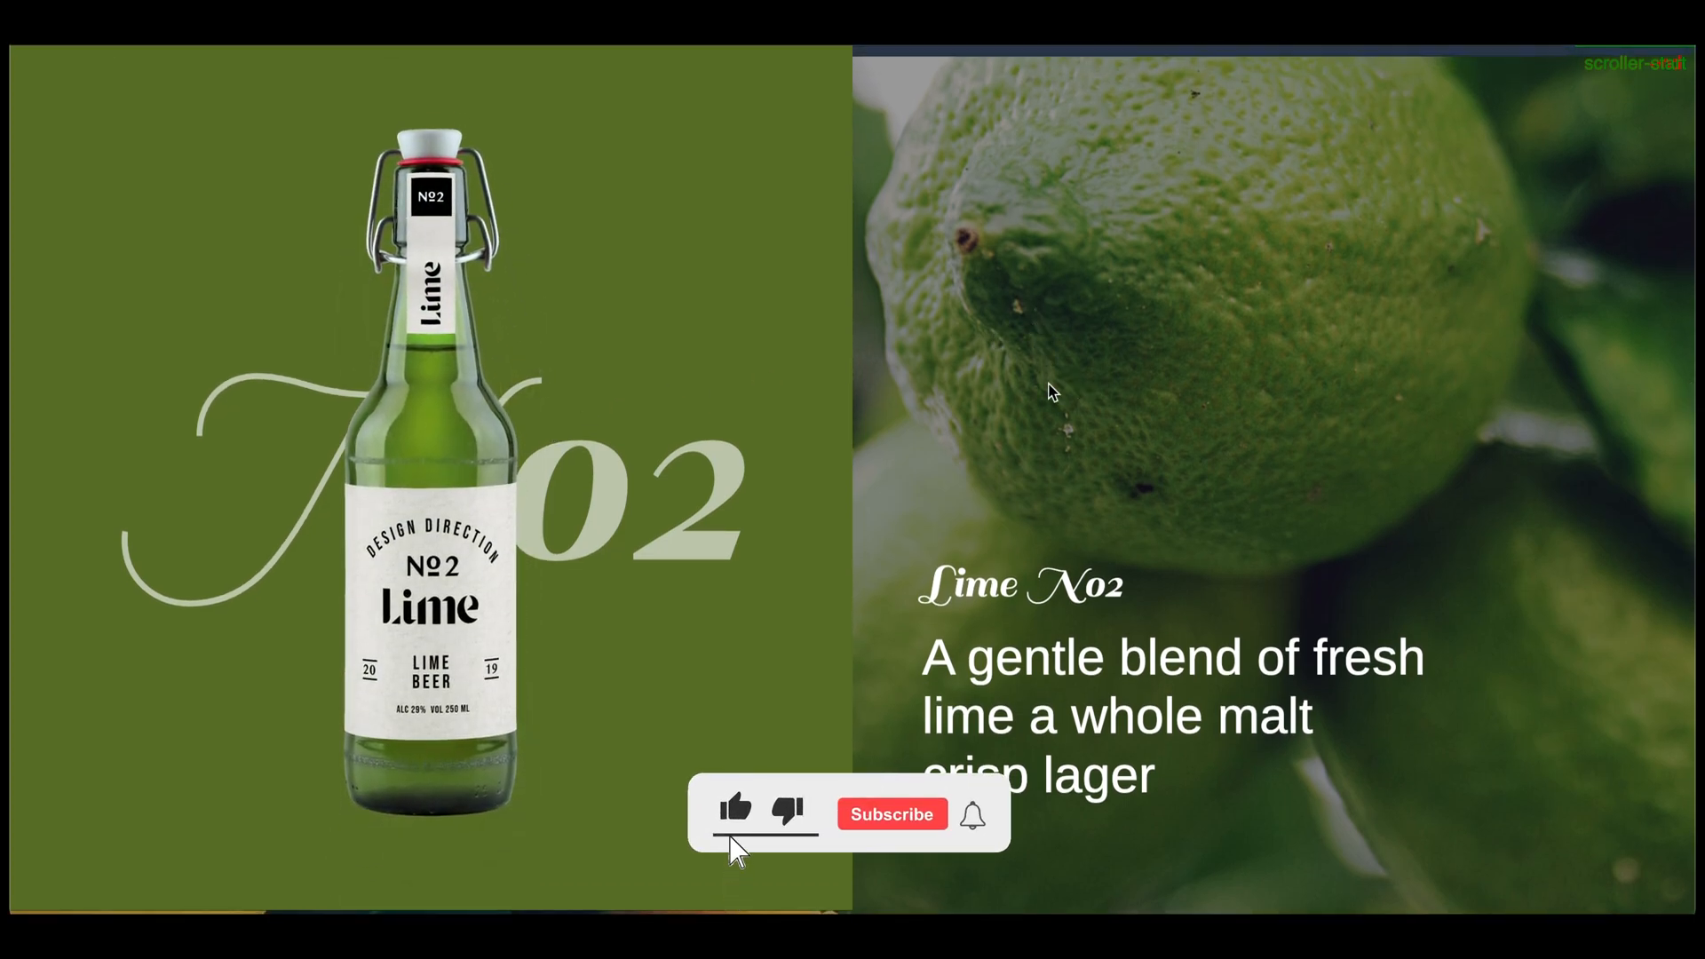
click(890, 813)
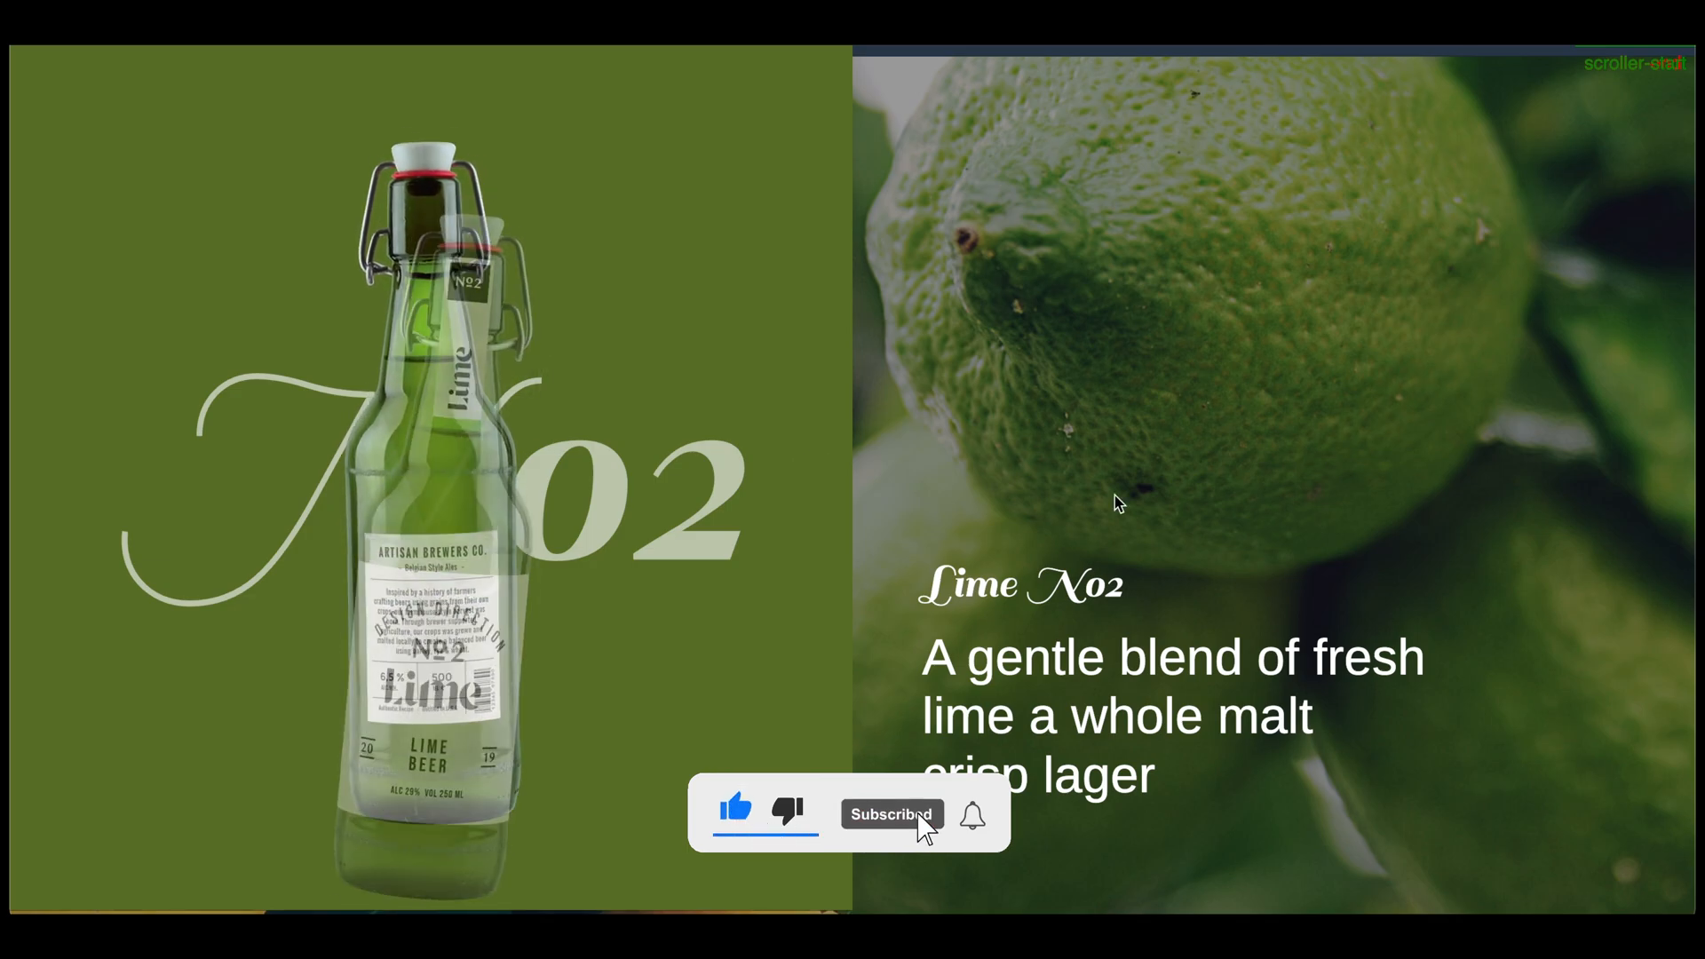
scroll(down, 3)
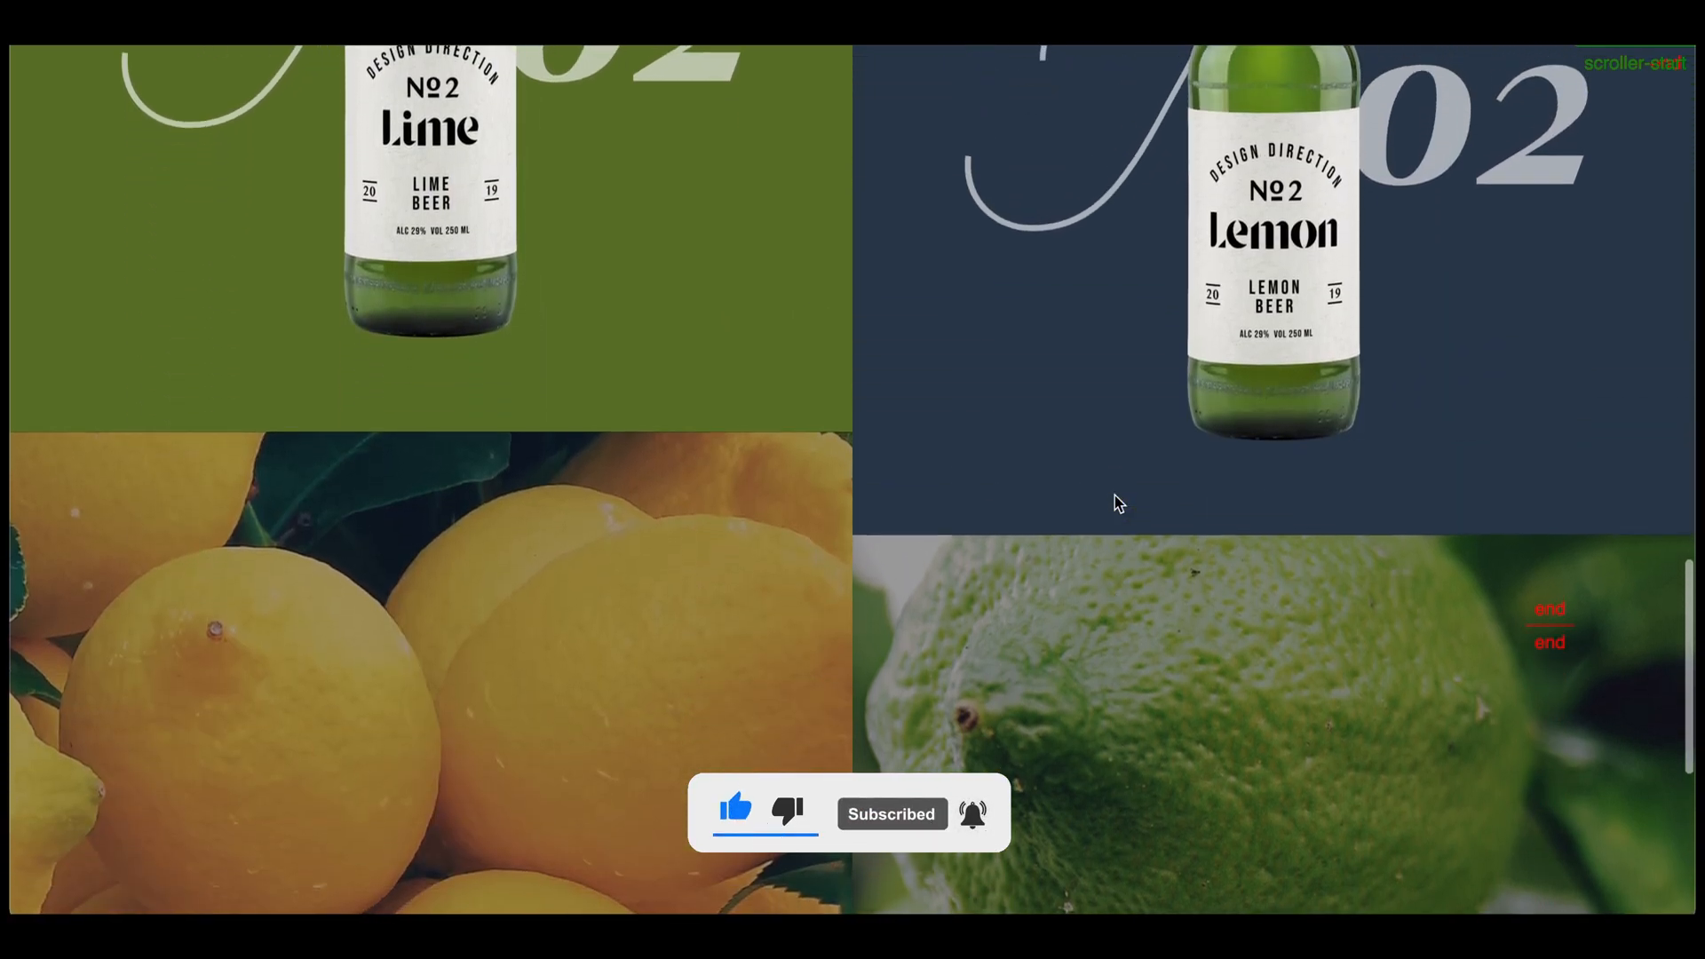
scroll(down, 3)
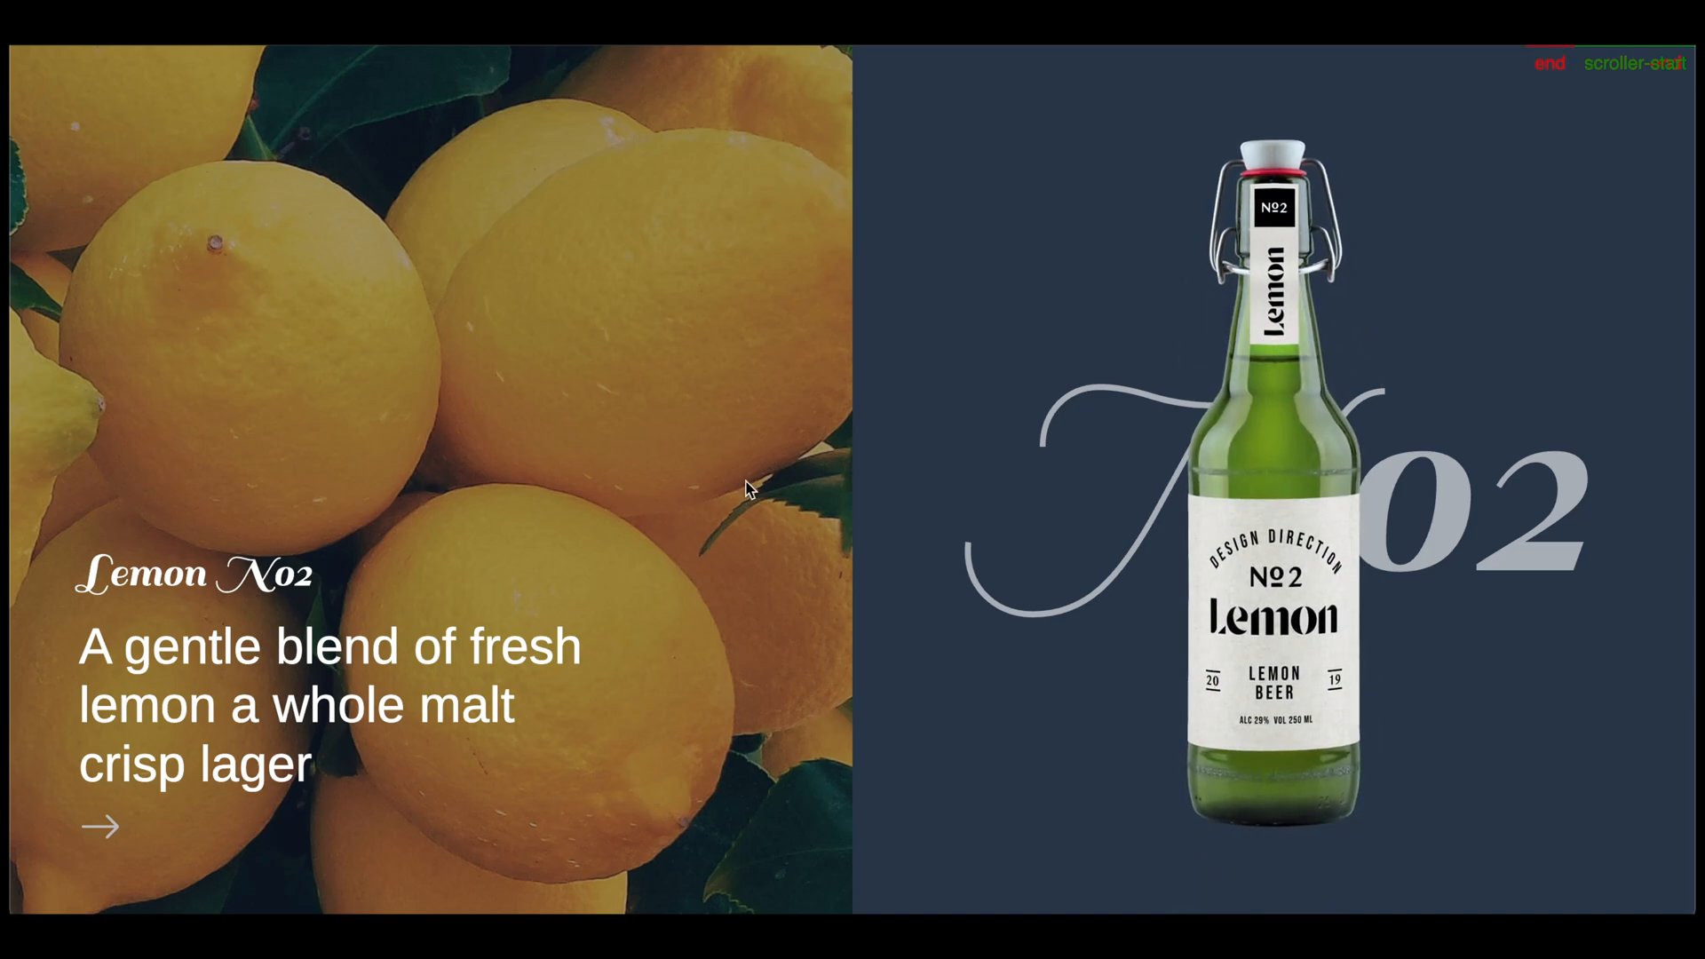
scroll(down, 3)
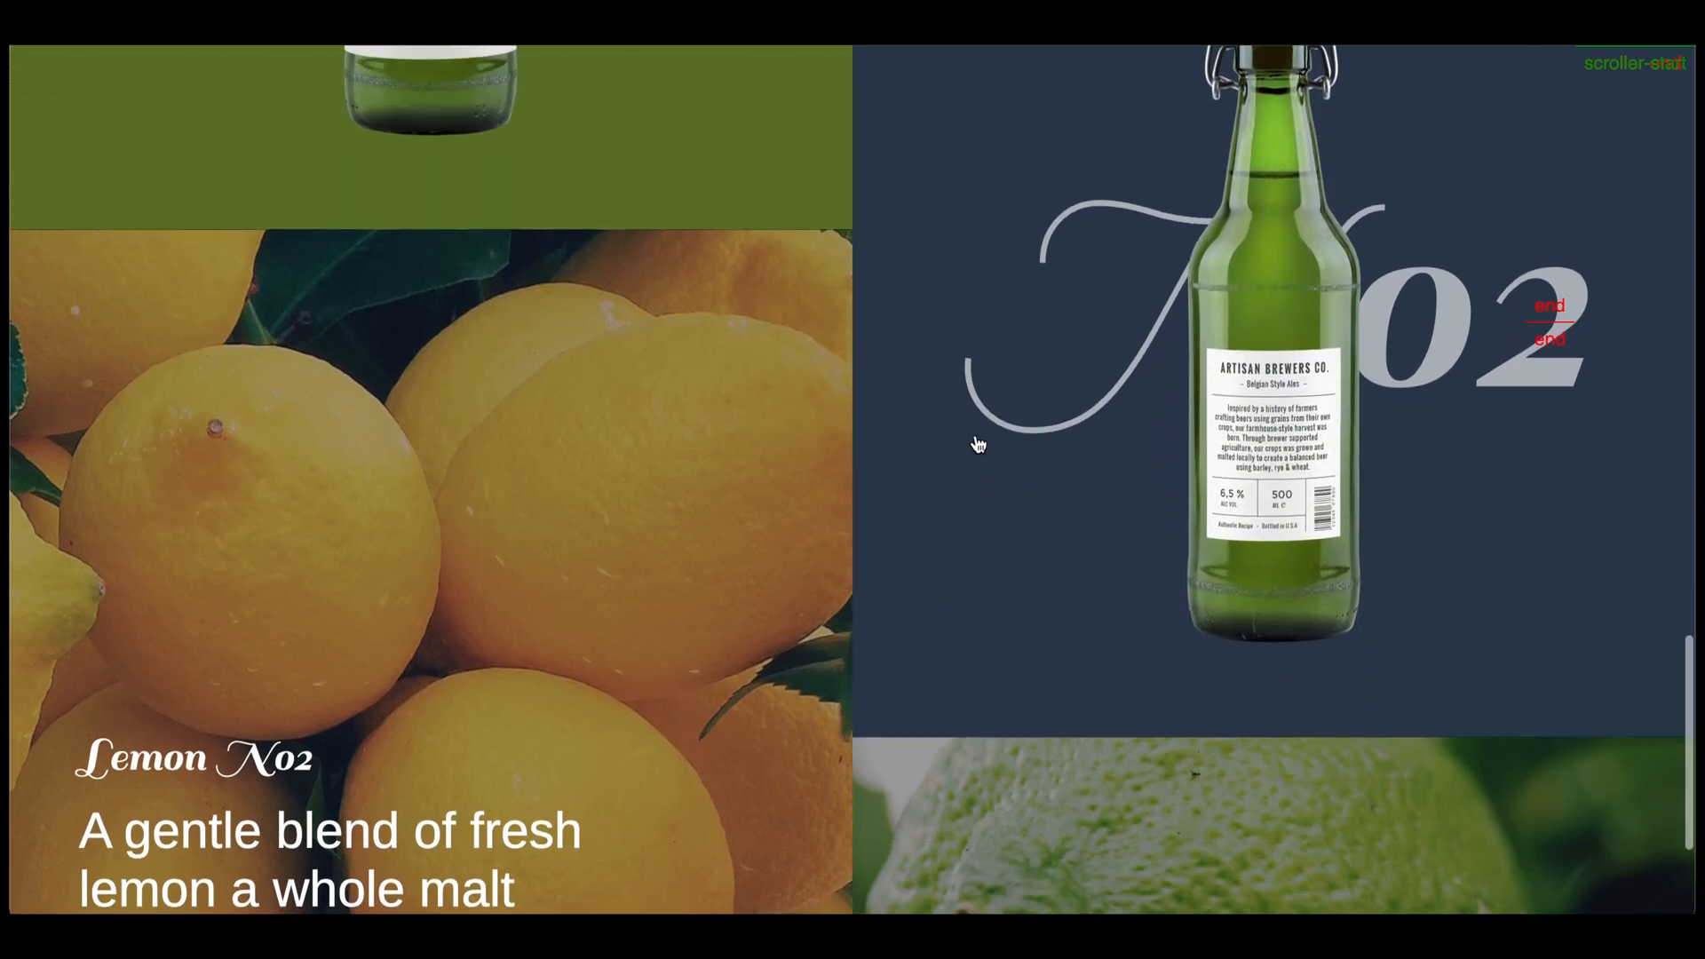
scroll(down, 3)
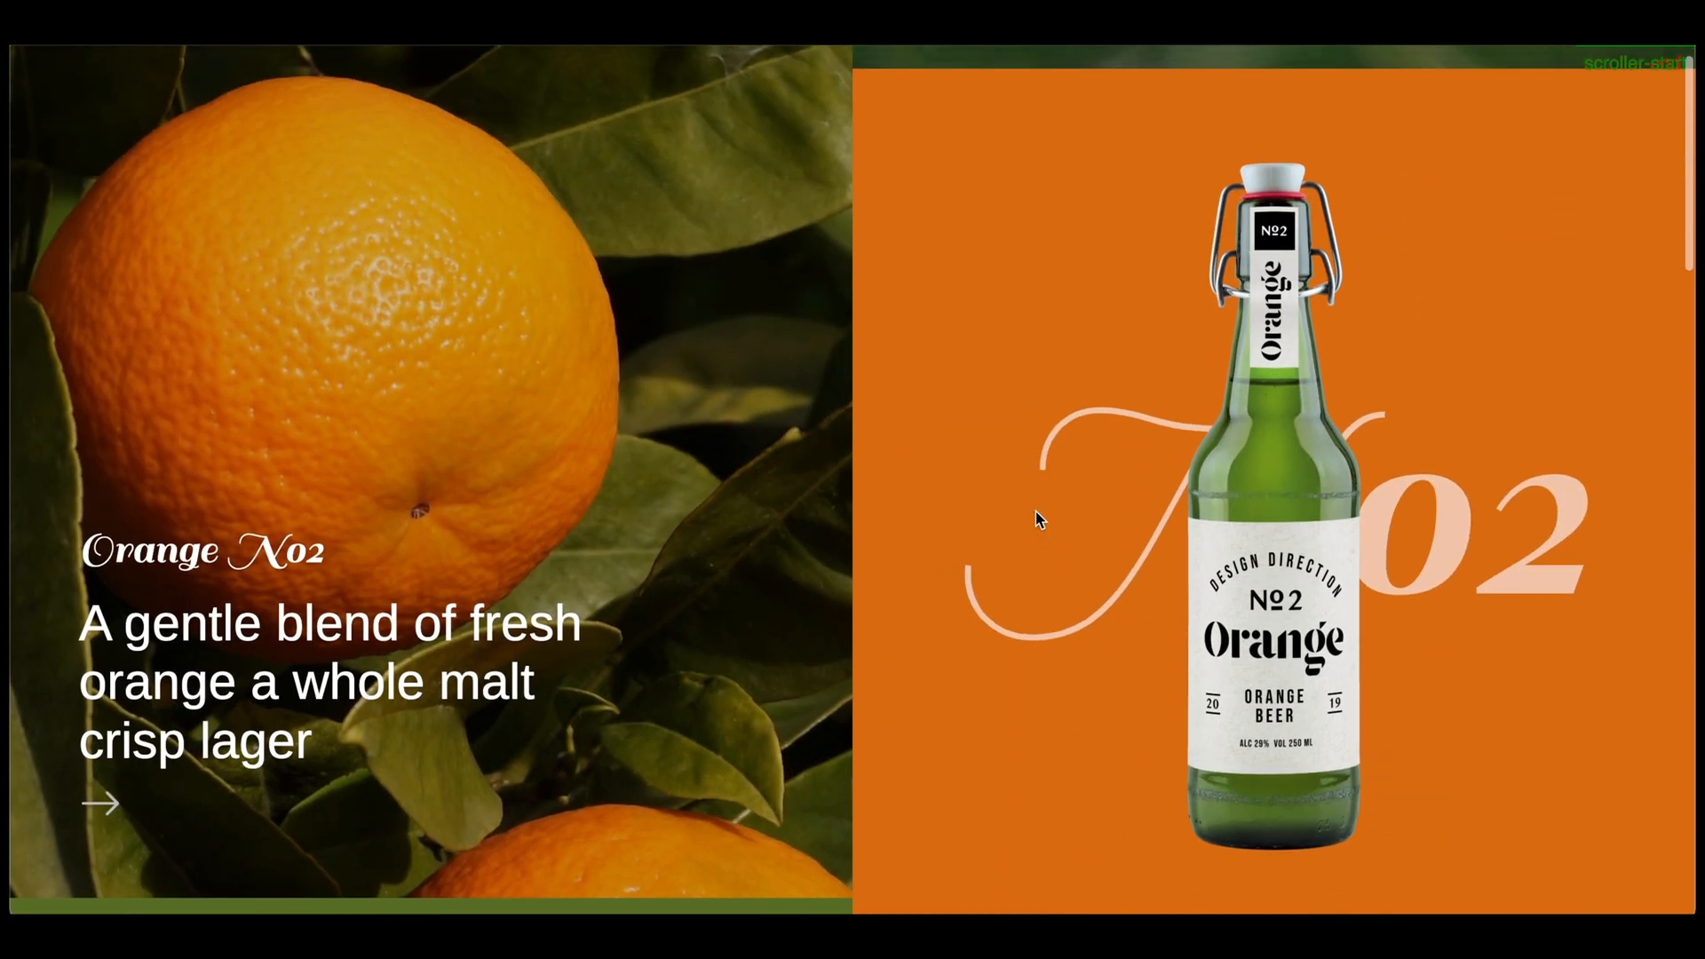
scroll(down, 3)
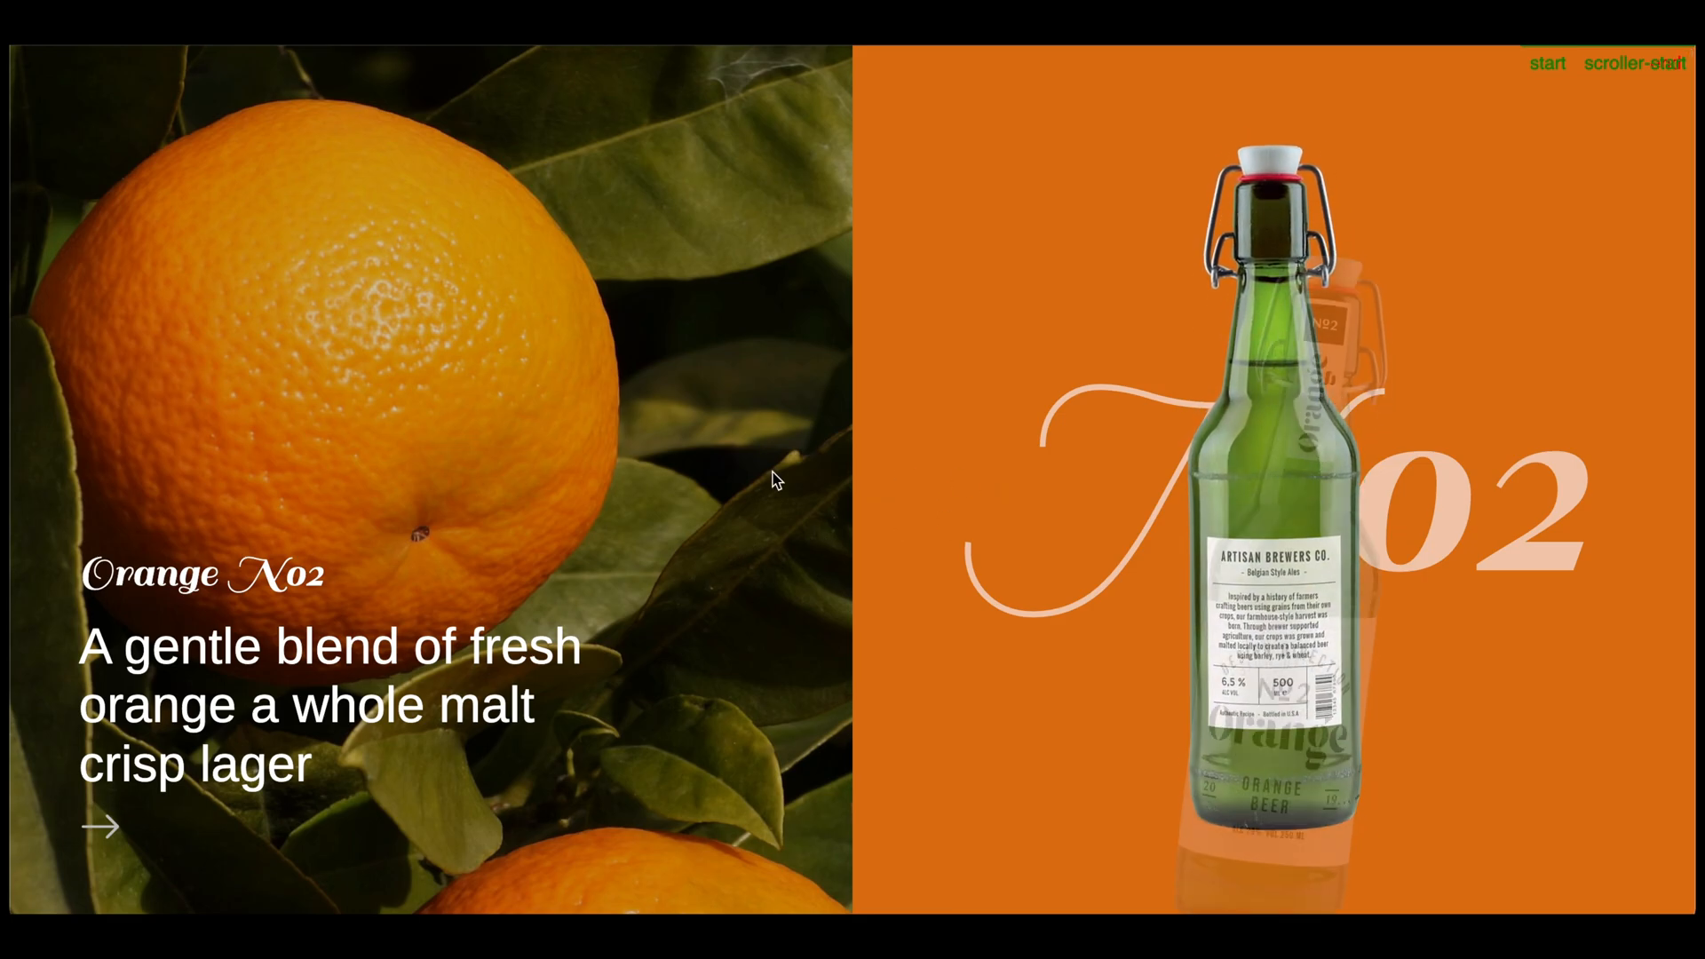
scroll(down, 3)
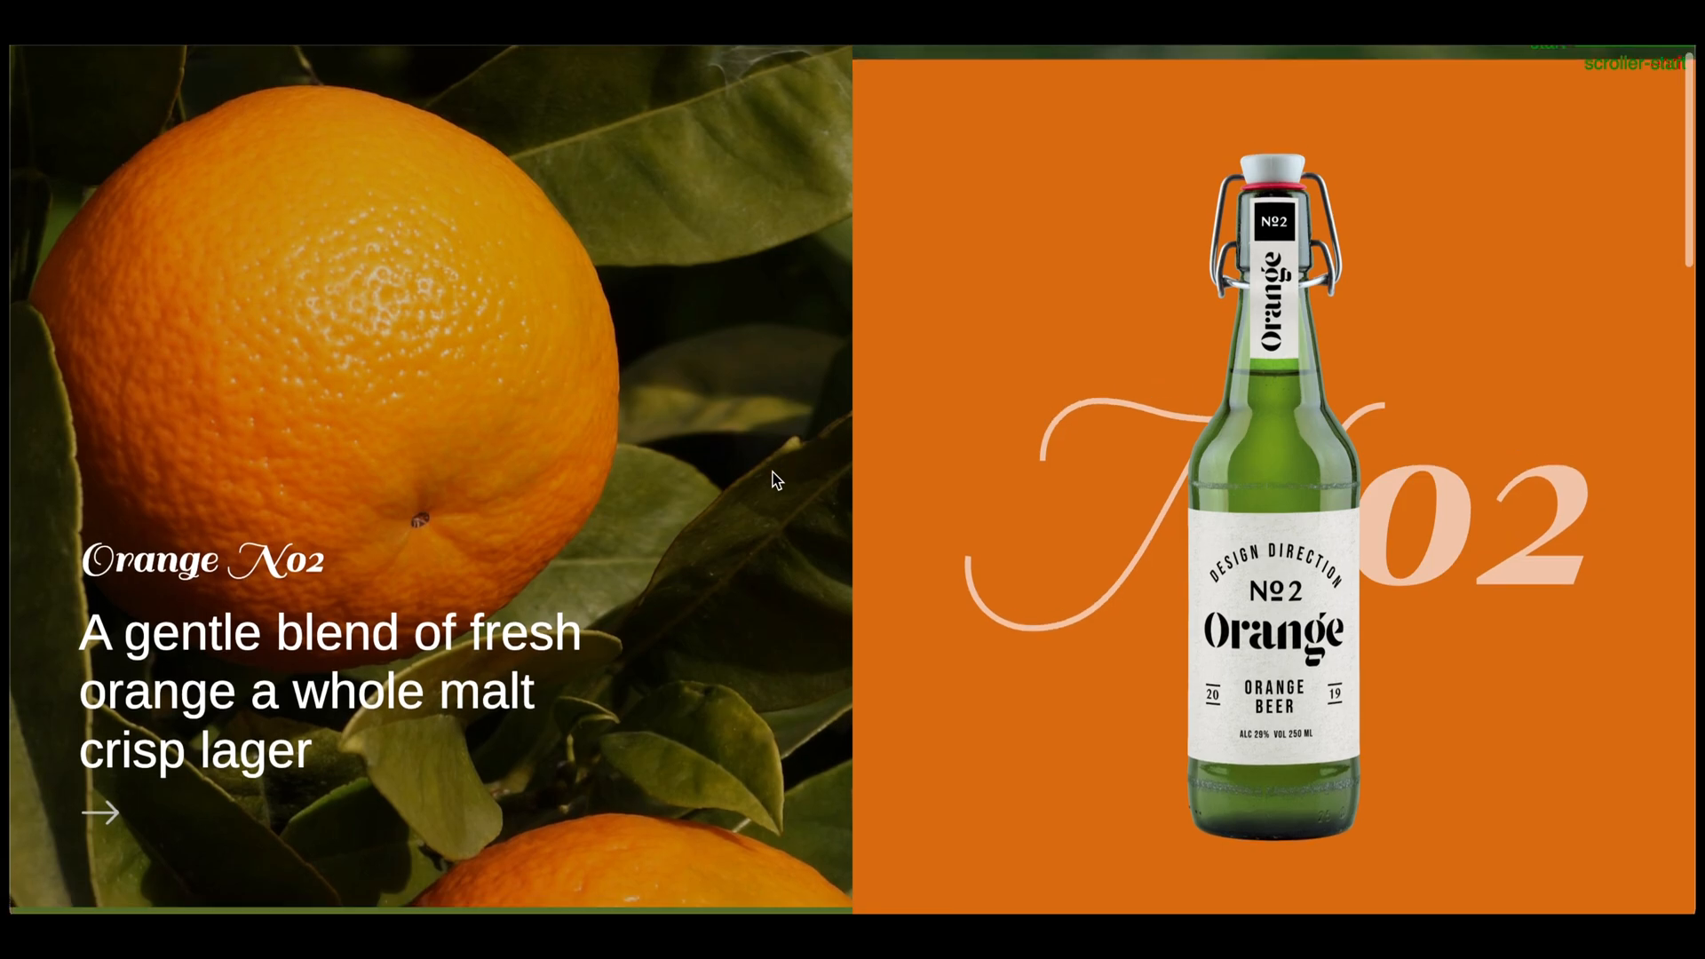
scroll(down, 3)
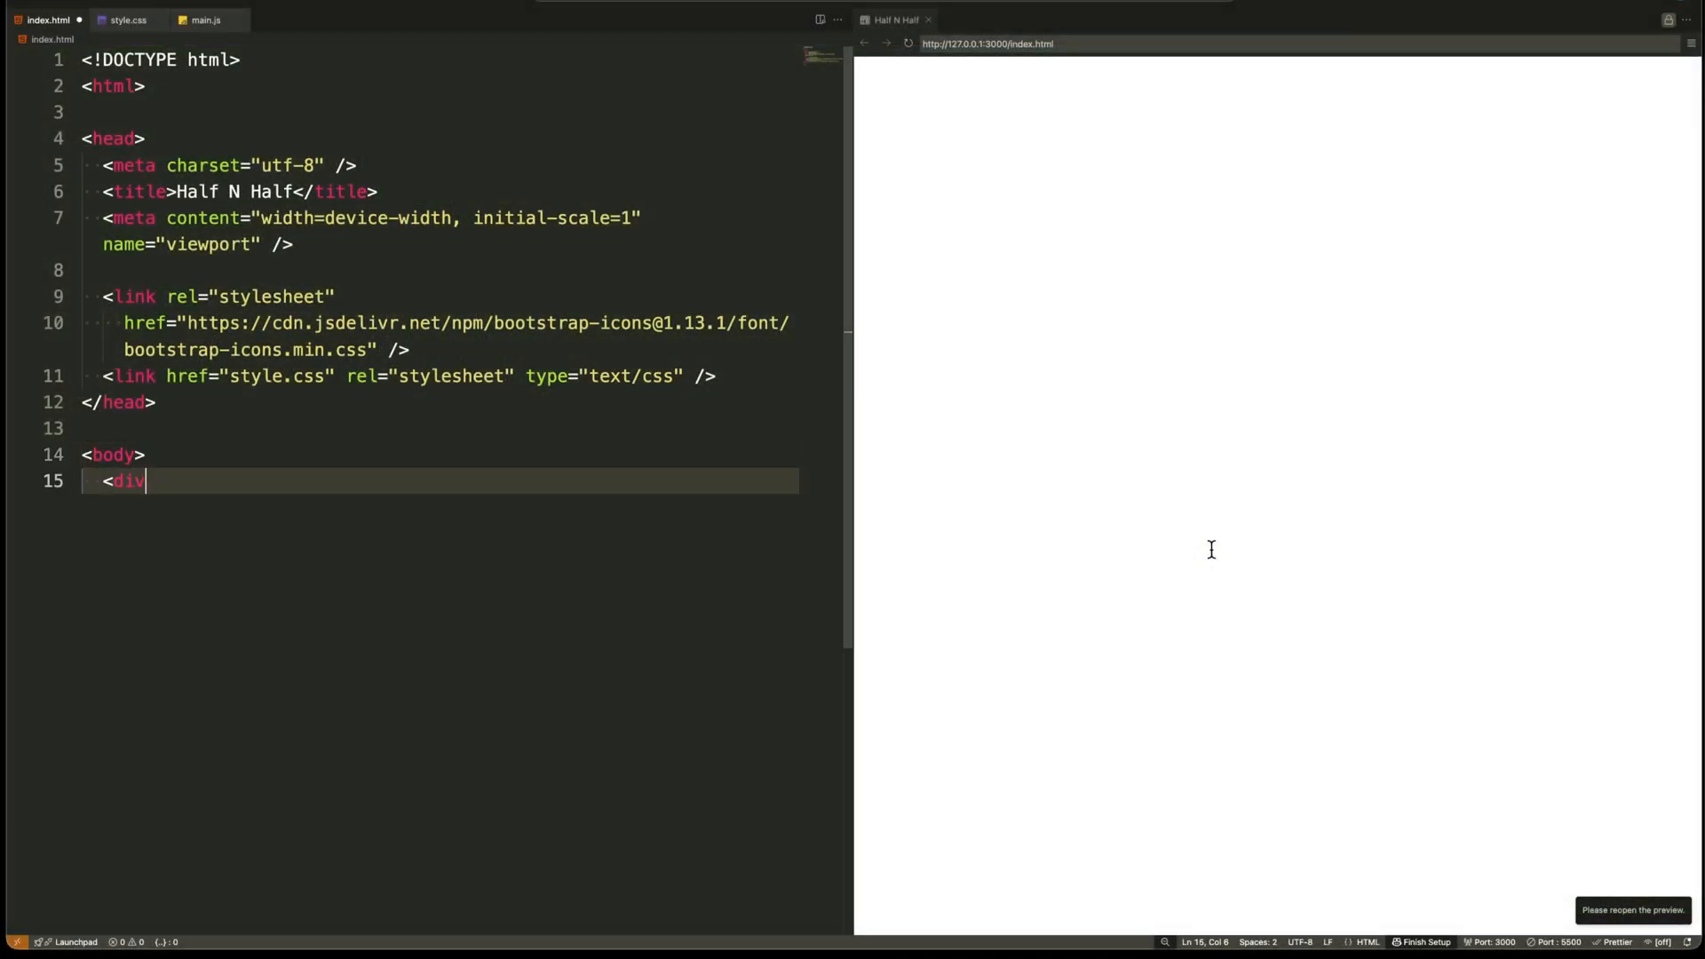
Add the scroll-container div and a nested left-side-col div inside the body.
text(class="scroll-c)
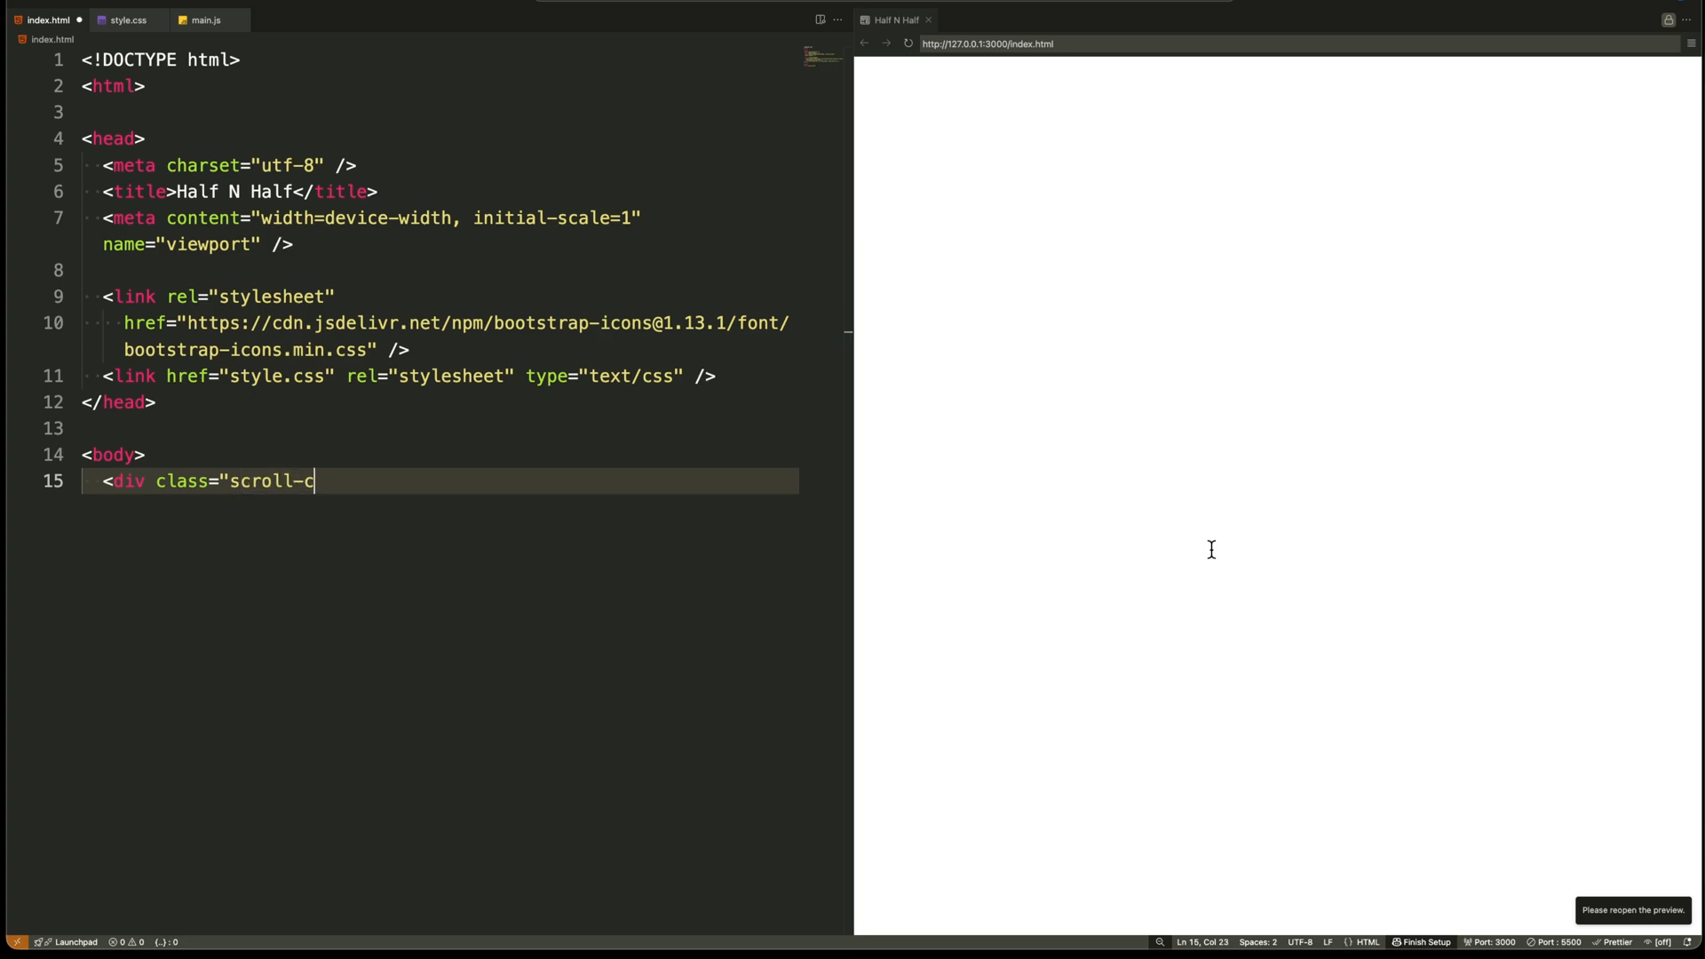
text(ontainer">)
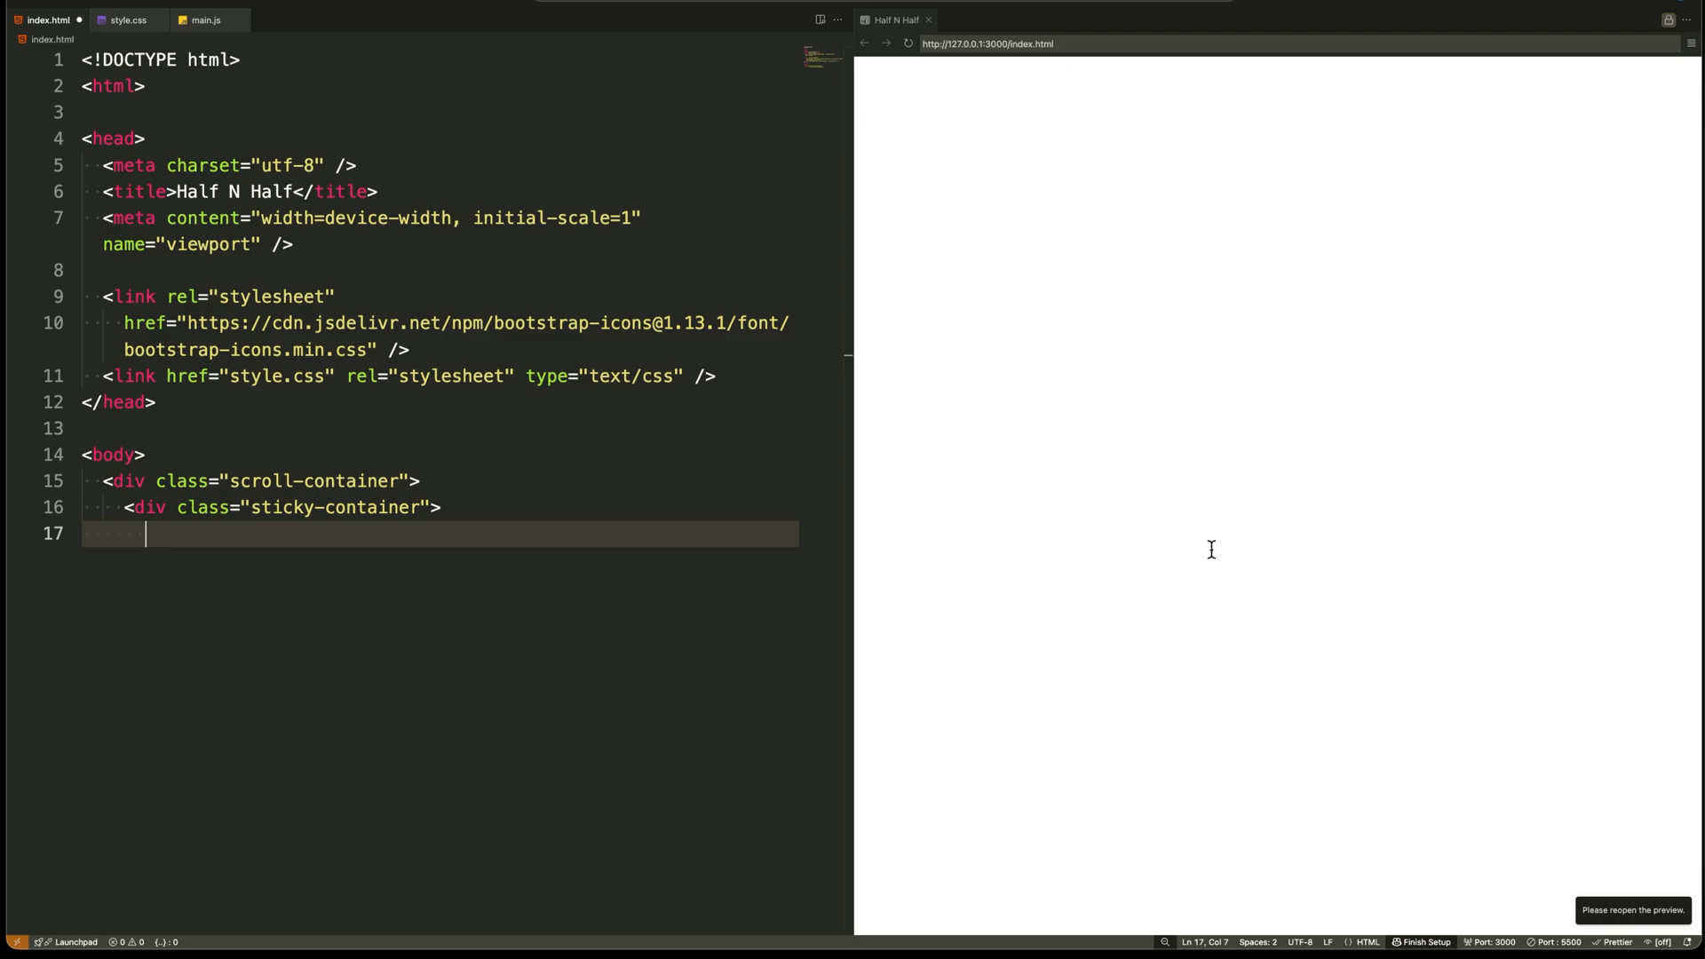
text(<di)
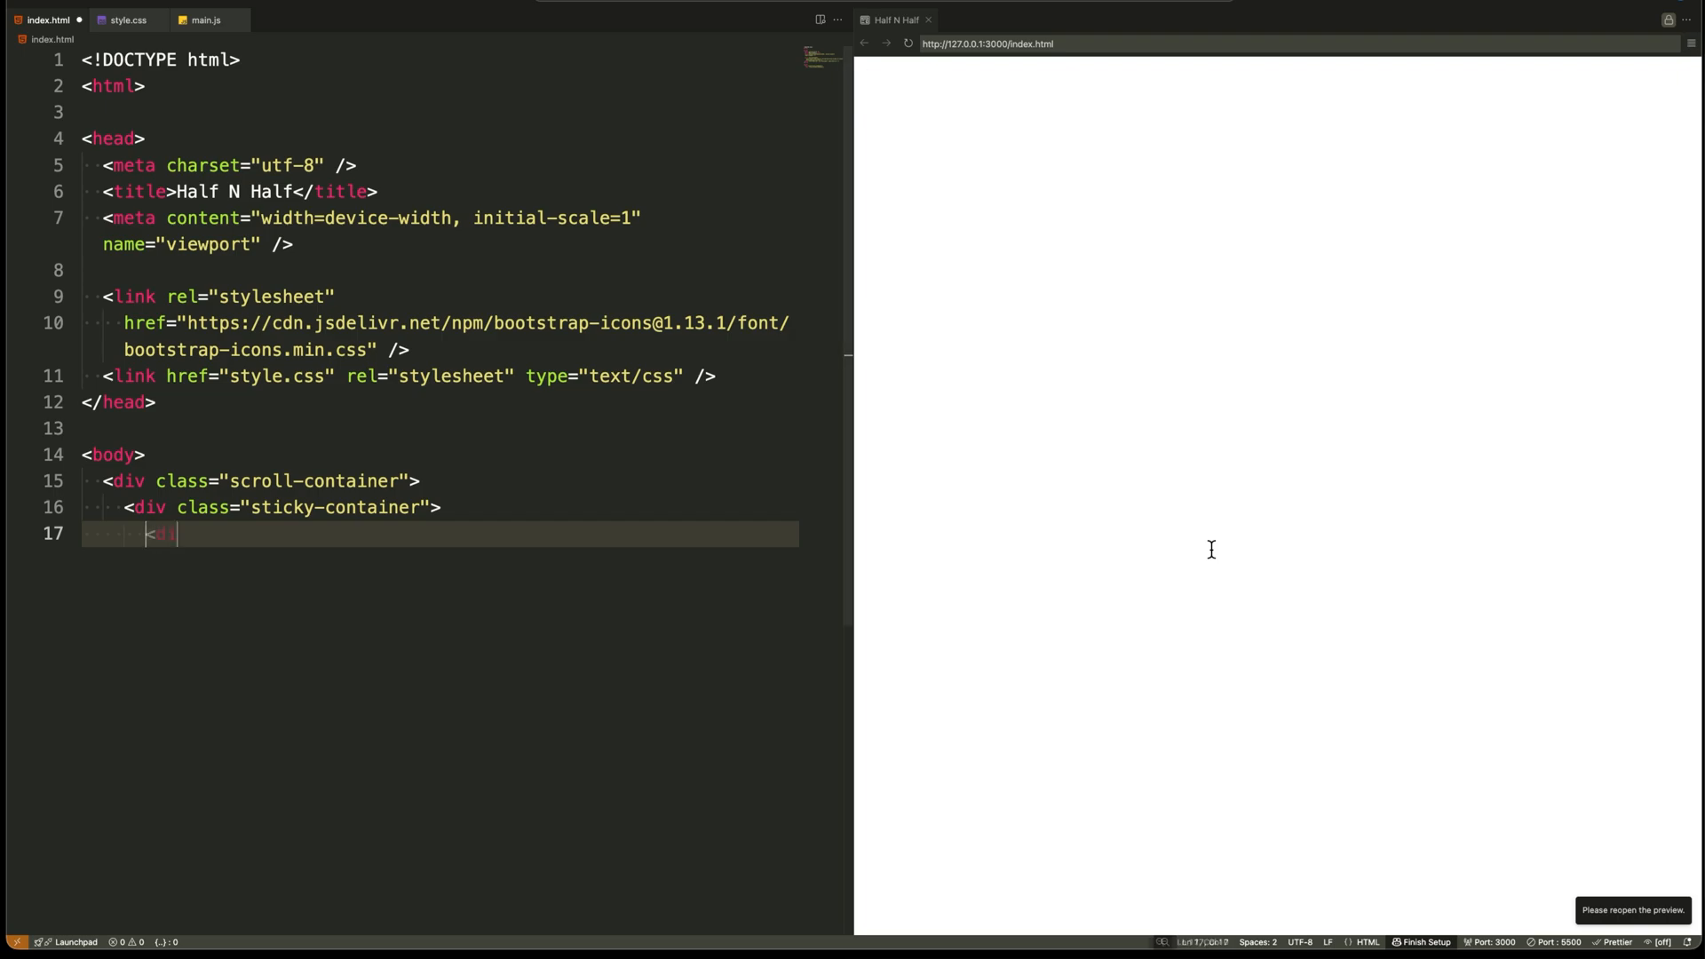
text(div class="left-side)
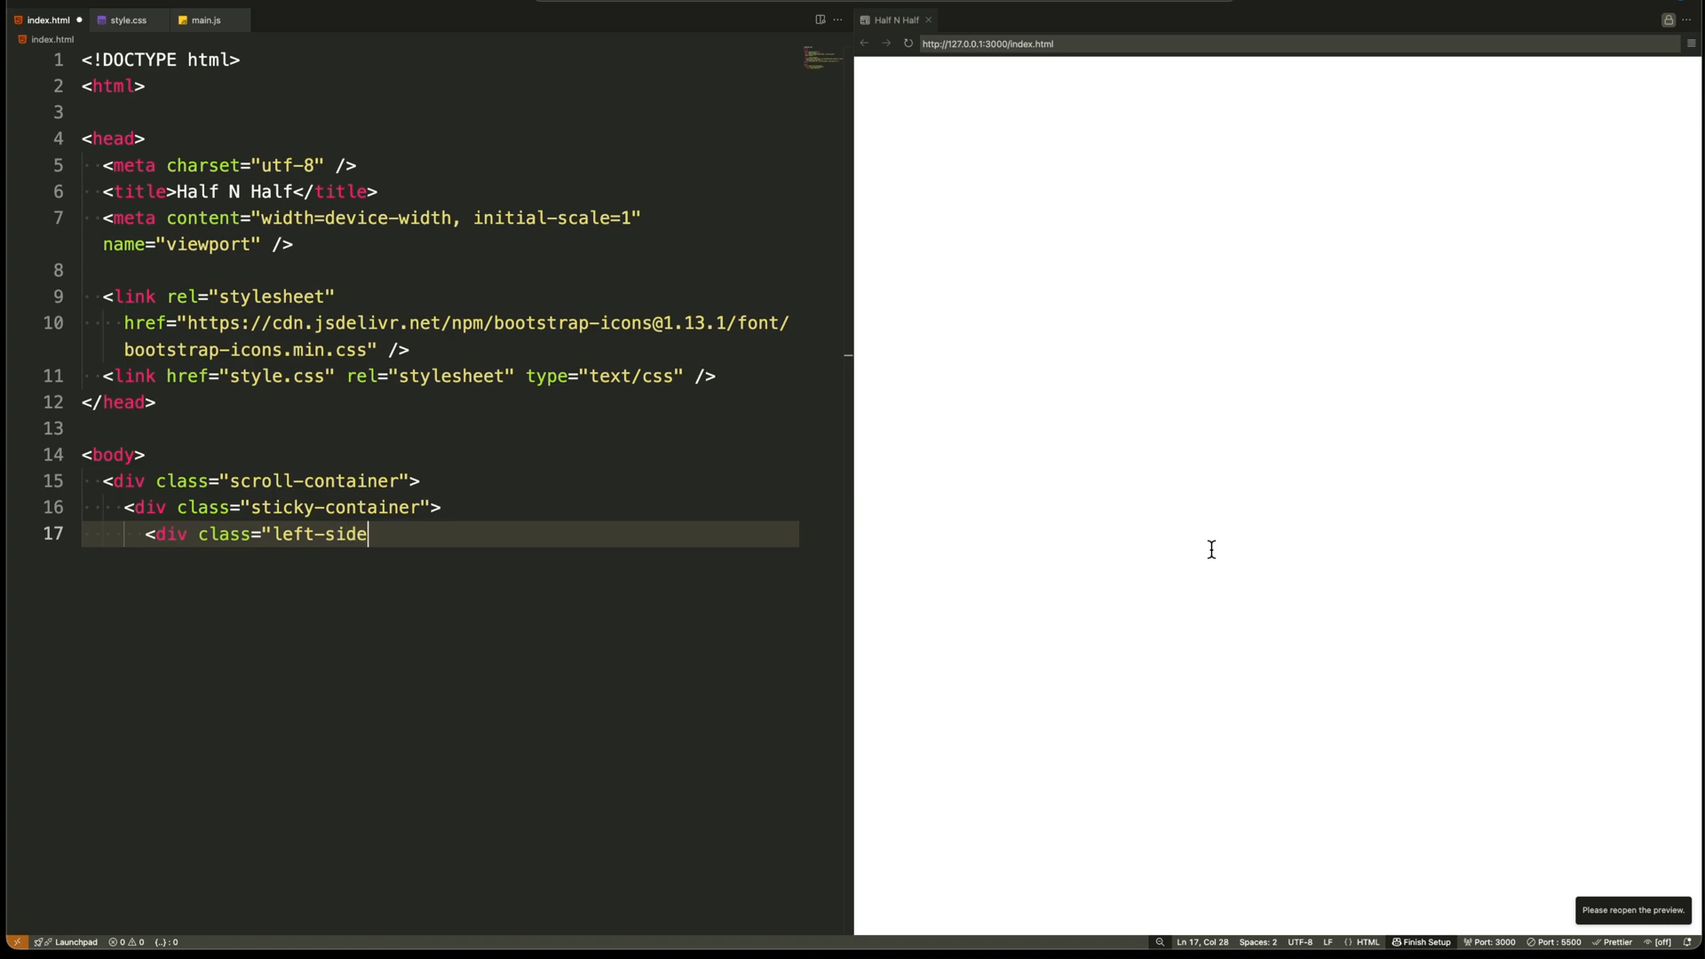
text(-col">)
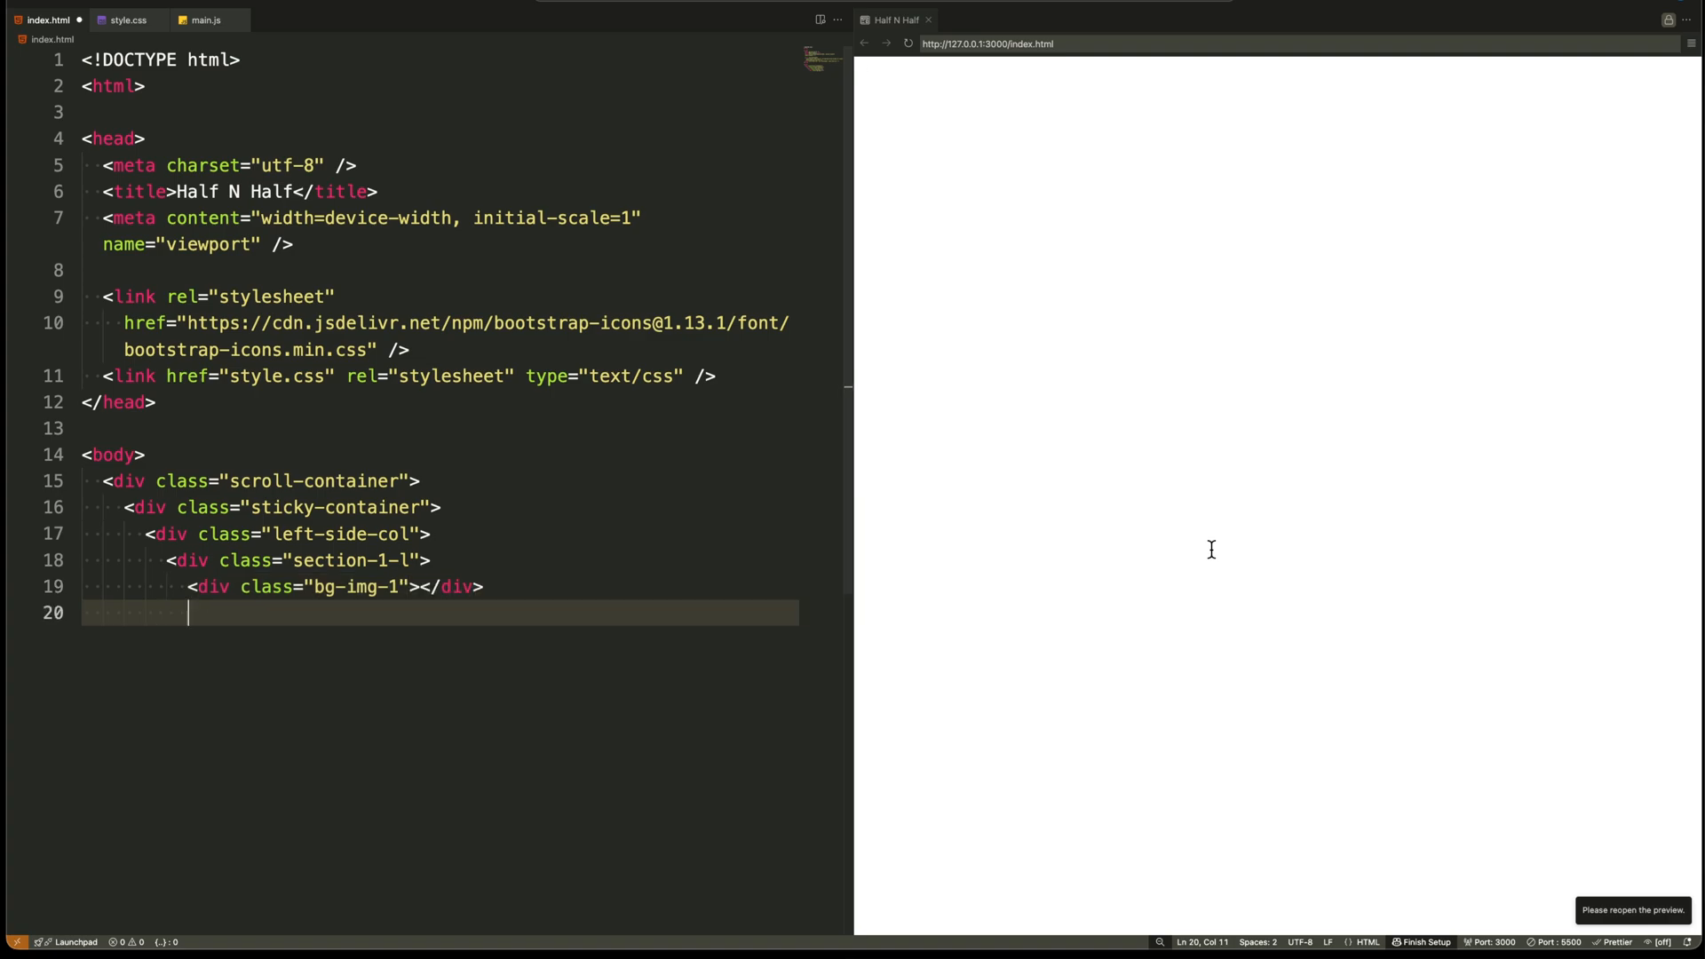
Add the content div with the Orange No2 subtitle and a link-block anchor.
text(<div class="content-parent">)
text(Or)
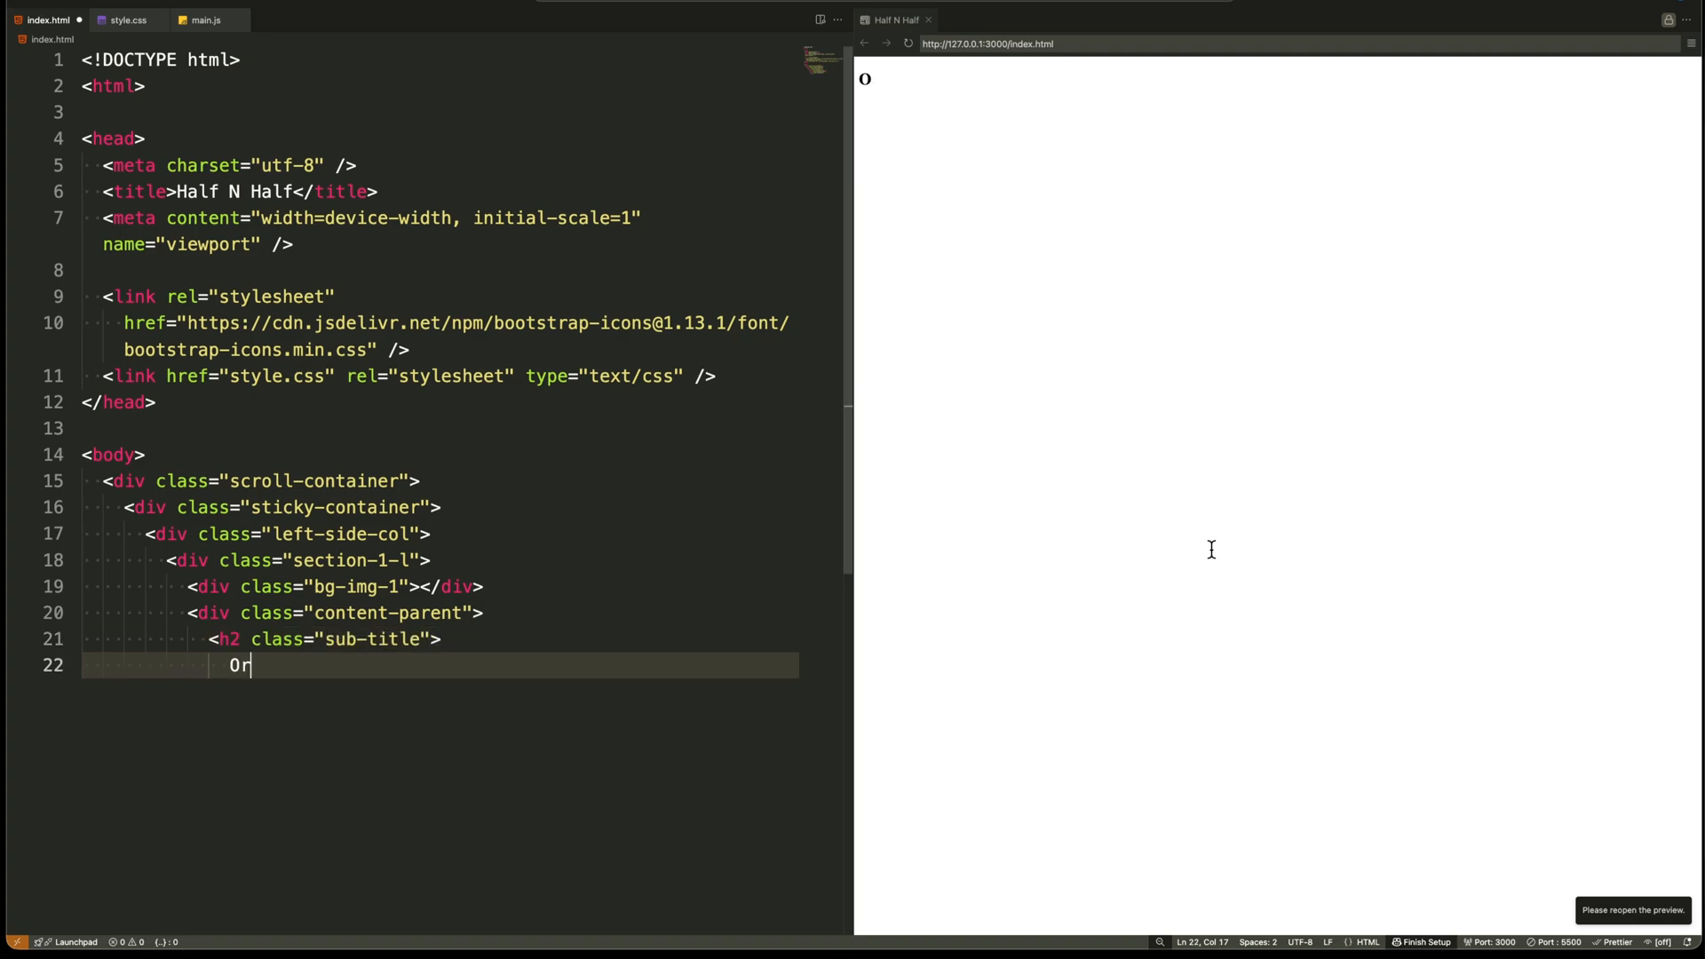
text(ange No2)
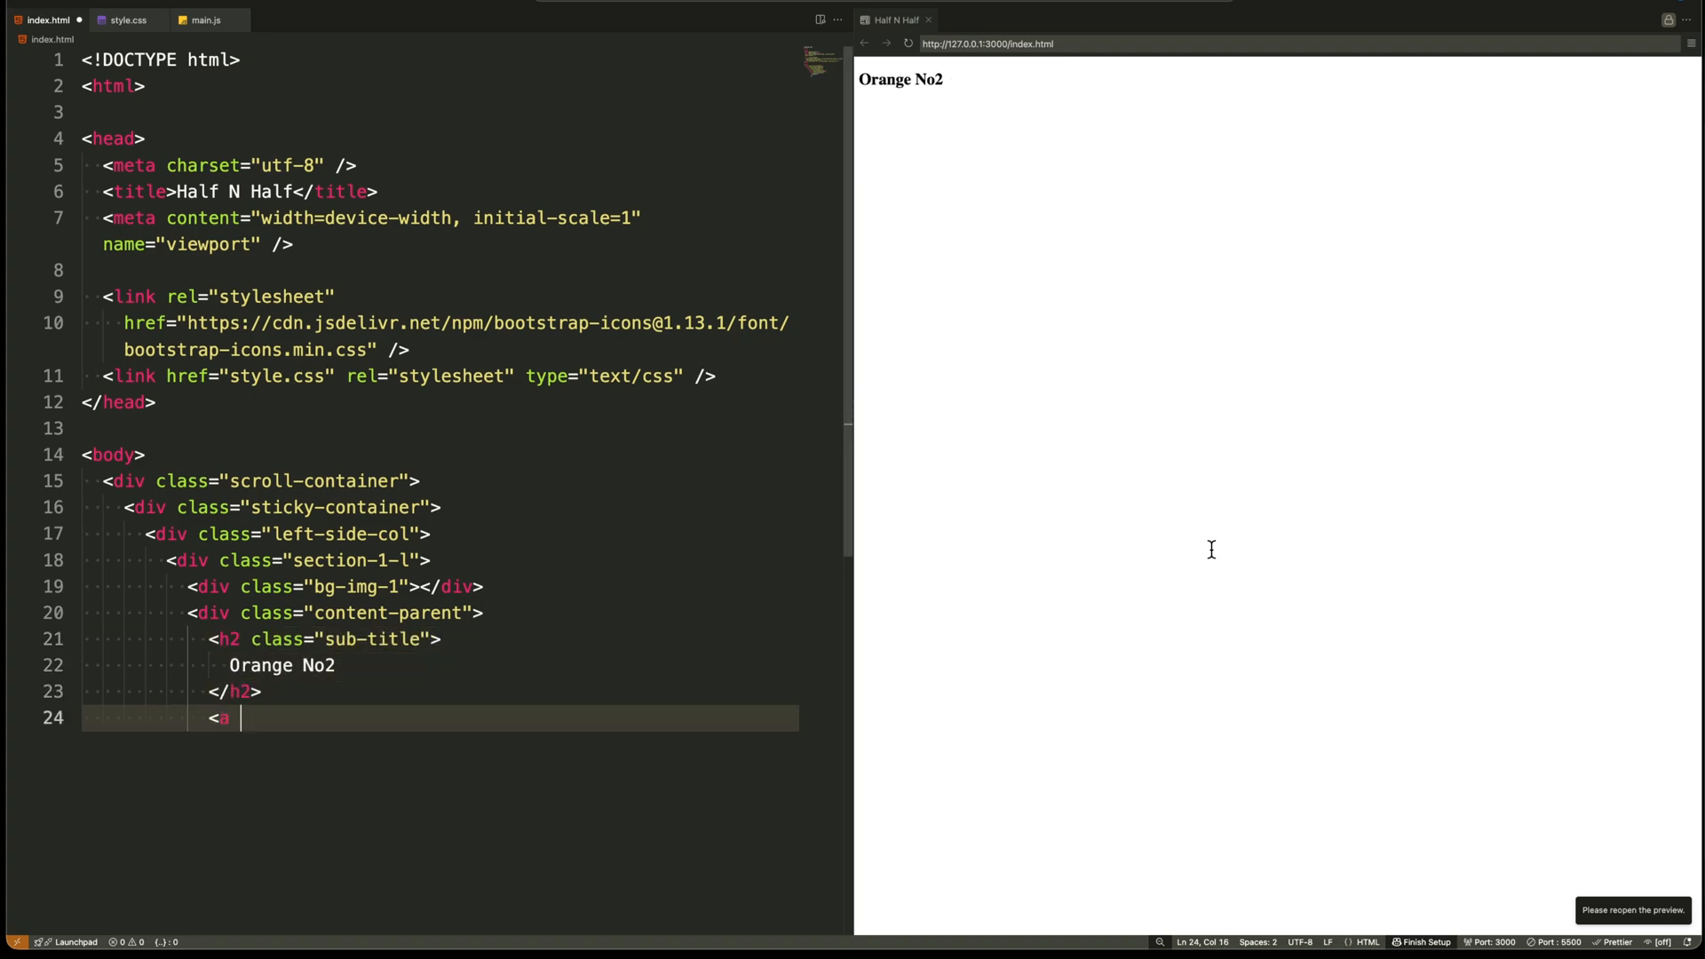
text(href="#" class="l)
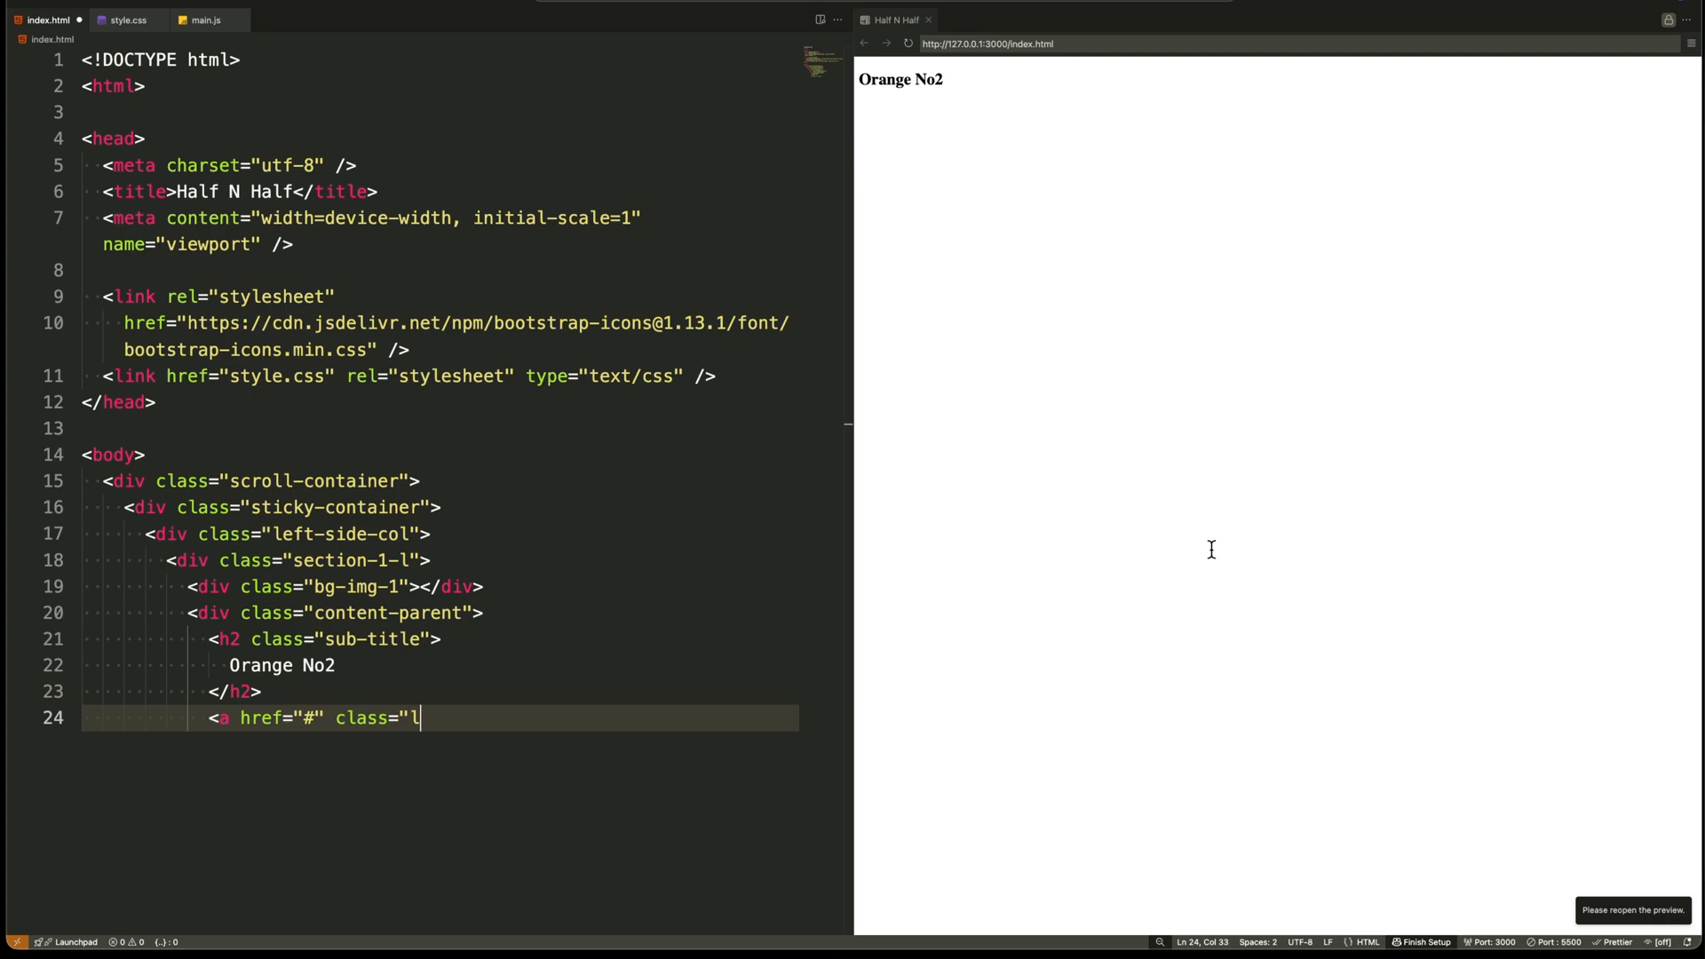
text(ink-block">)
text(A)
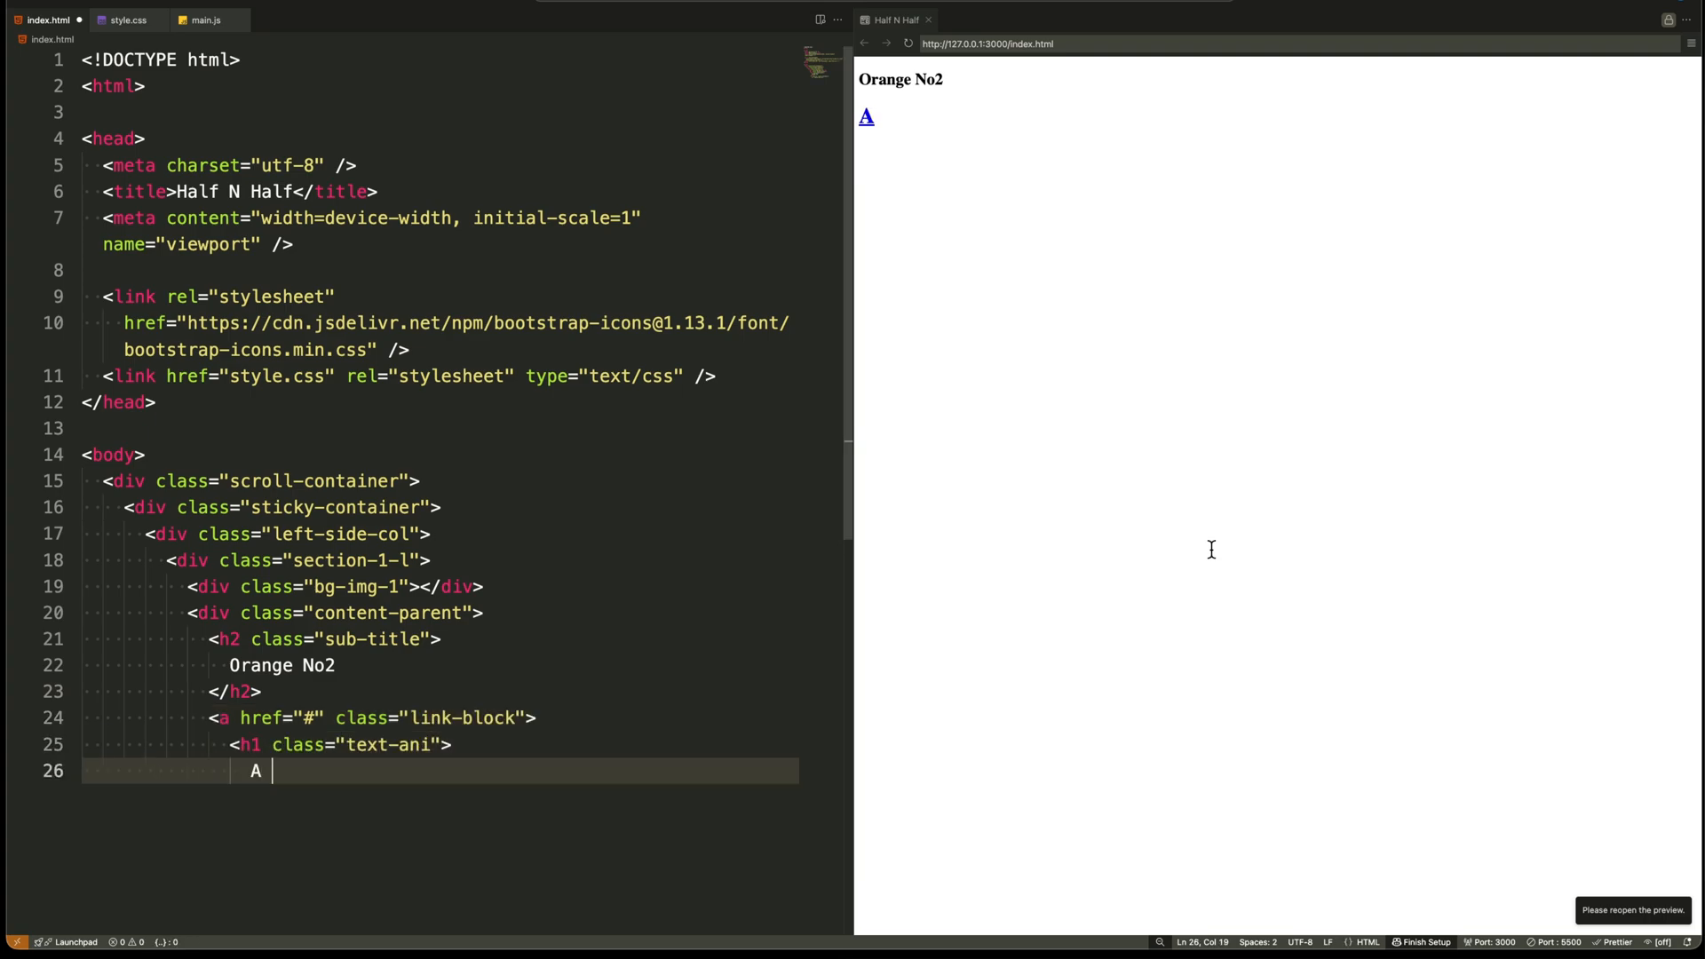
Write the 'gentle blend of fresh orange' headline and a bi-arrow-right arrow icon after it.
text(gentle blend of fresh)
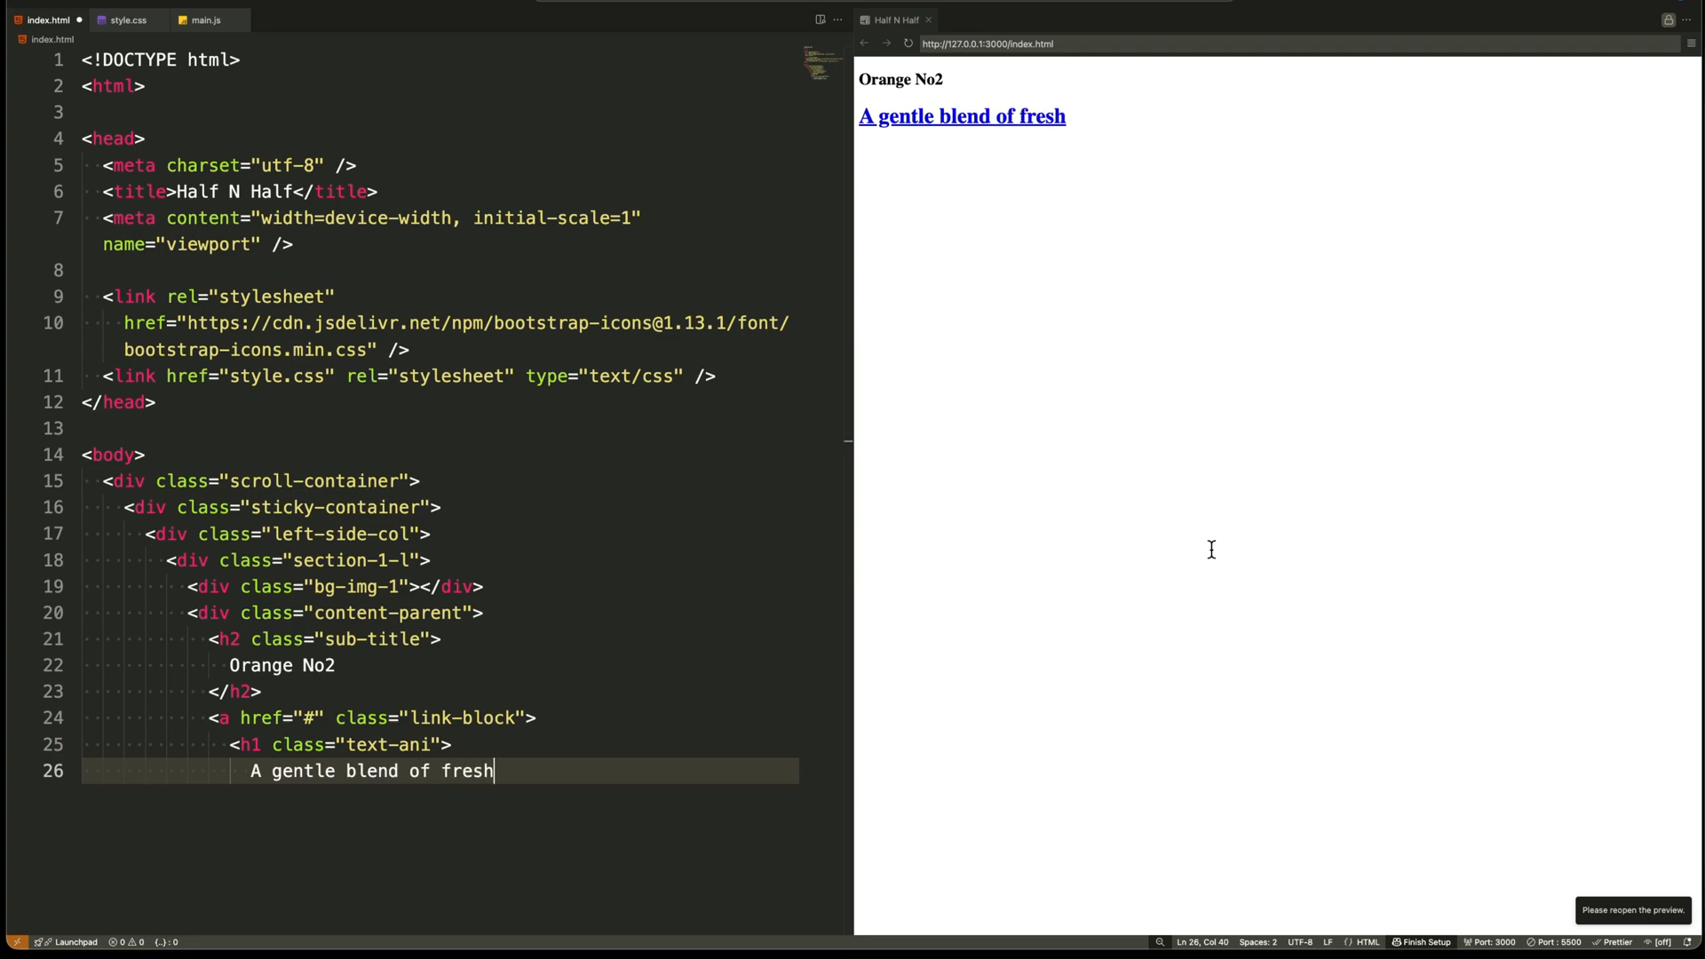
text(orange a whole malt)
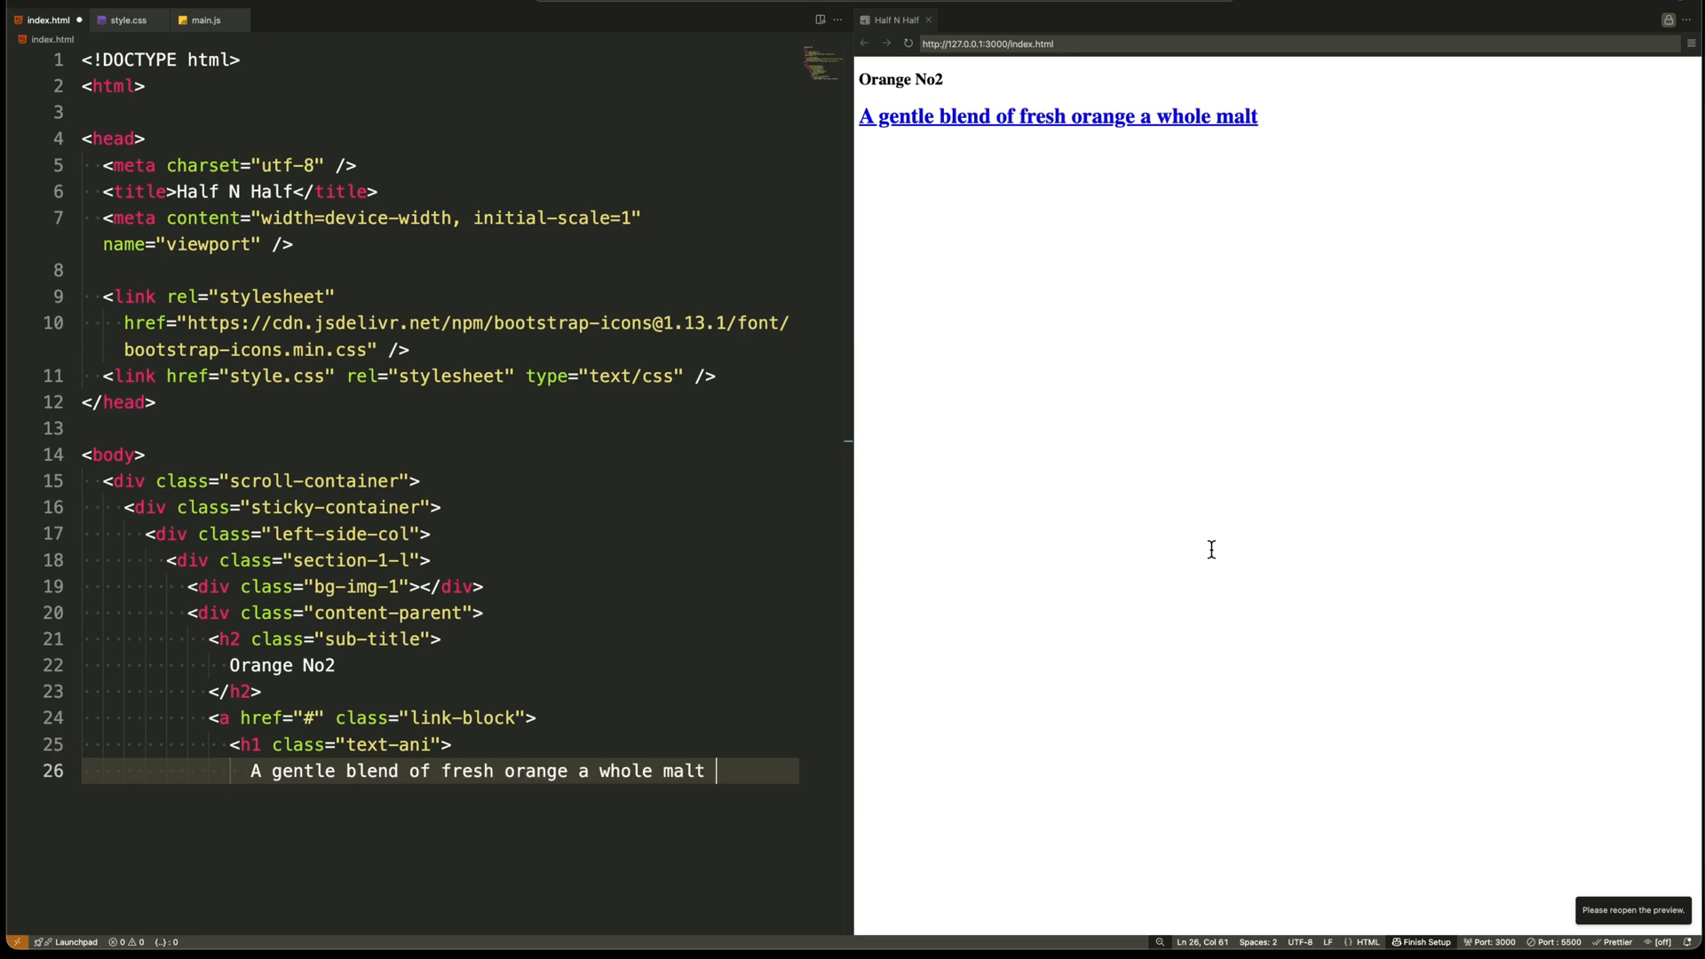
text(crisp lager)
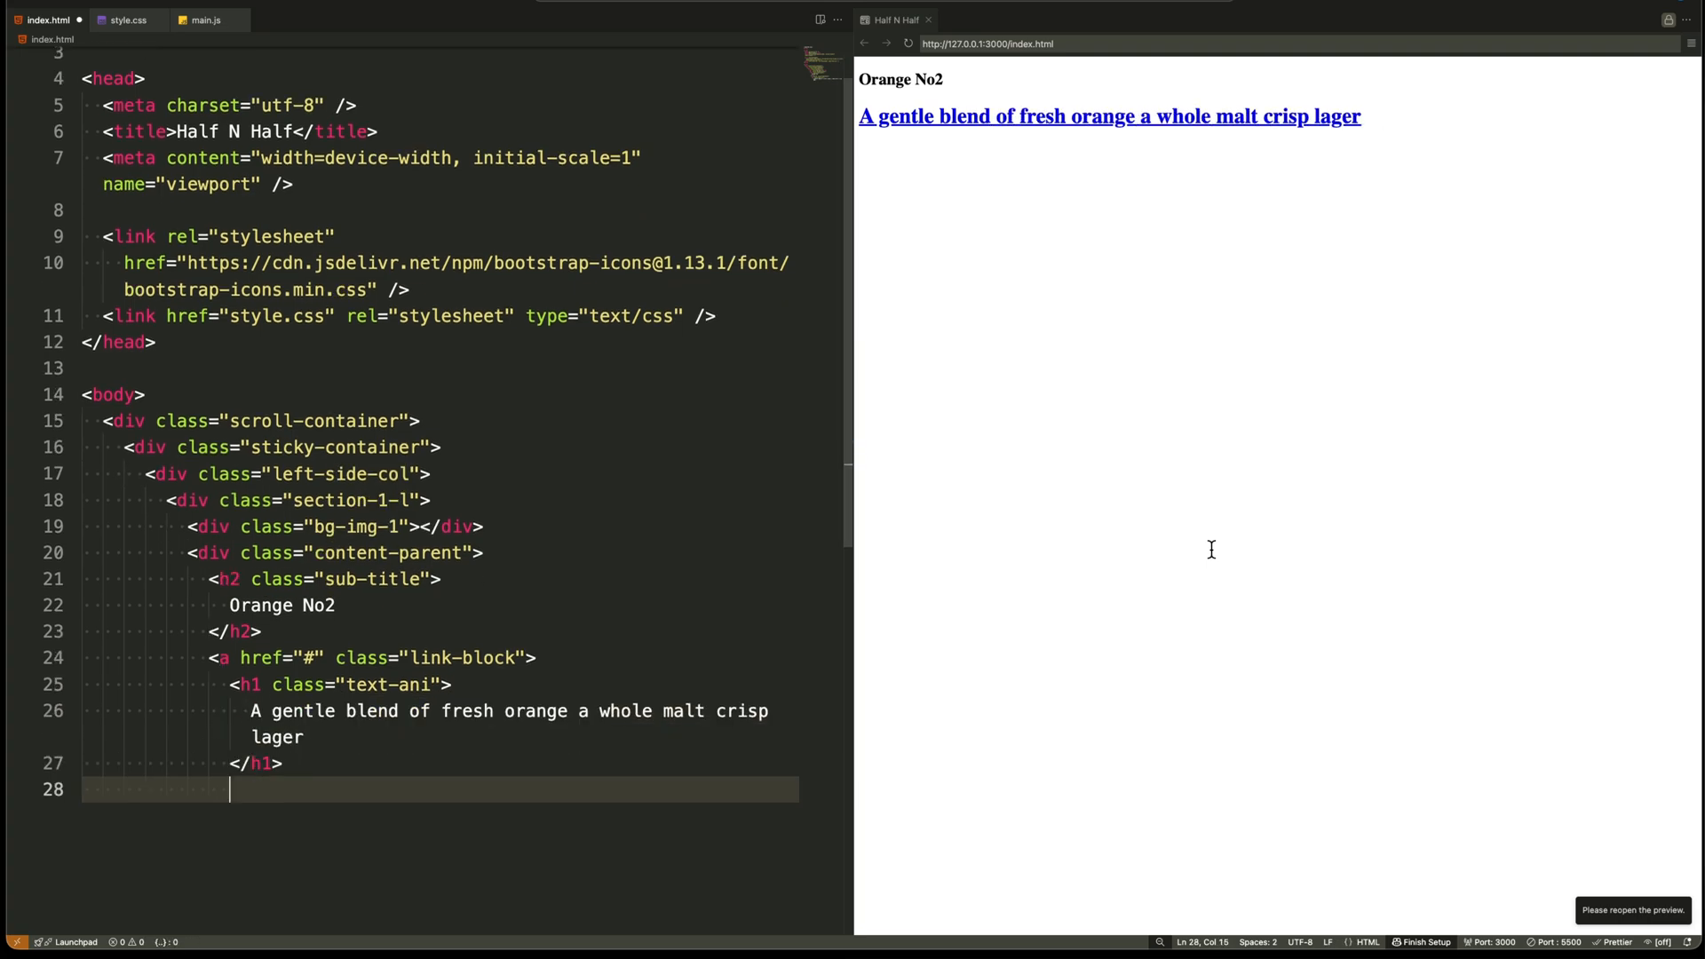
text(<i class="bi bi-ar)
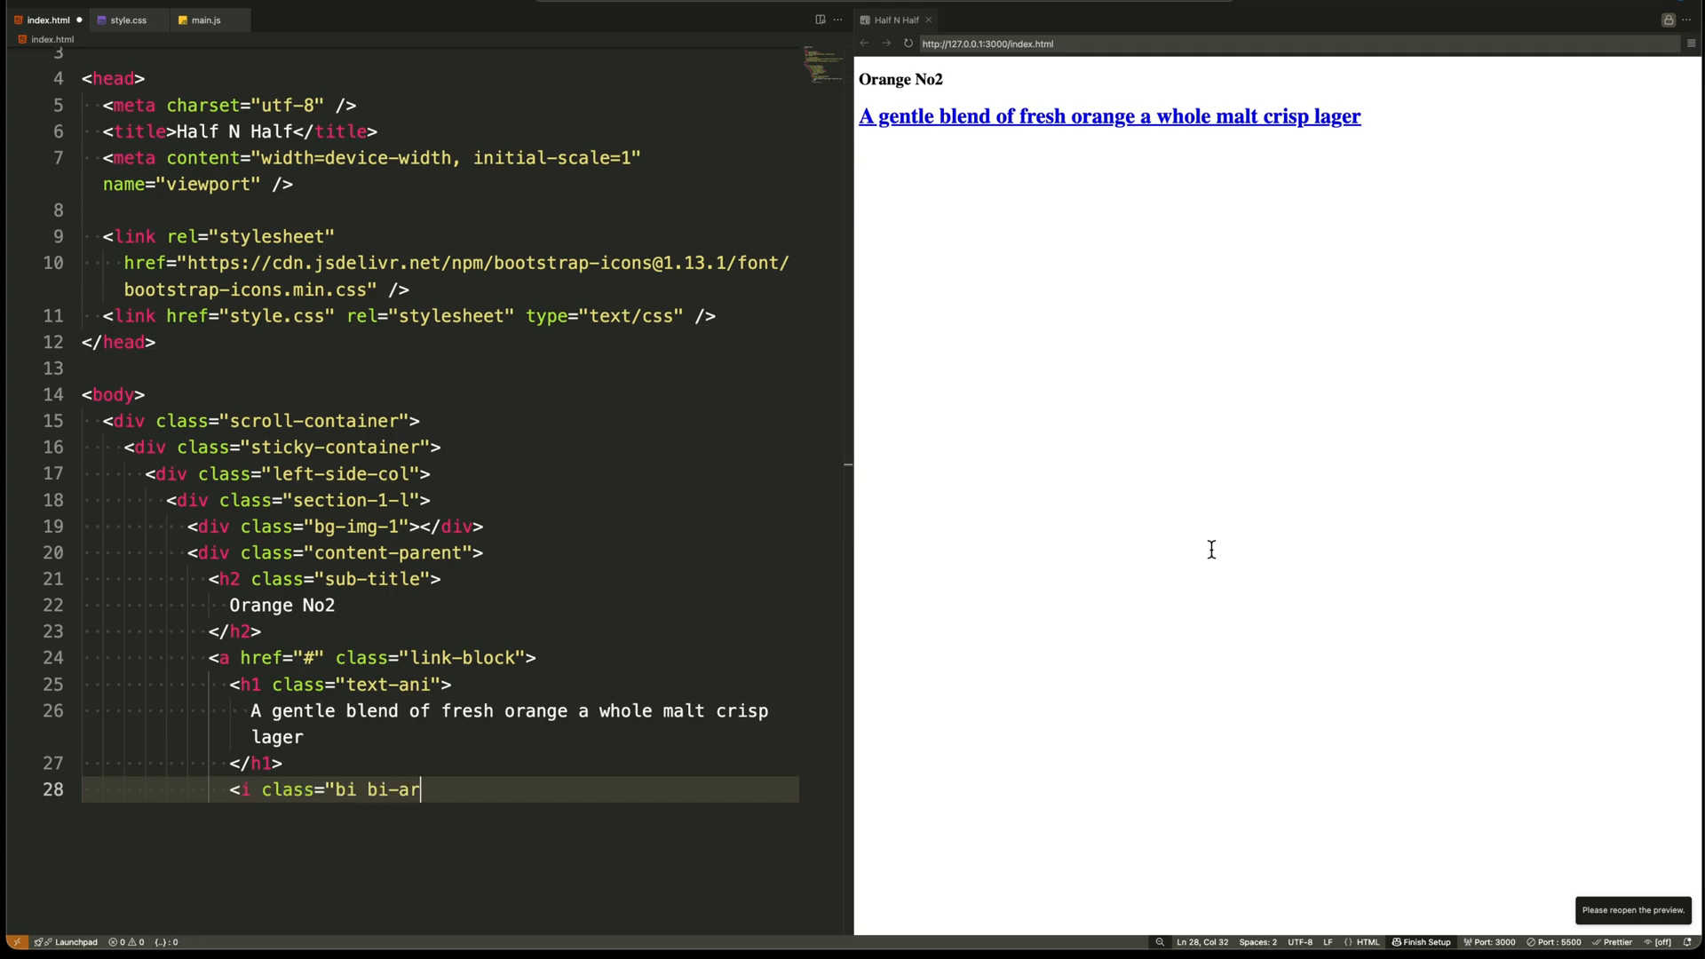
text(row-right arrow"></i>)
text(<img)
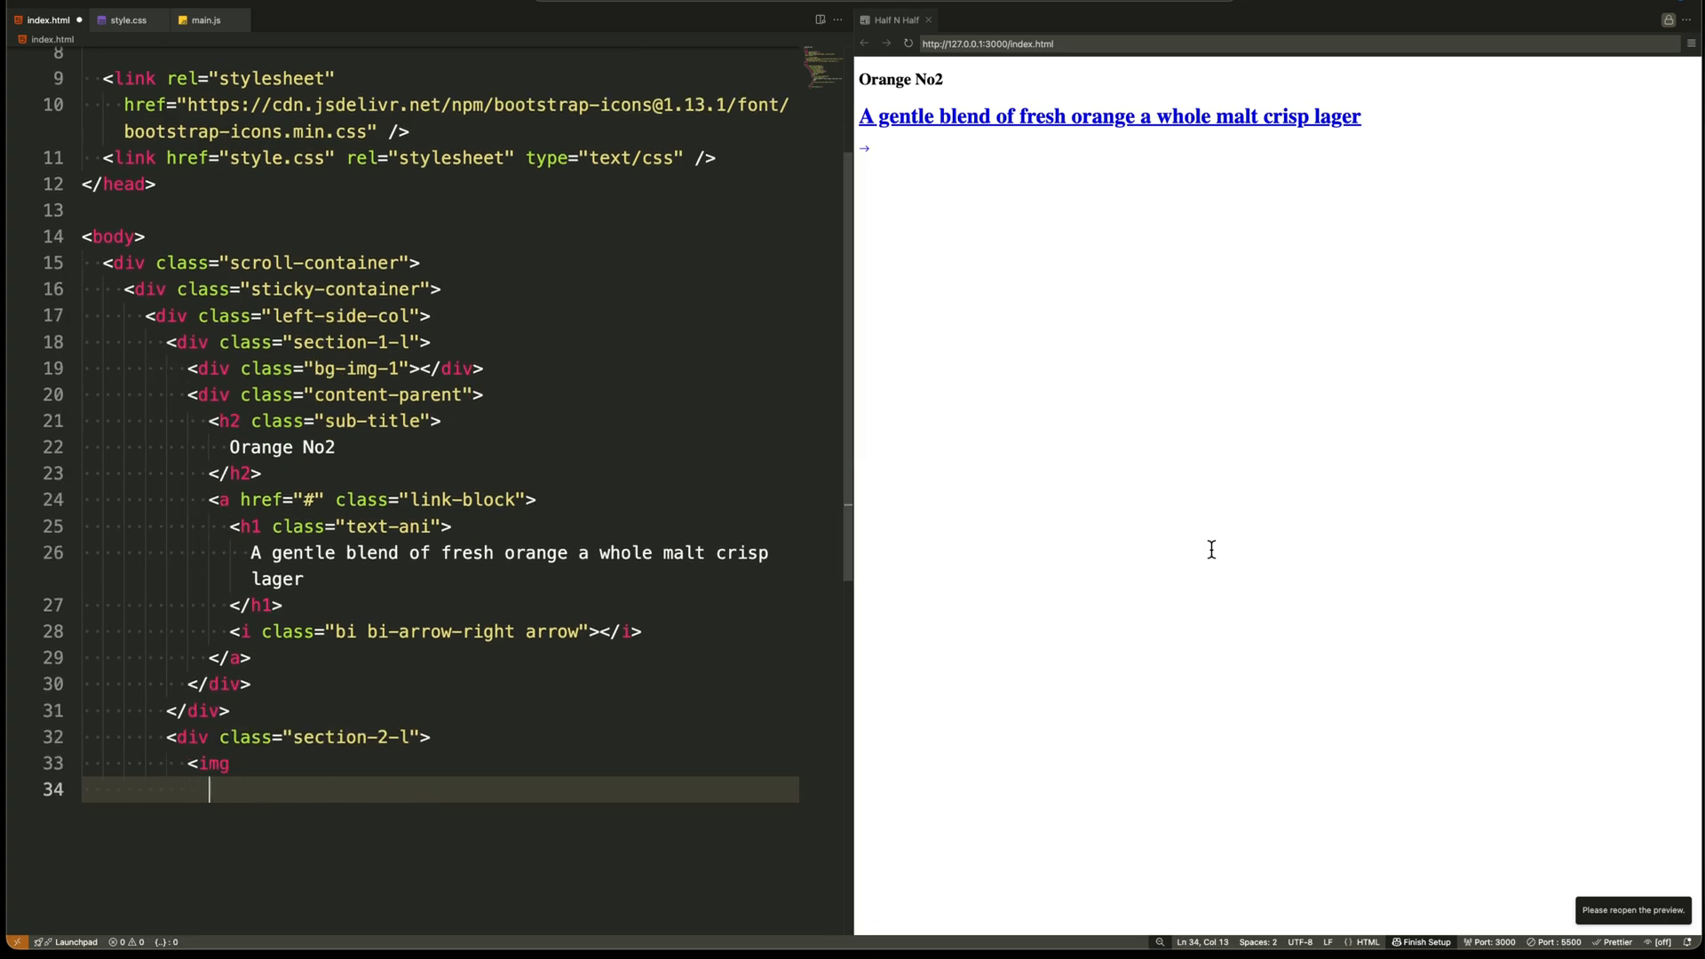
Insert lime-front.png as img.bottle and back.png as img.bottle-back in section-2-l.
text(src="./lime-front.png)
text(width="150" alt=)
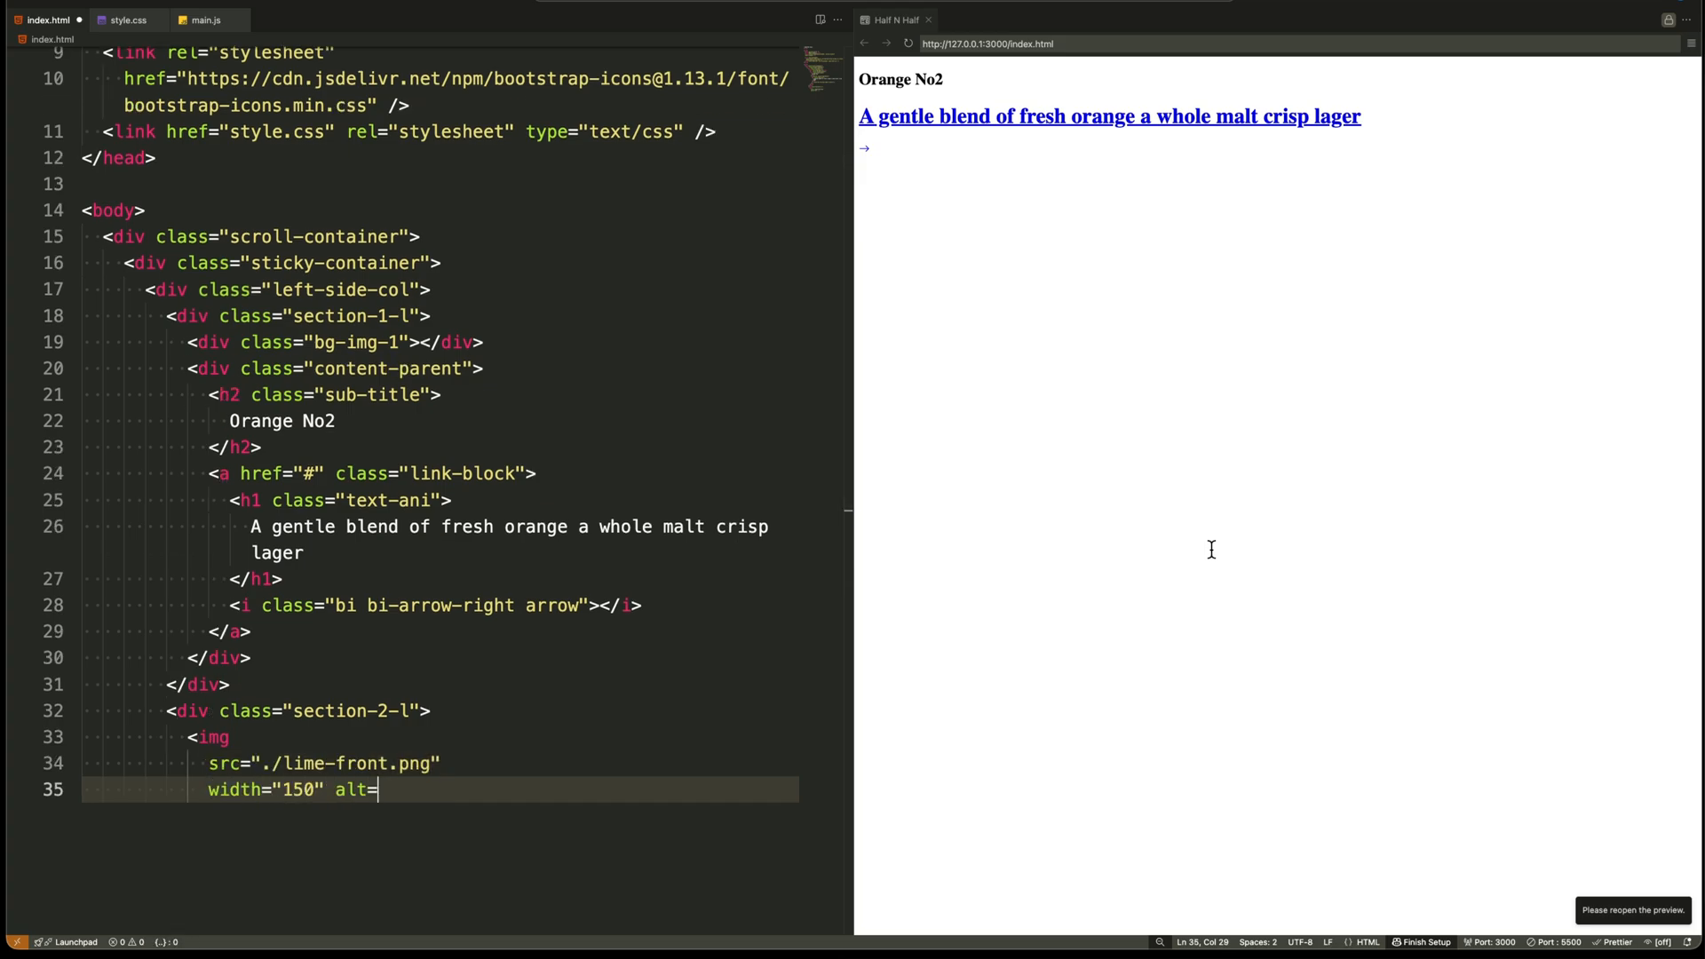
text("" class="bottle" />)
text(width="150)
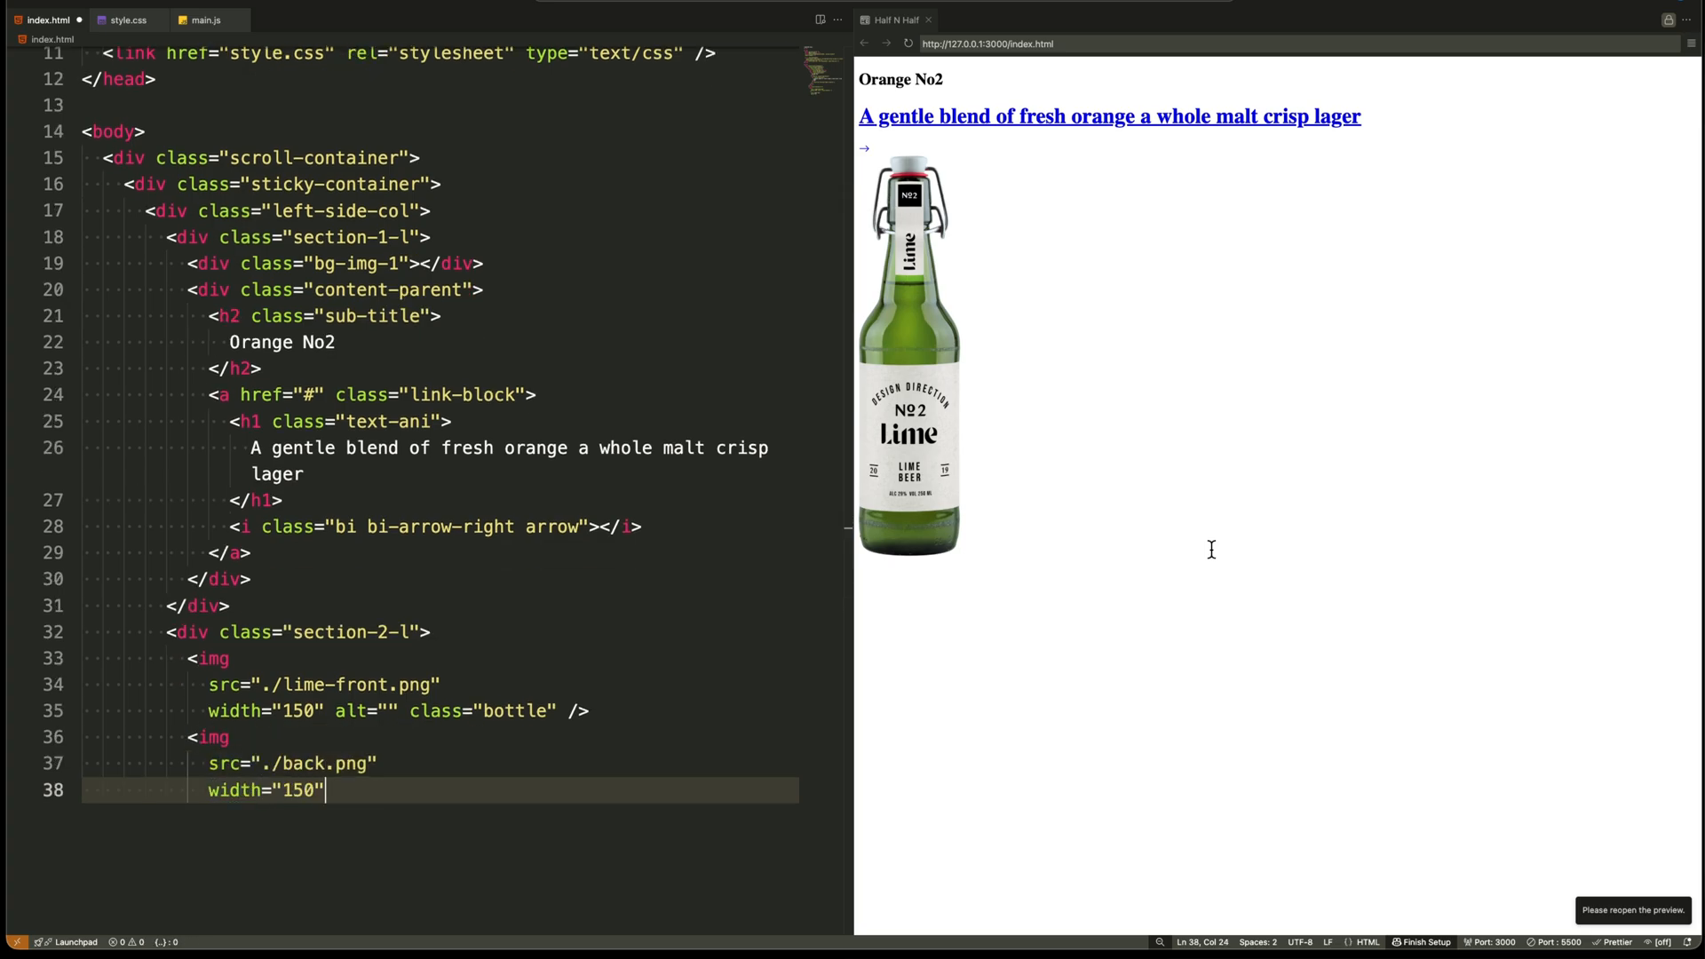
text(alt="" class="bottle-back" />)
text(<a href="#" class="link-block)
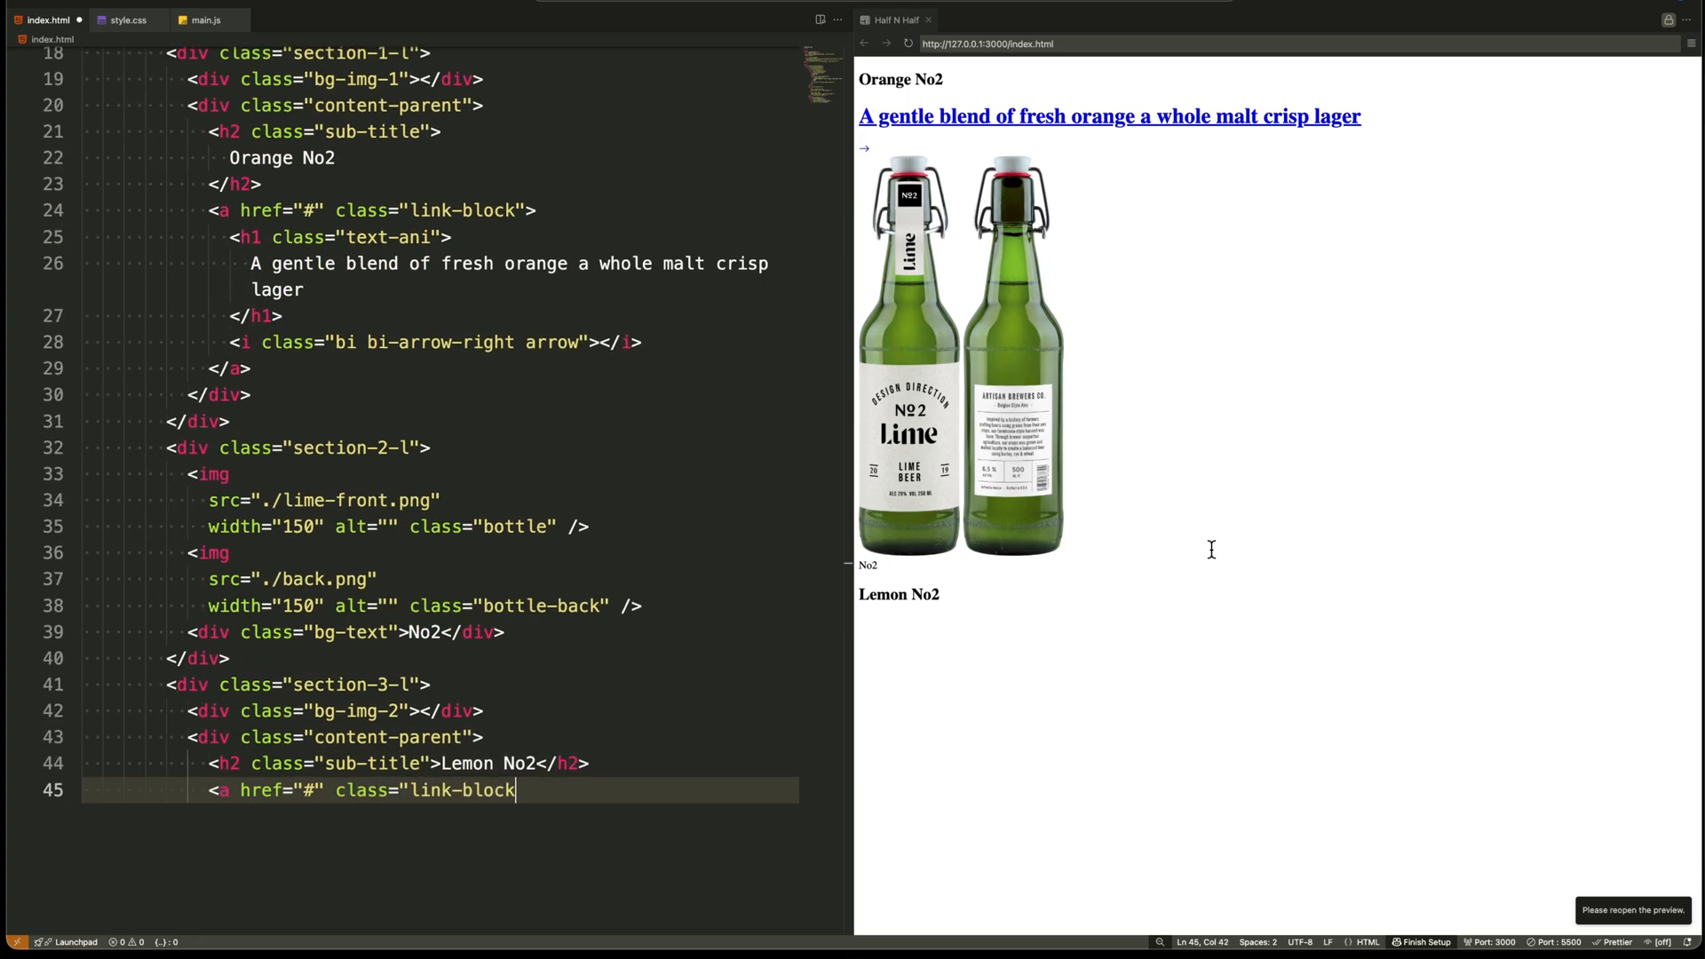
Write the Lemon No2 and Lime No2 'gentle blend' headline texts for their sections.
text(A gentle blend of fresh lemon a w)
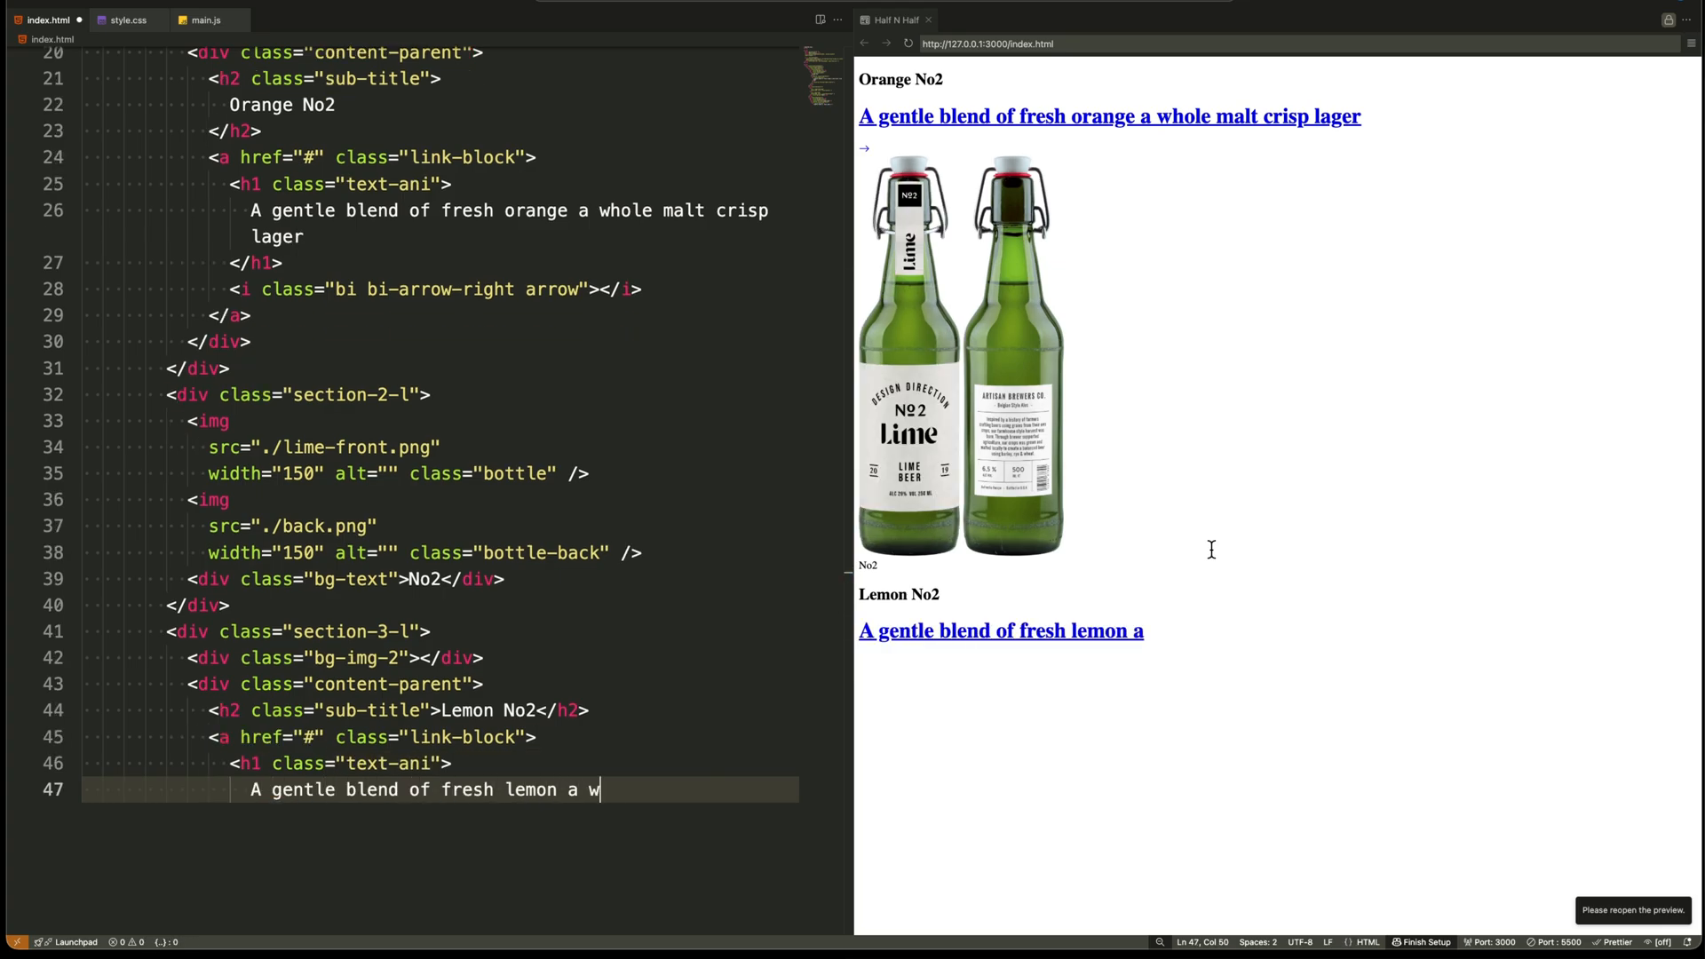
text(hole malt crisp lager)
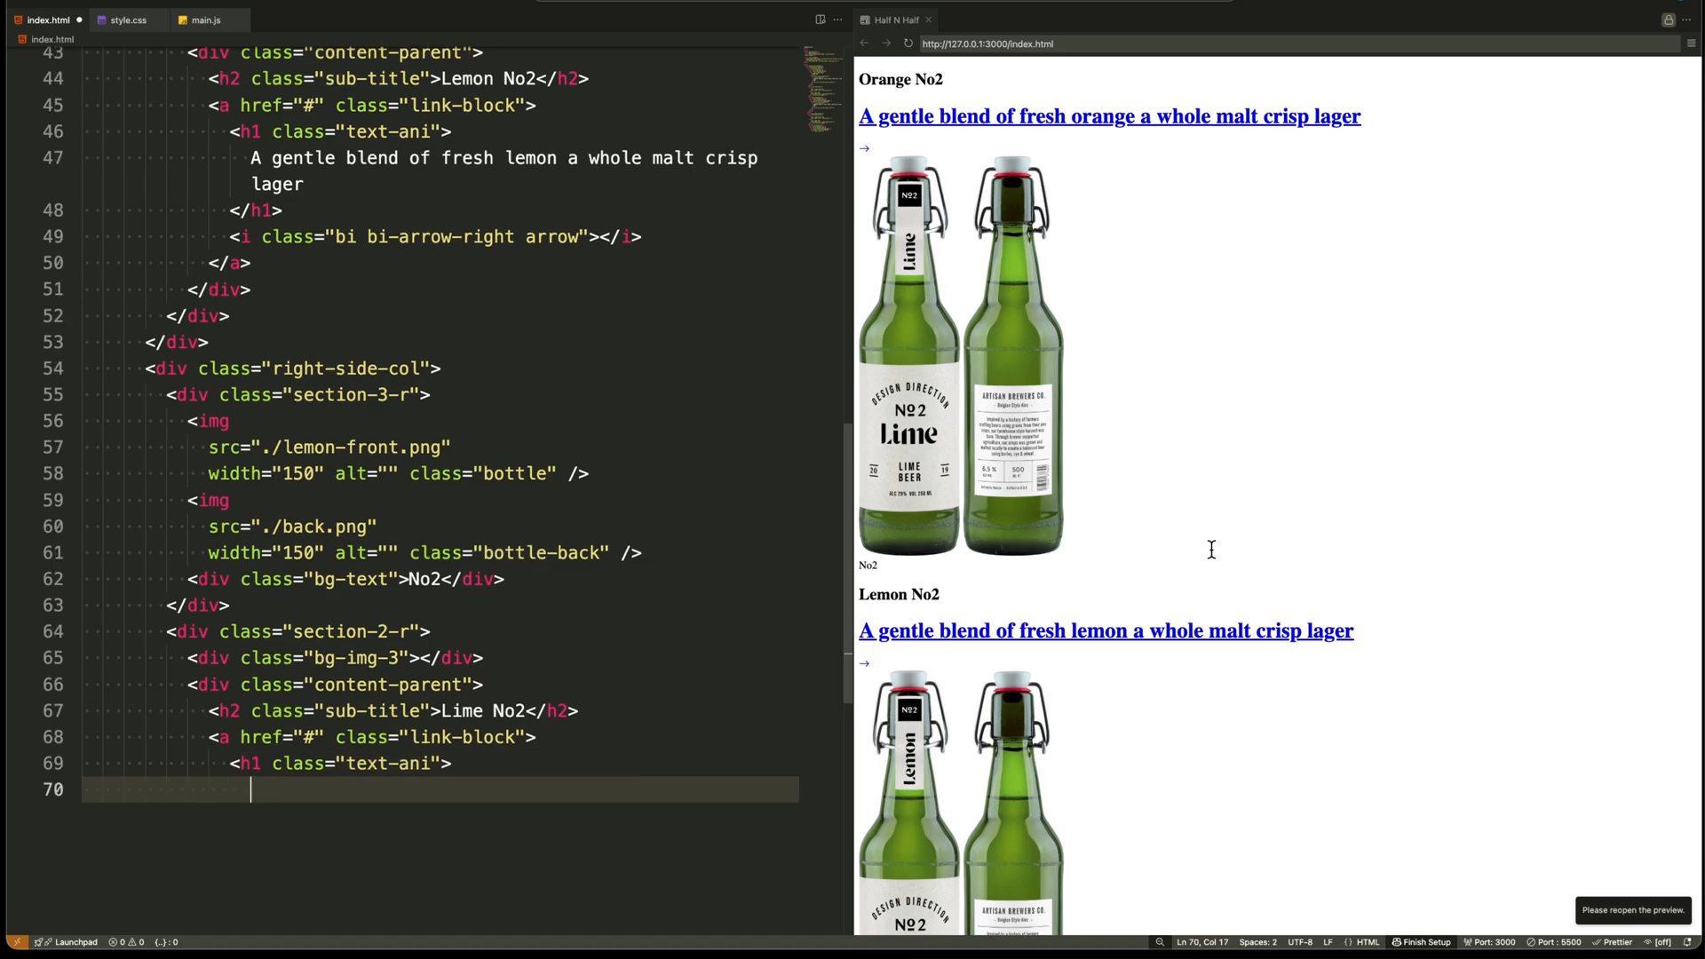
text(A gentle blend of fresh lime a whole malt crisp lager)
text(src="https://)
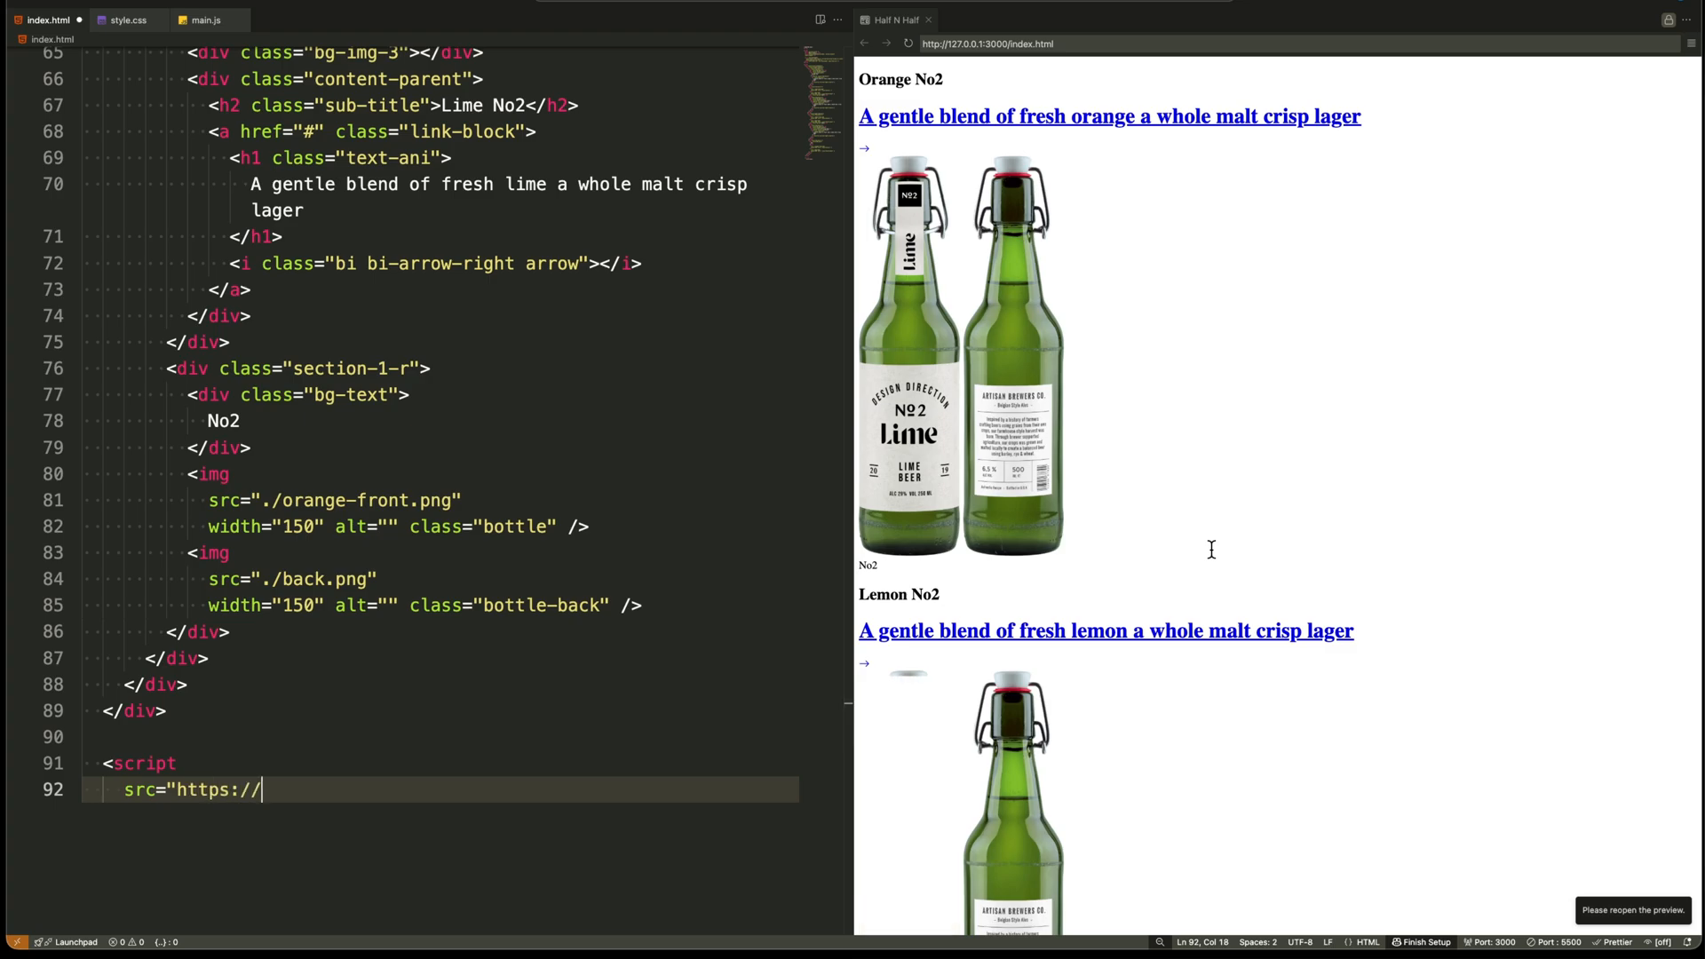
Load gsap.min.js and ScrollTrigger.min.js 3.12.2 from cdnjs via script tags before </body>.
text(cdnjs.cloudflare.com/ajax/)
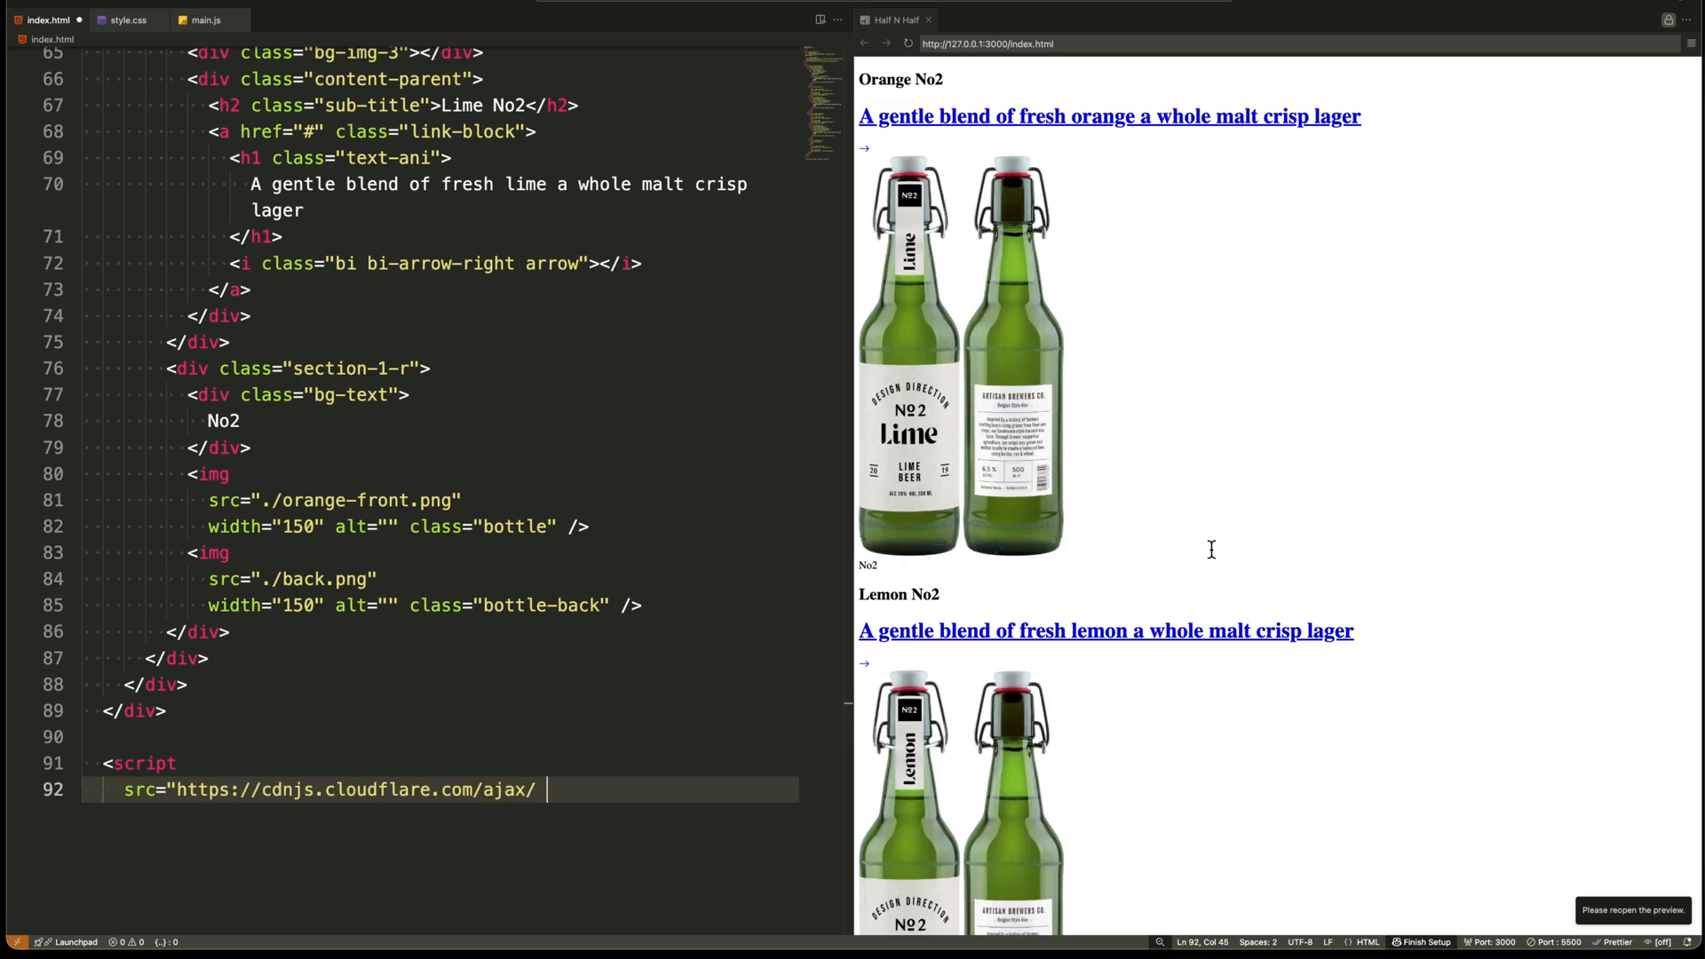
text(libs/gsap/3.12.2/gsap.min.js"></script>)
text(src="https://cdnjs.c)
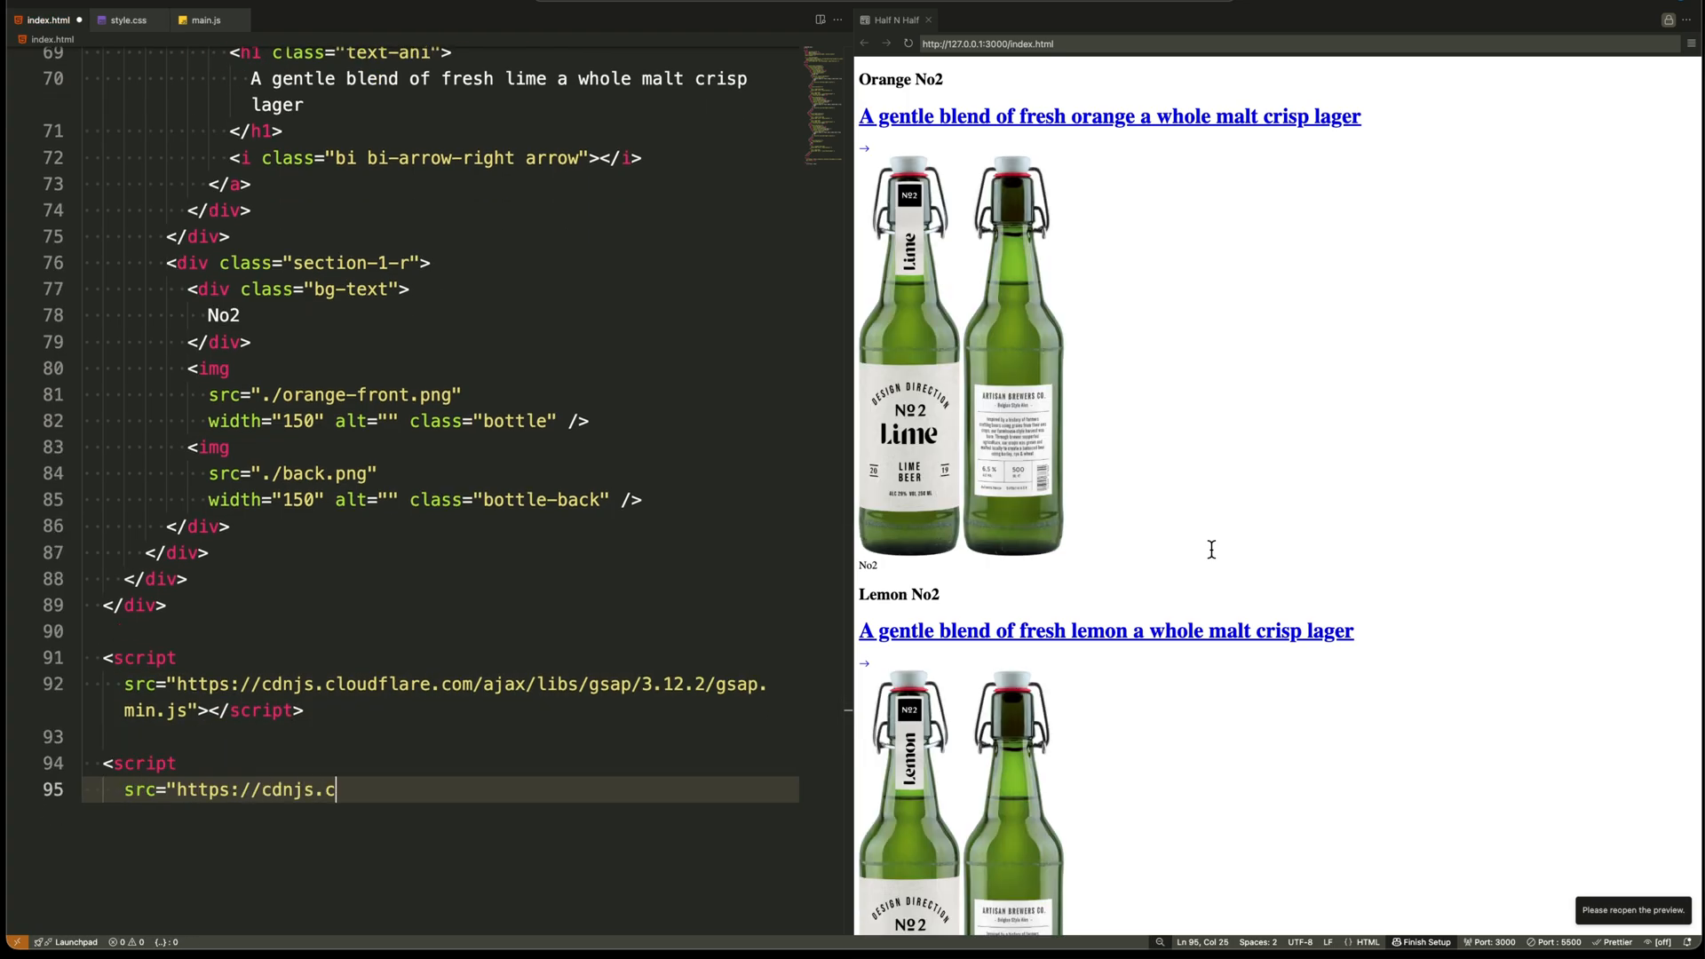
text(loudflare.com/ajax/libs/gsap/3.12.2/ScrollTrigger.)
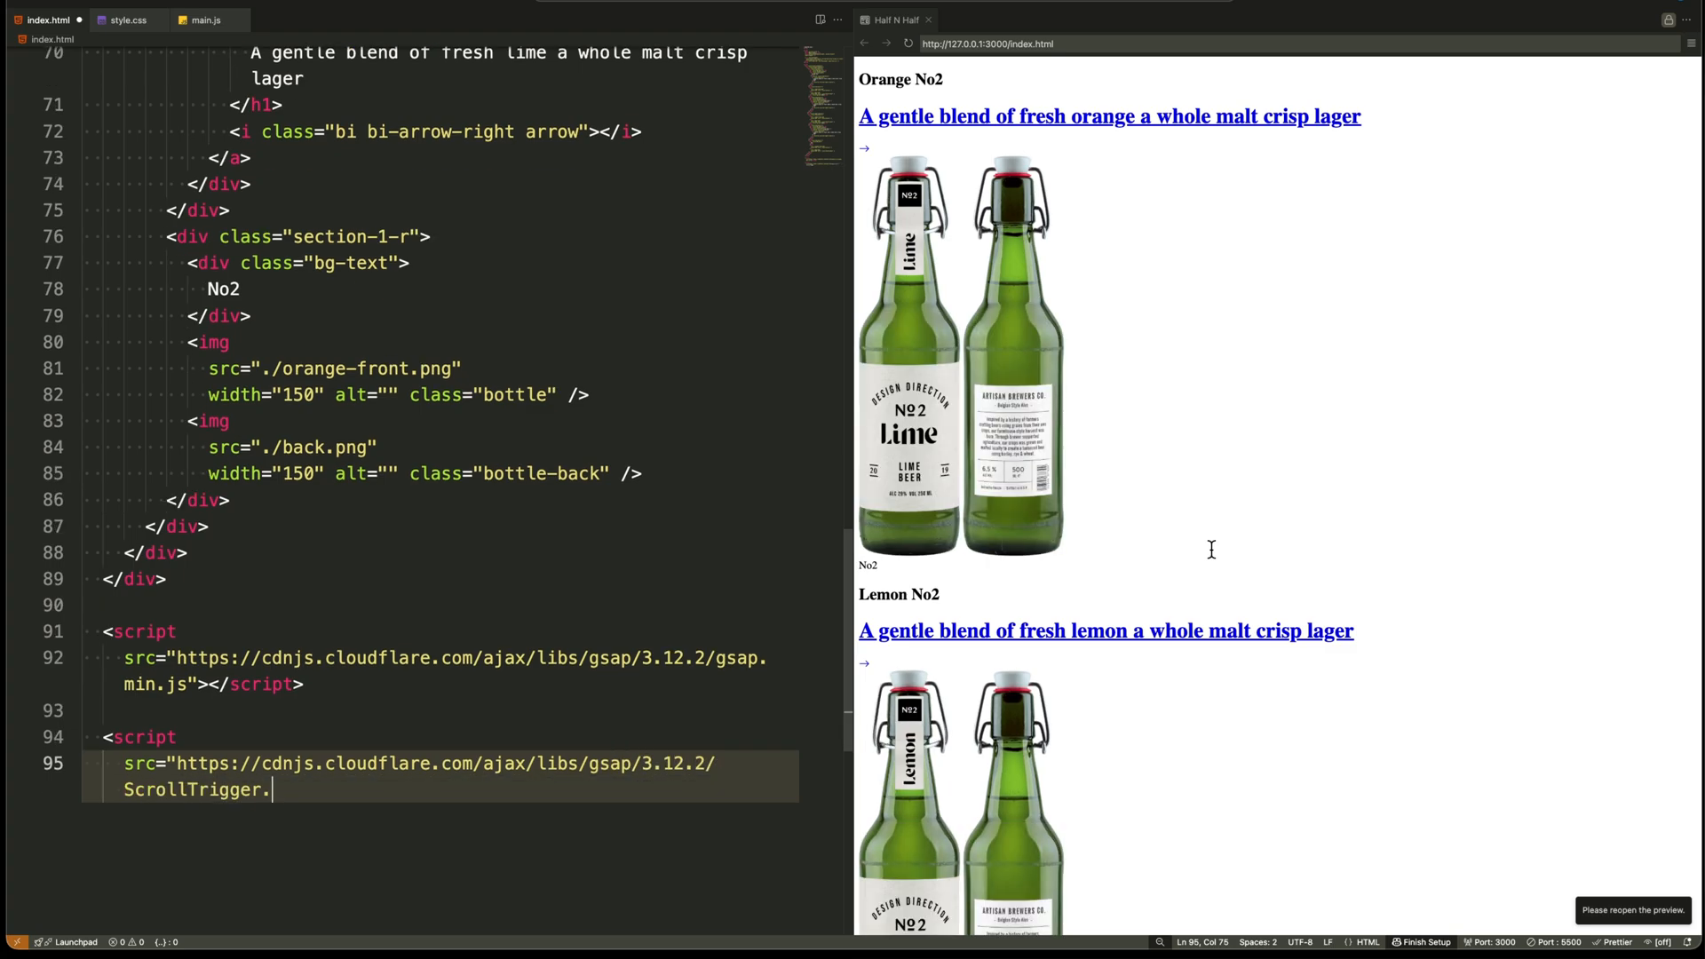
text(min.js"></script>)
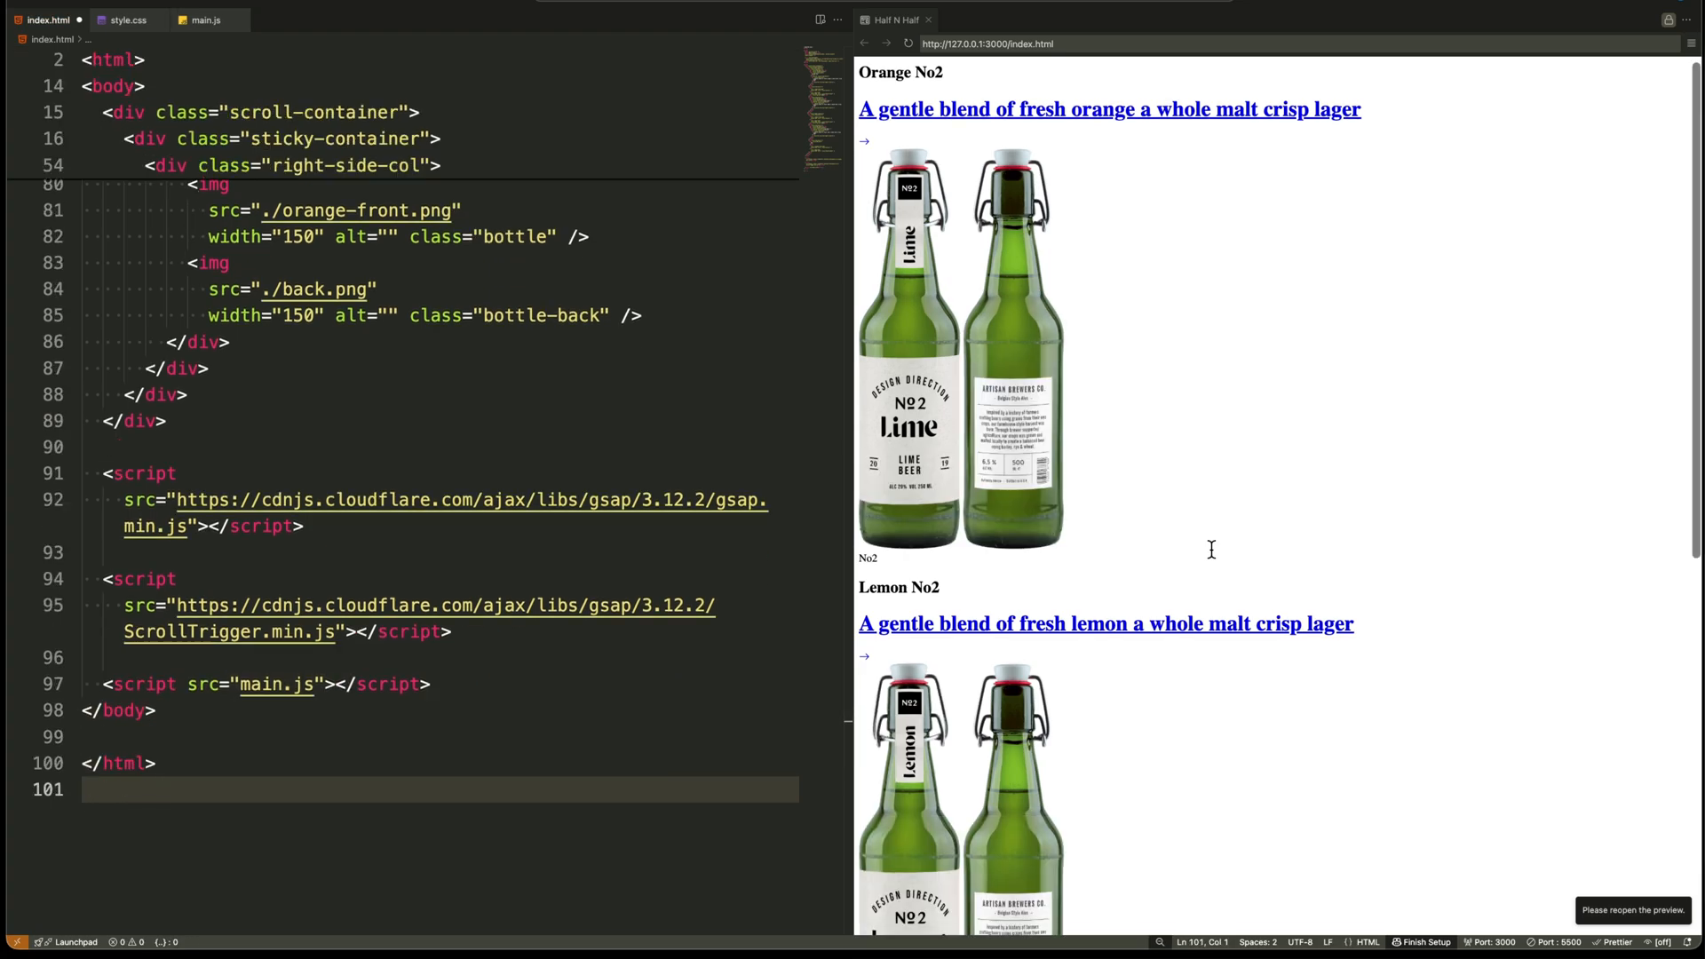
Import the Arimo and Sail Google Fonts at the top of style.css.
scroll(down, 3)
text(@import url)
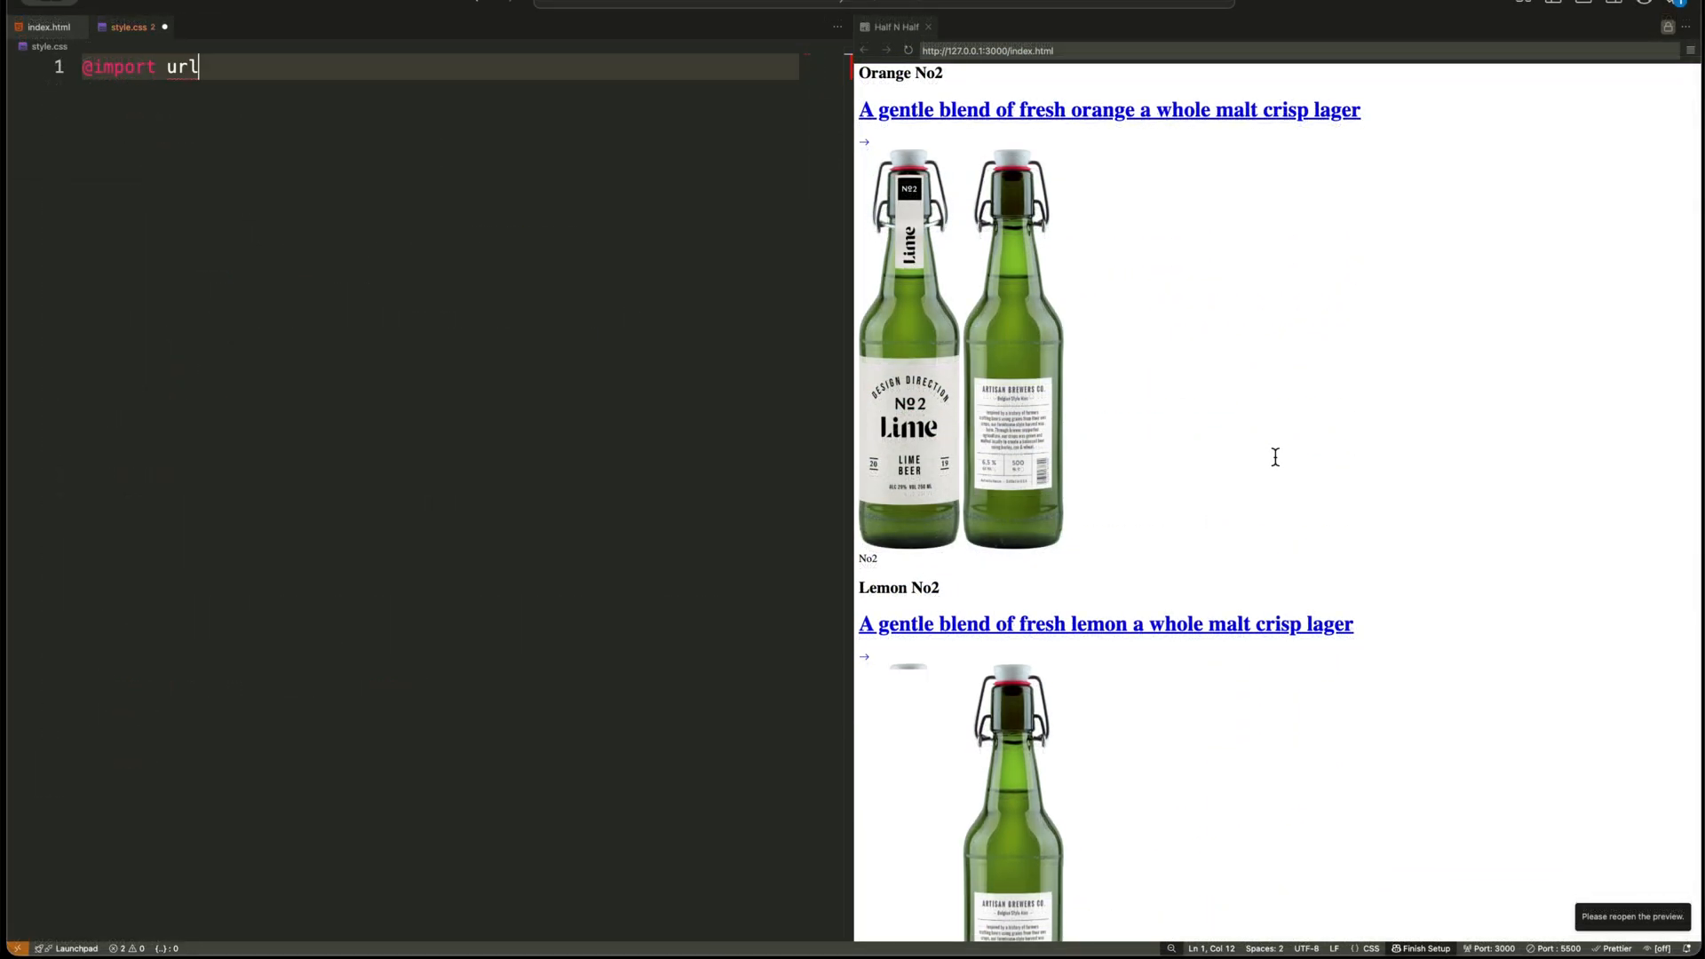
text(("https://fonts.googlea)
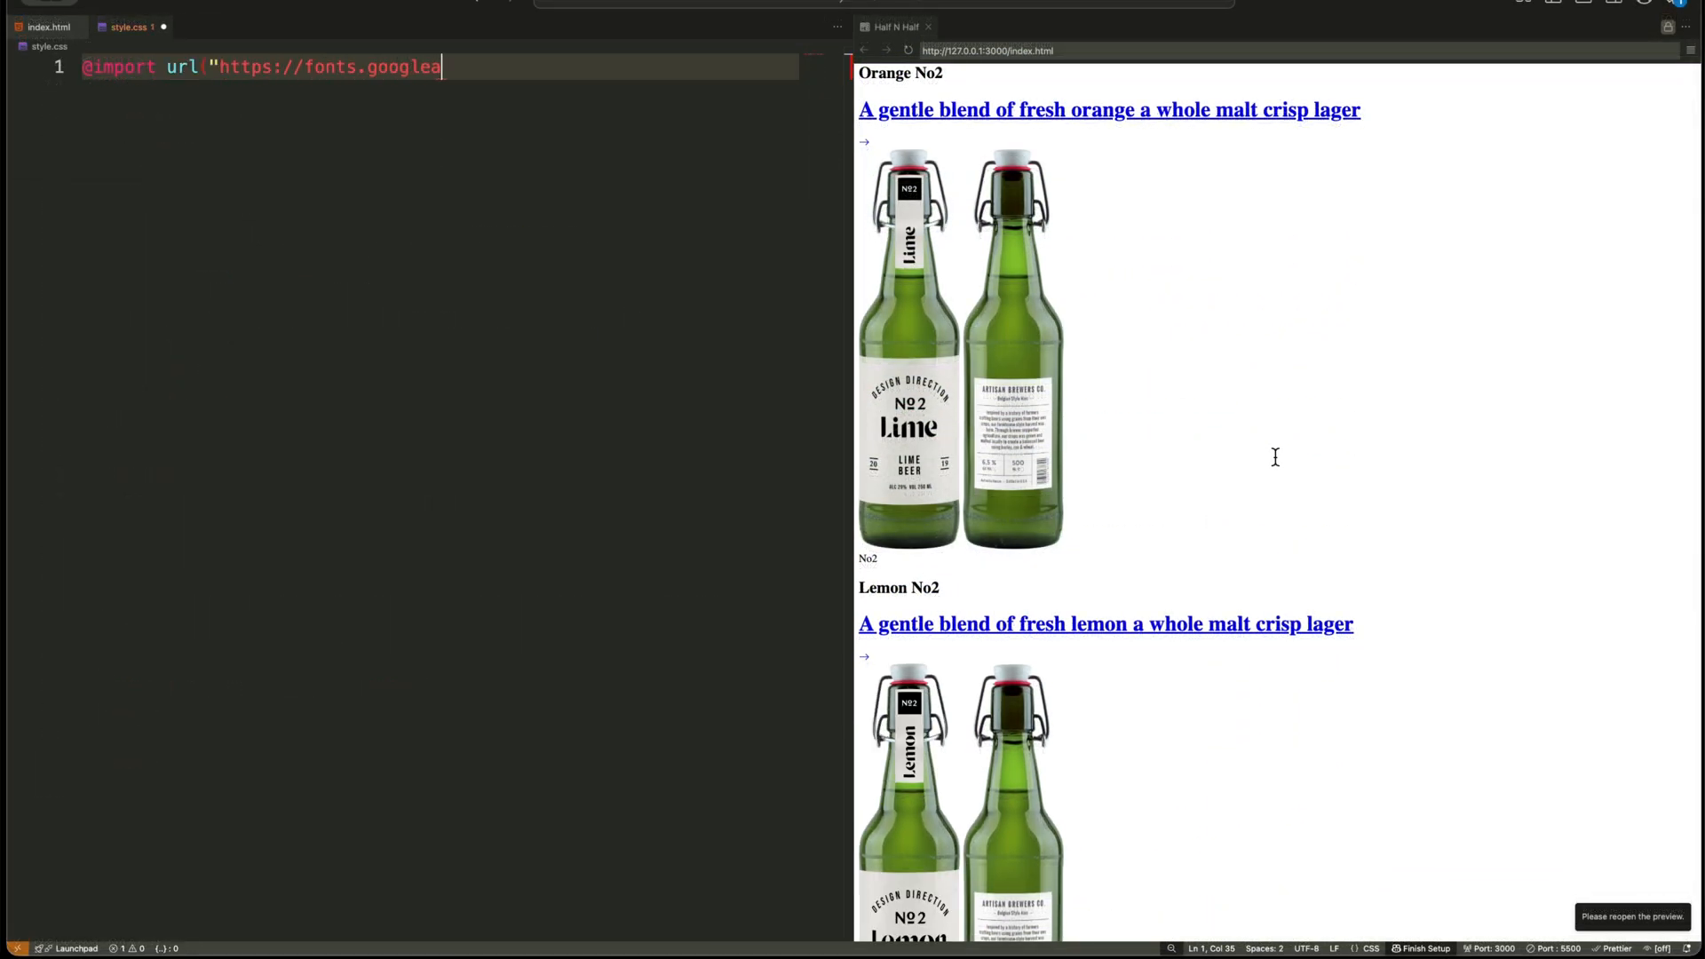
text(pis.com/css2?family=Arimo:ital,wght@0,400..)
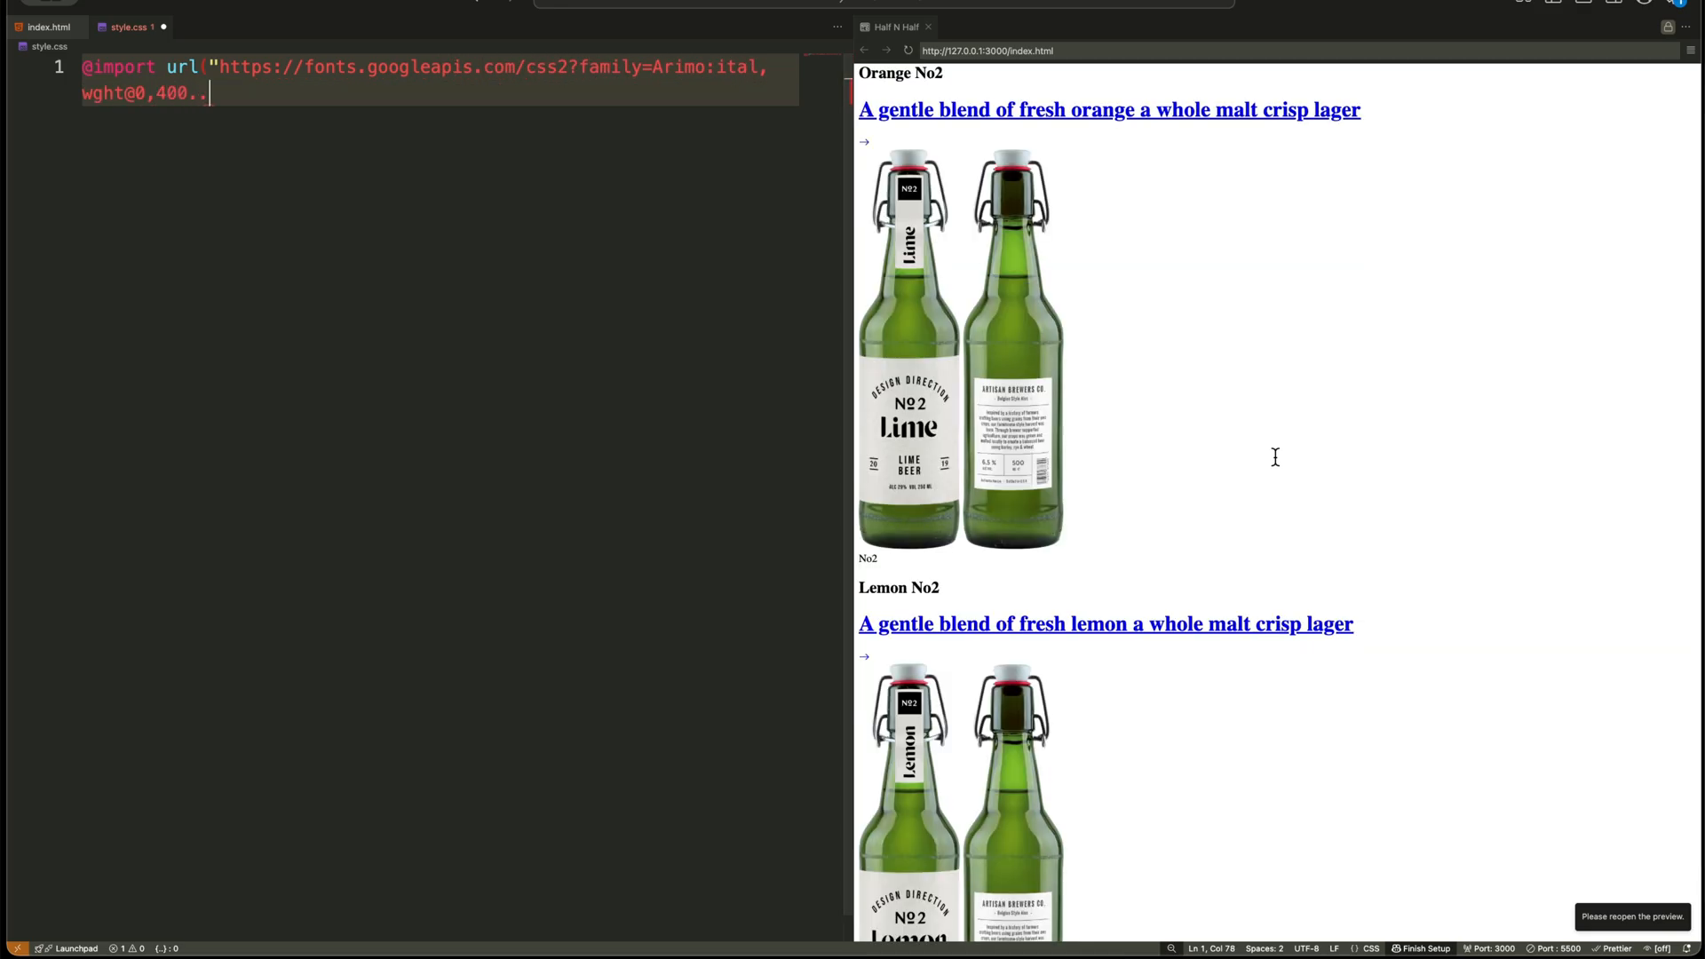
text(700;1,400..700&family=)
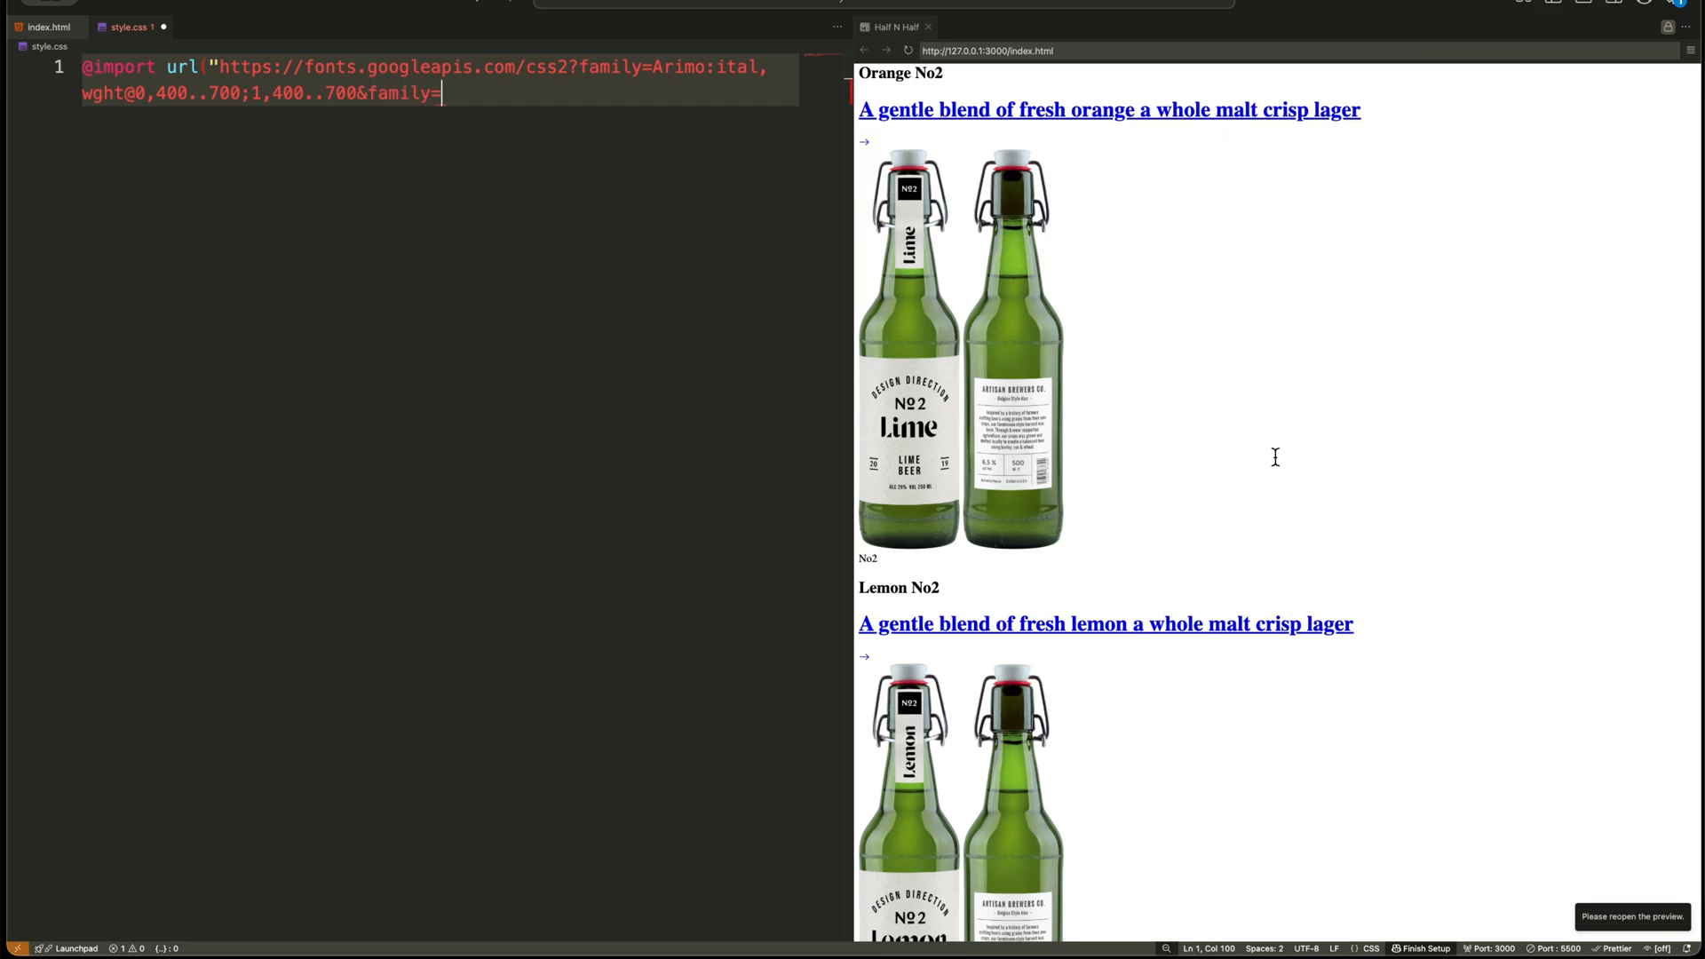
text(Sail&display=swap");)
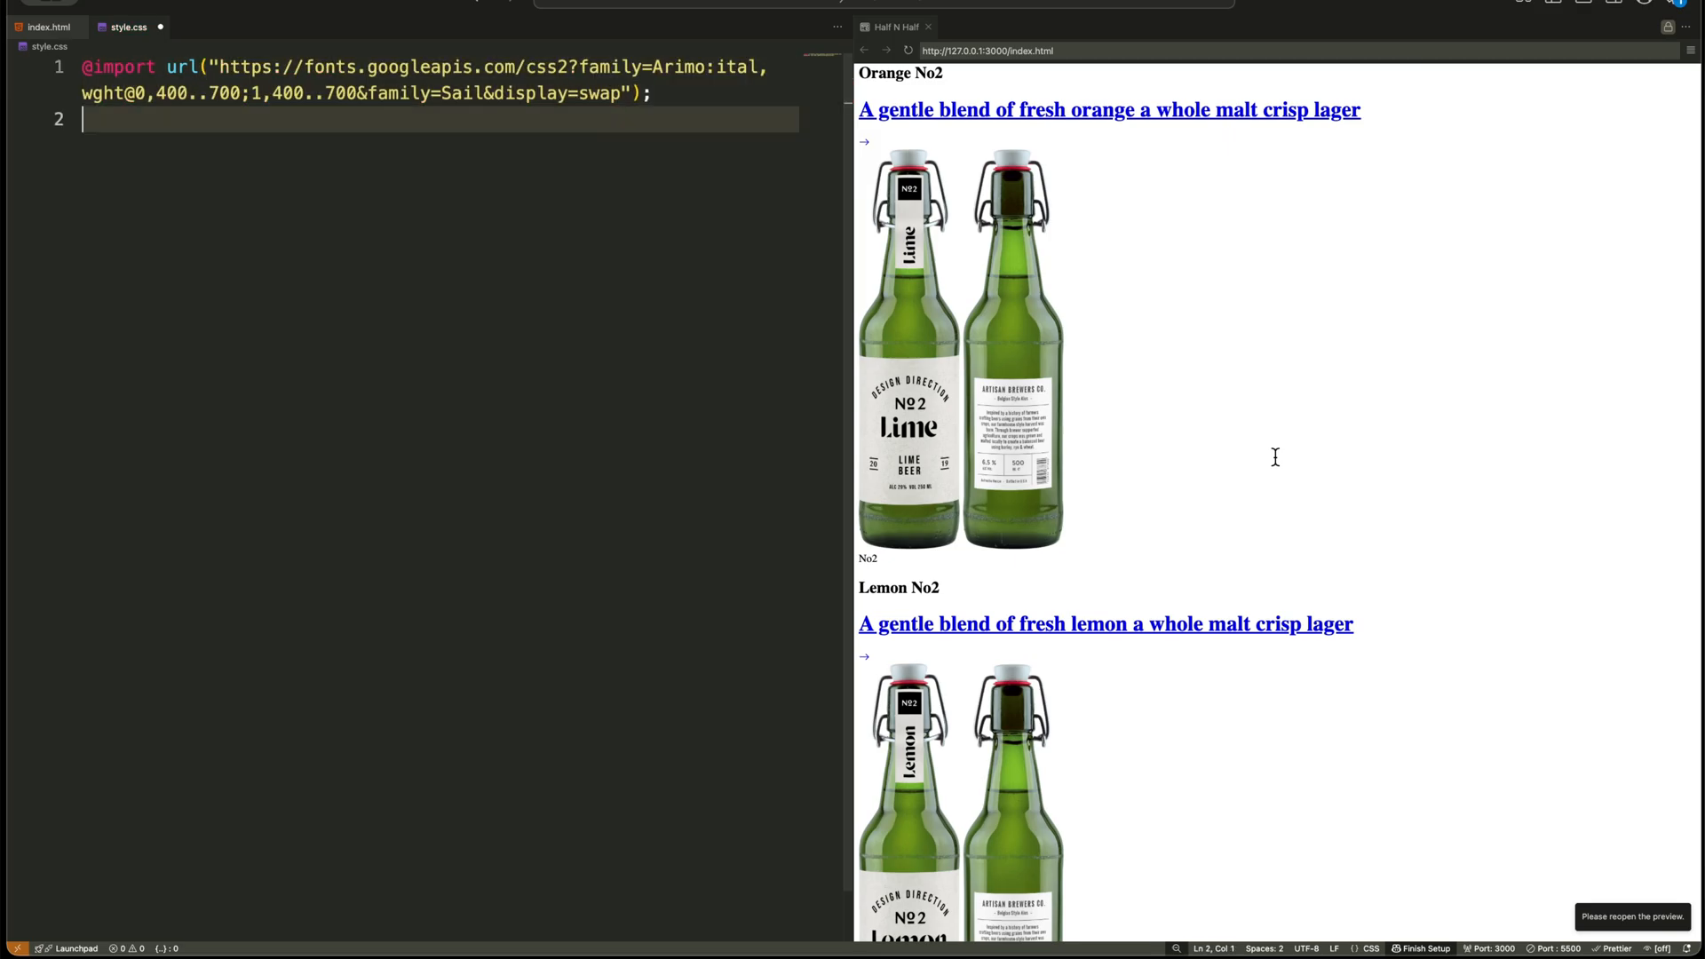
Add the * reset rule and a body rule with the Helvetica Neue font stack.
text(* {)
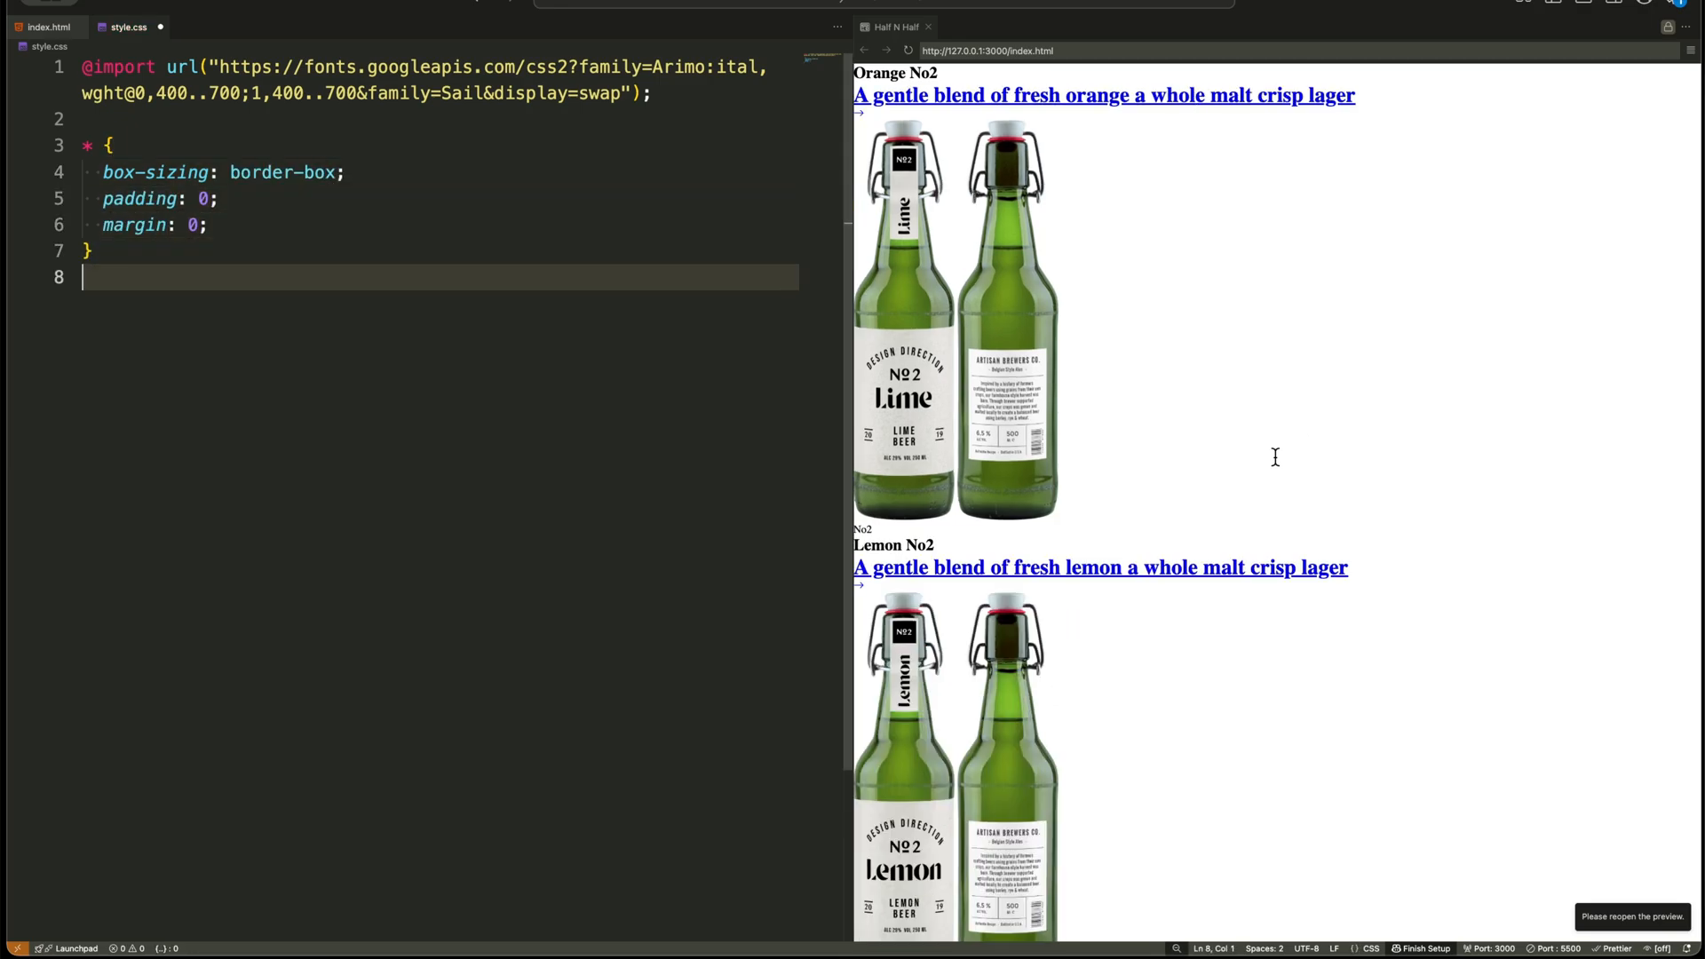
text(body {)
text(font-family: A)
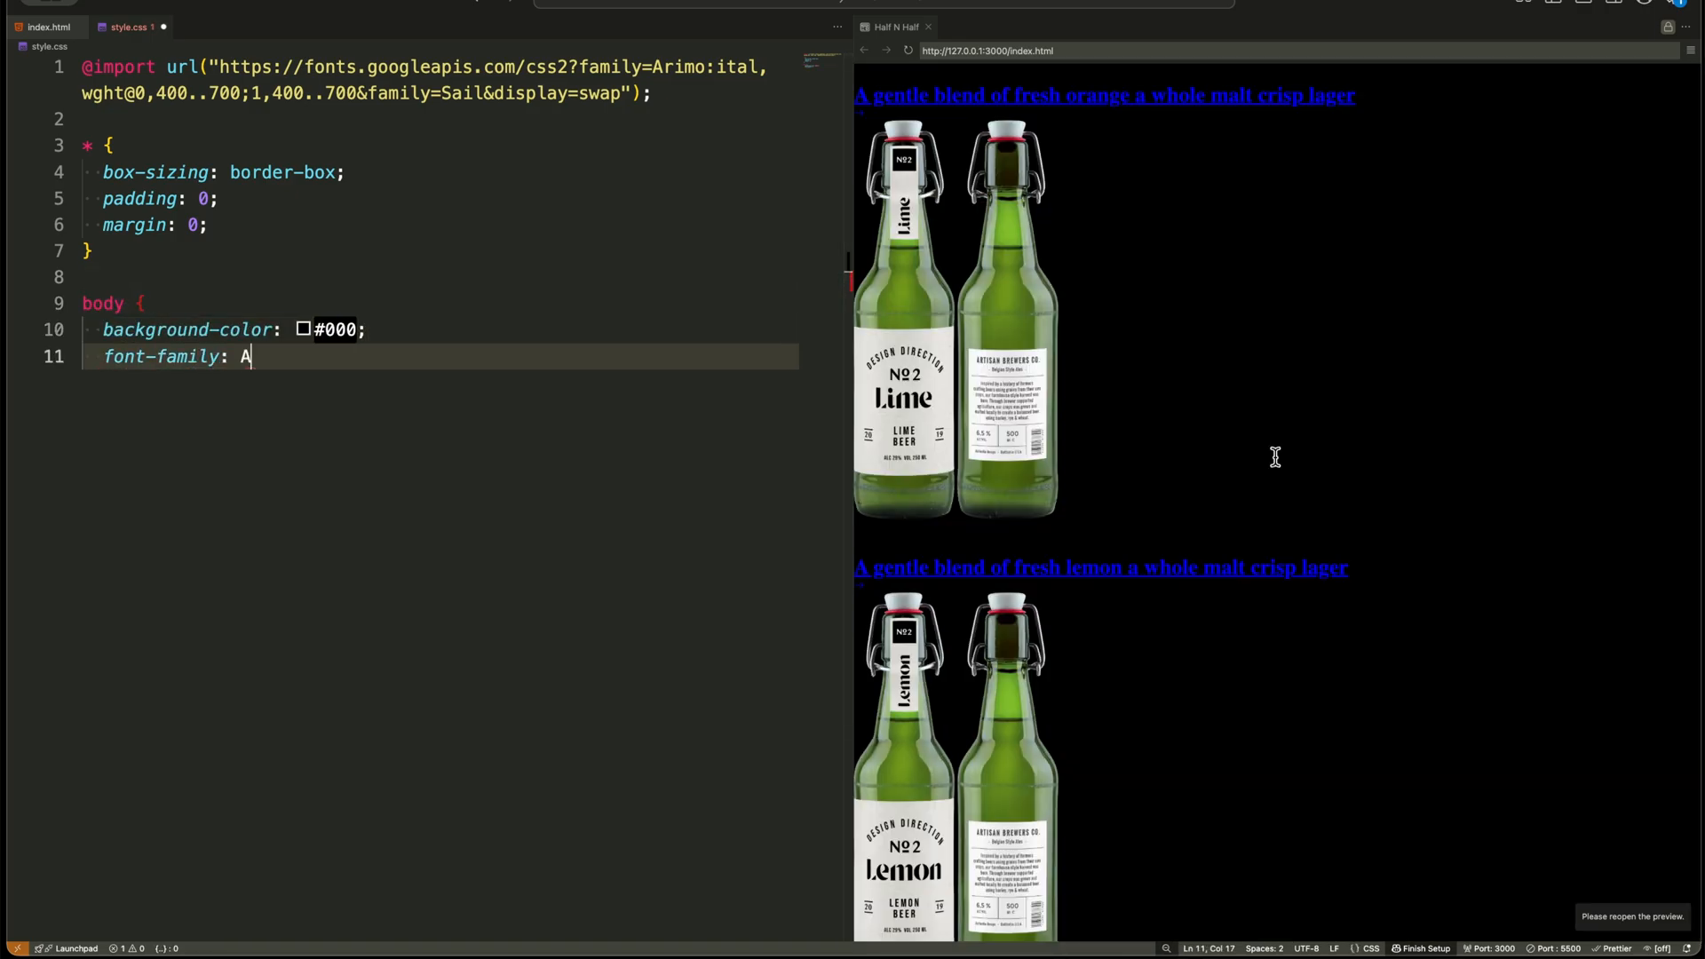
text(rial, "Helvetica Neue", Helvetica, sans-serif;)
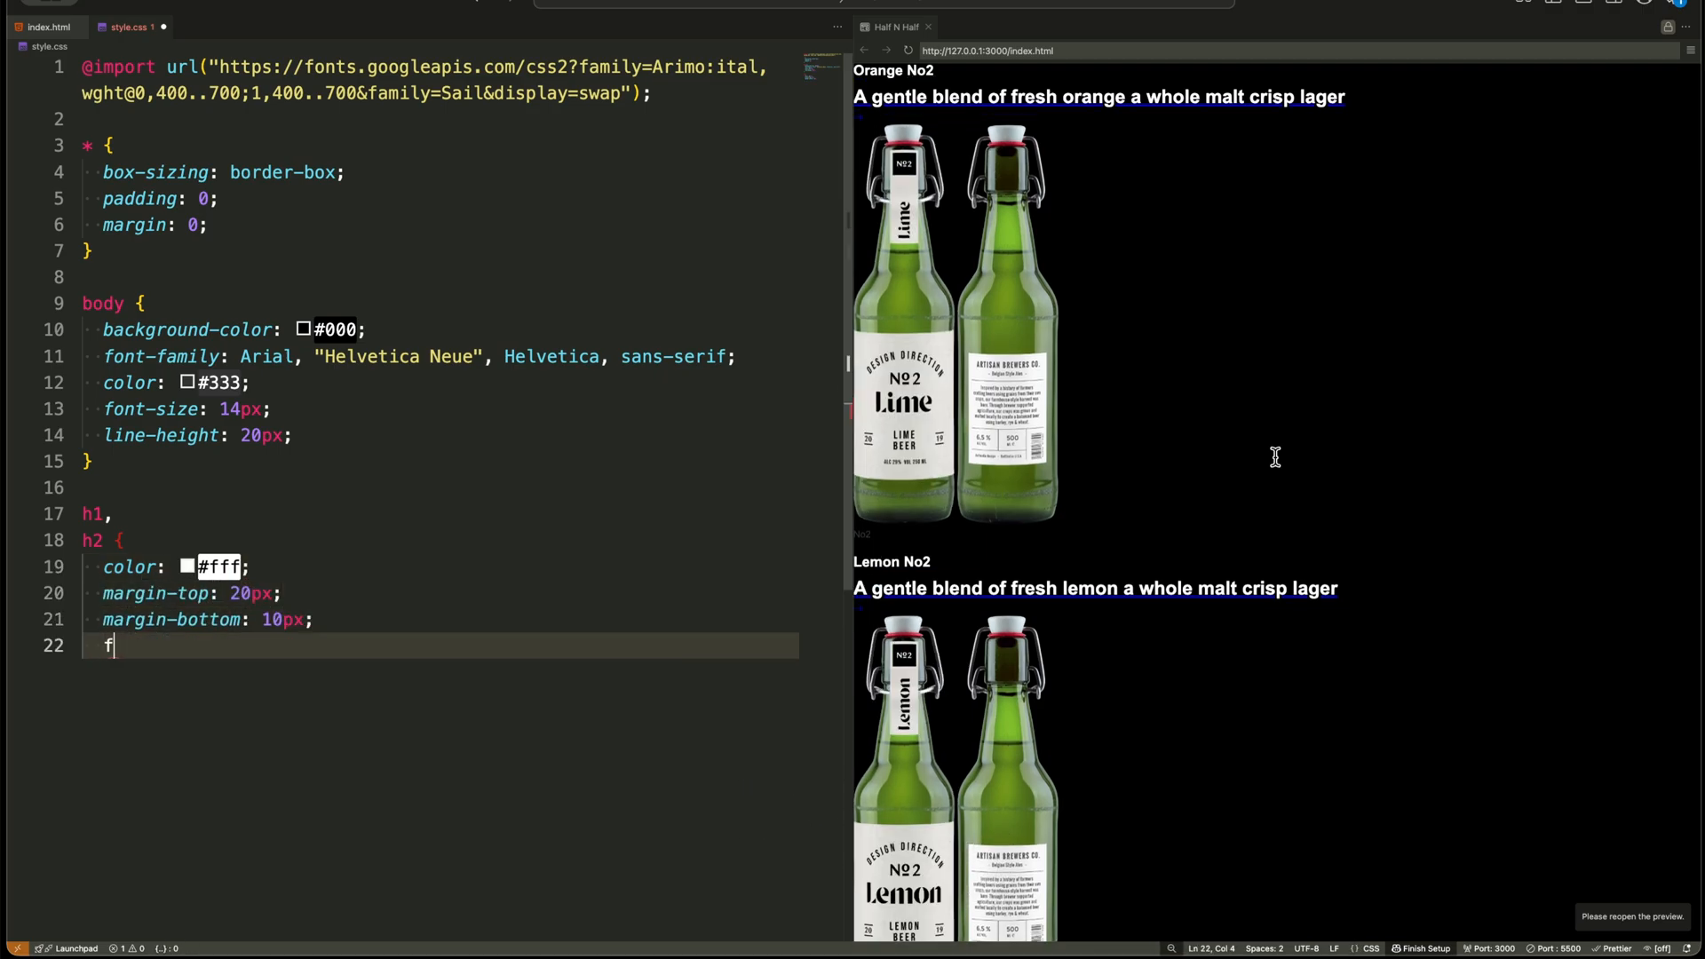
Set h1,h2 to the Sail font and start the .sticky-container rule.
text(ont-family: "Sail", san)
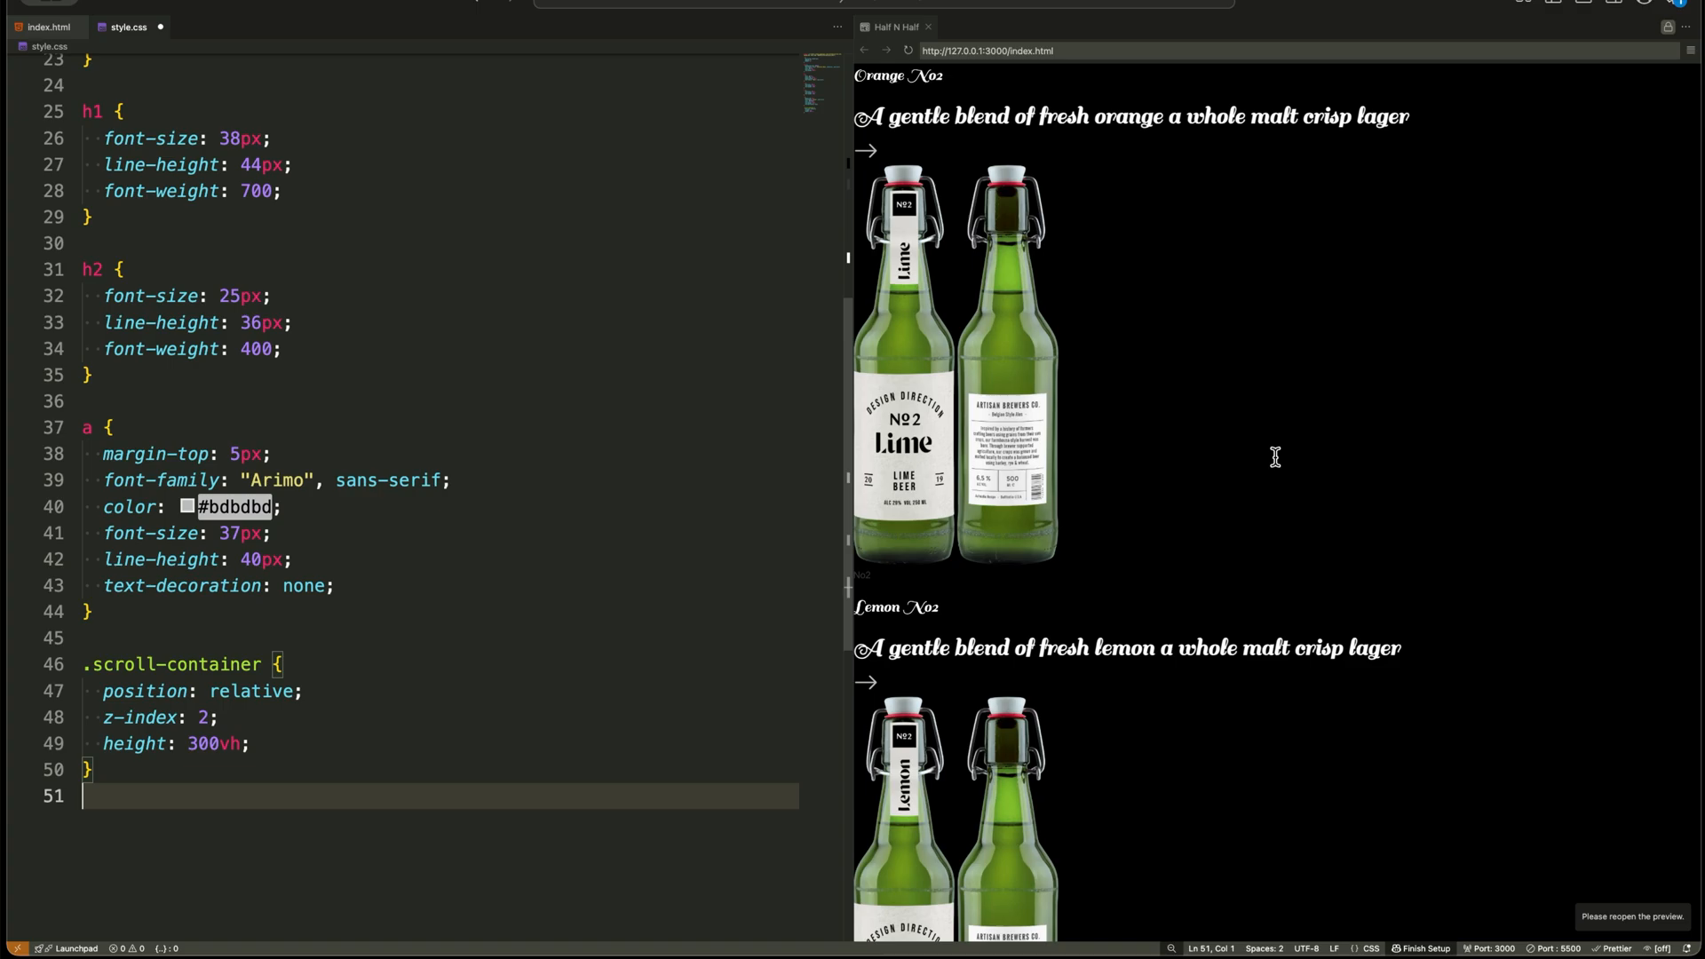
text(.sticky-container {)
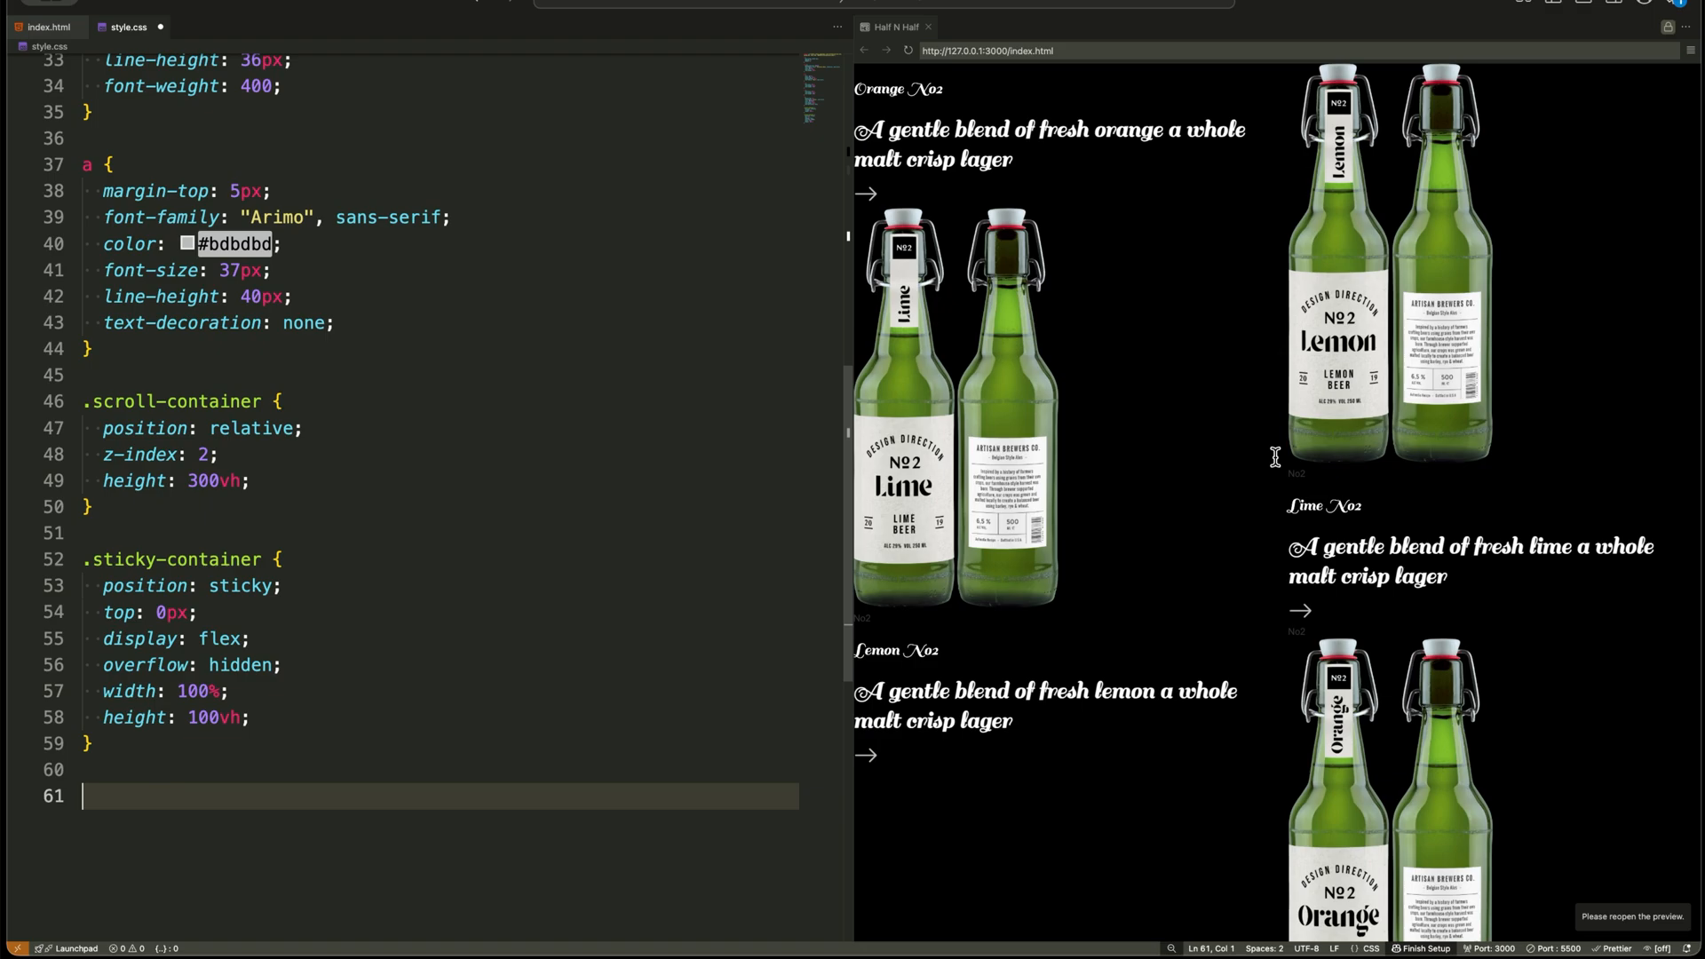
Style .left-side-col and give the section rules a 100vh height.
text(.left-side-col {)
text(cursor: point)
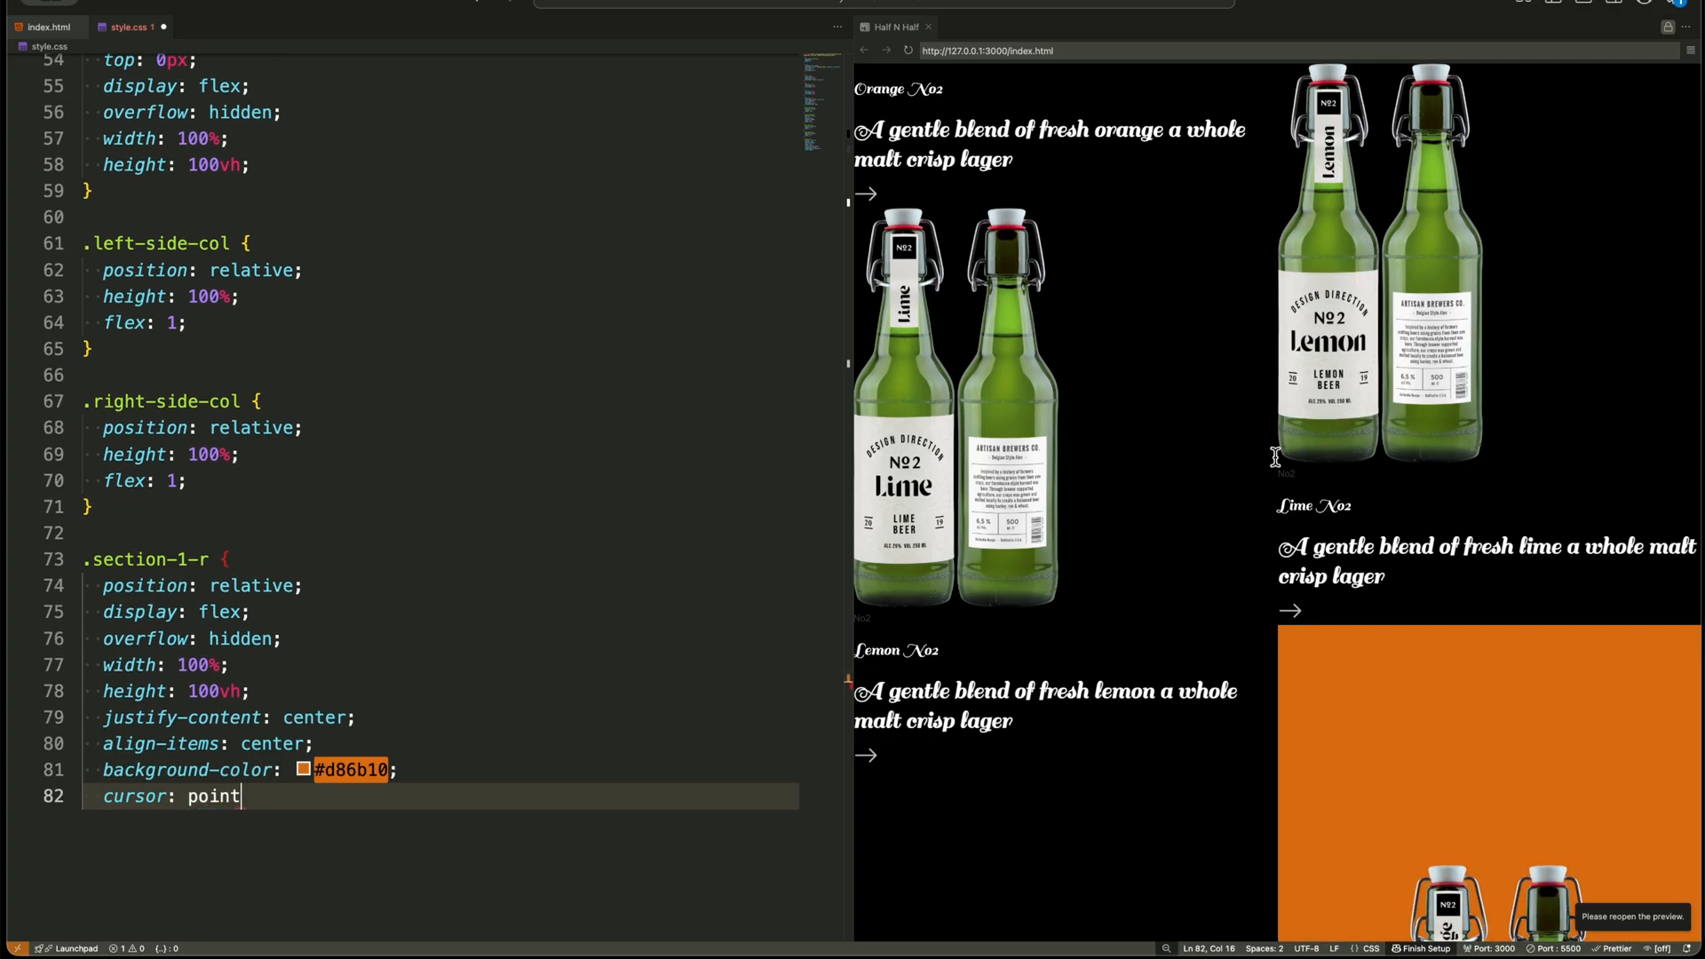
text(er;)
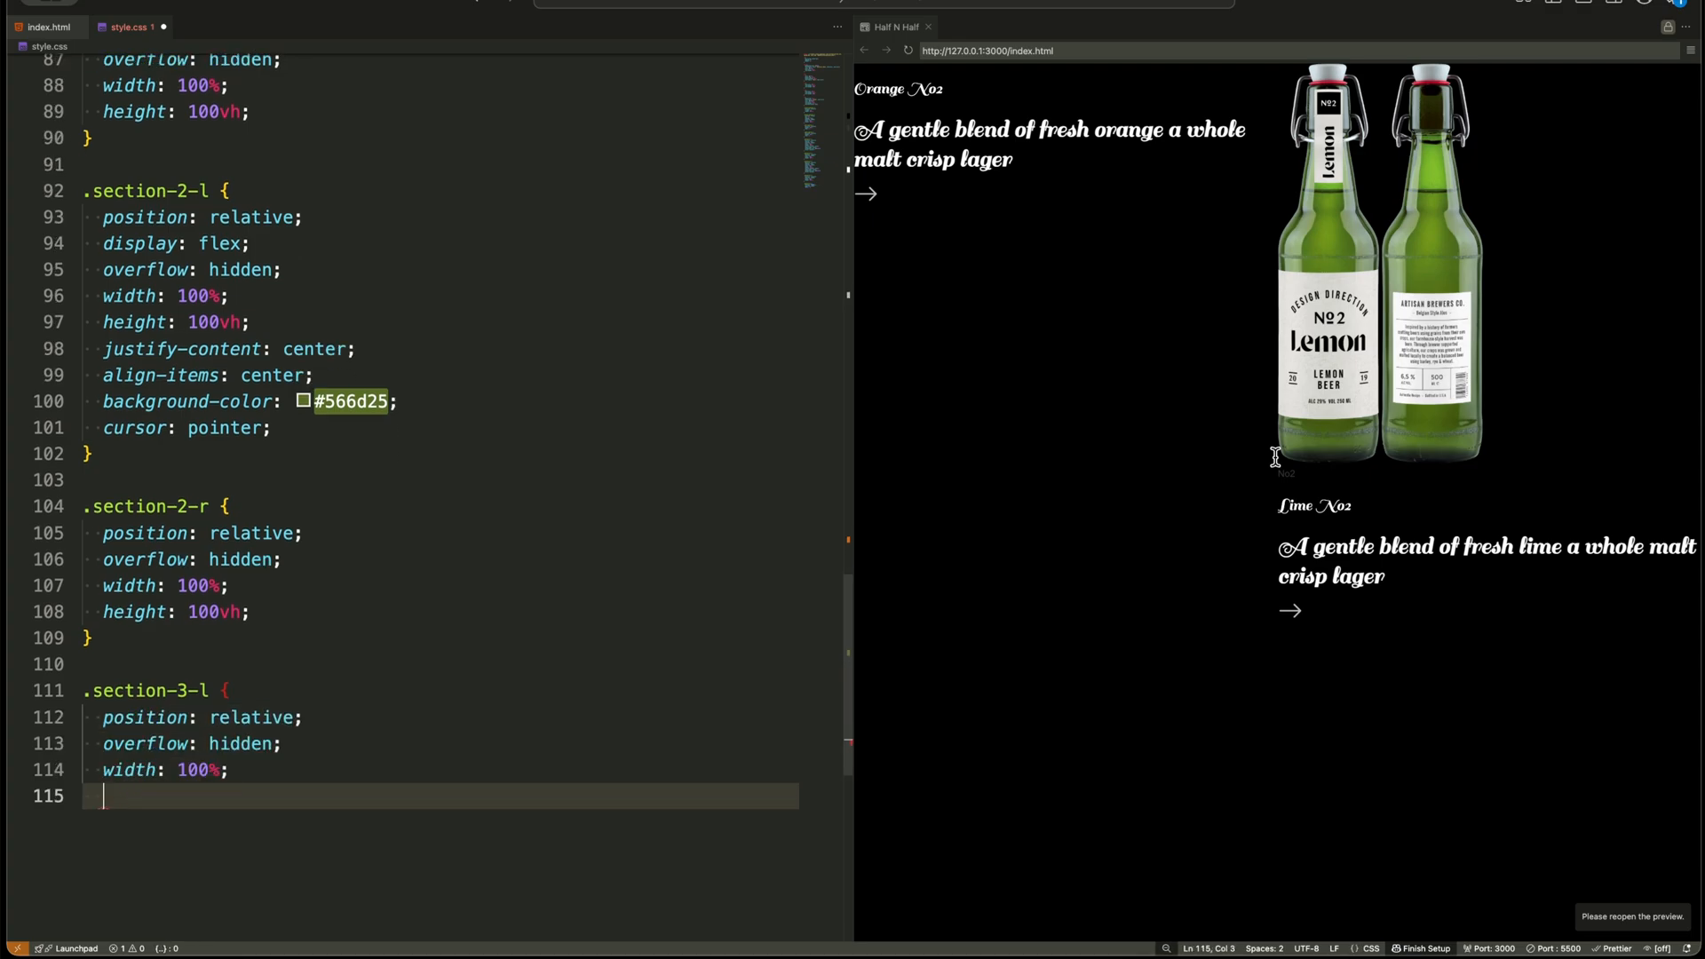
text(height: 100vh;)
text(color)
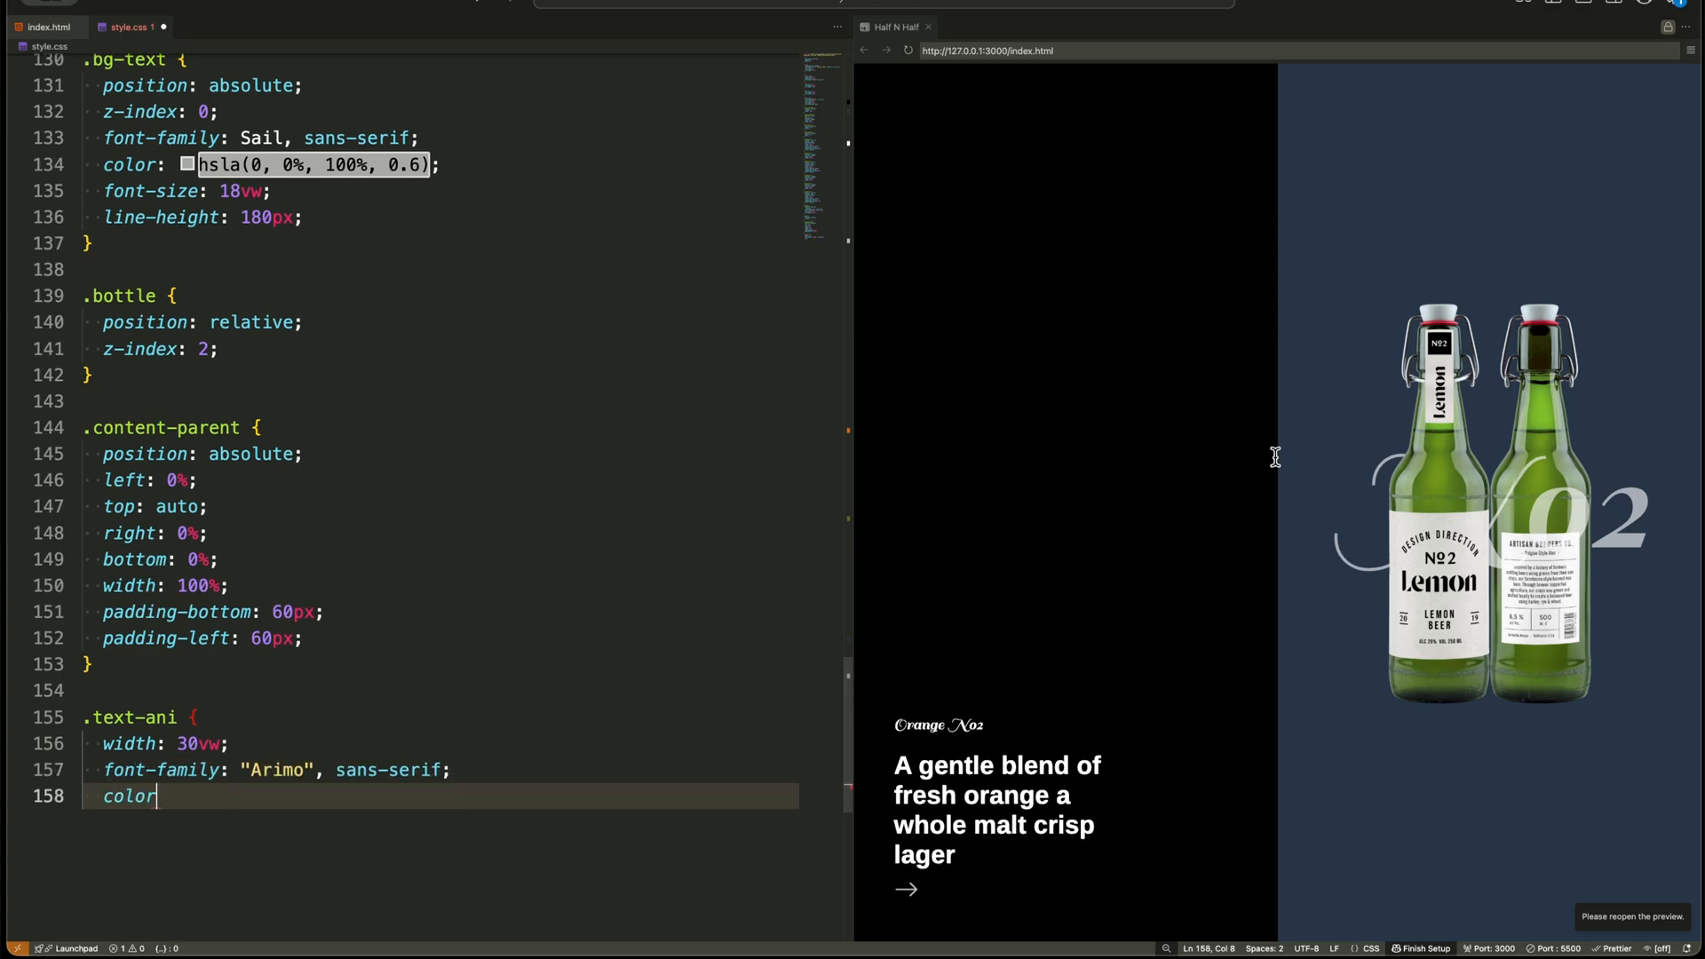
Set the text-ani headline colour to #fff.
text(: #fff;)
text(height: 1)
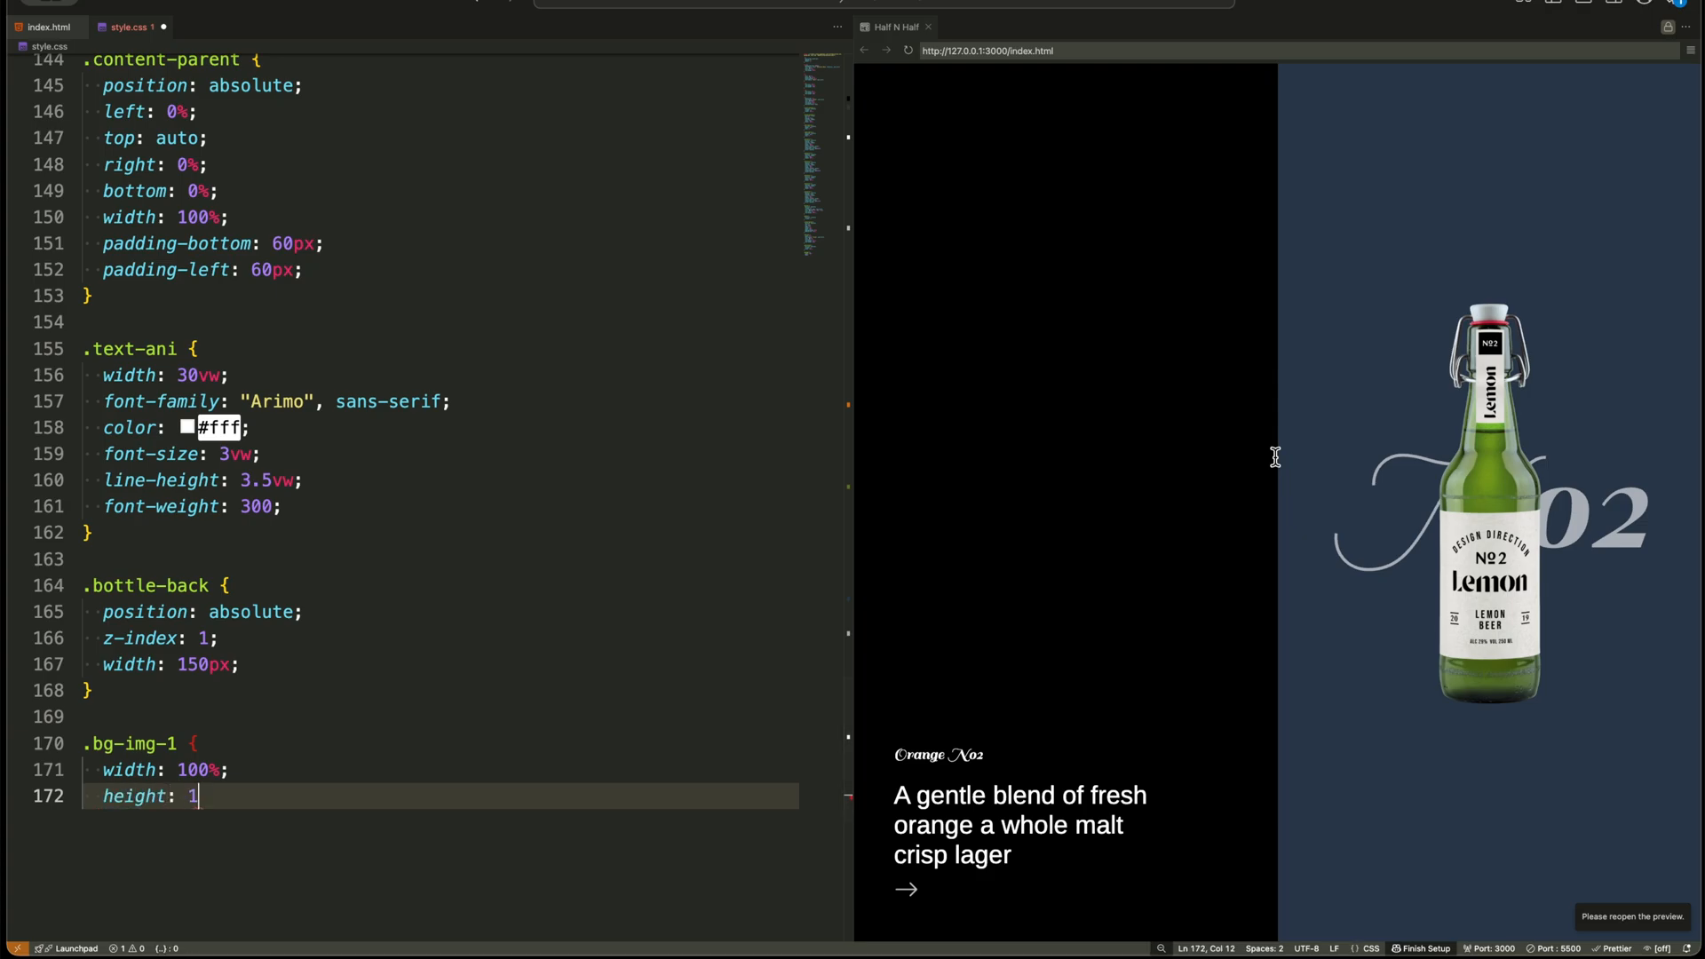
Give the bg-img classes 100% size, cover, no-repeat and position, then start the .arrow rule.
text(00%;)
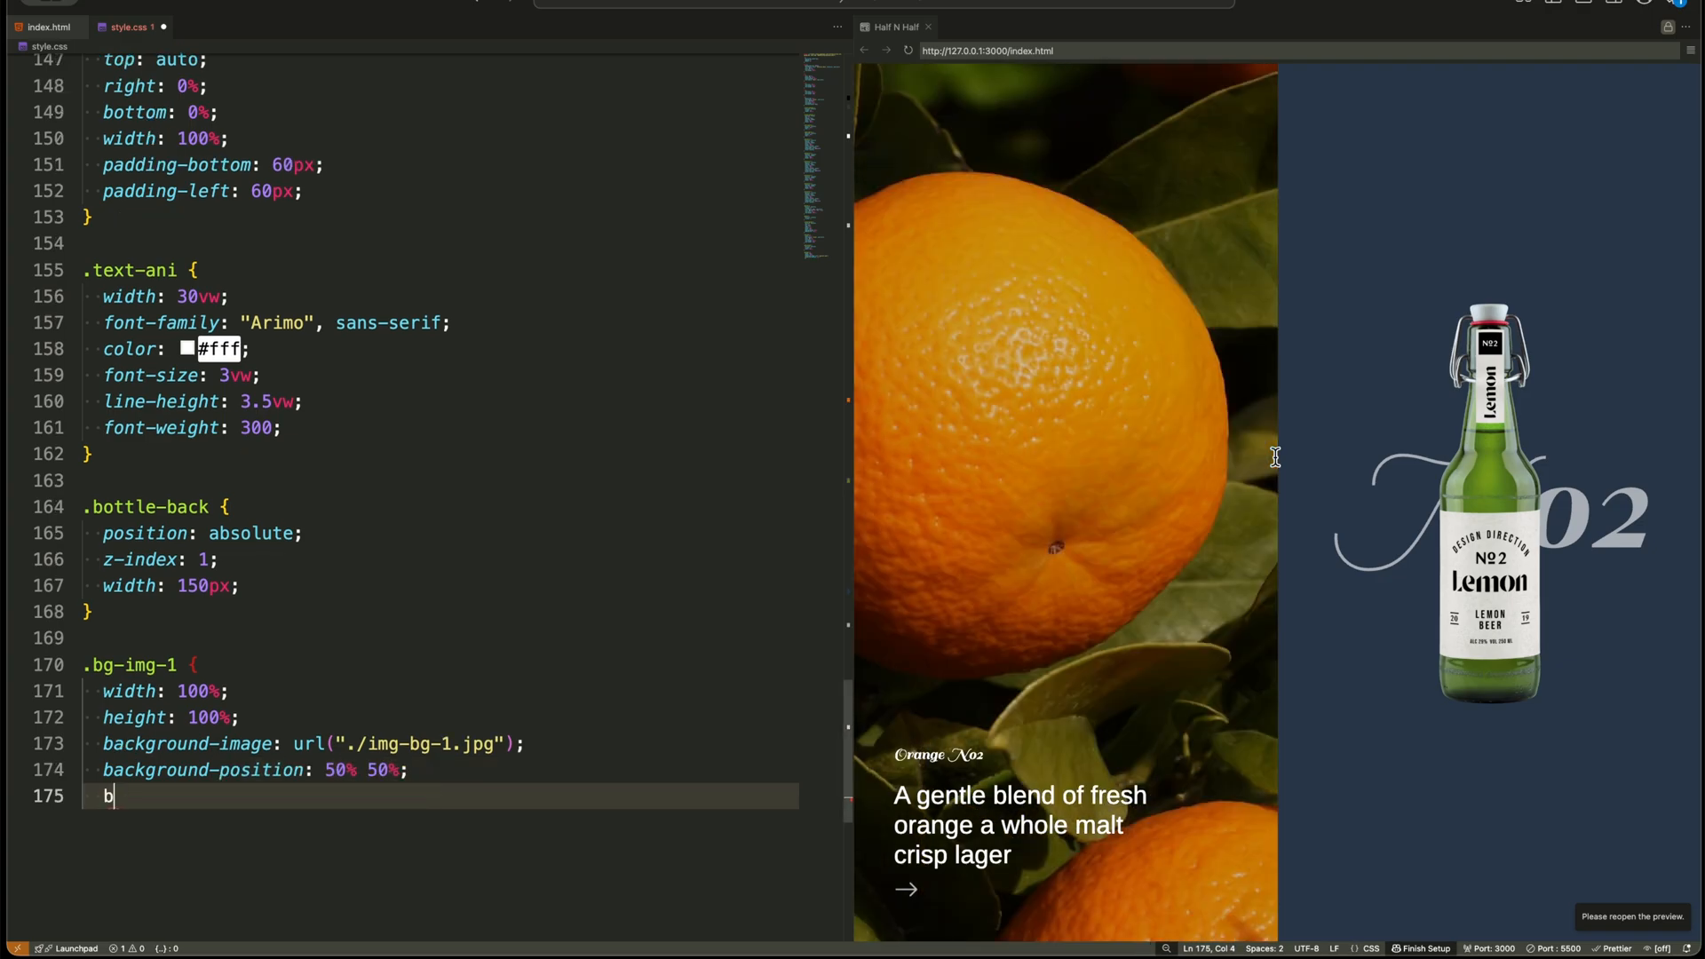
text(background-size: cover;)
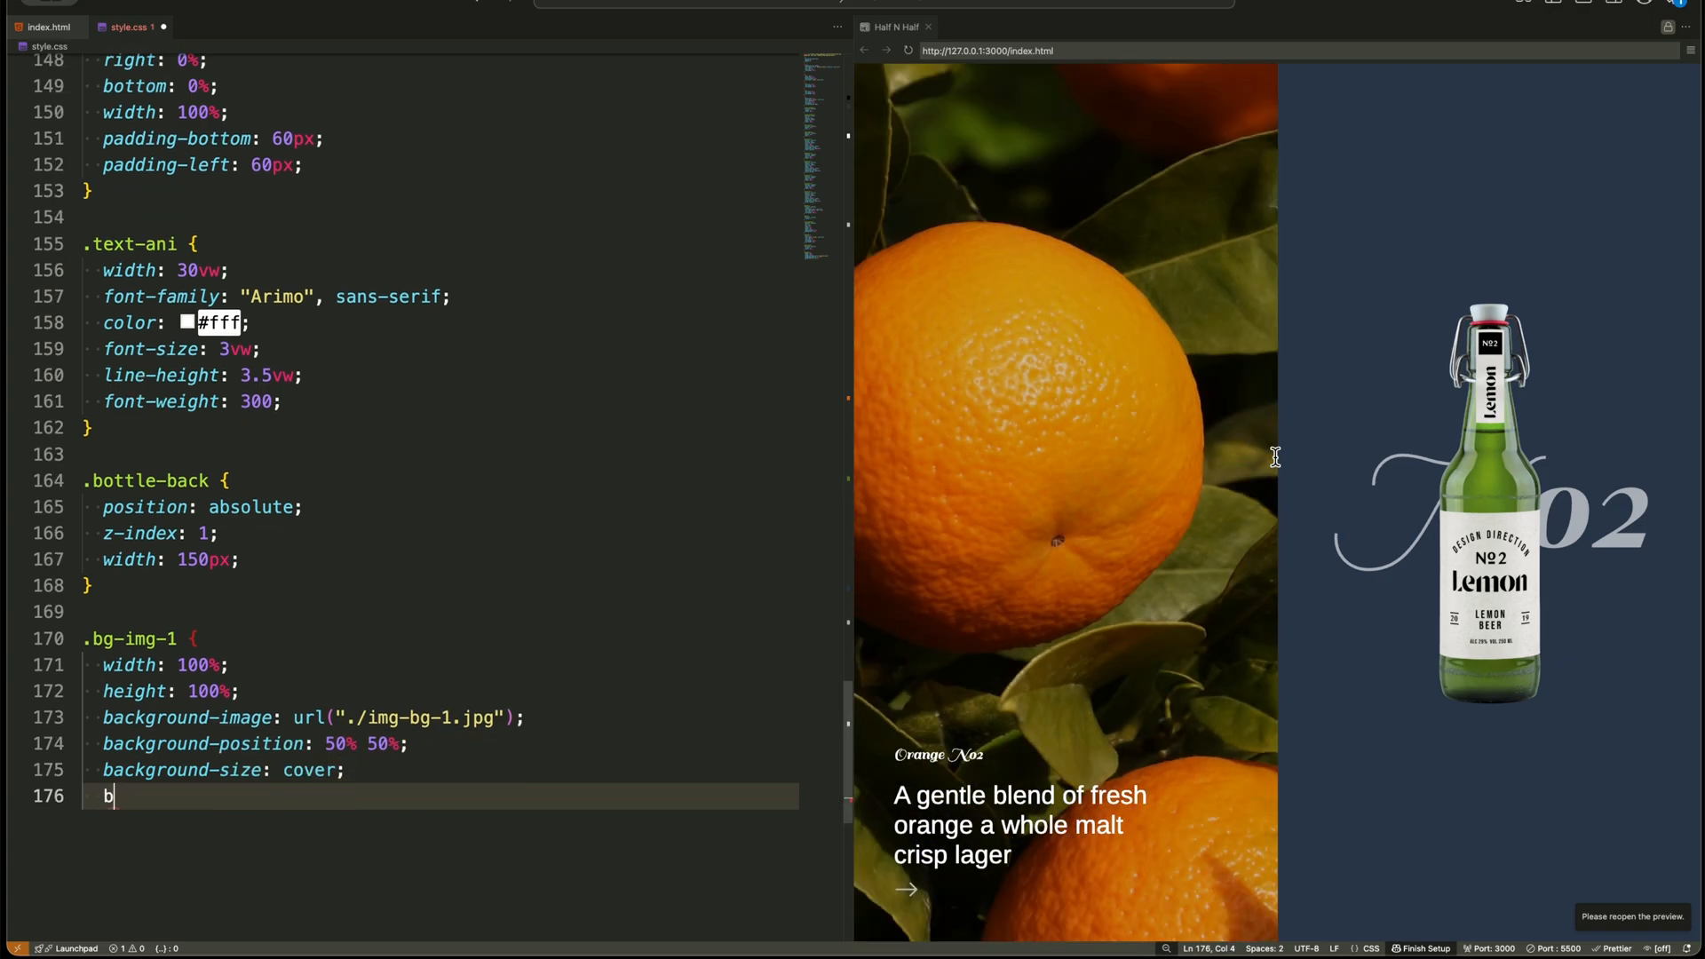
text(ackground-repeat: no-repeat;)
text(.bg-img-2 {)
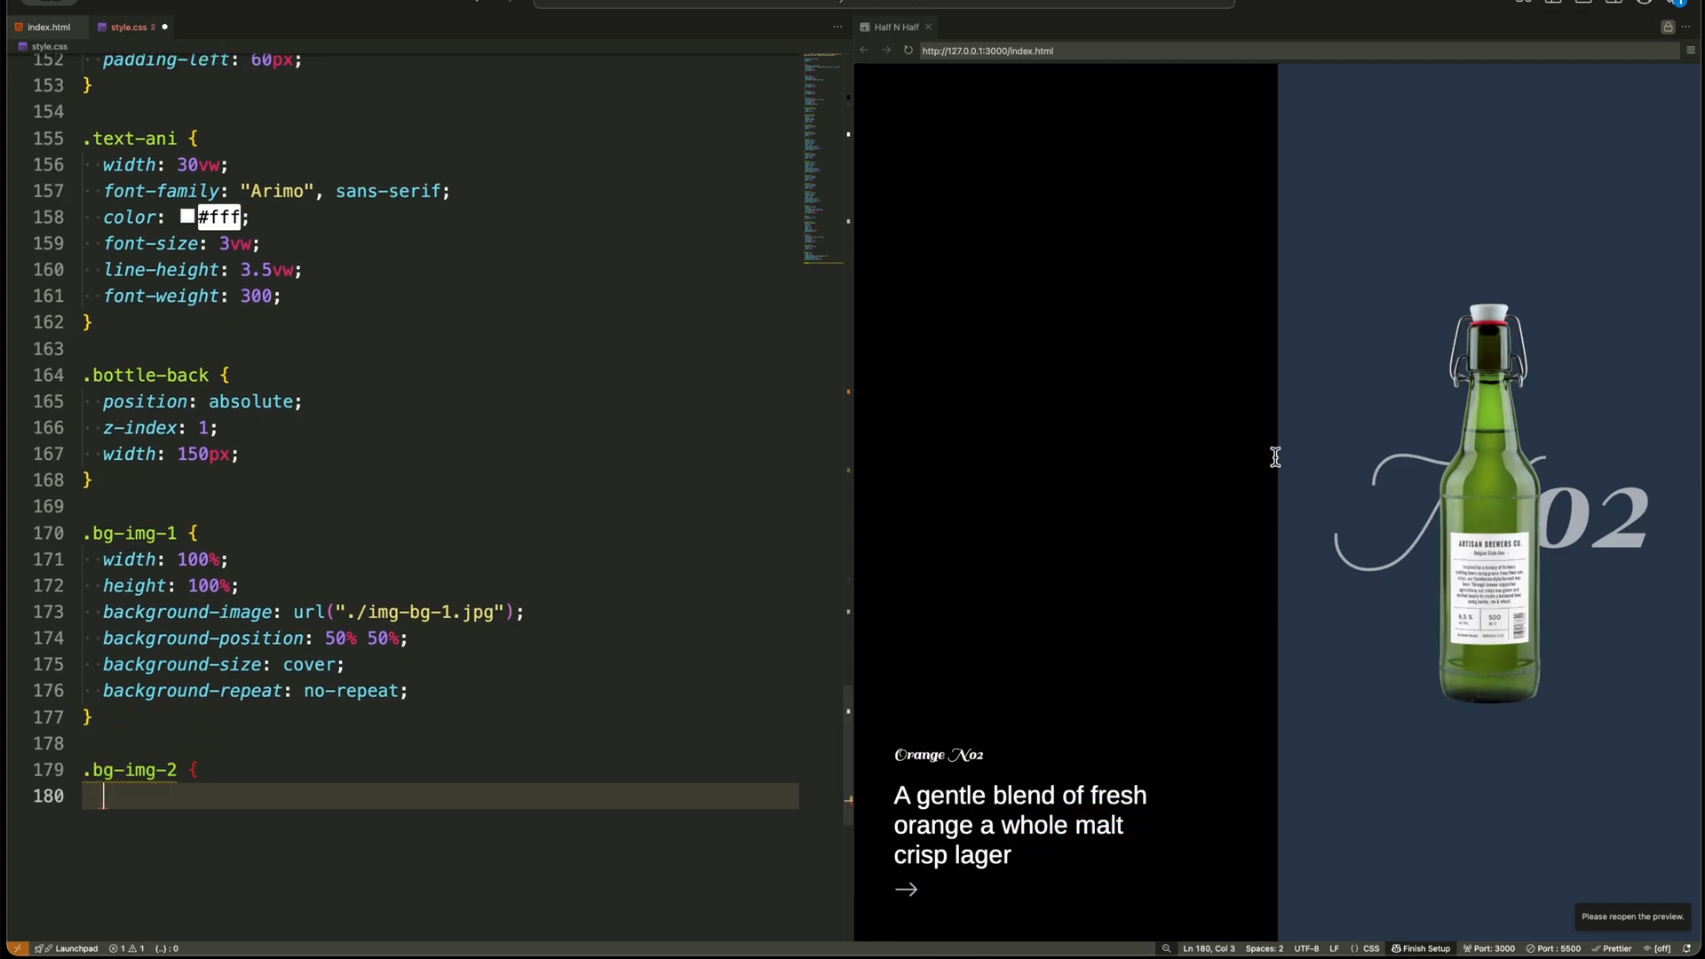
text(width: 100%;)
text(b)
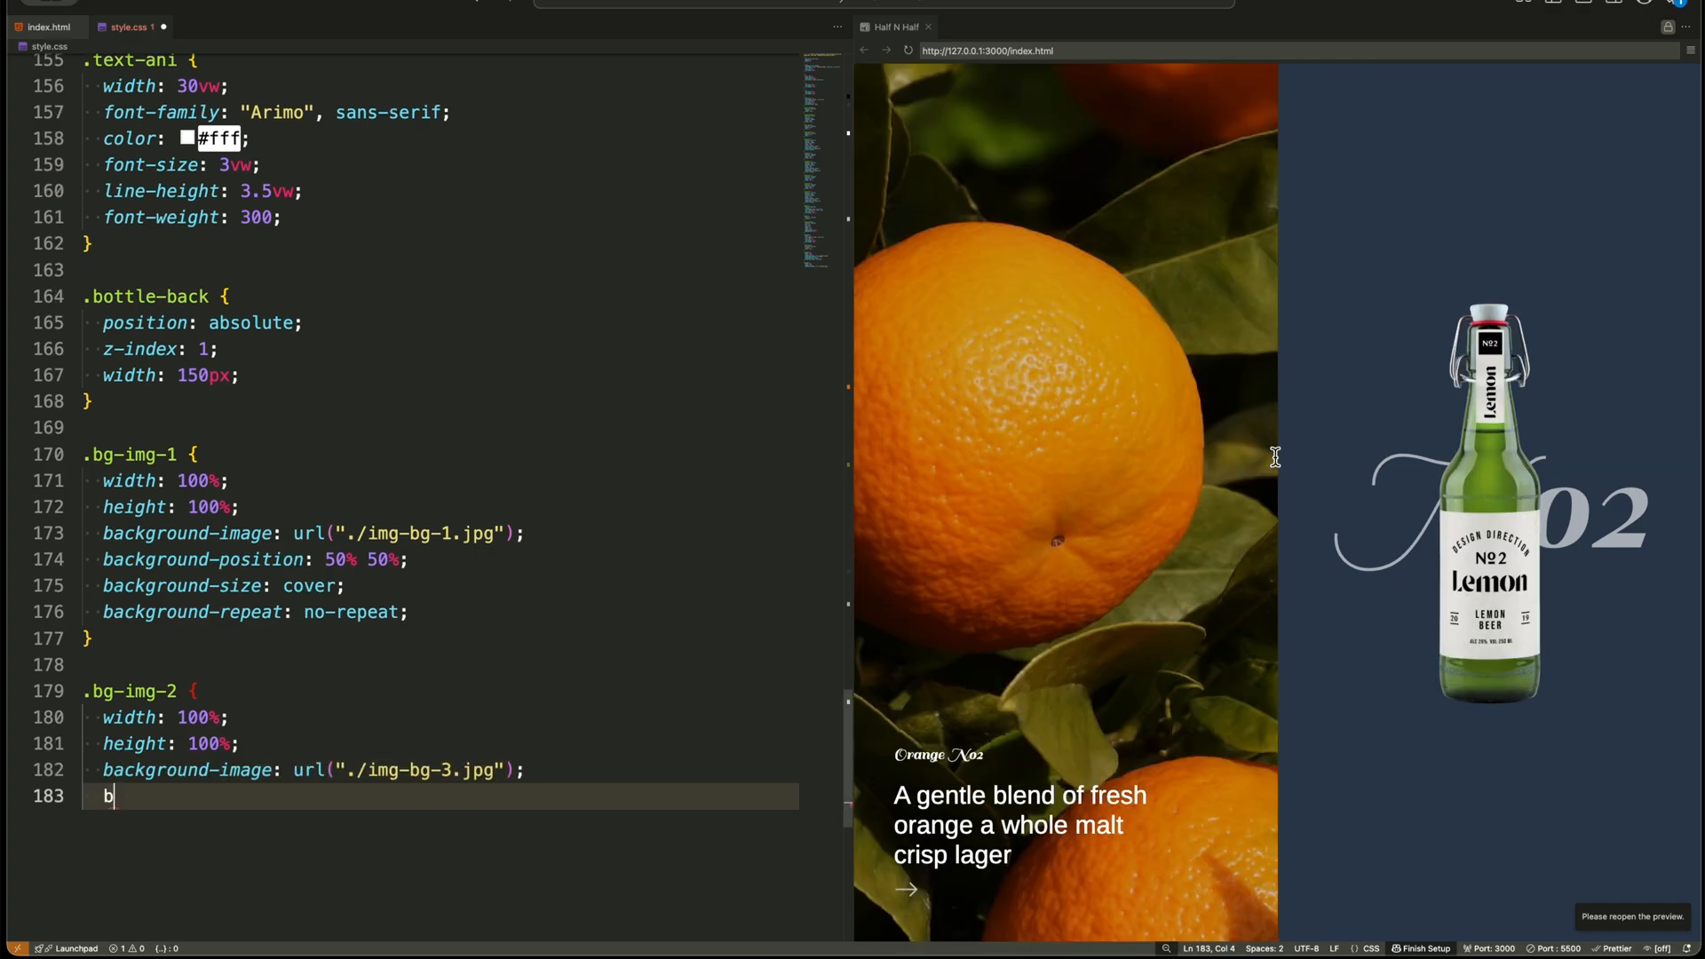
text(ackground-position: 50% 50%;)
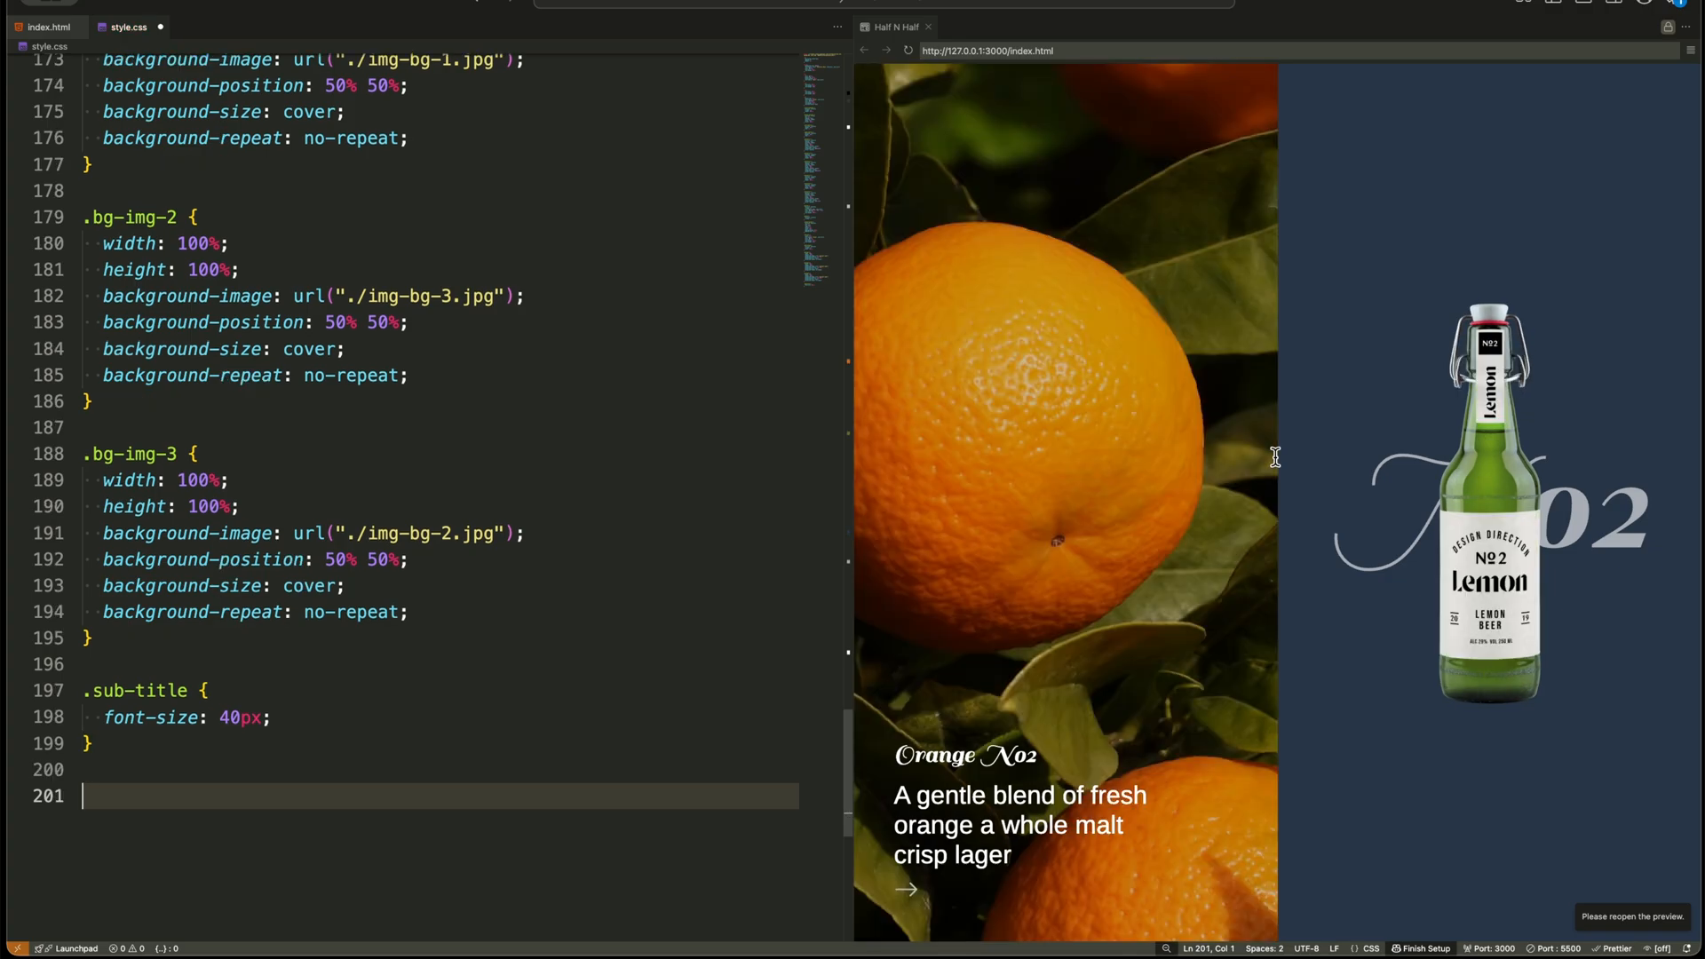
text(.arrow {)
text(margin-top: 10px;)
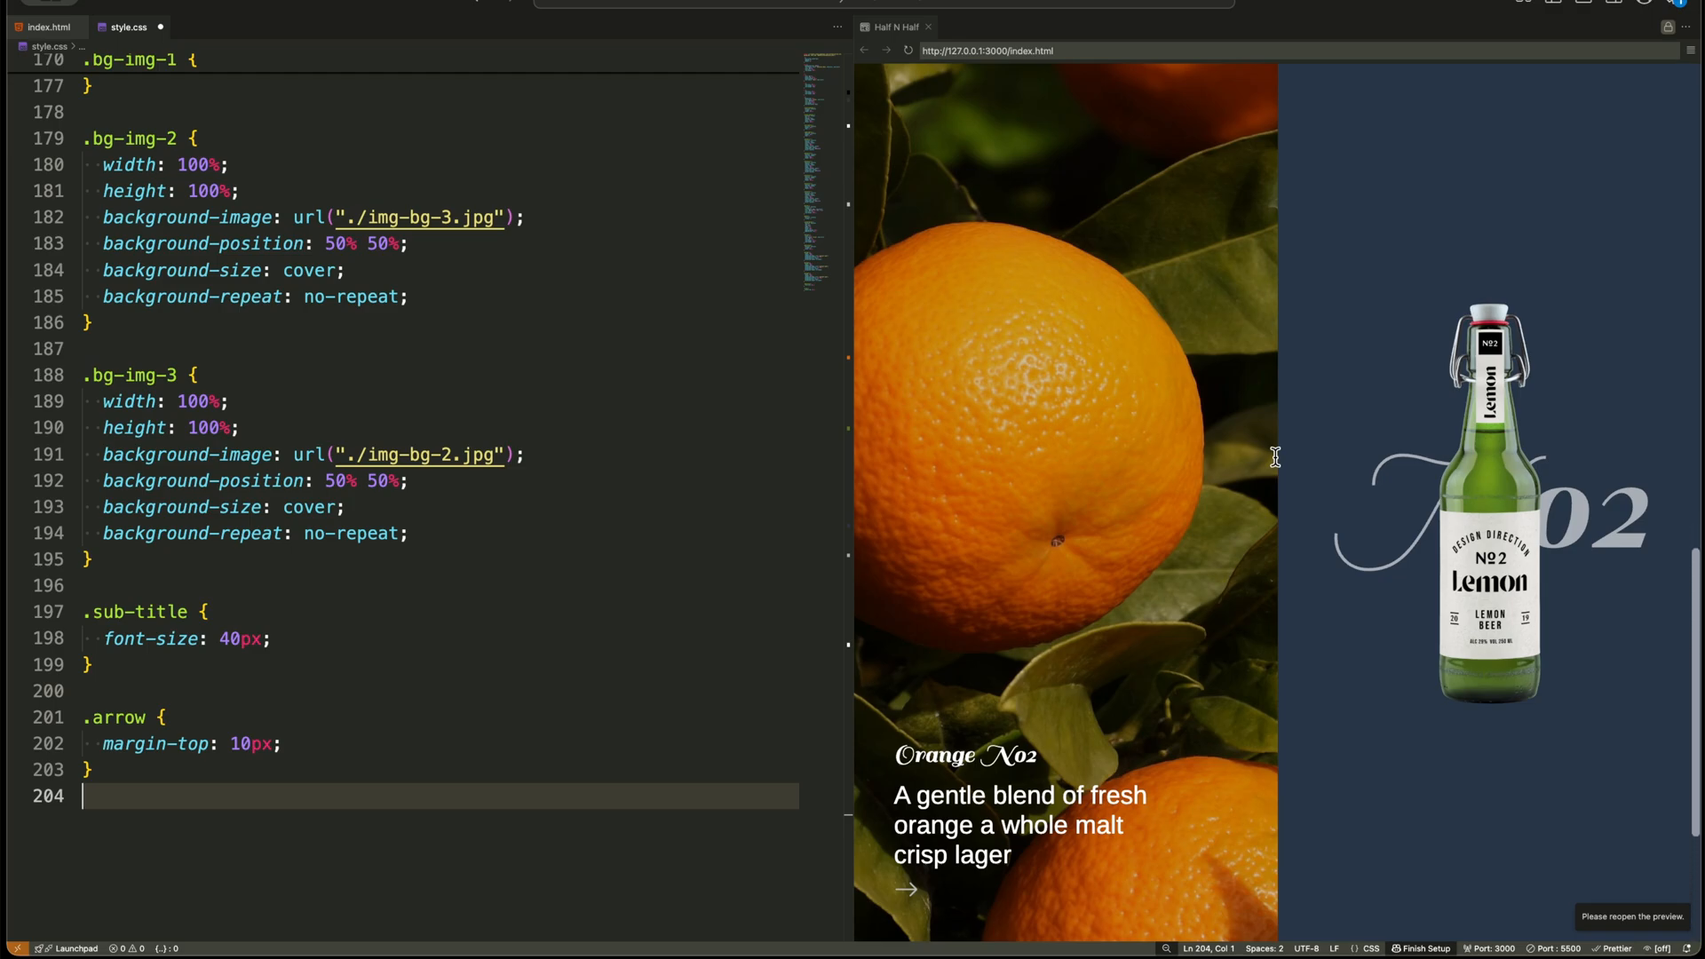
mouse_move(661, 543)
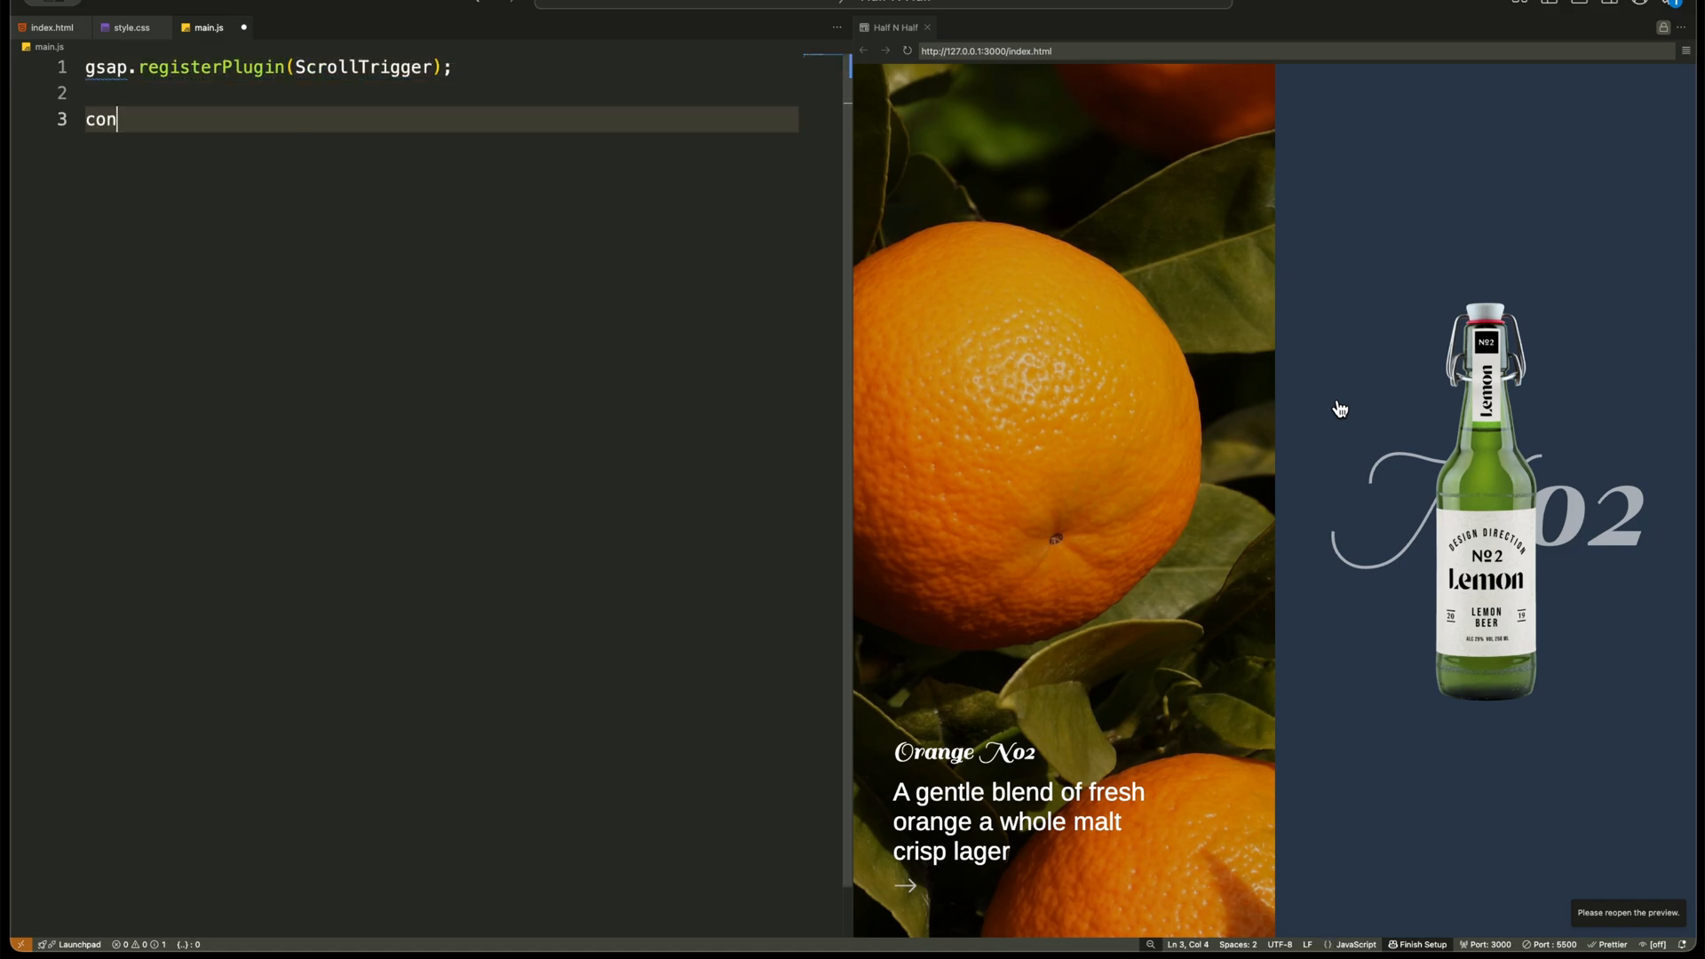
Declare leftSections, rightSections via gsap.utils.toArray, rightContainer querySelector and sectionCount.
text(st leftSections = gsap.utils.toArray()
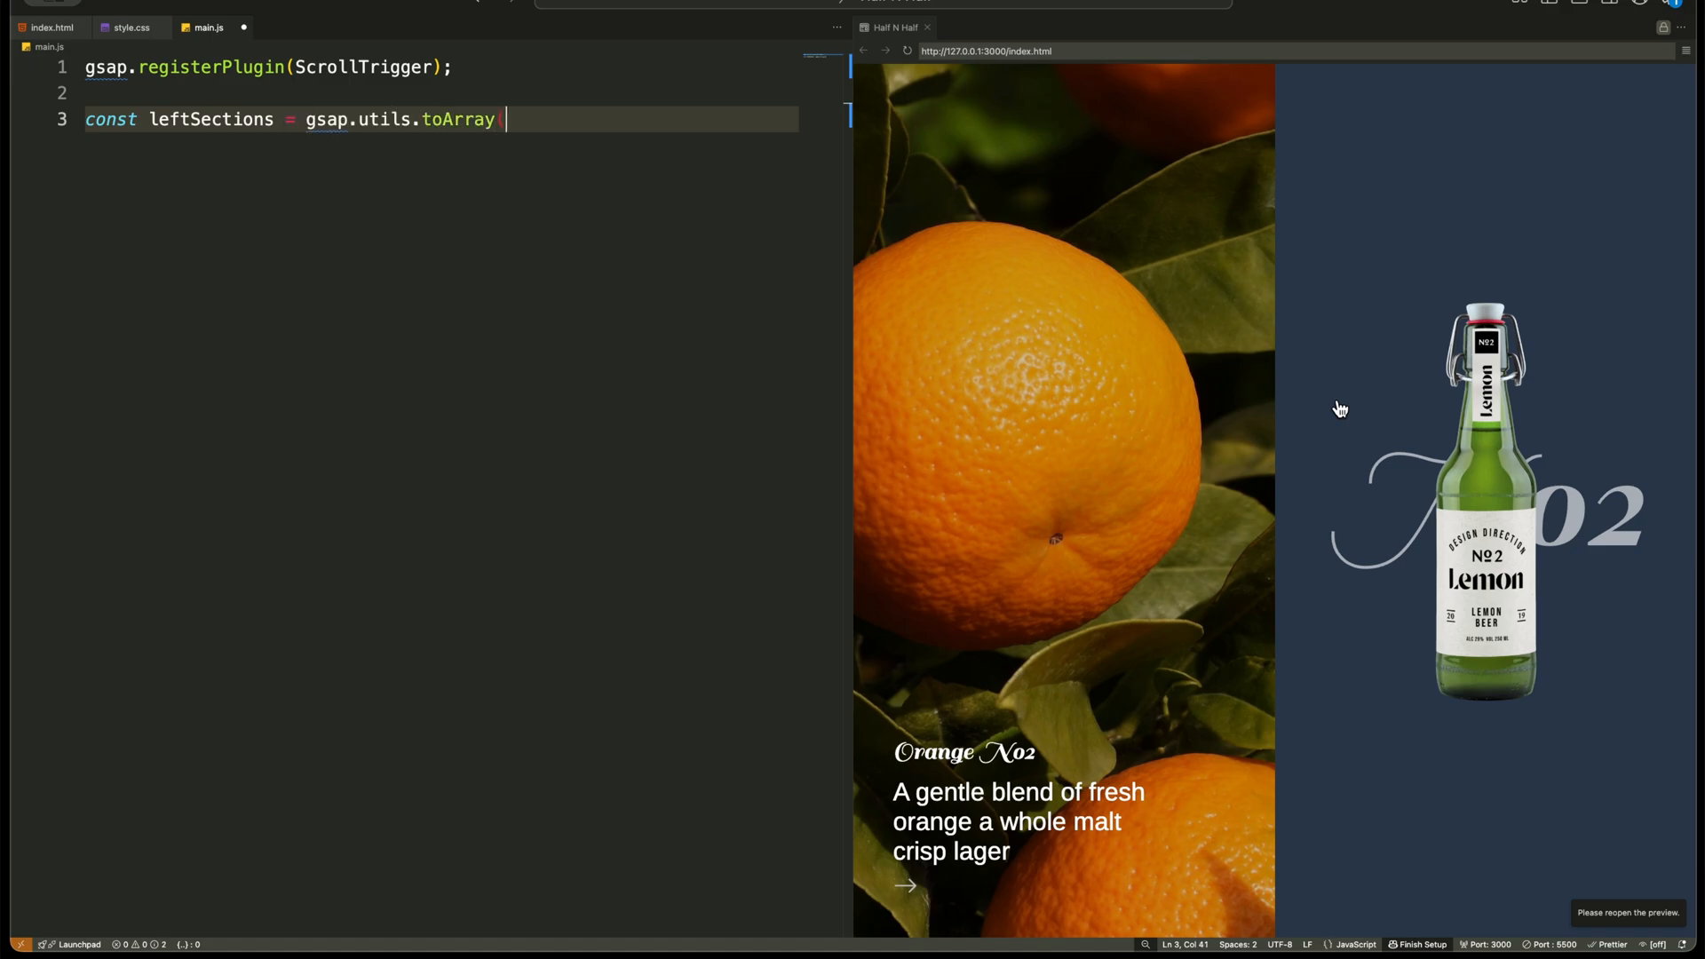
text(".left-side-col > div");)
text(const right)
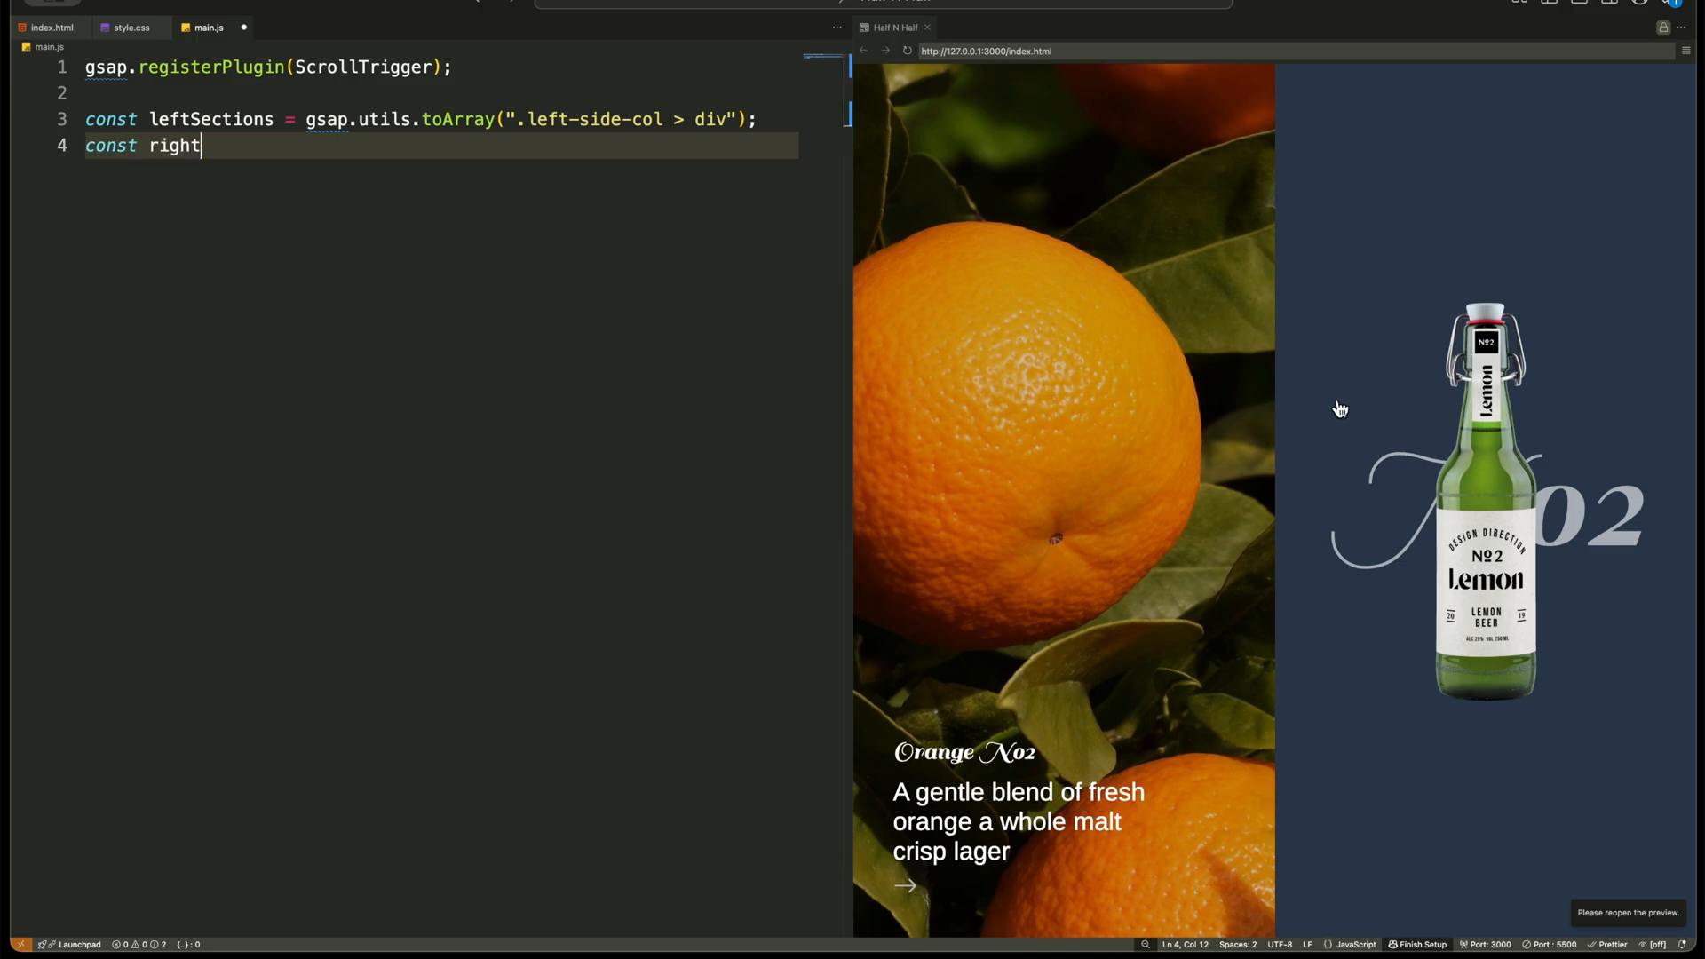
text(Sections = gsap.ut)
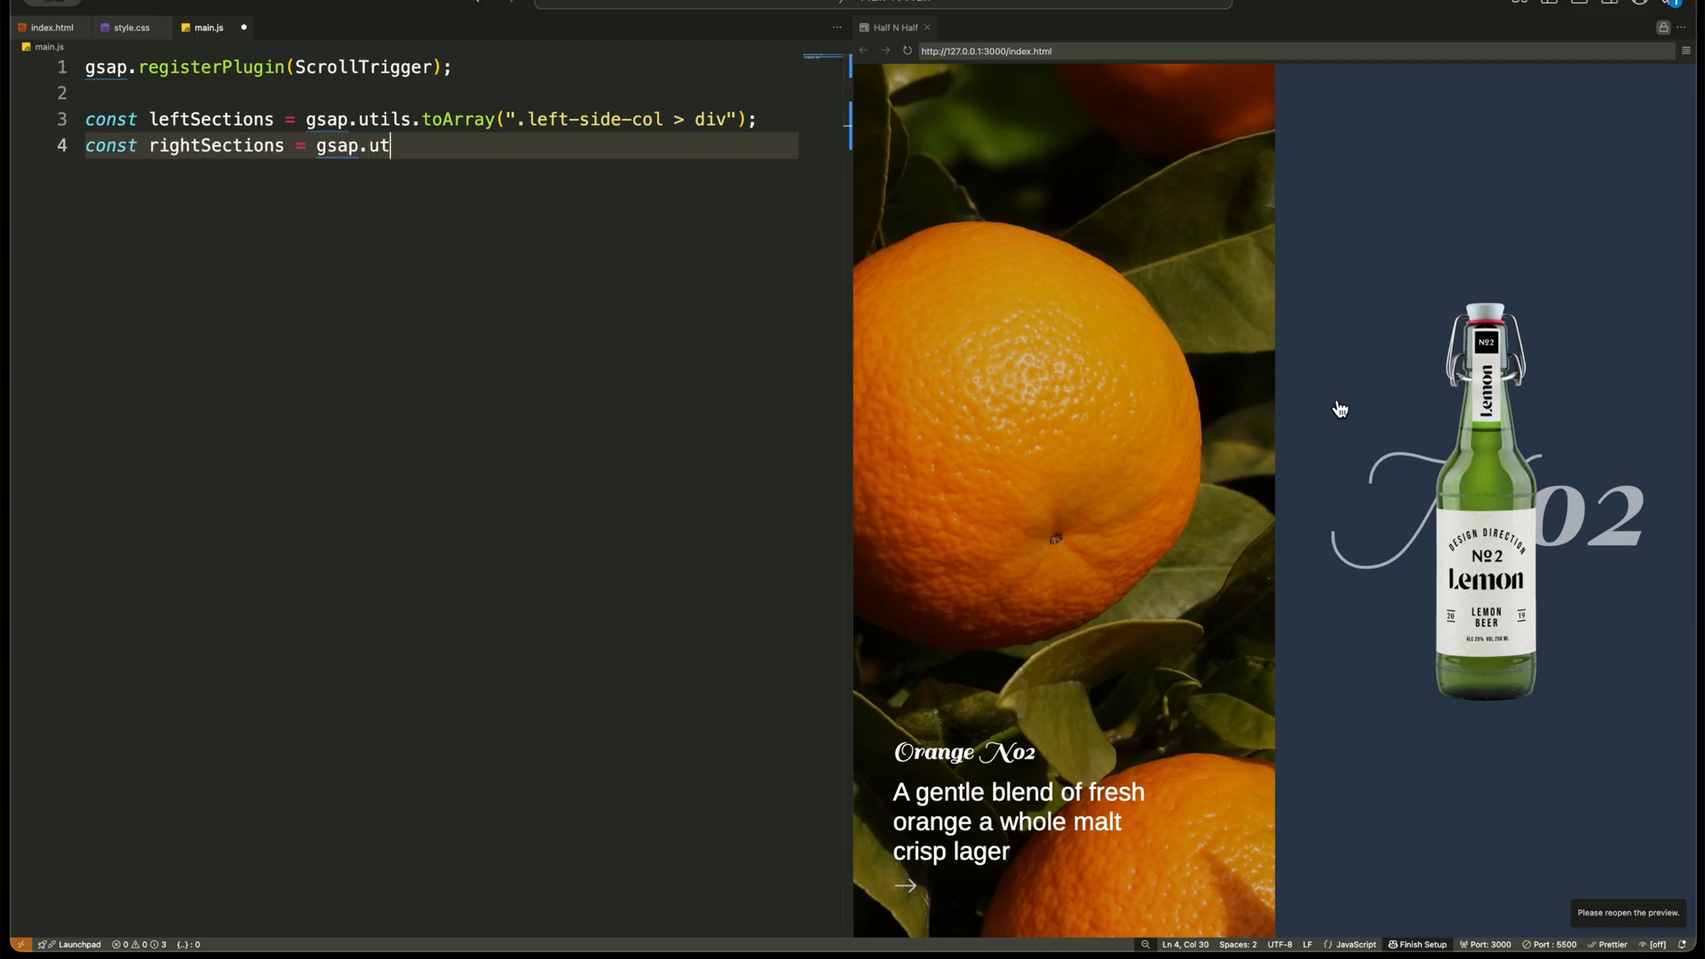
text(ils.toArray(".right)
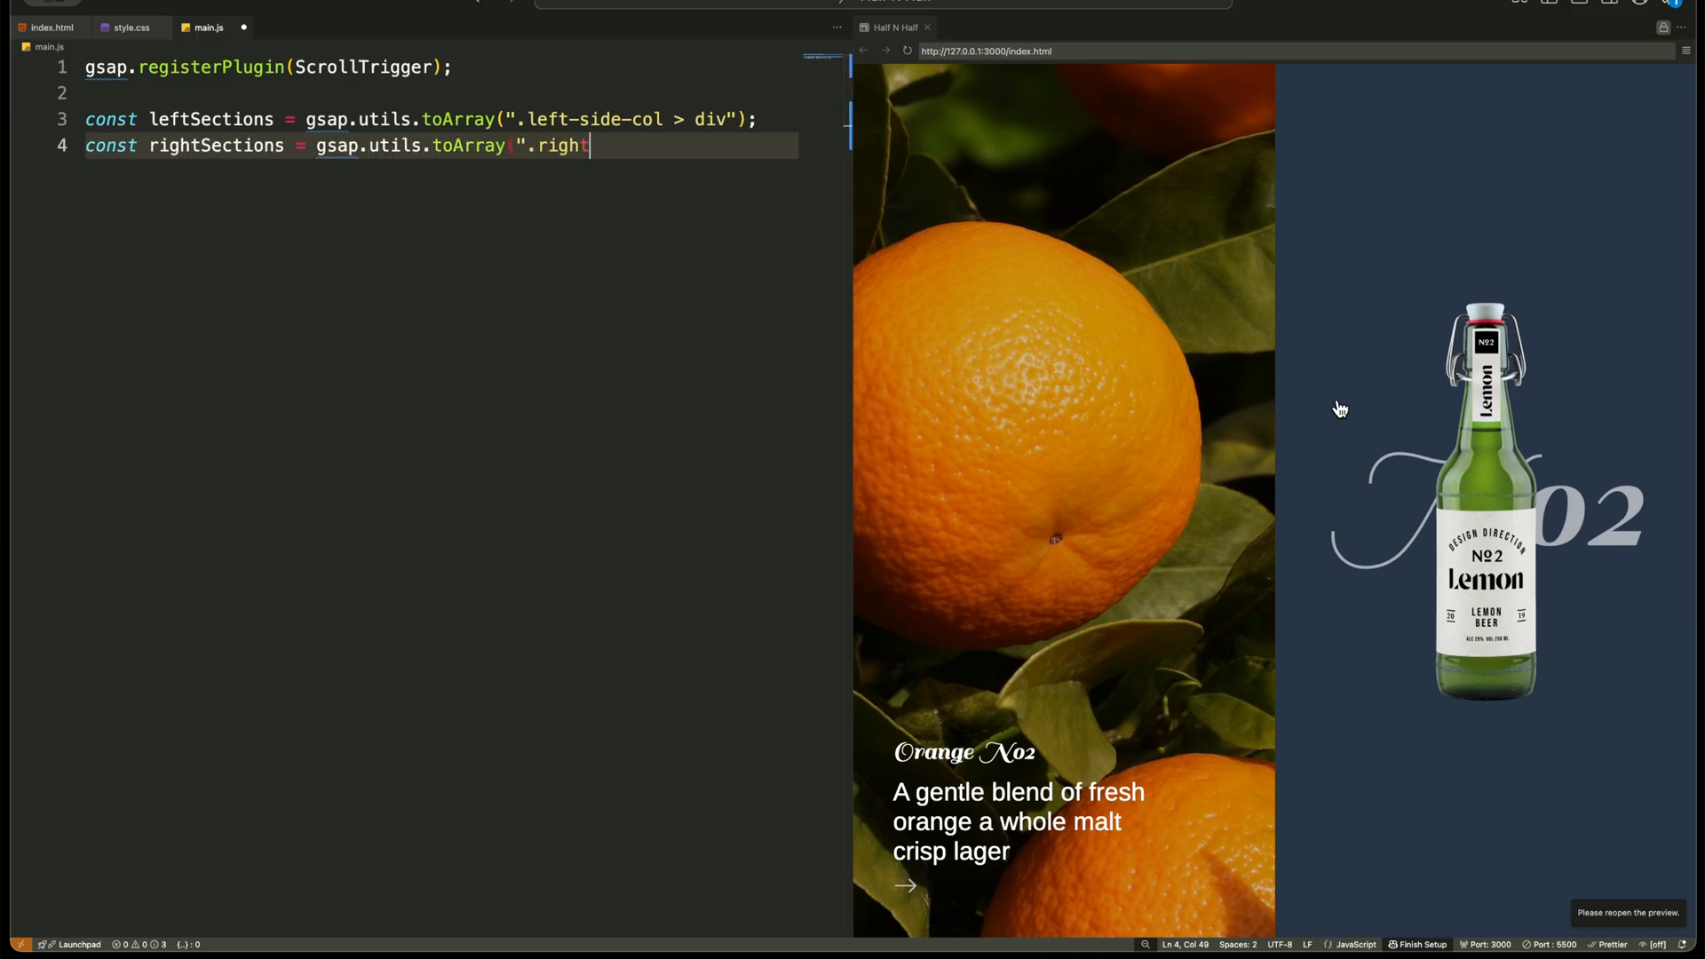
text(-side-col > div");)
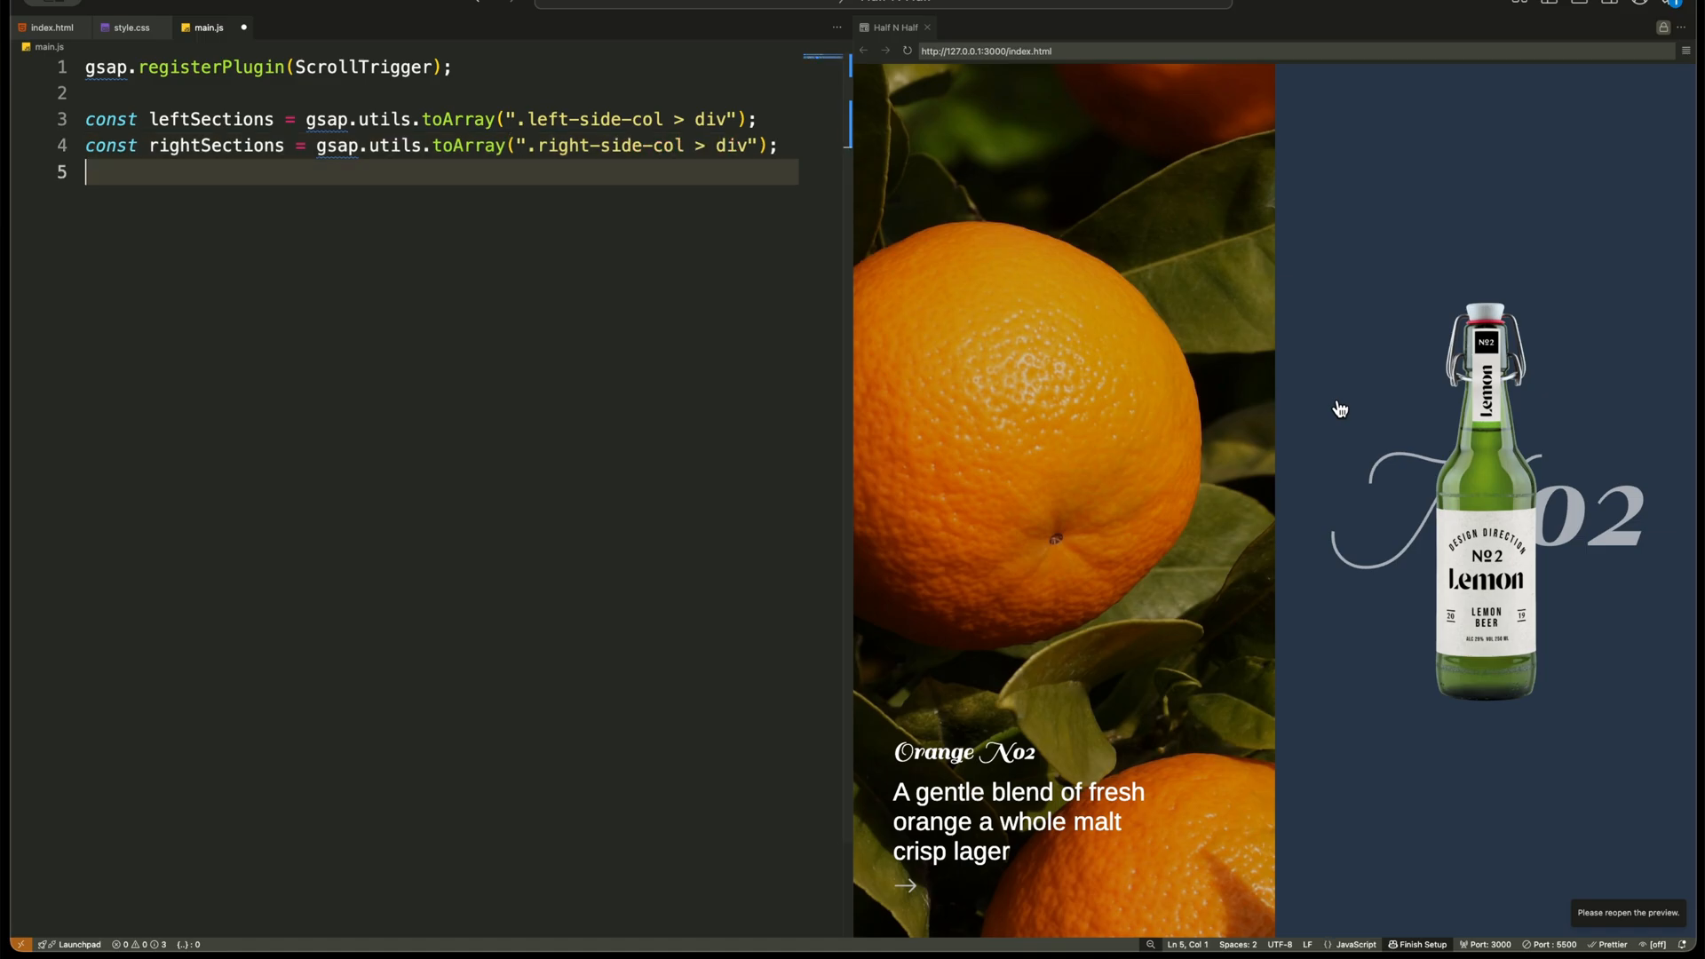
text(const rightContain)
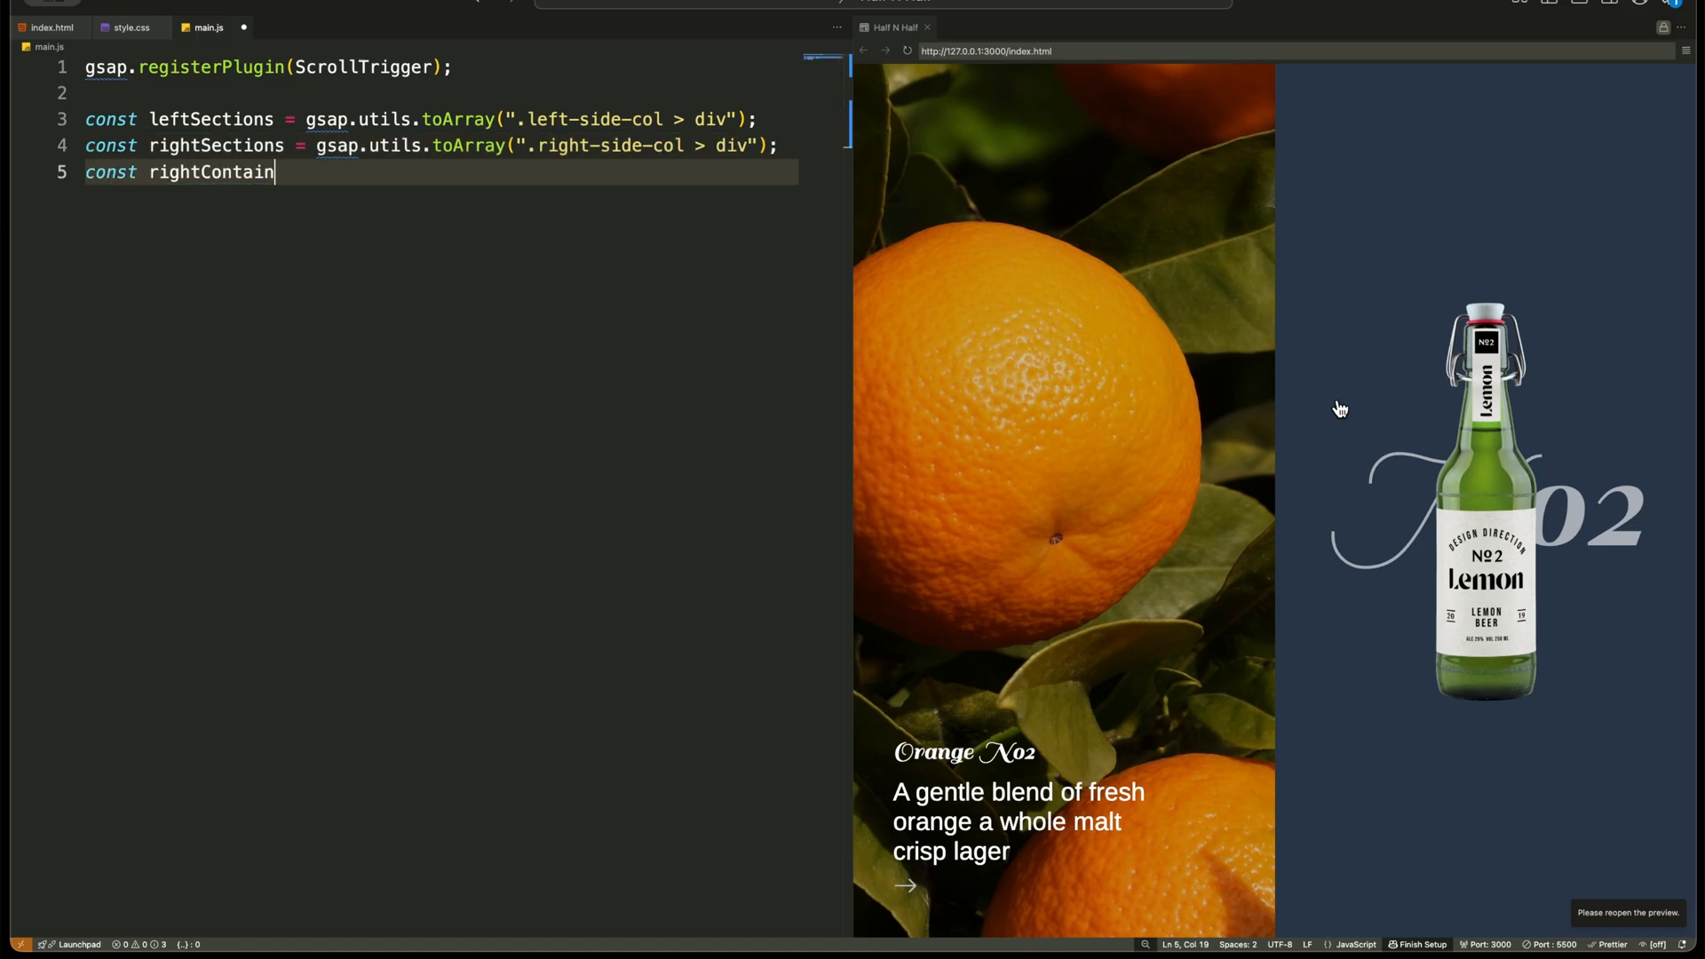
text(er = document.query)
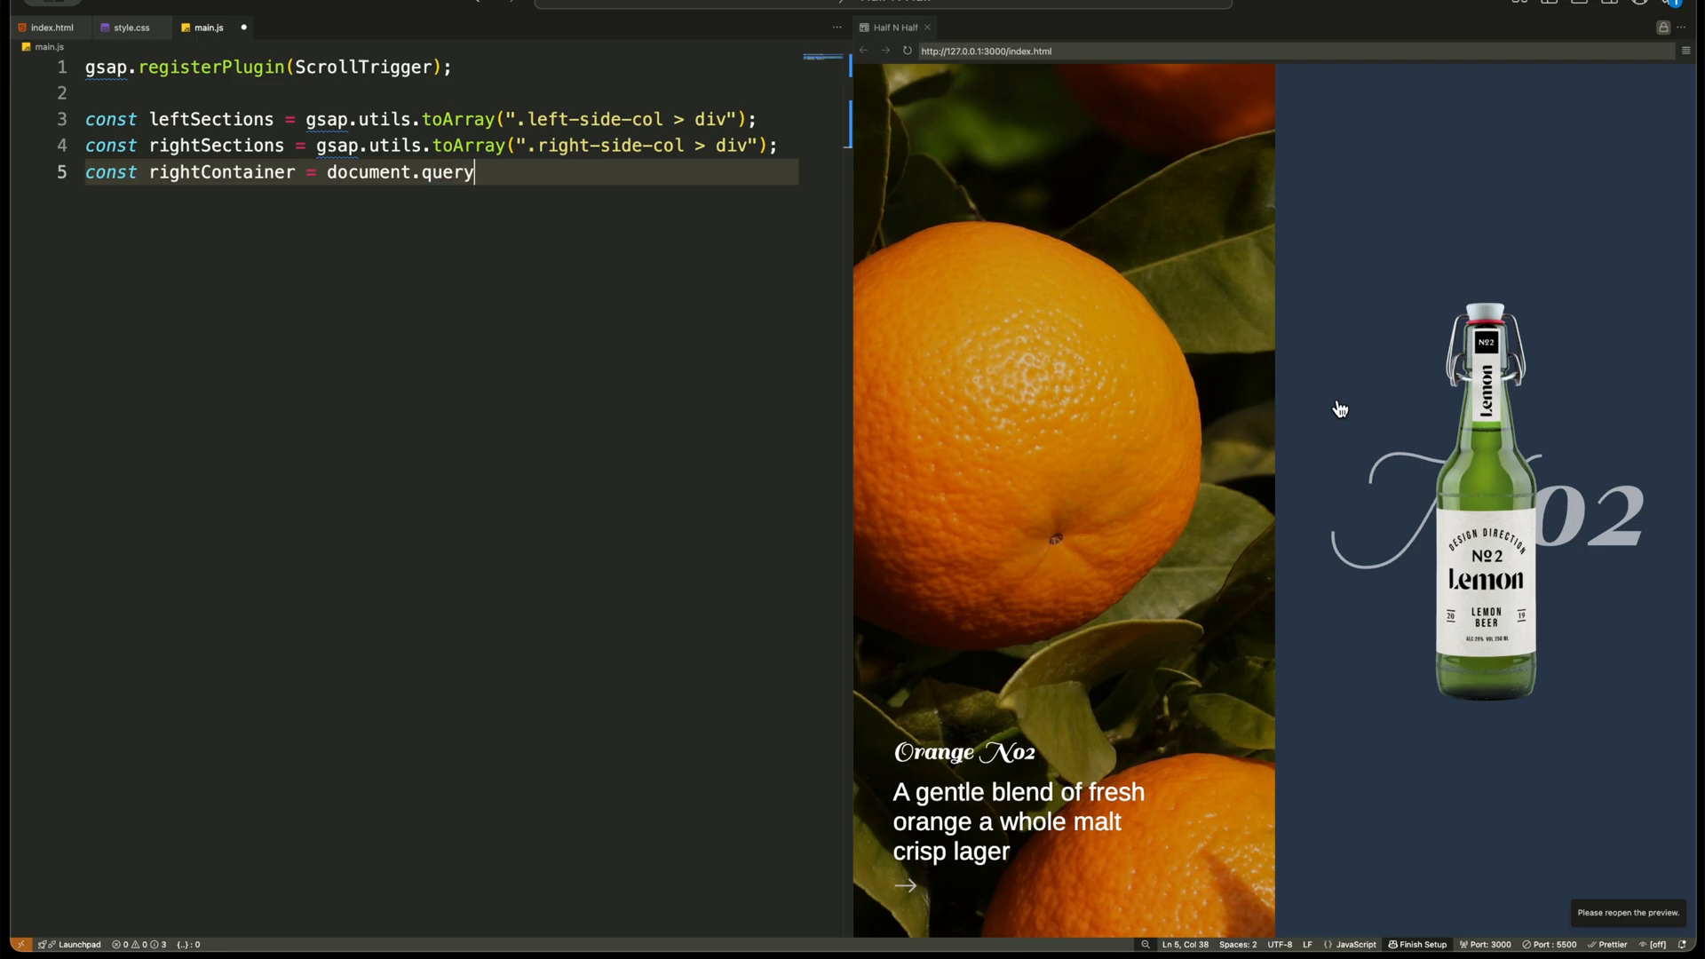
text(Selector(".right-s)
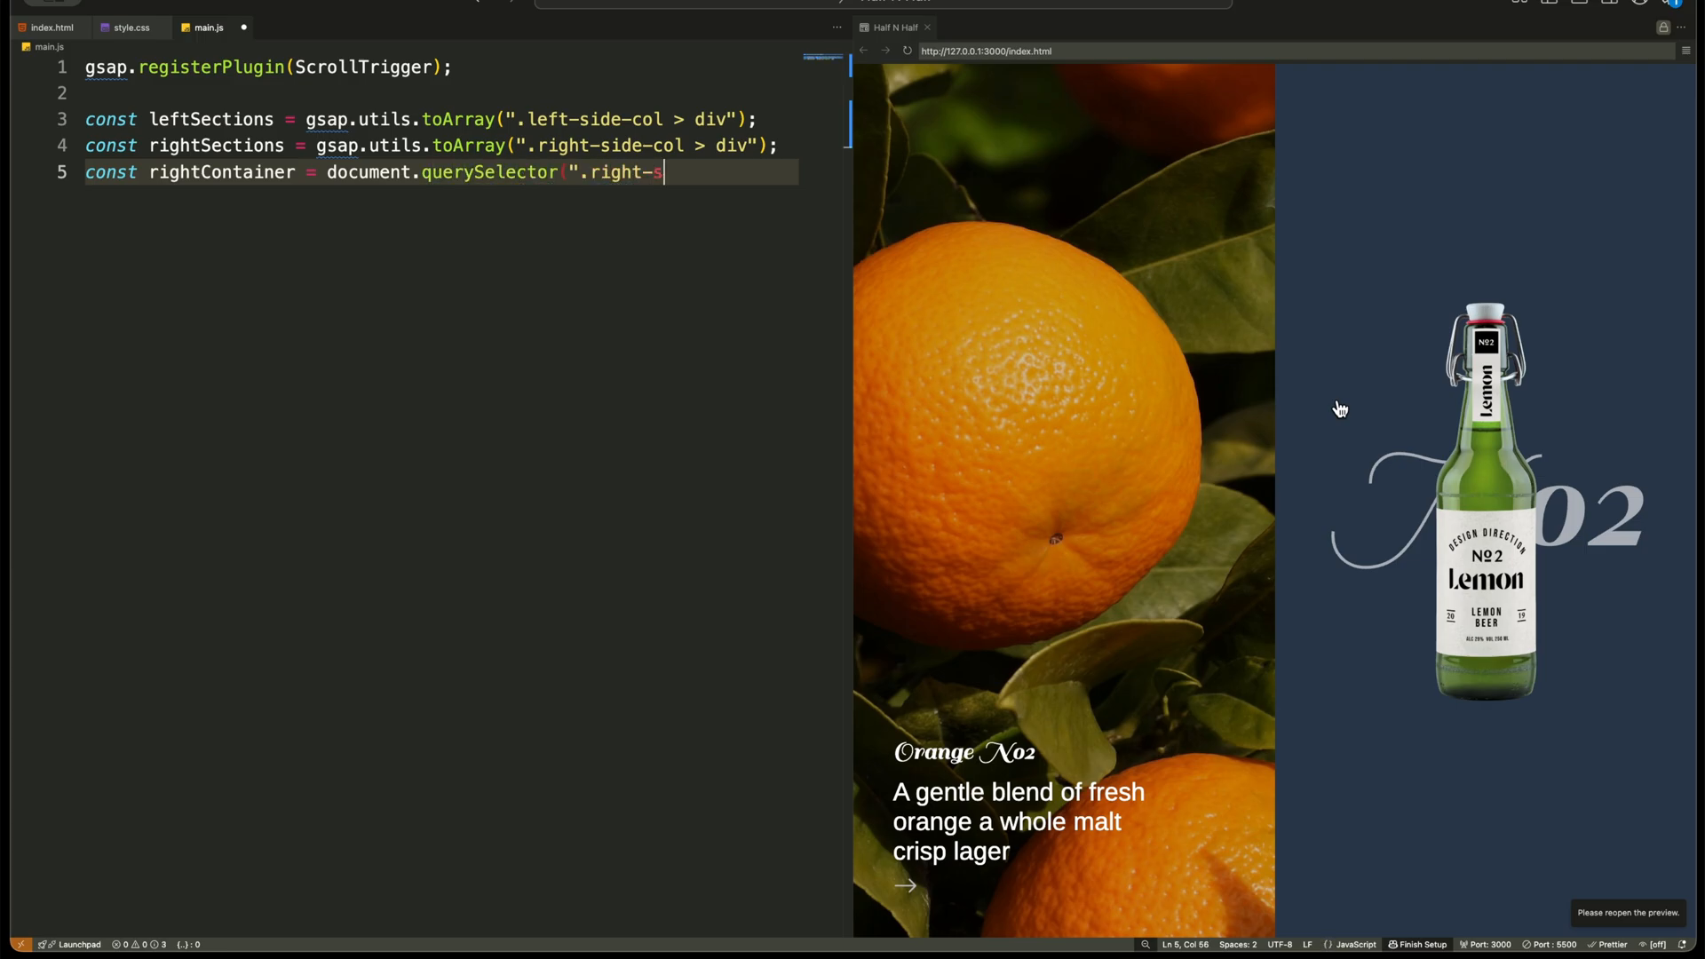
text(ide-col");)
text(const sectionCount = leftSec)
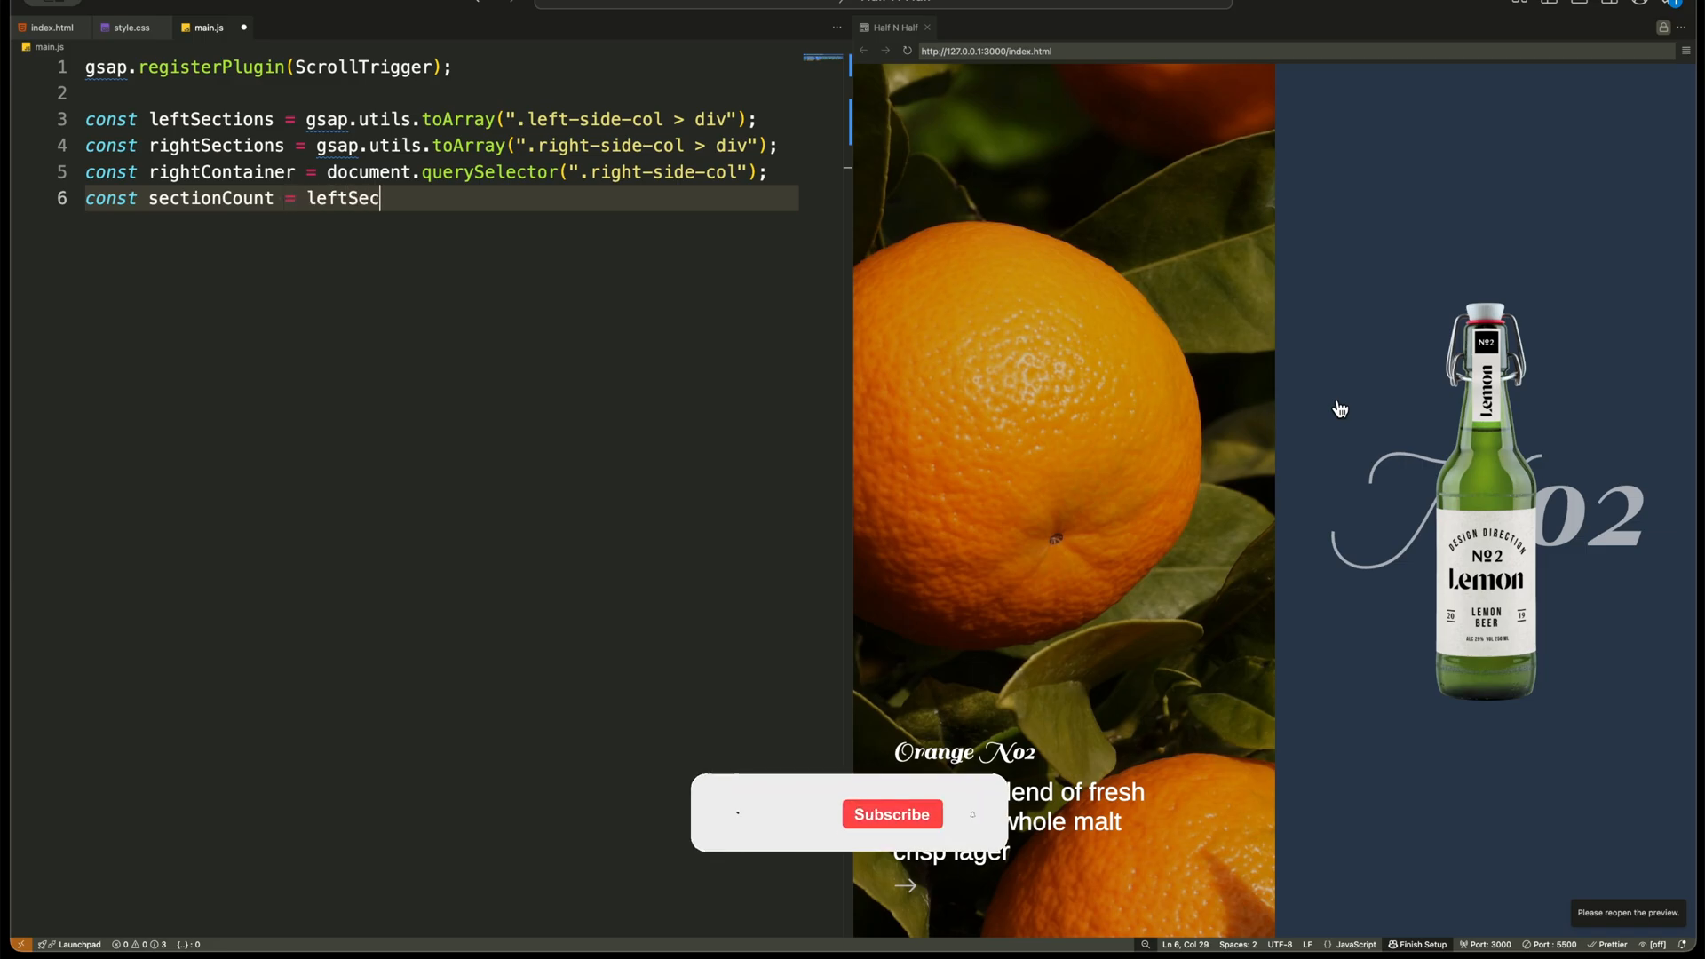
text(tions.length;)
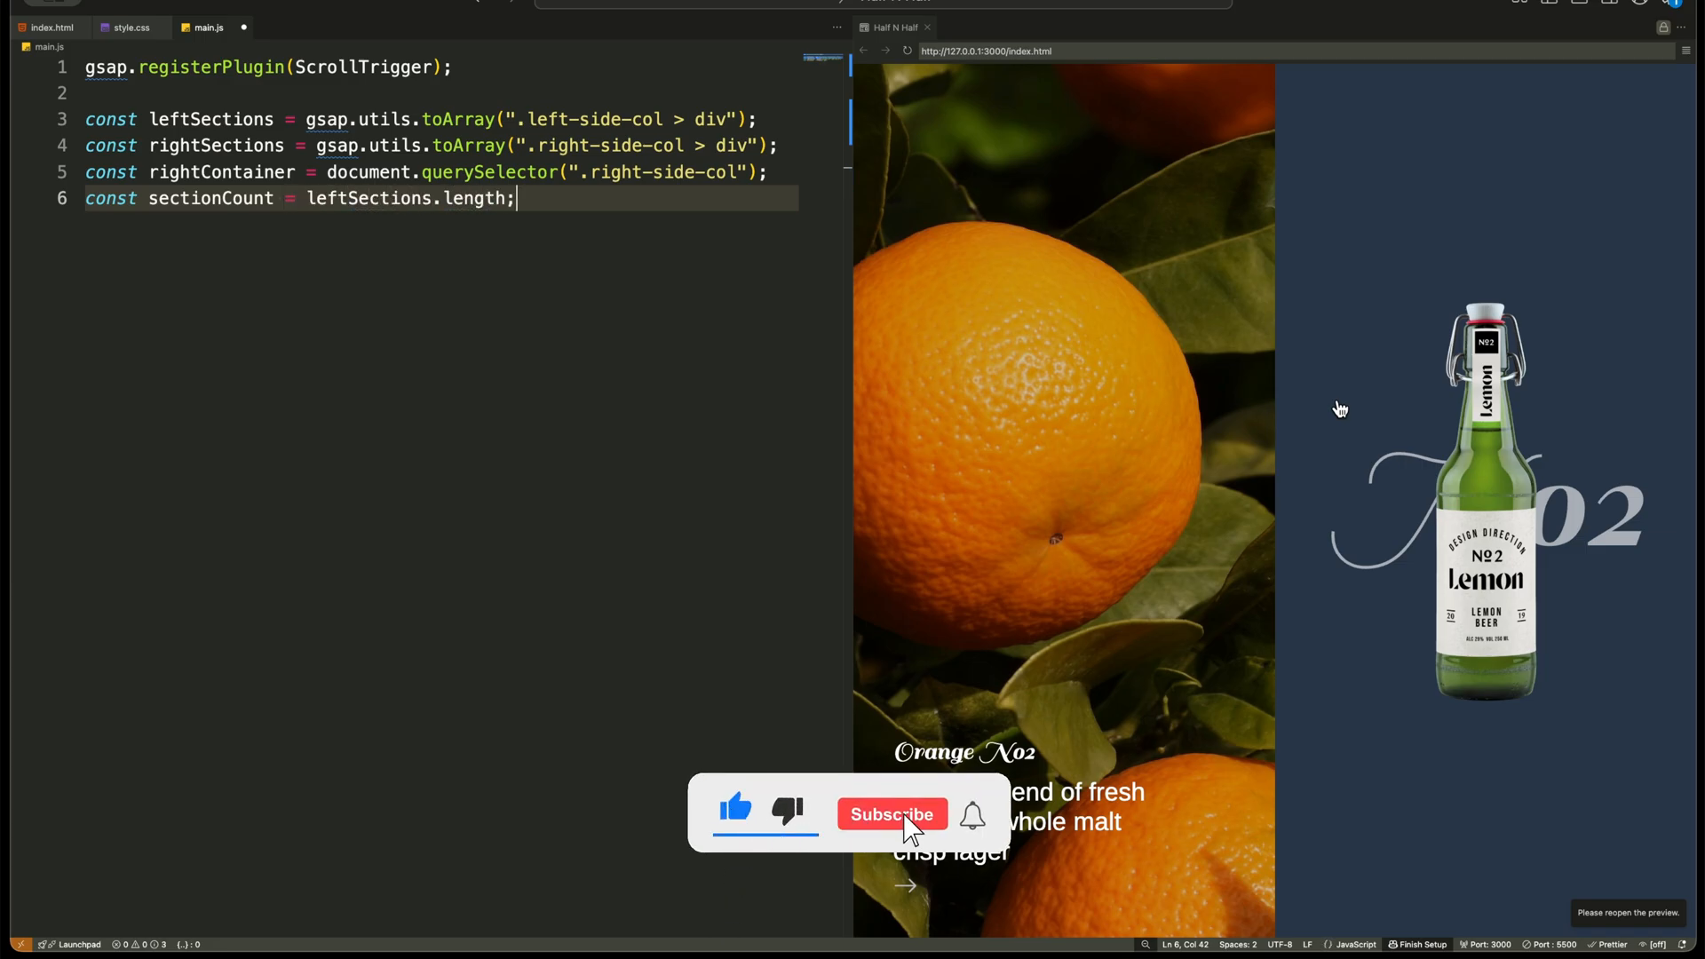
Begin setupScrollAnimations() with sectionHeight = window.innerHeight and scrollLength = sectionHeight * sectionCount.
click(889, 813)
text(functi)
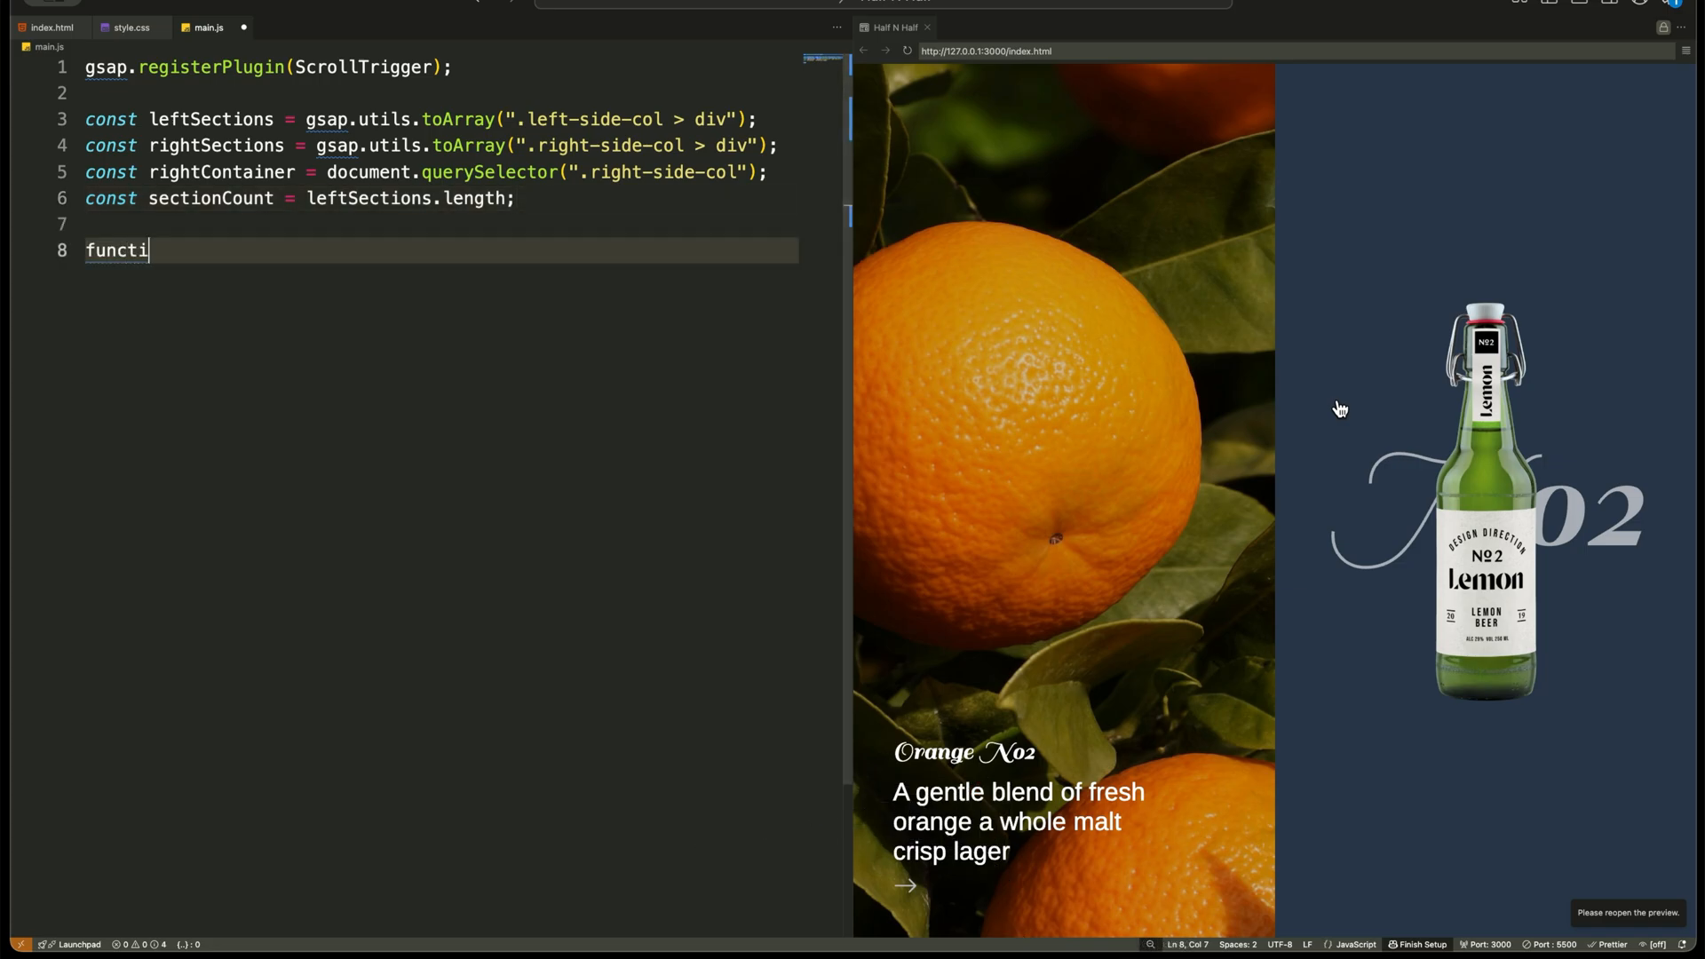
text(on setupScrollAnimations() {)
text(const sectio)
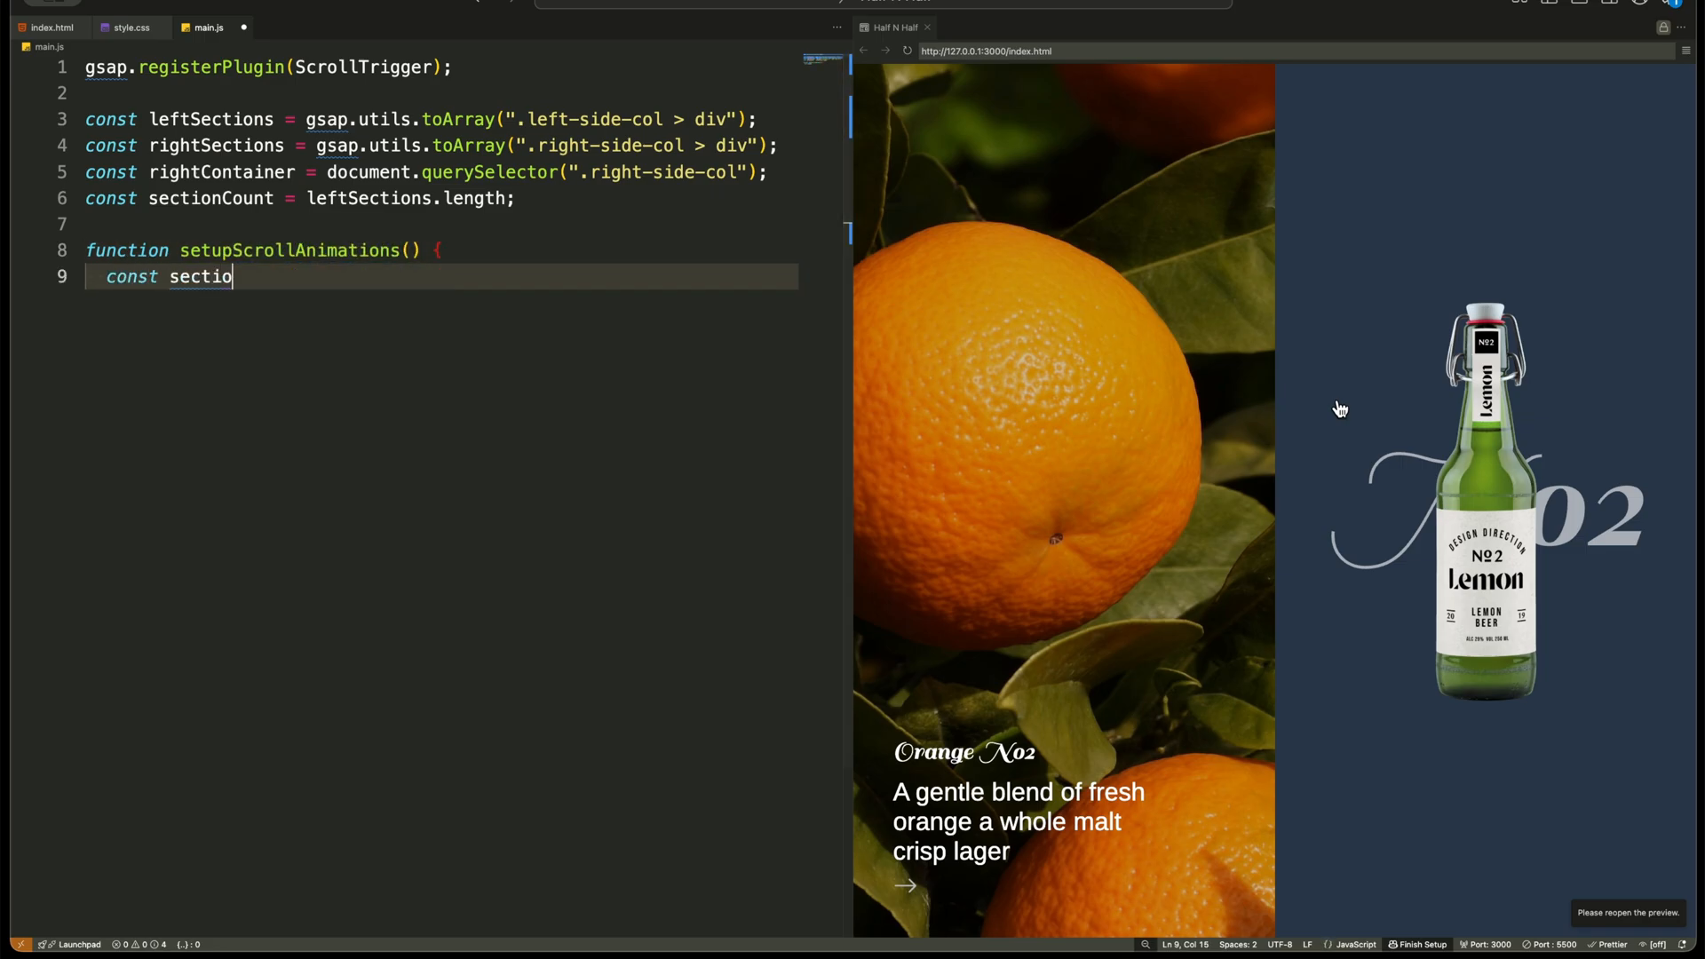
text(nHeight = window.inn)
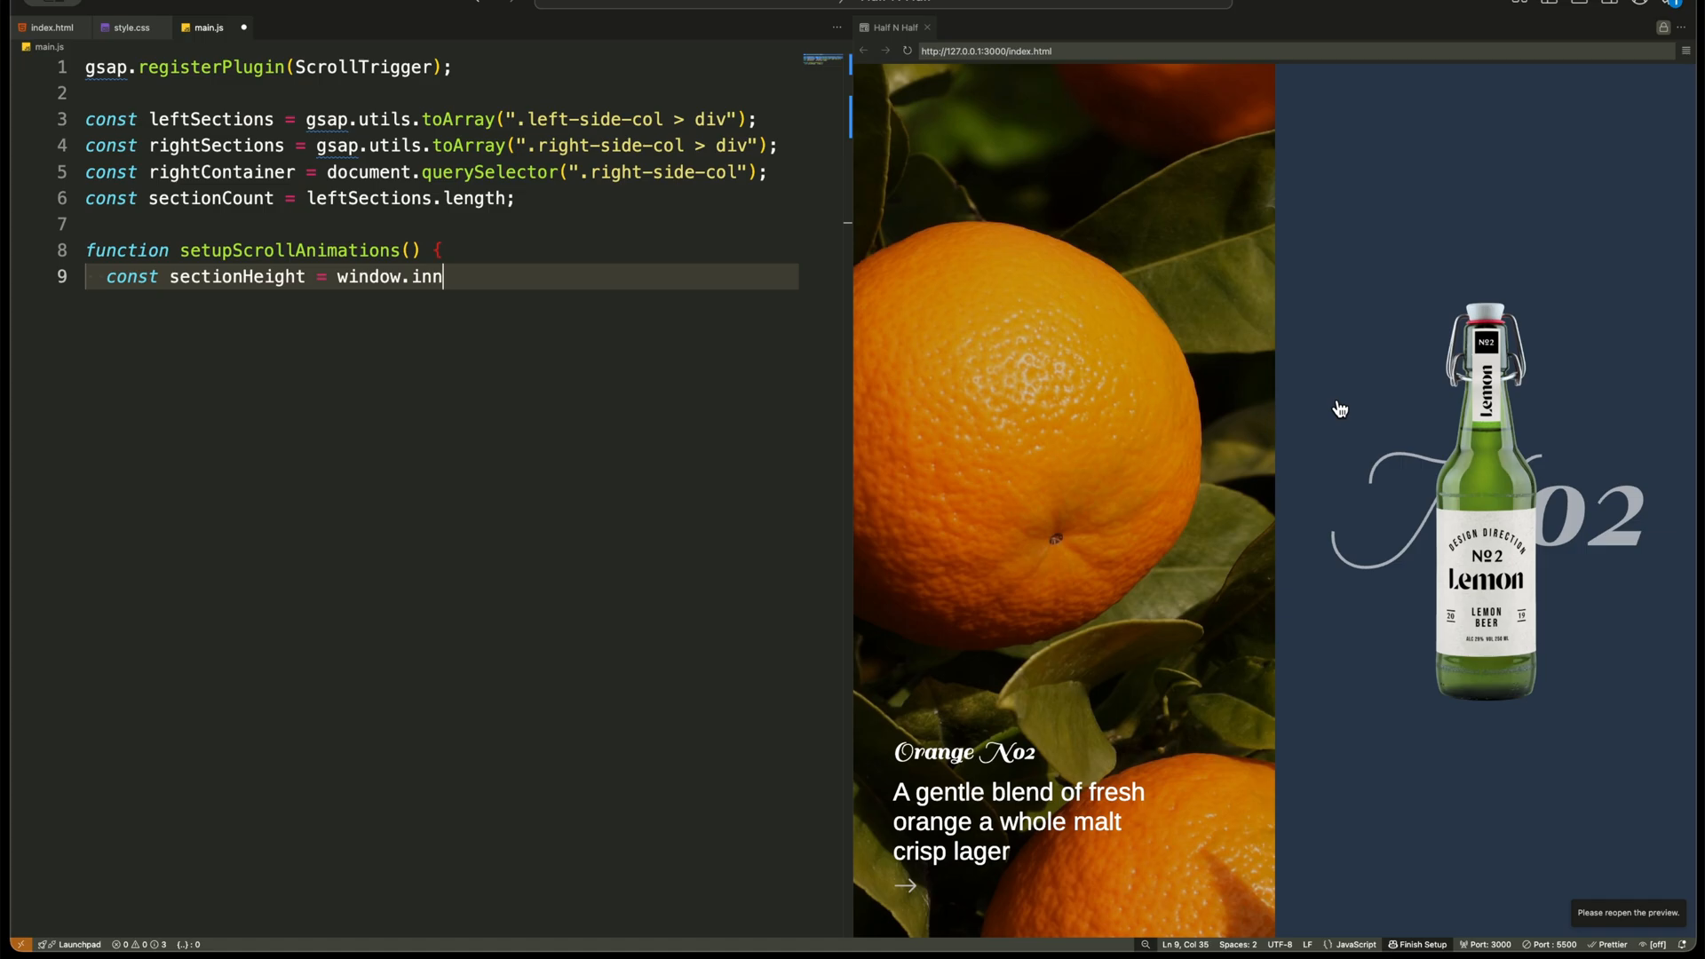
text(erHeight;)
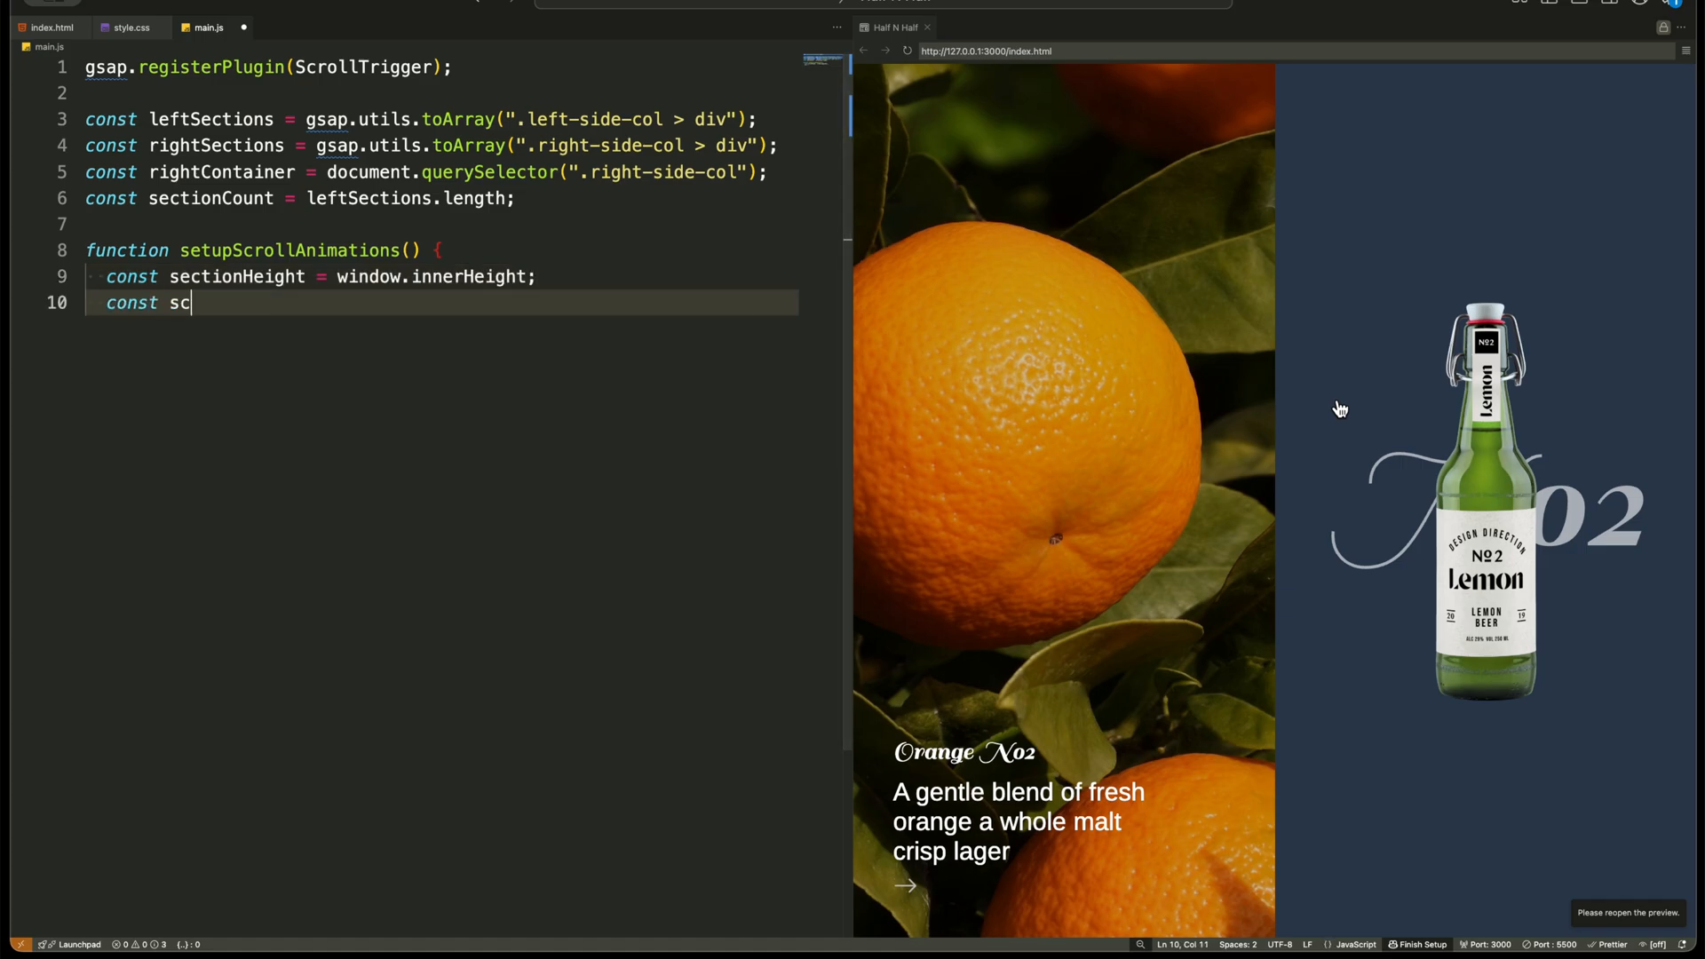
text(rollLength = sectio)
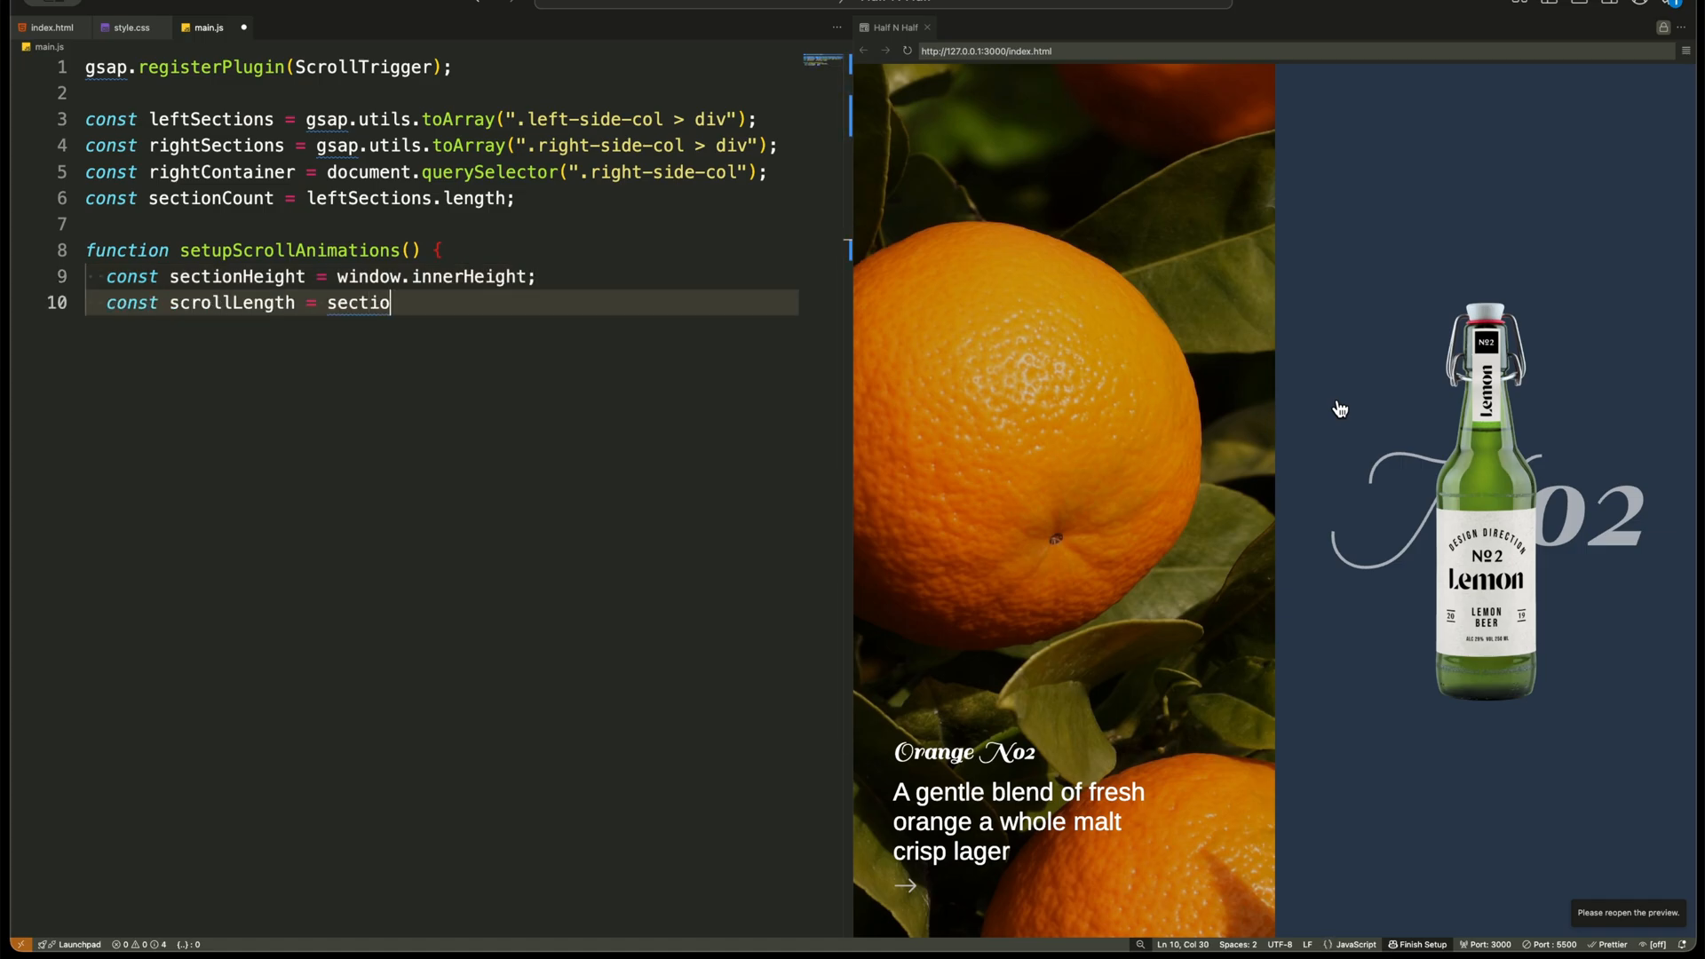
text(nHeight * sectionCo)
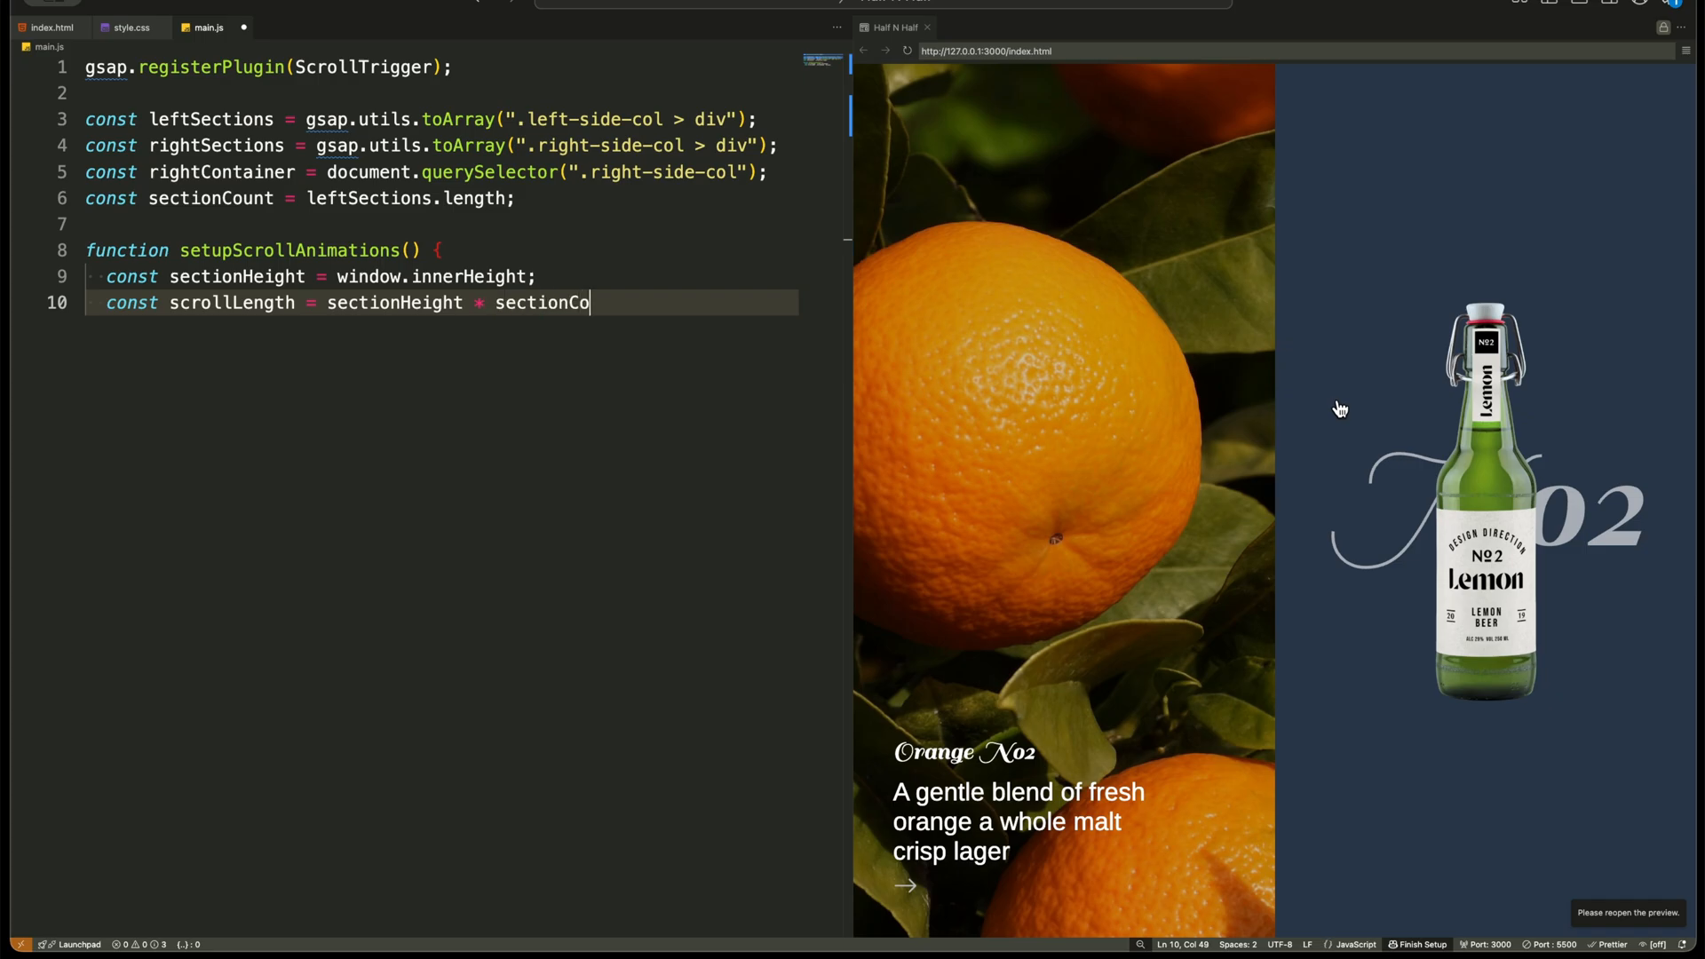
text(unt;)
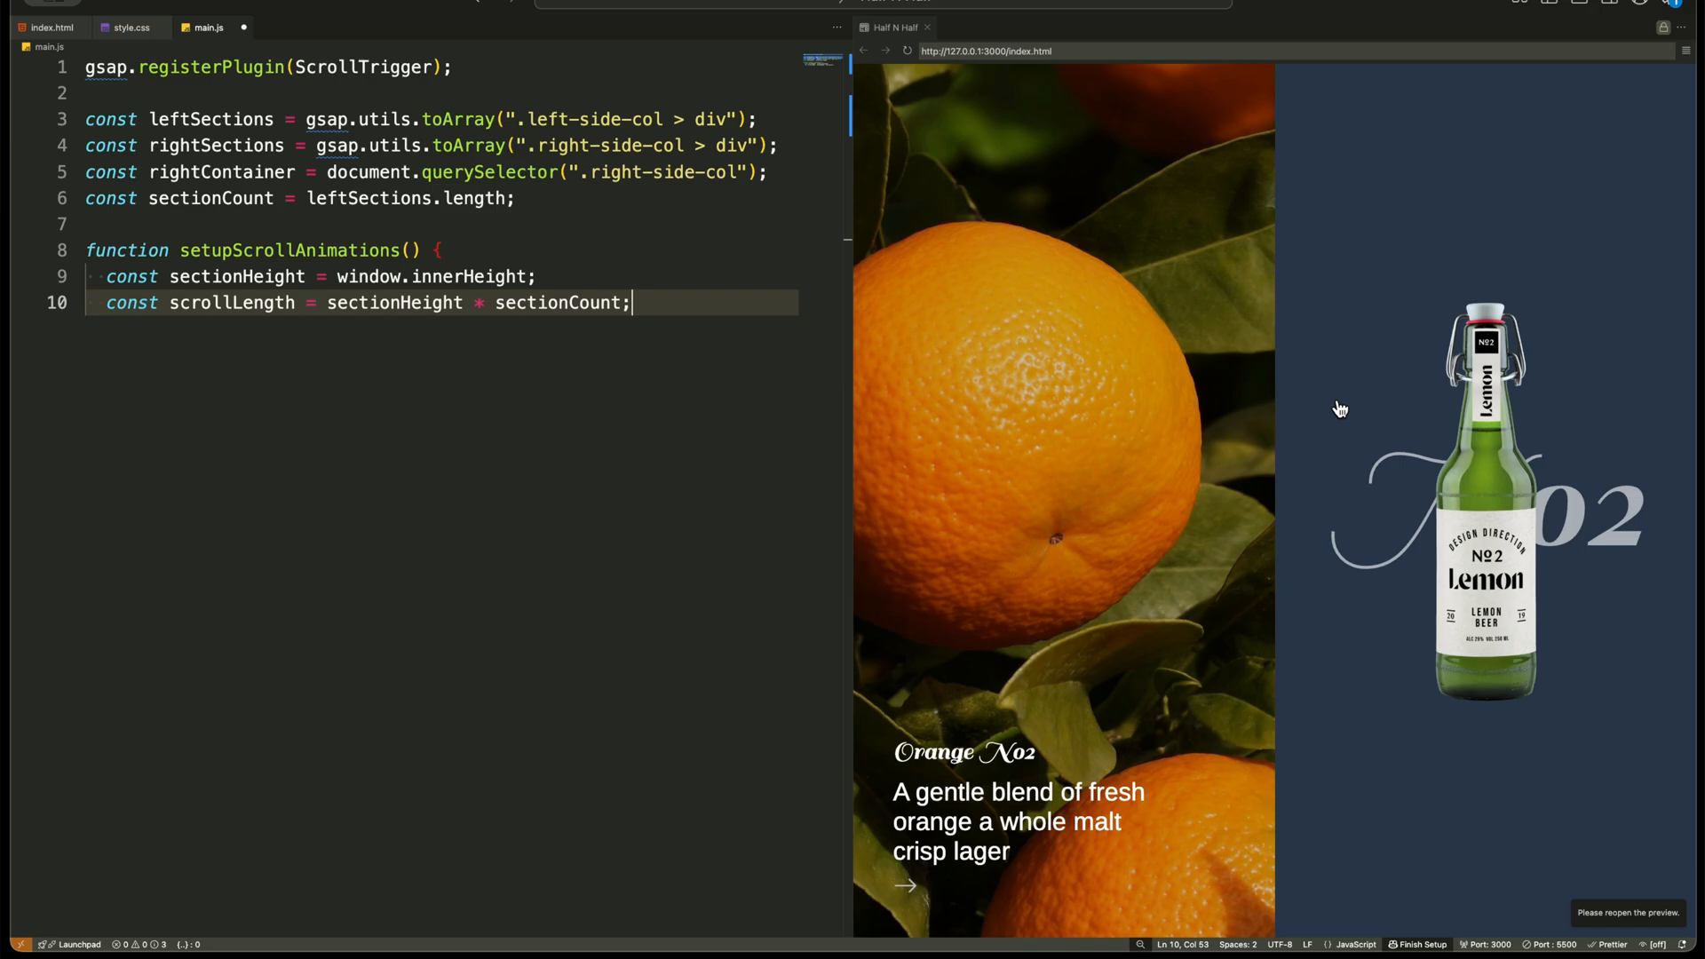
key(Enter)
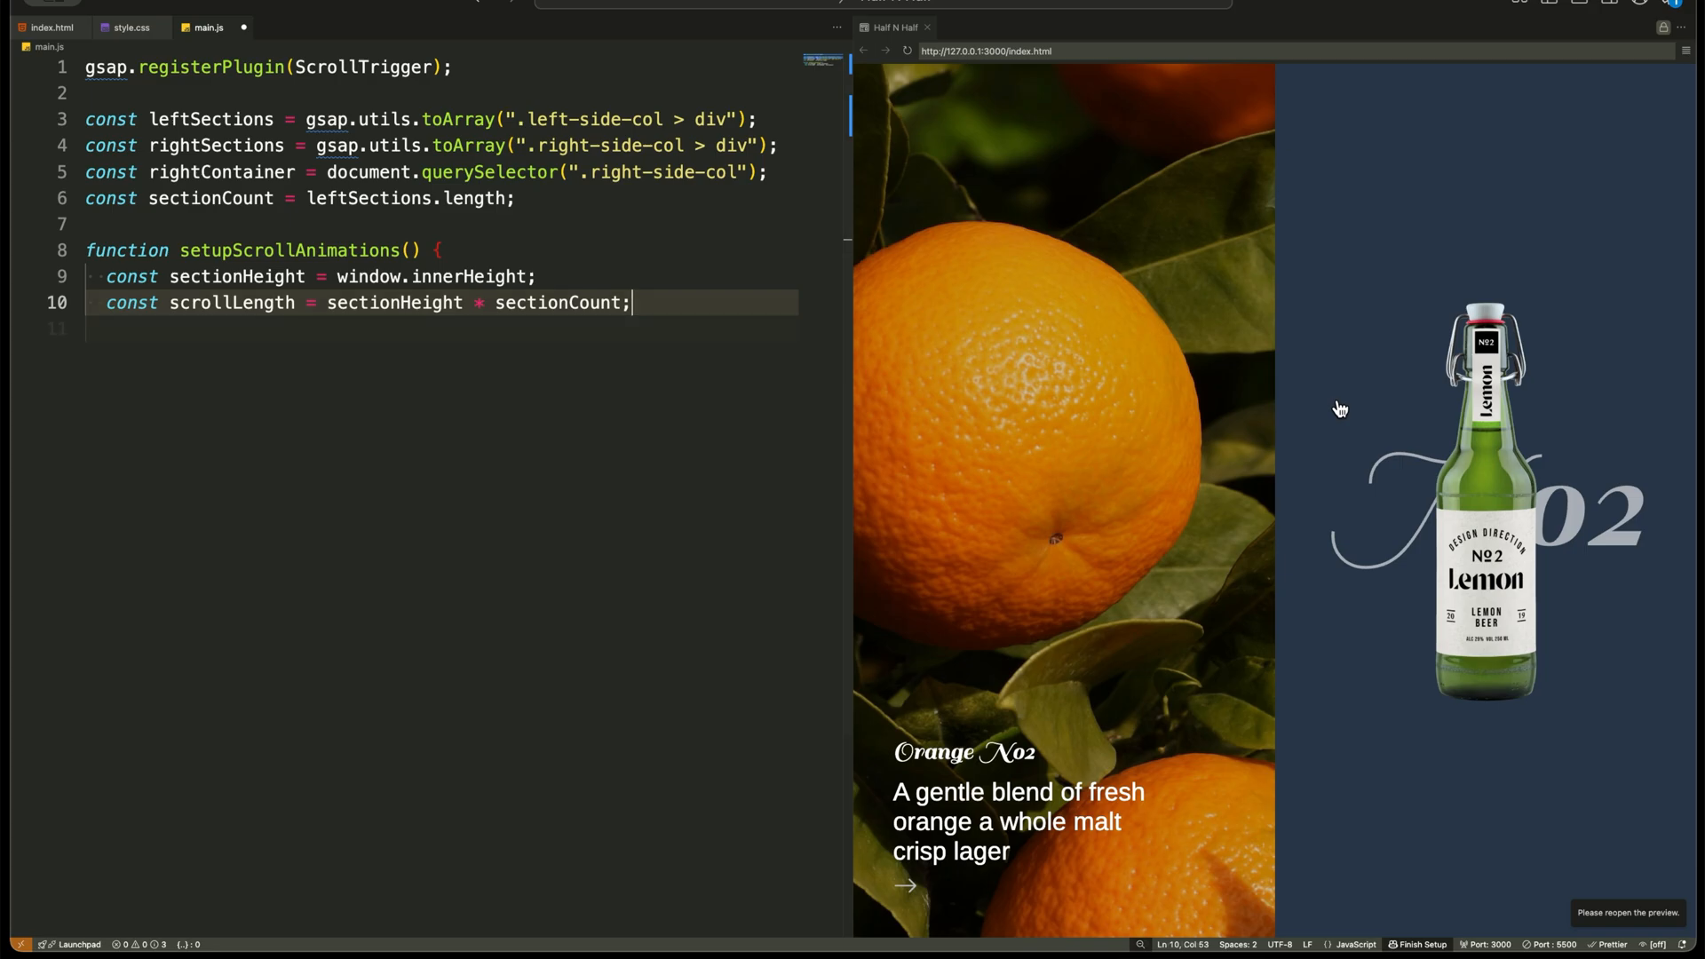
Kill existing ScrollTriggers, then gsap.set rightContainer y to -sectionHeight * (sectionCount - 1).
text(ScrollTrigger.getAll().forEach((trigger) => trigger.ki)
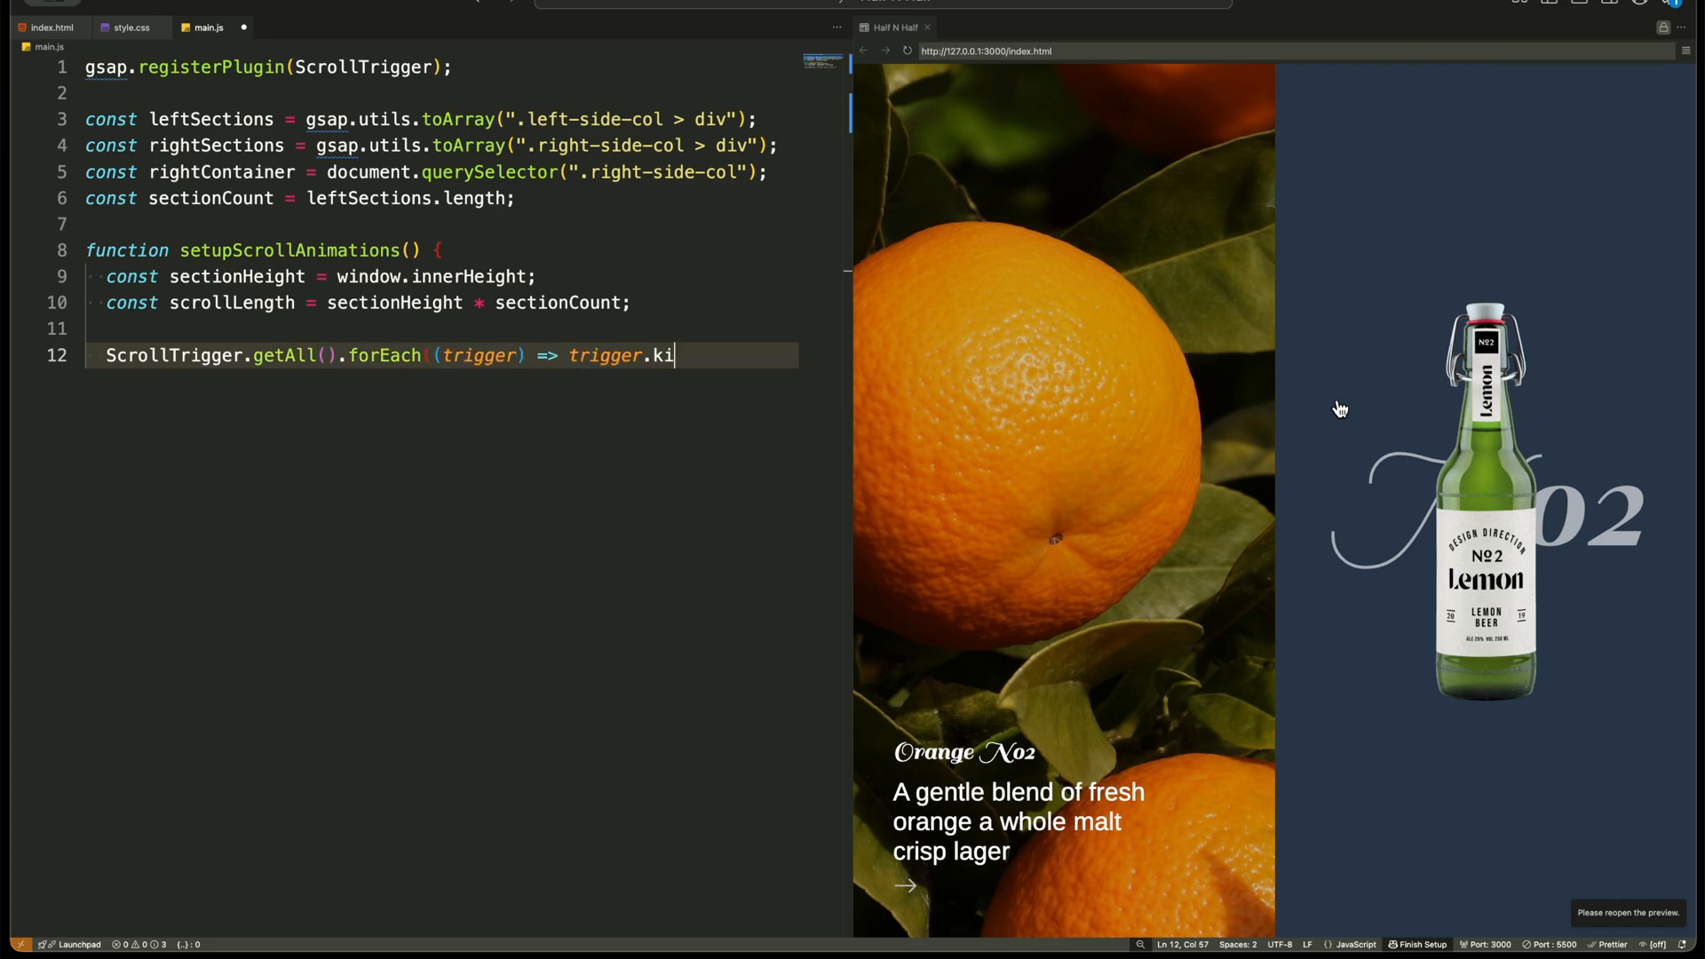
text(ll());)
text(gsap.)
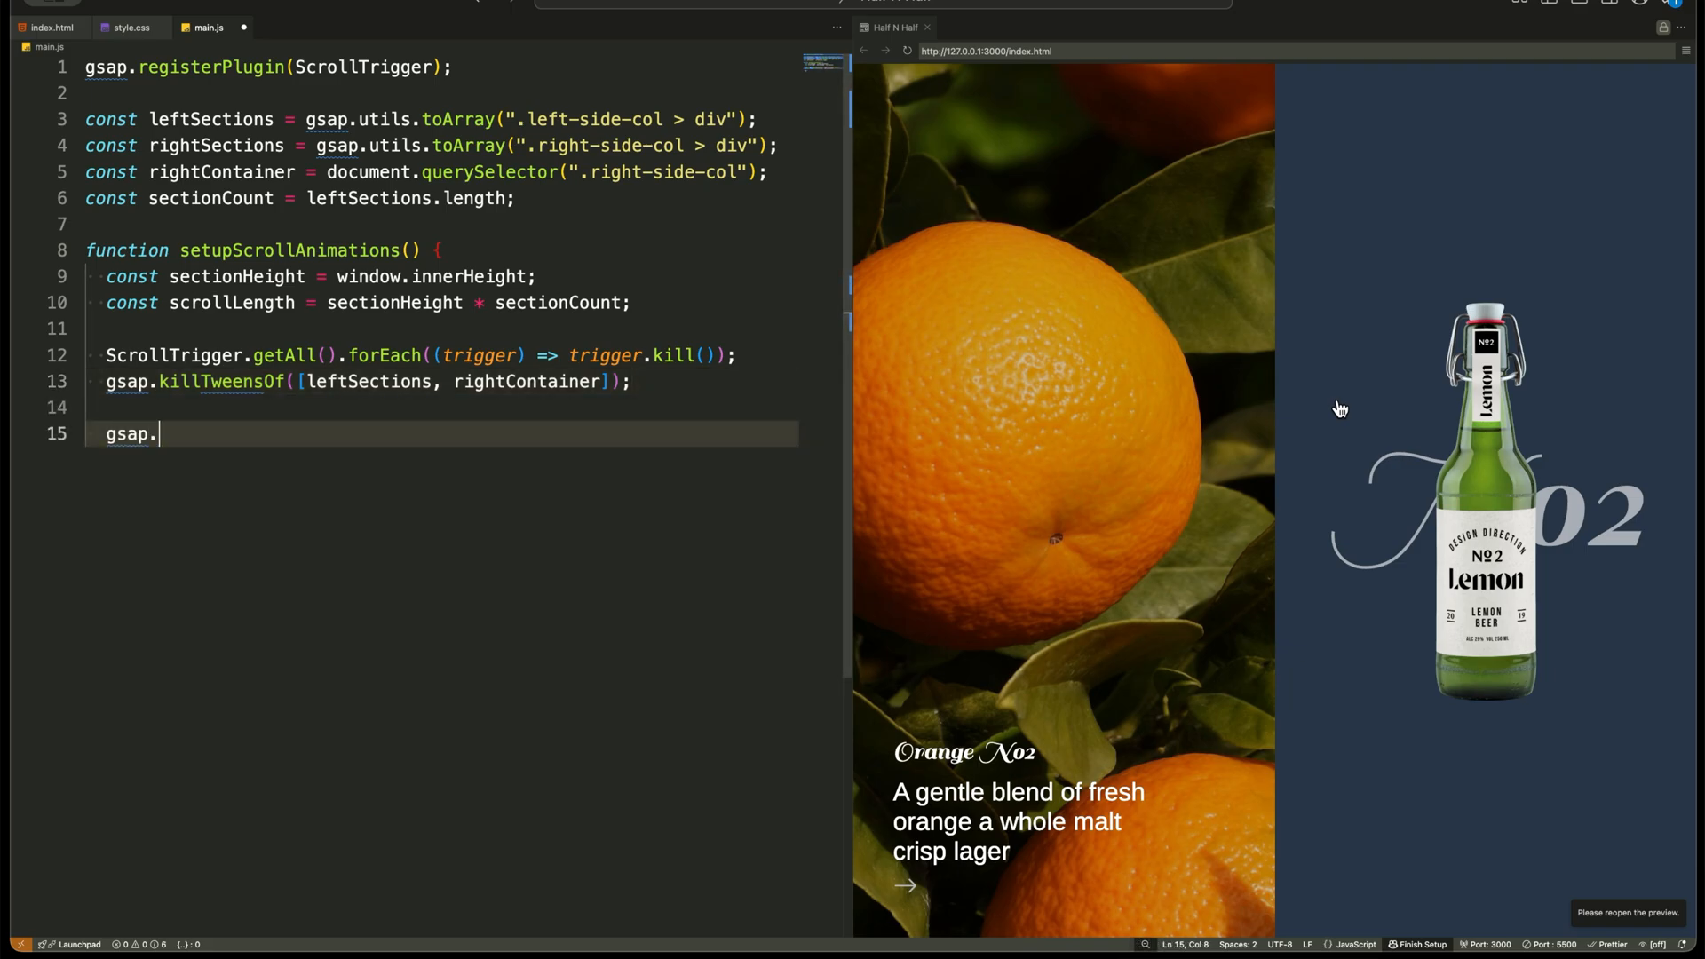
text(set(rightContainer, {)
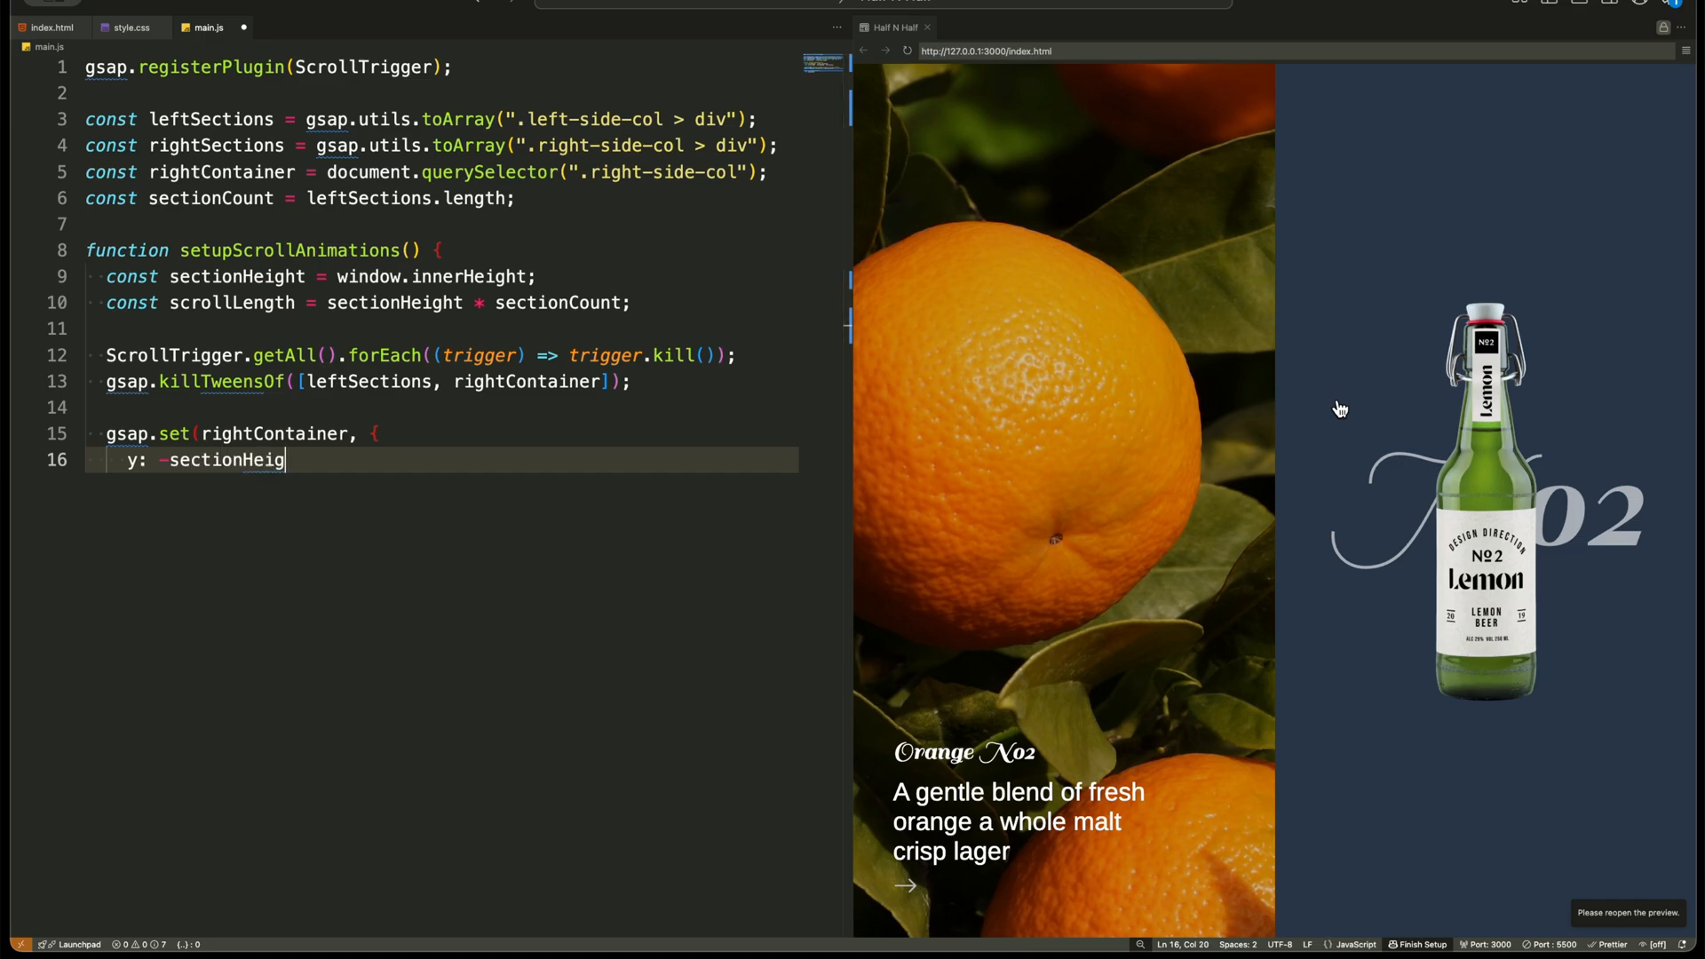
text(* (sectionCount - 1),)
text(gsap)
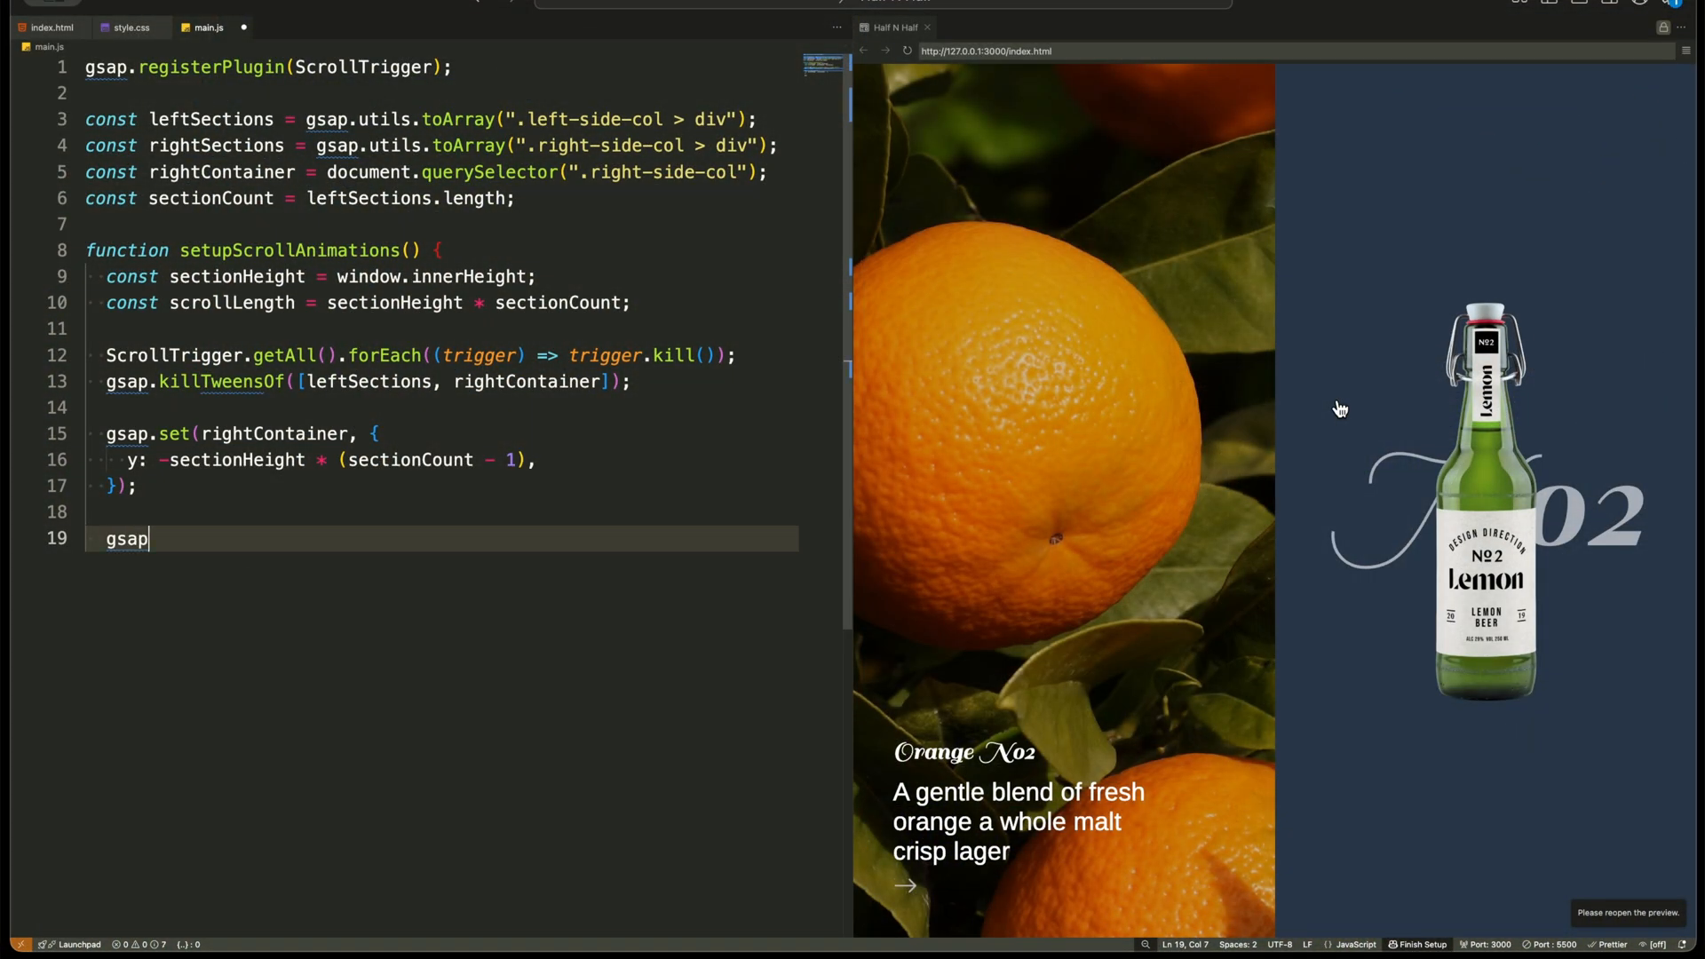
Add gsap.to(leftSections) yPercent scrub/pin tween and matching gsap.to(rightContainer, { y: 0 }) tween.
text(.to(leftSections, {)
text(scru)
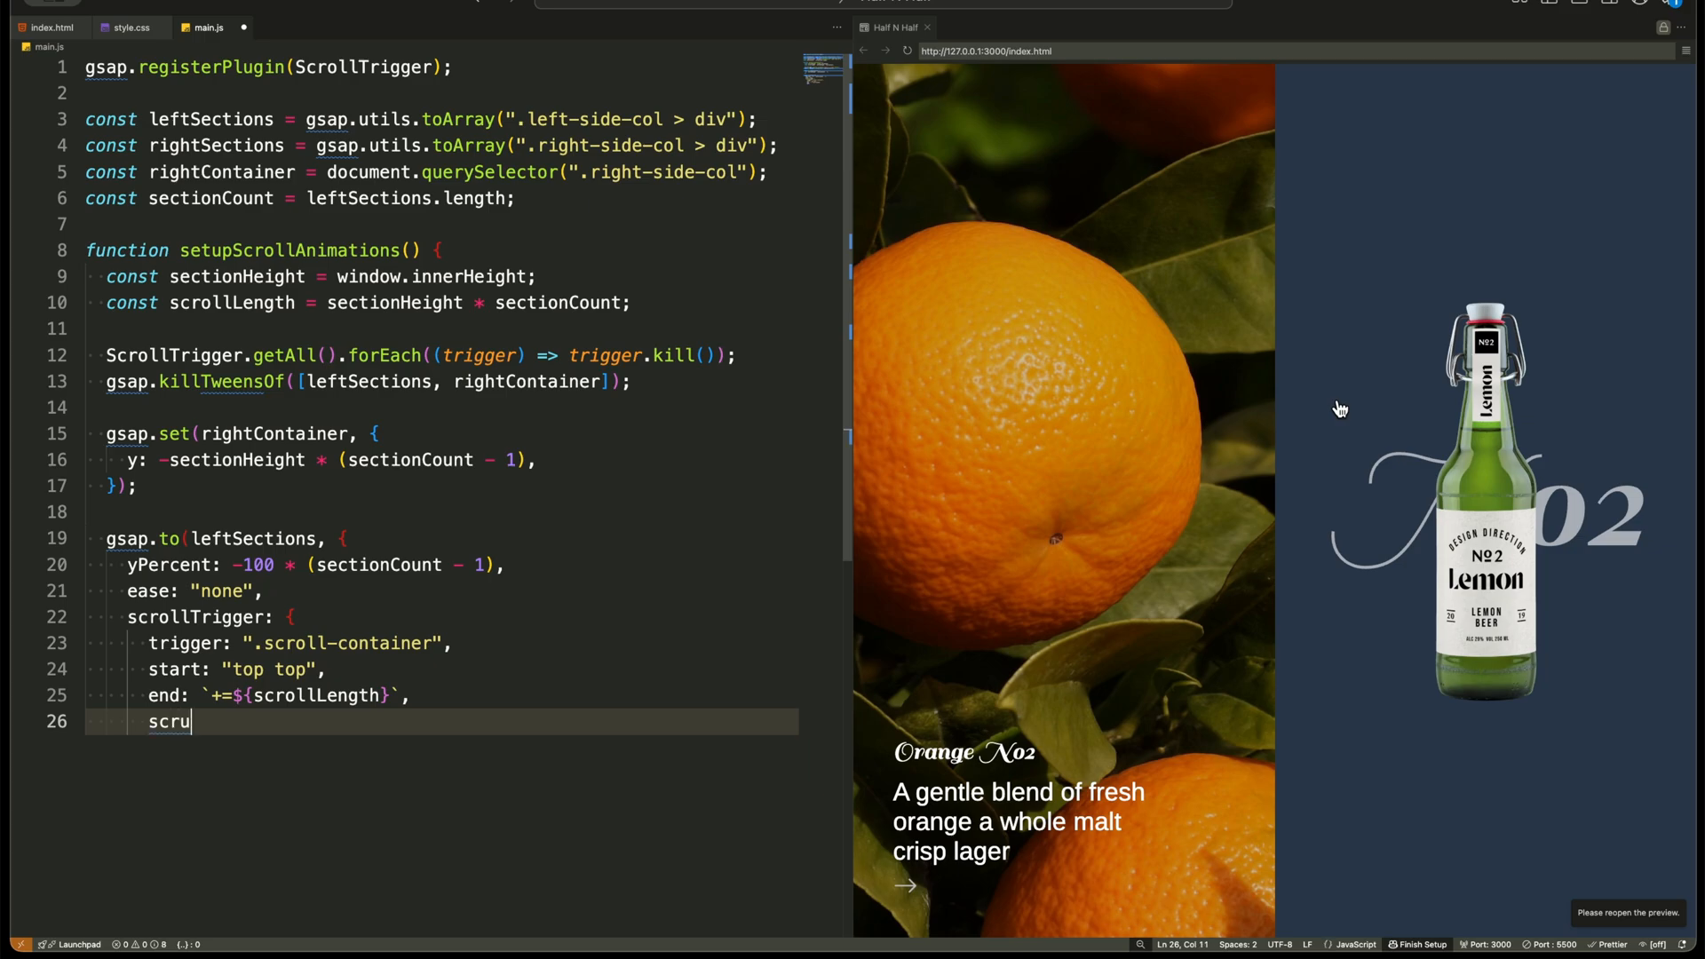
text(b: true,)
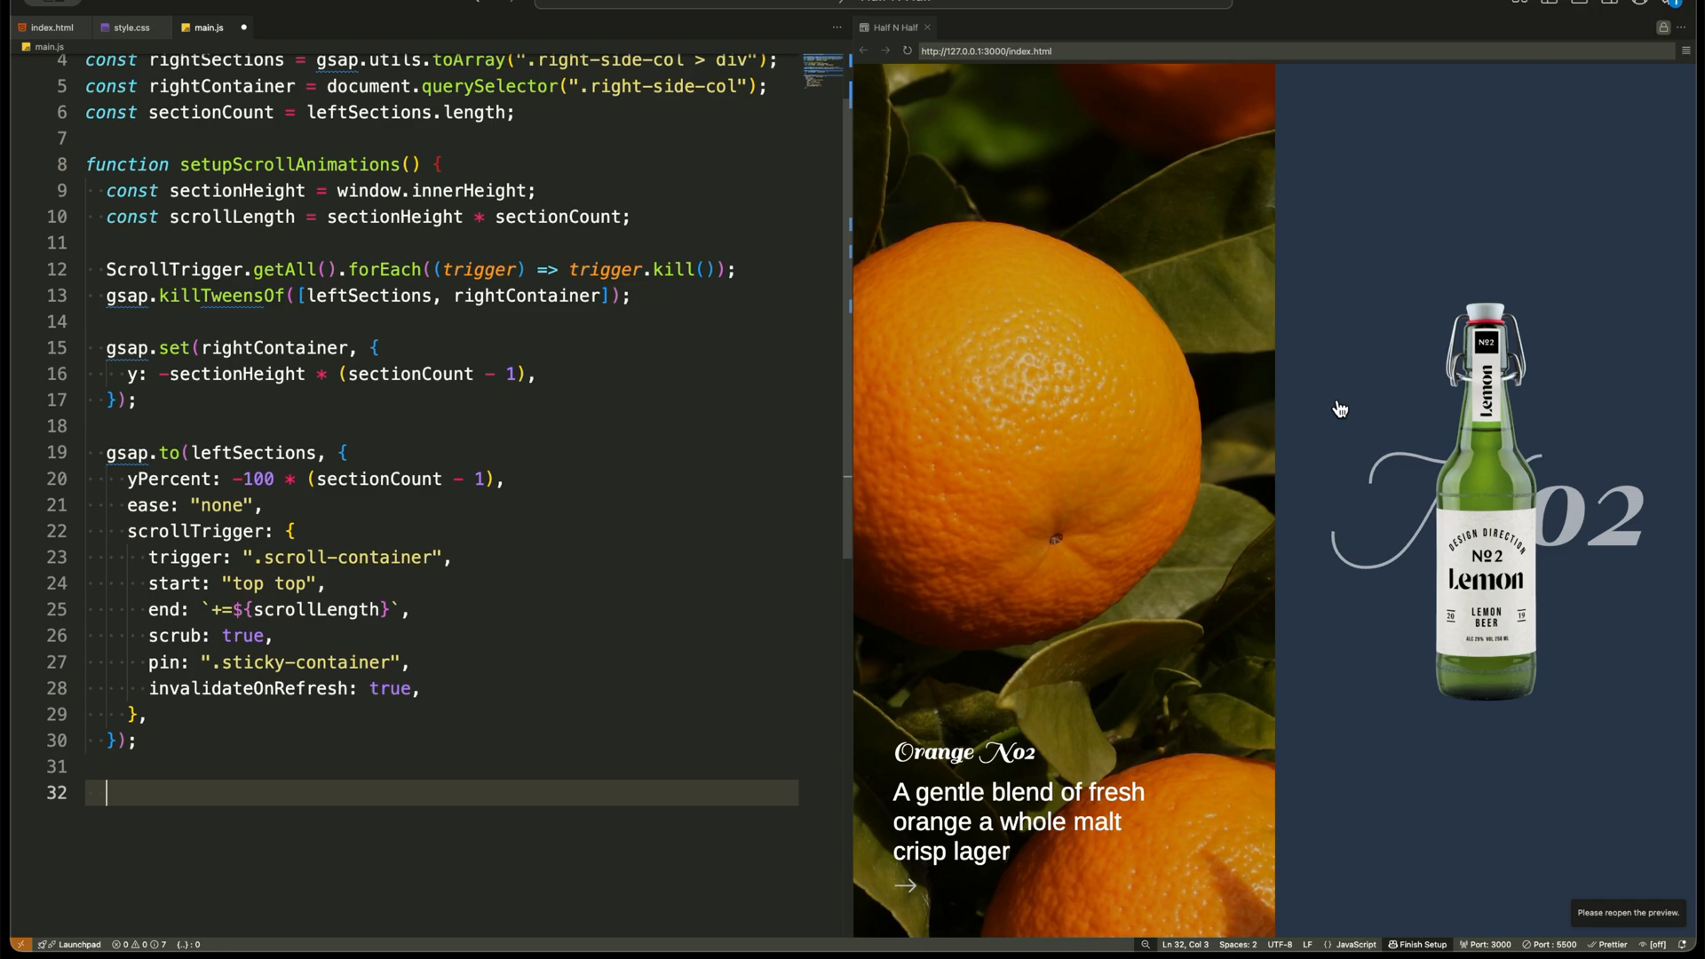
text(gsap.to(rightContainer, {)
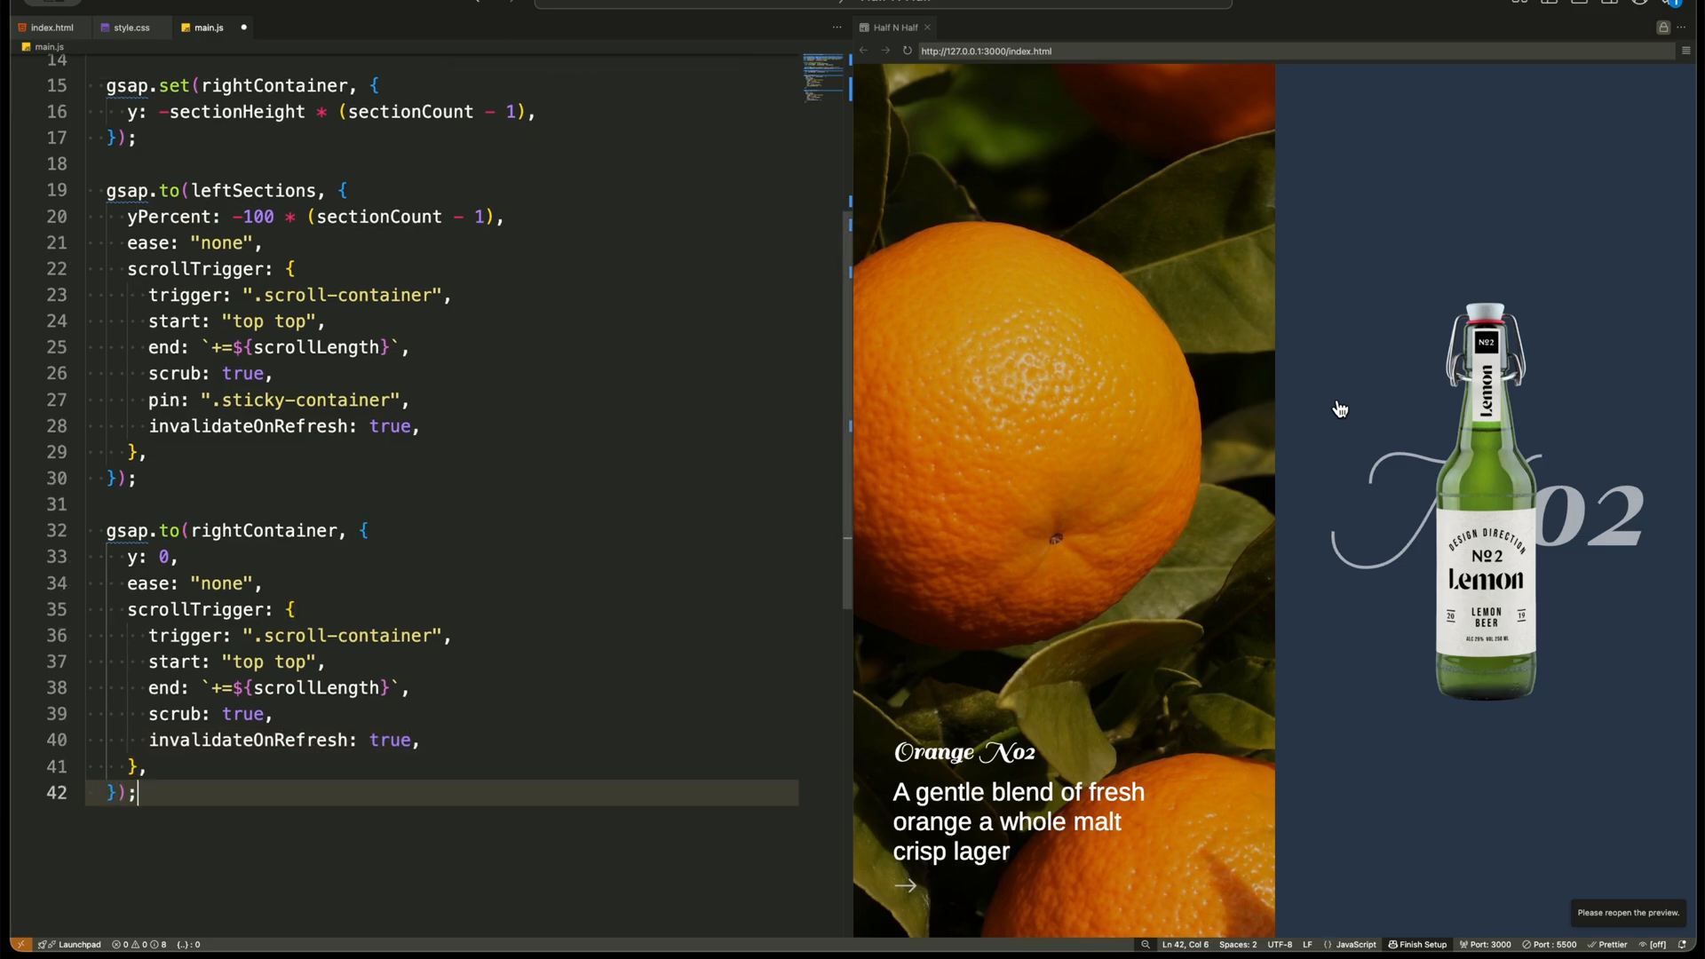
Call setupScrollAnimations() on load and in a window resize listener, then start looping over sections.
text(setupScroll)
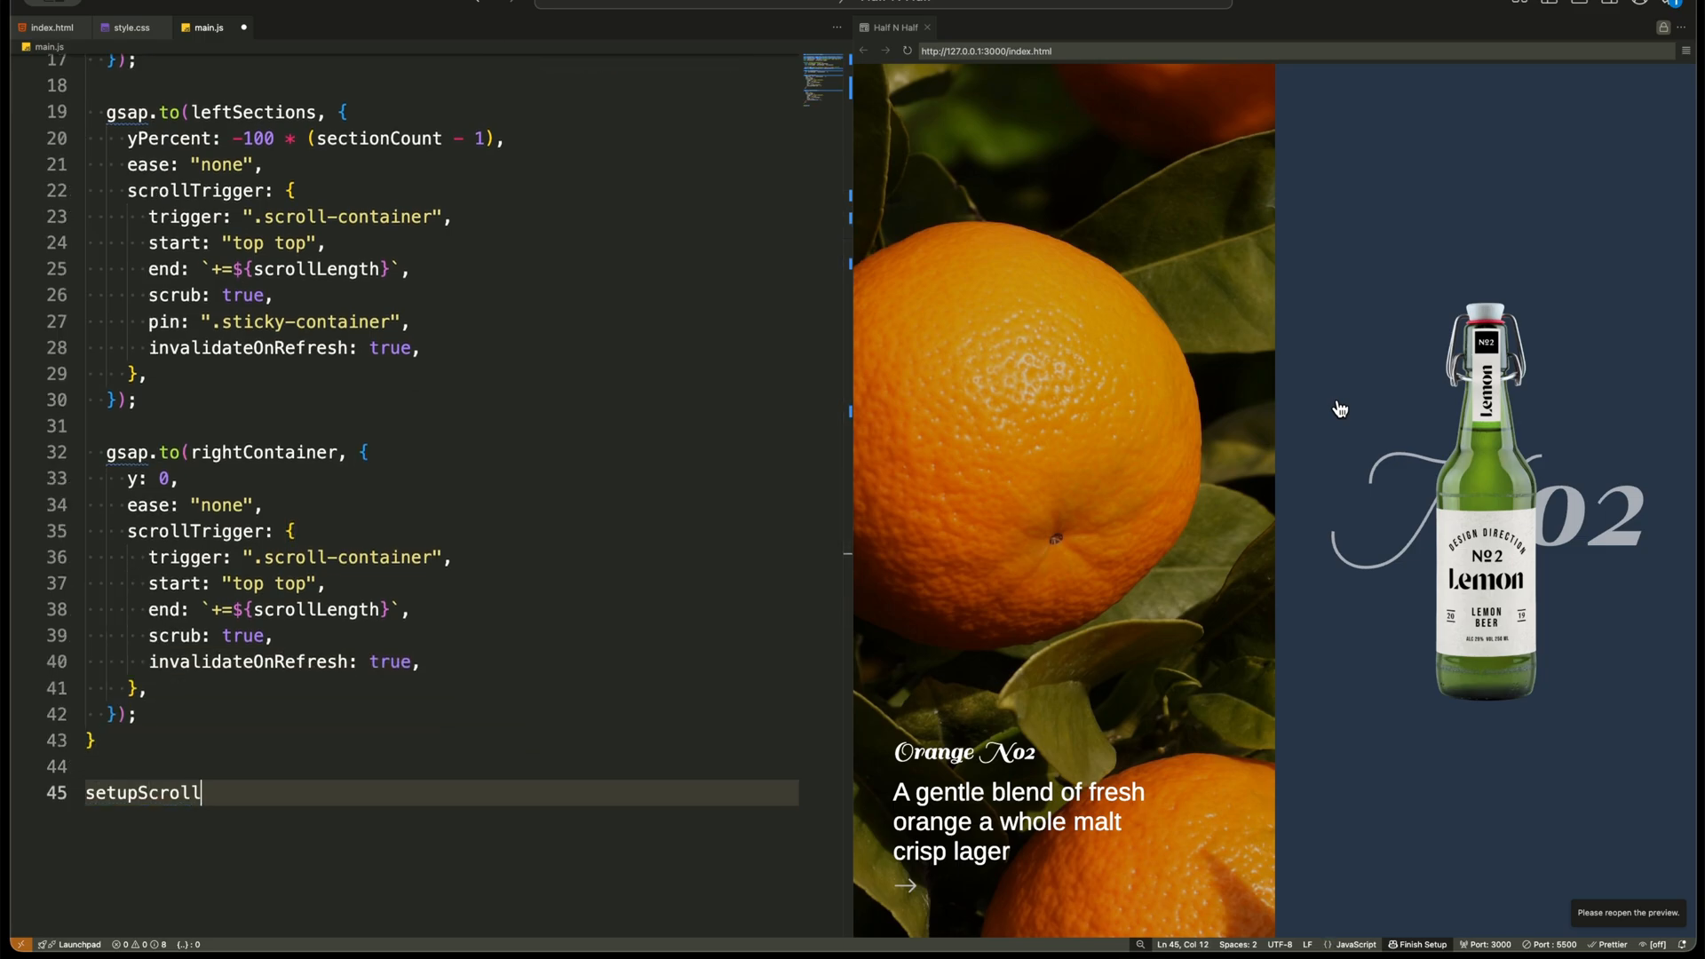
text(Animations();)
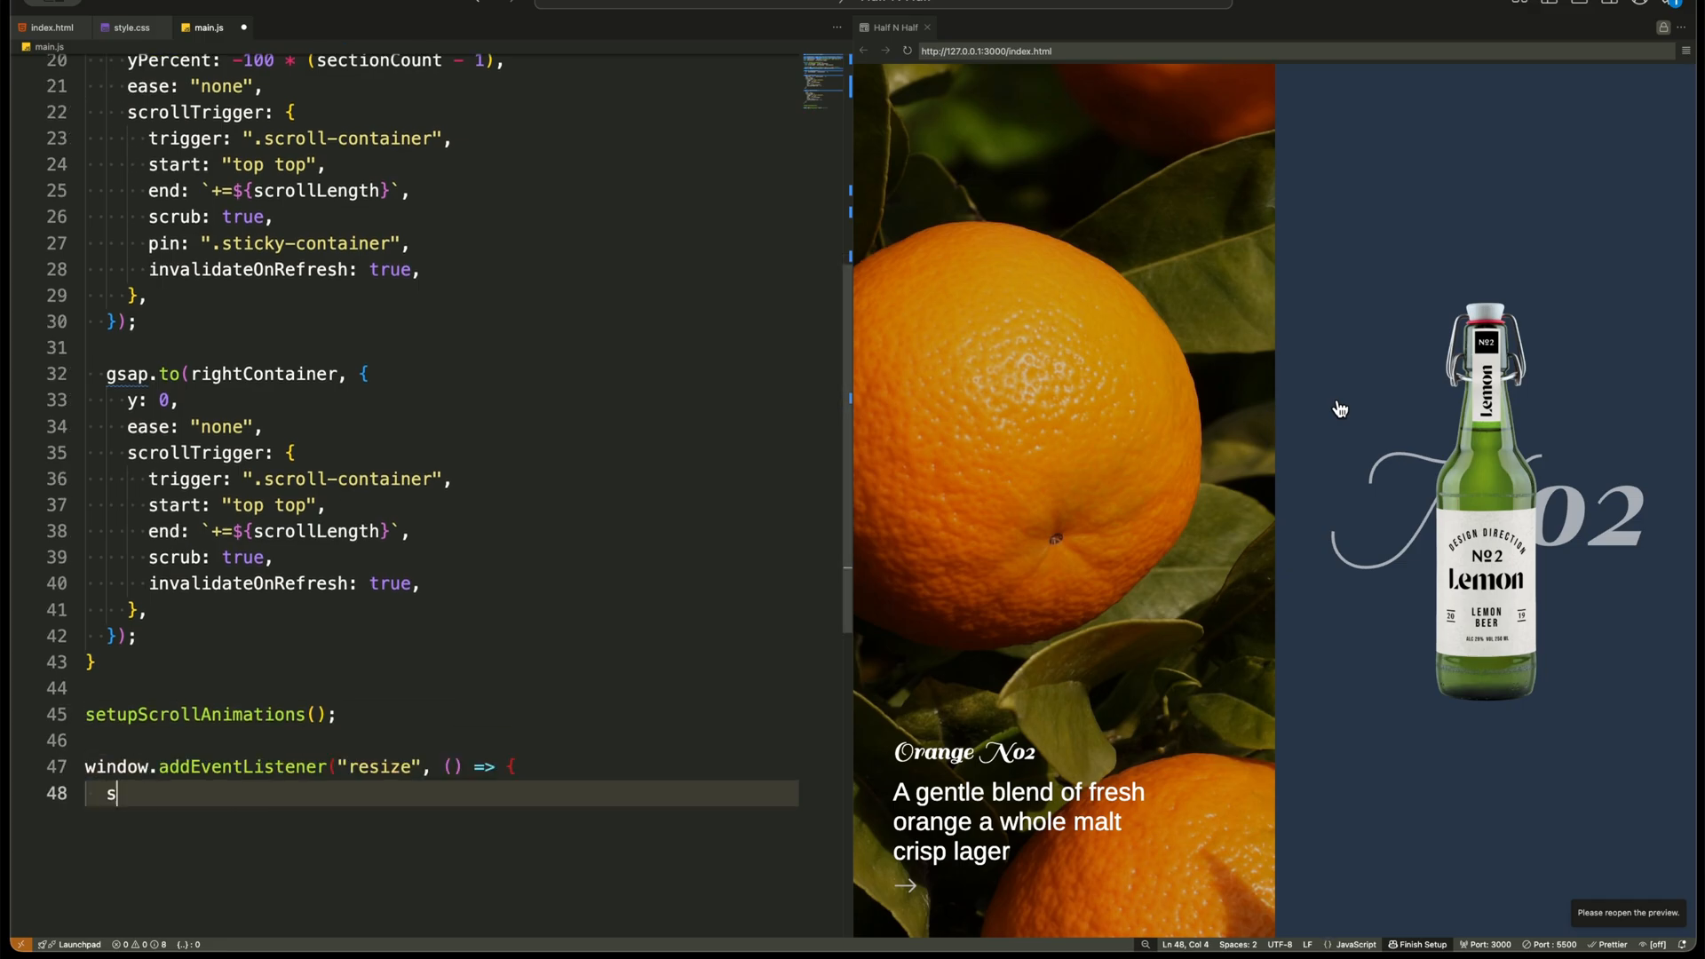
text(etupScrollAnimations();)
text(const bottle = section.querySelector()
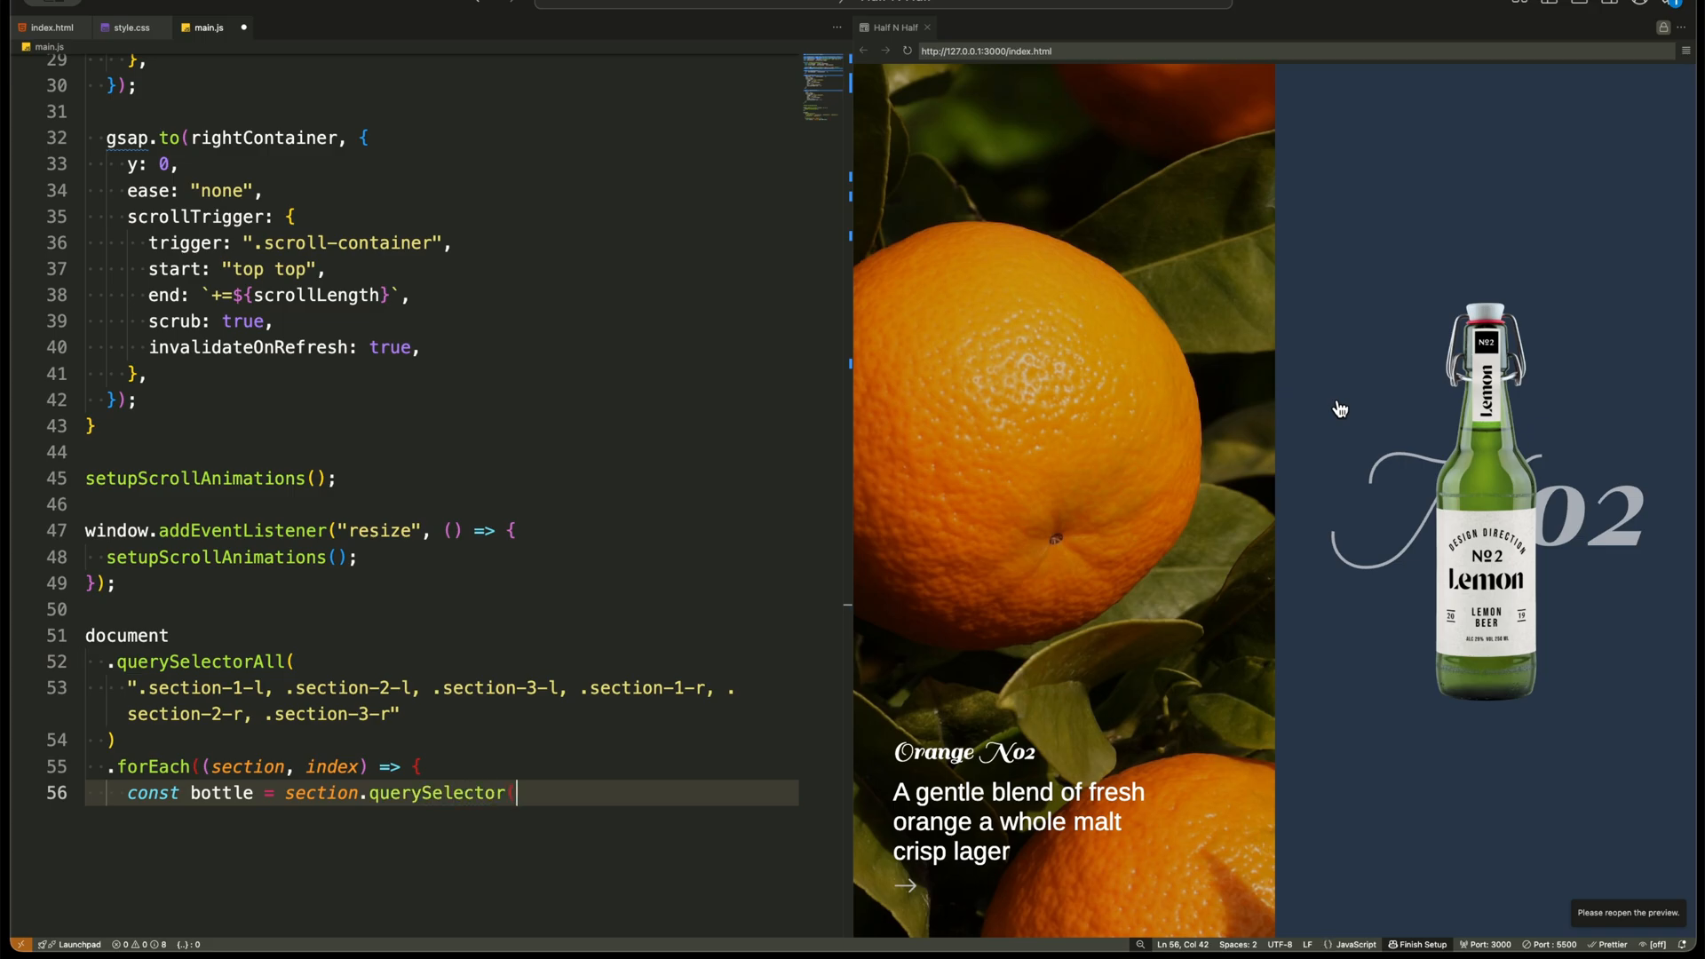
Query bottle and bottleBack, gsap.set both offset x: 100 hidden, then tween the bottle into view with power3.out.
text(".bottle");)
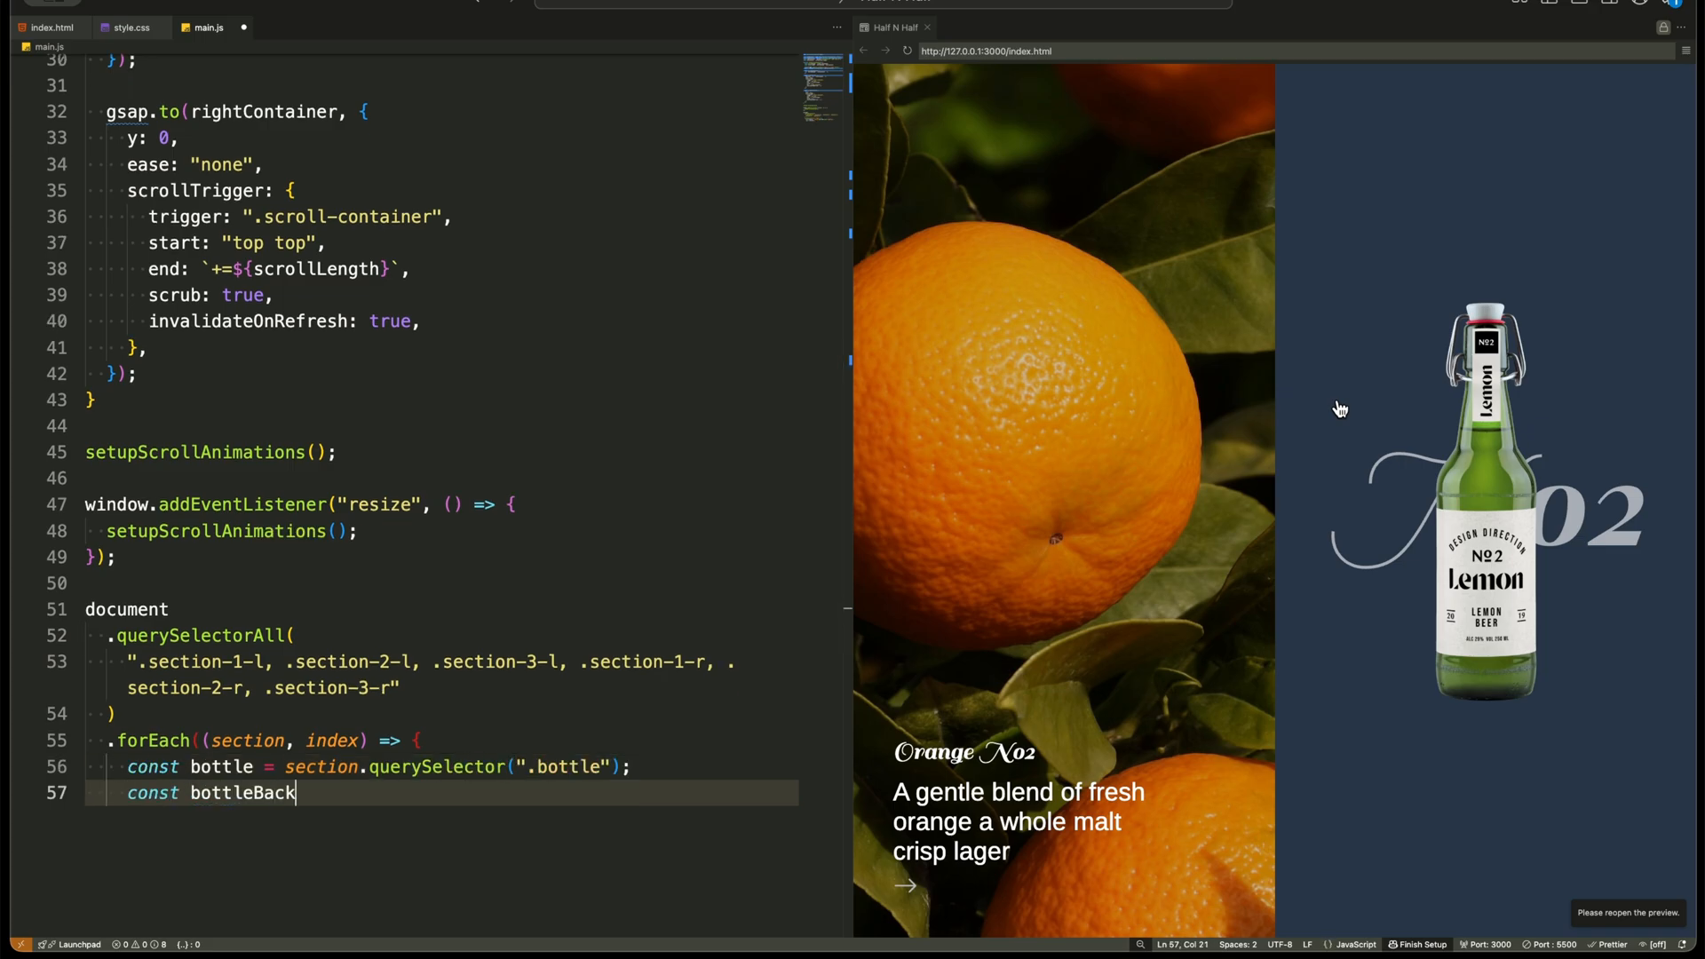
text(= section.querySelector(".bottle-back");)
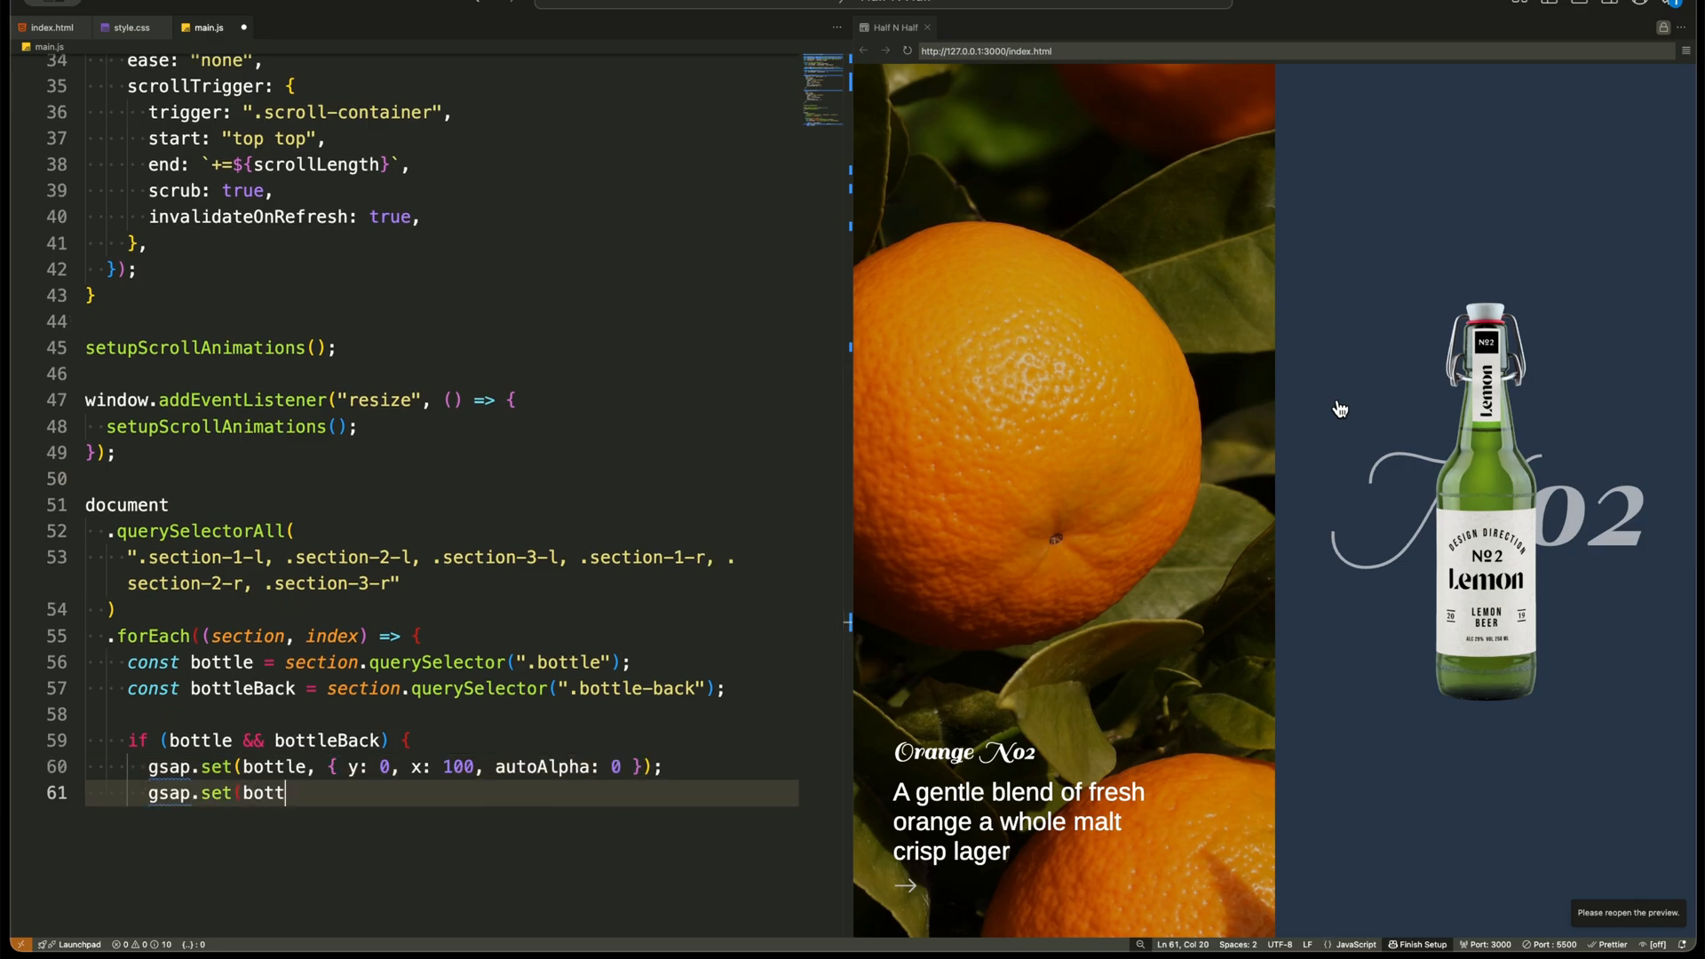
text(leBack, { y: 0, x: 100, autoAlpha: 0 });)
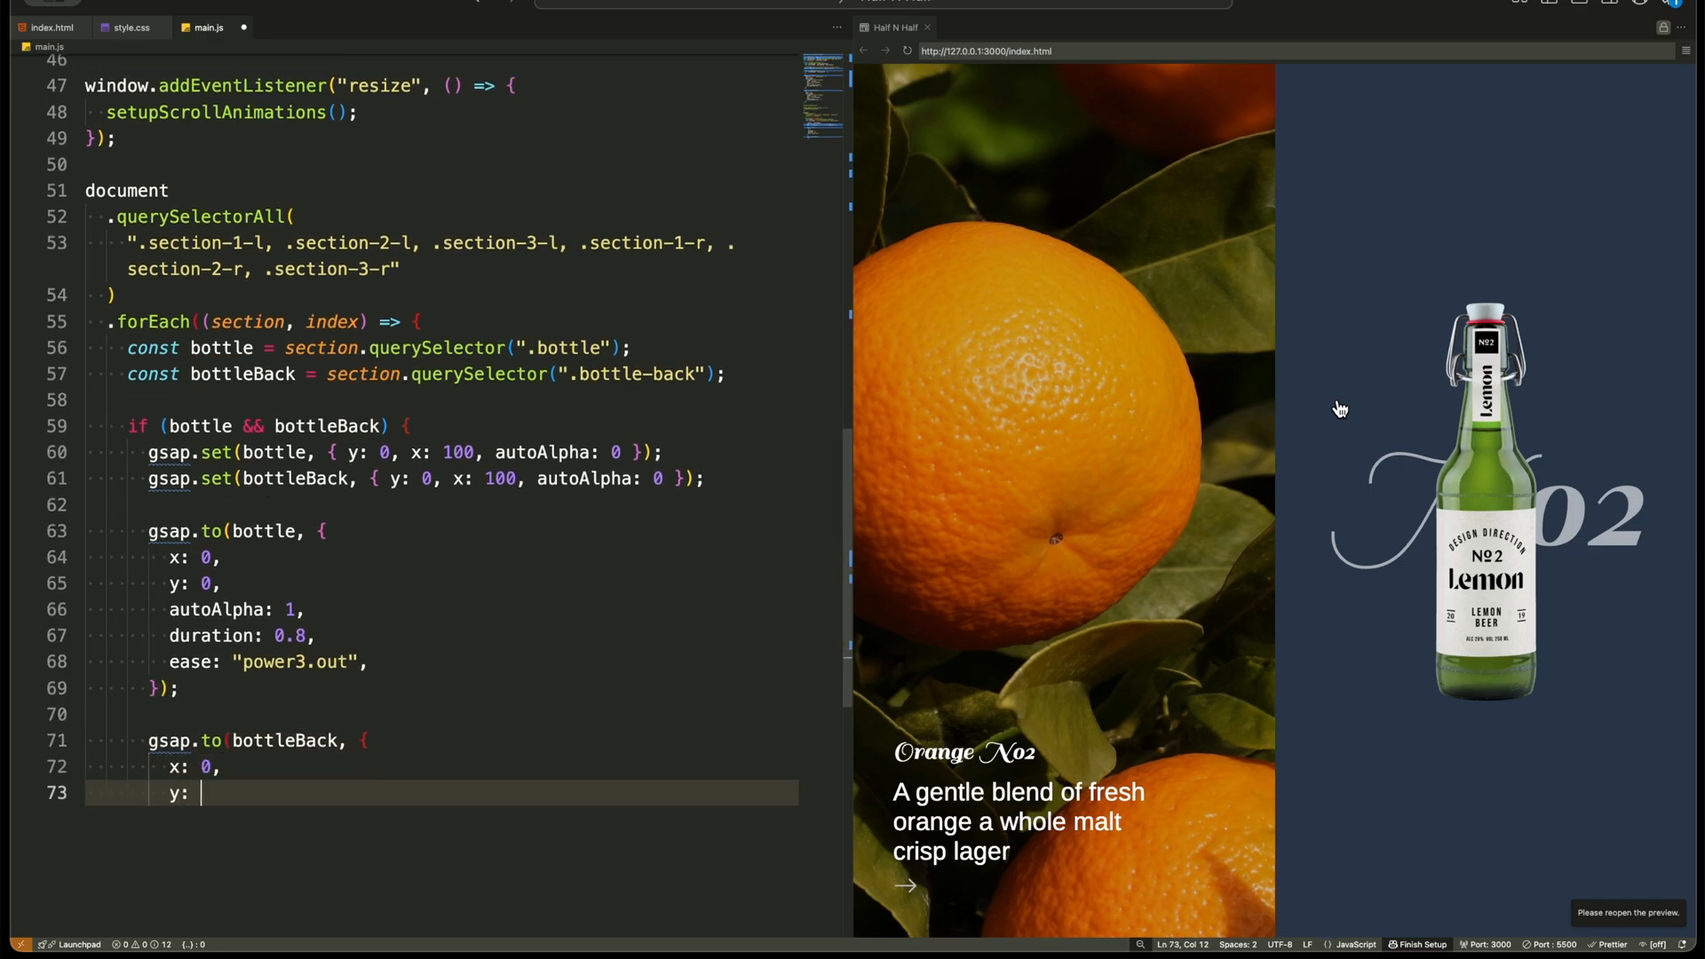
text(100,)
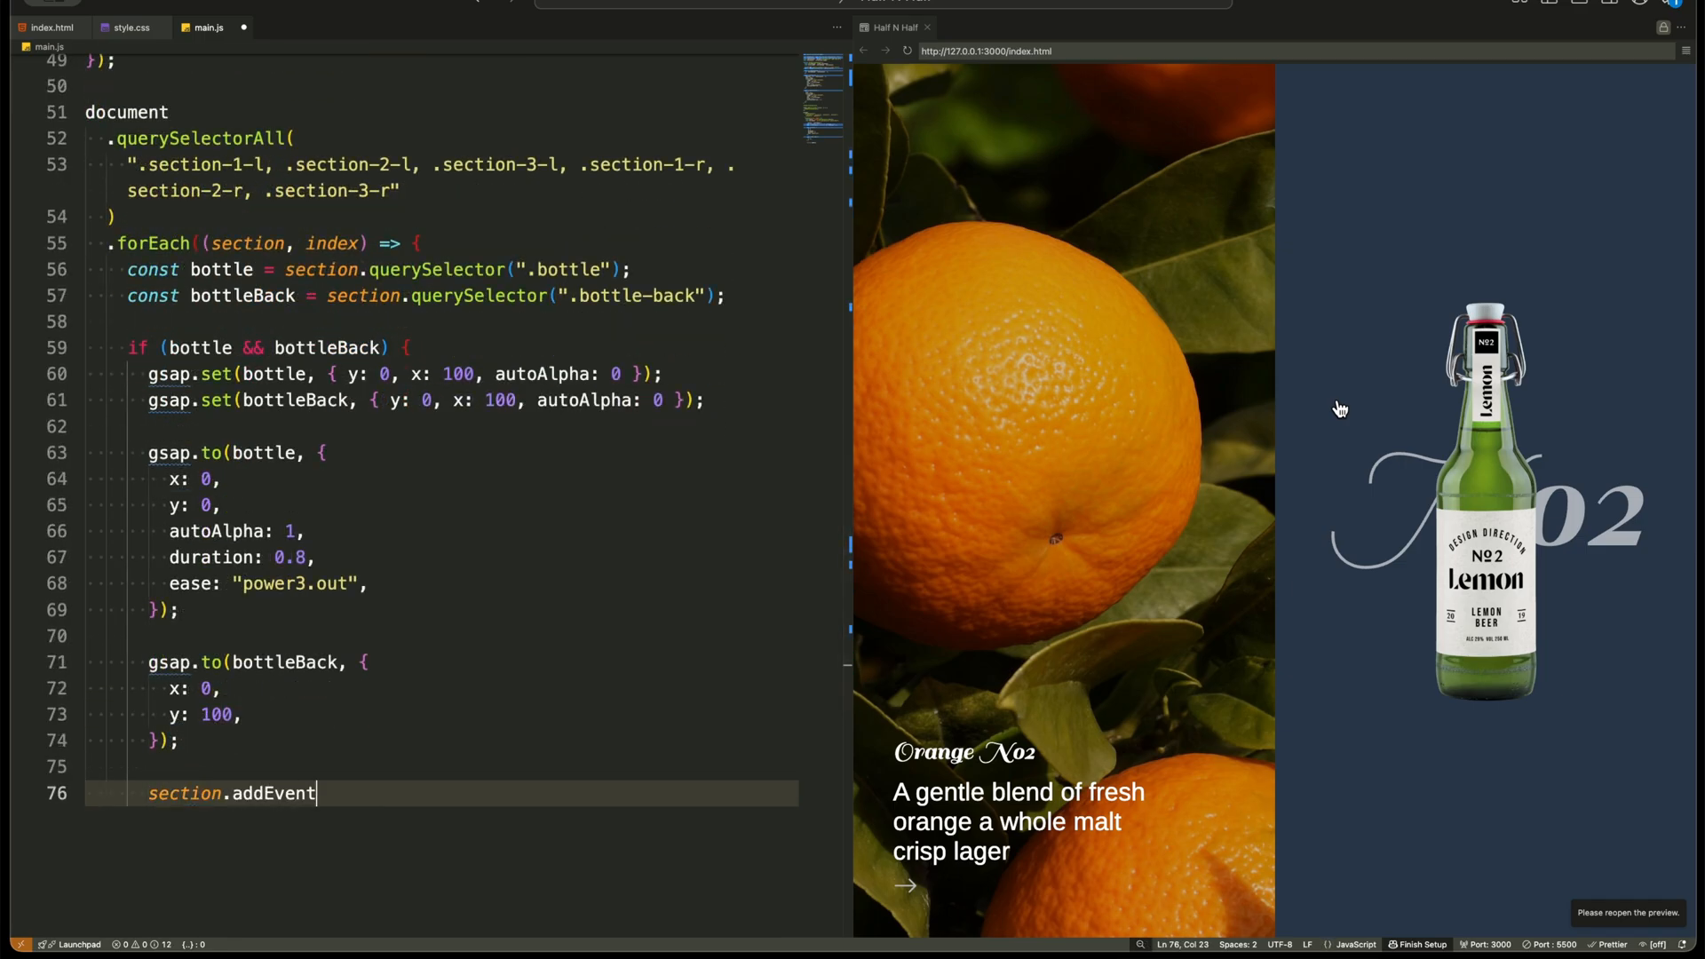
Add mouseenter listener killing tweens and a timeline dropping the bottle out and bouncing bottleBack in at '<+0.2'.
text(Listener("mouseenter", () => {)
text(gsap.killTweensOf)
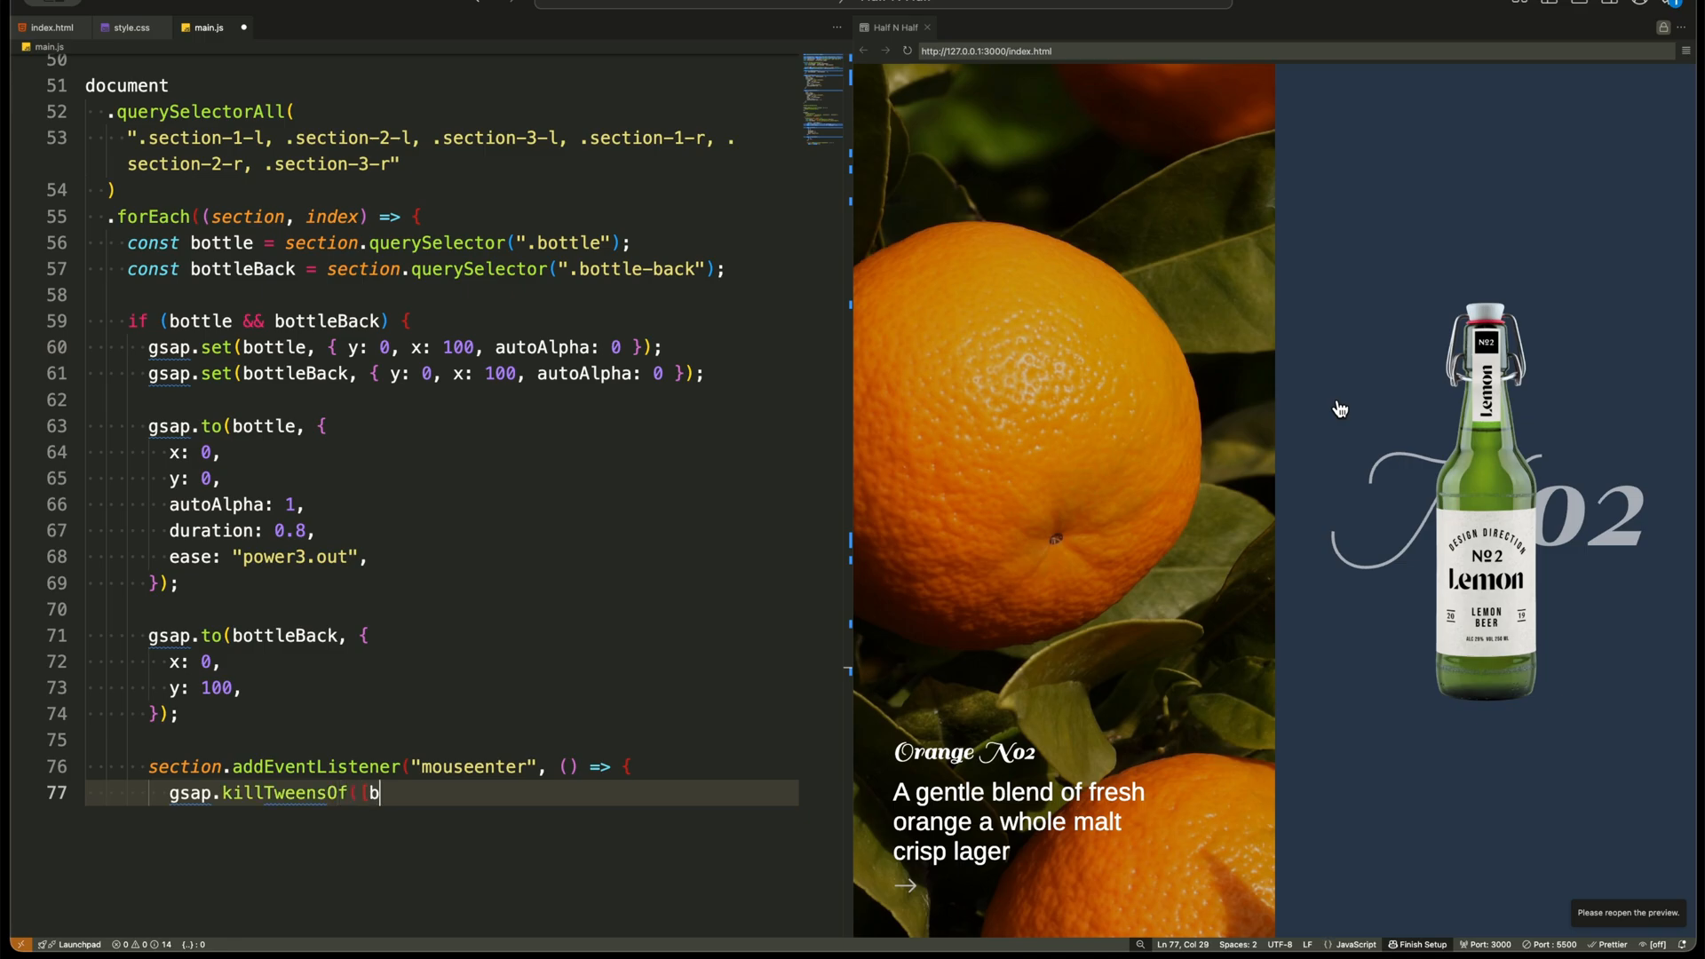
text(([bottle, bottleBack]);)
text(const tl = gsa)
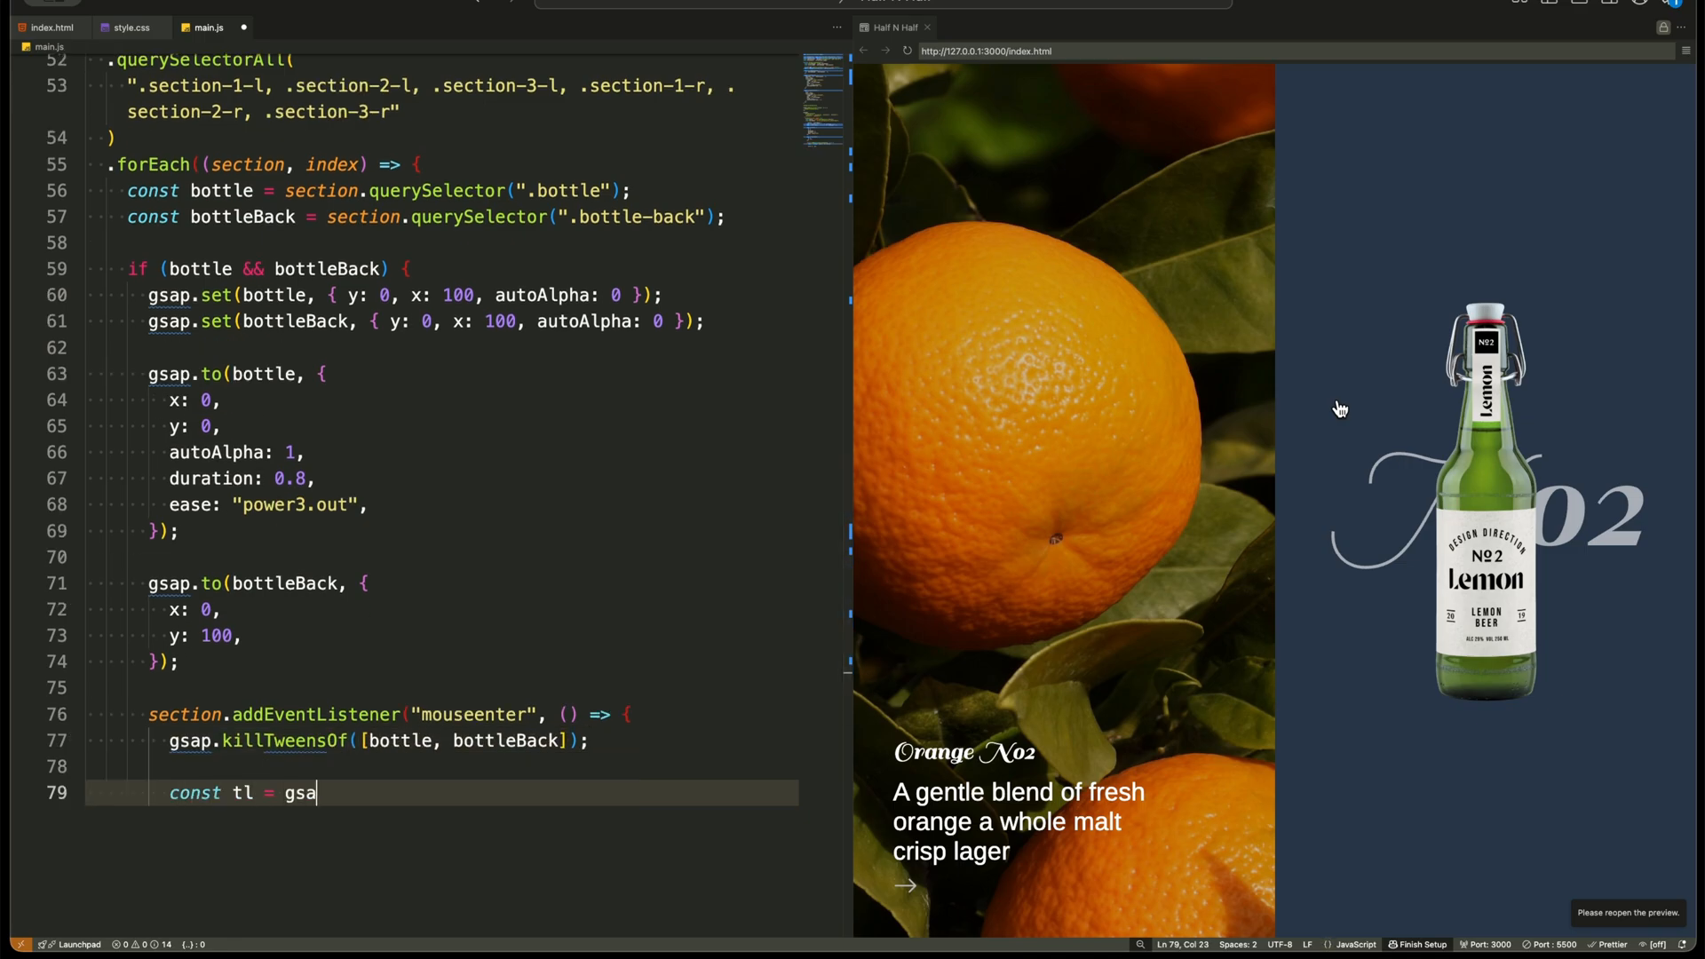
text(p.timeline();)
text("<+0)
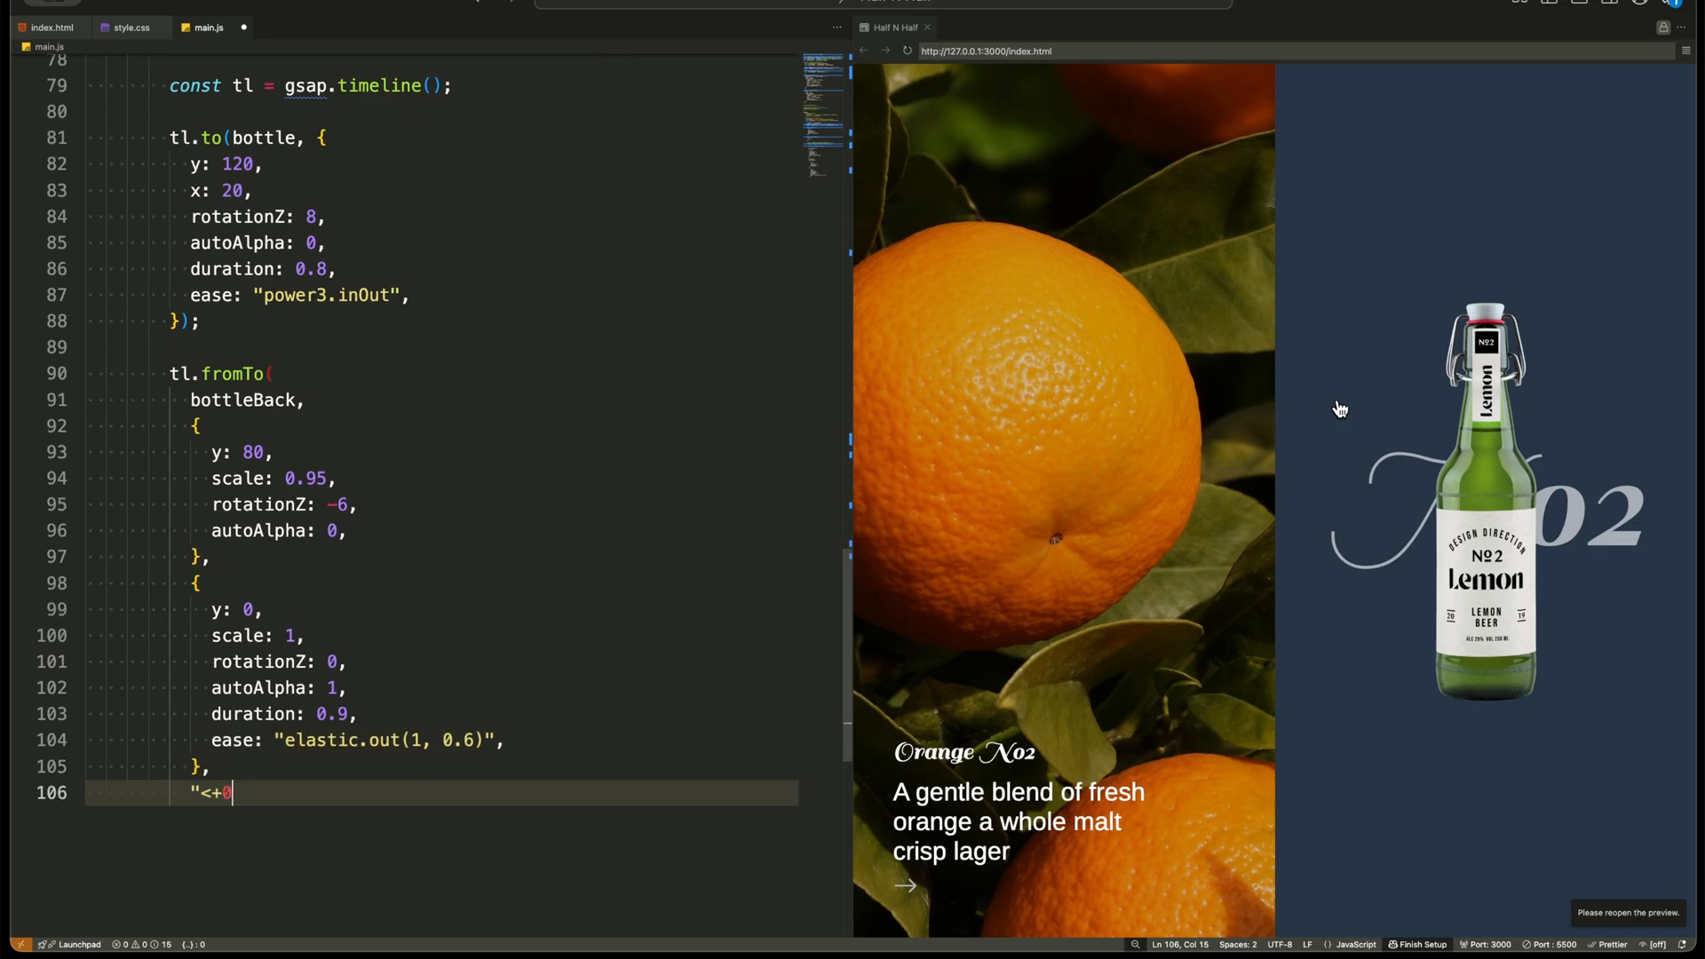
text(.2" // start slightly after bottle animates out)
text(gsap.killTweensOf([bottle, bottleBack)
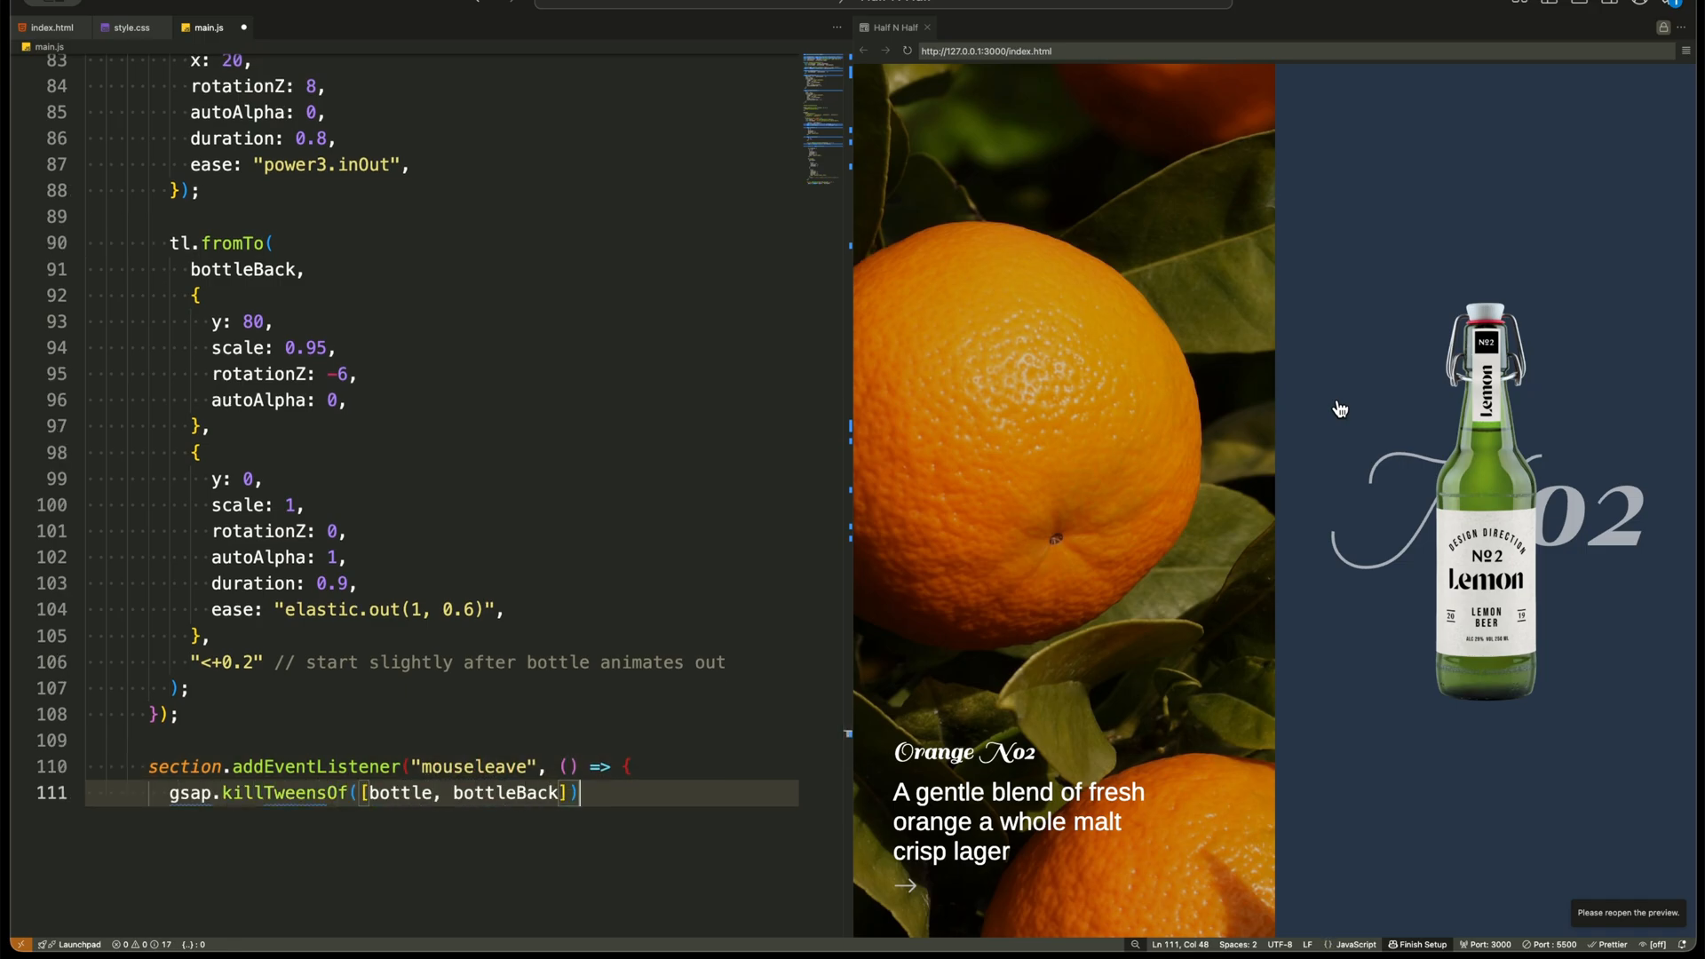
In mouseleave, timeline scales bottleBack out at 0.95 then returns bottle to y: 0, x: 0, autoAlpha 1.
text(;)
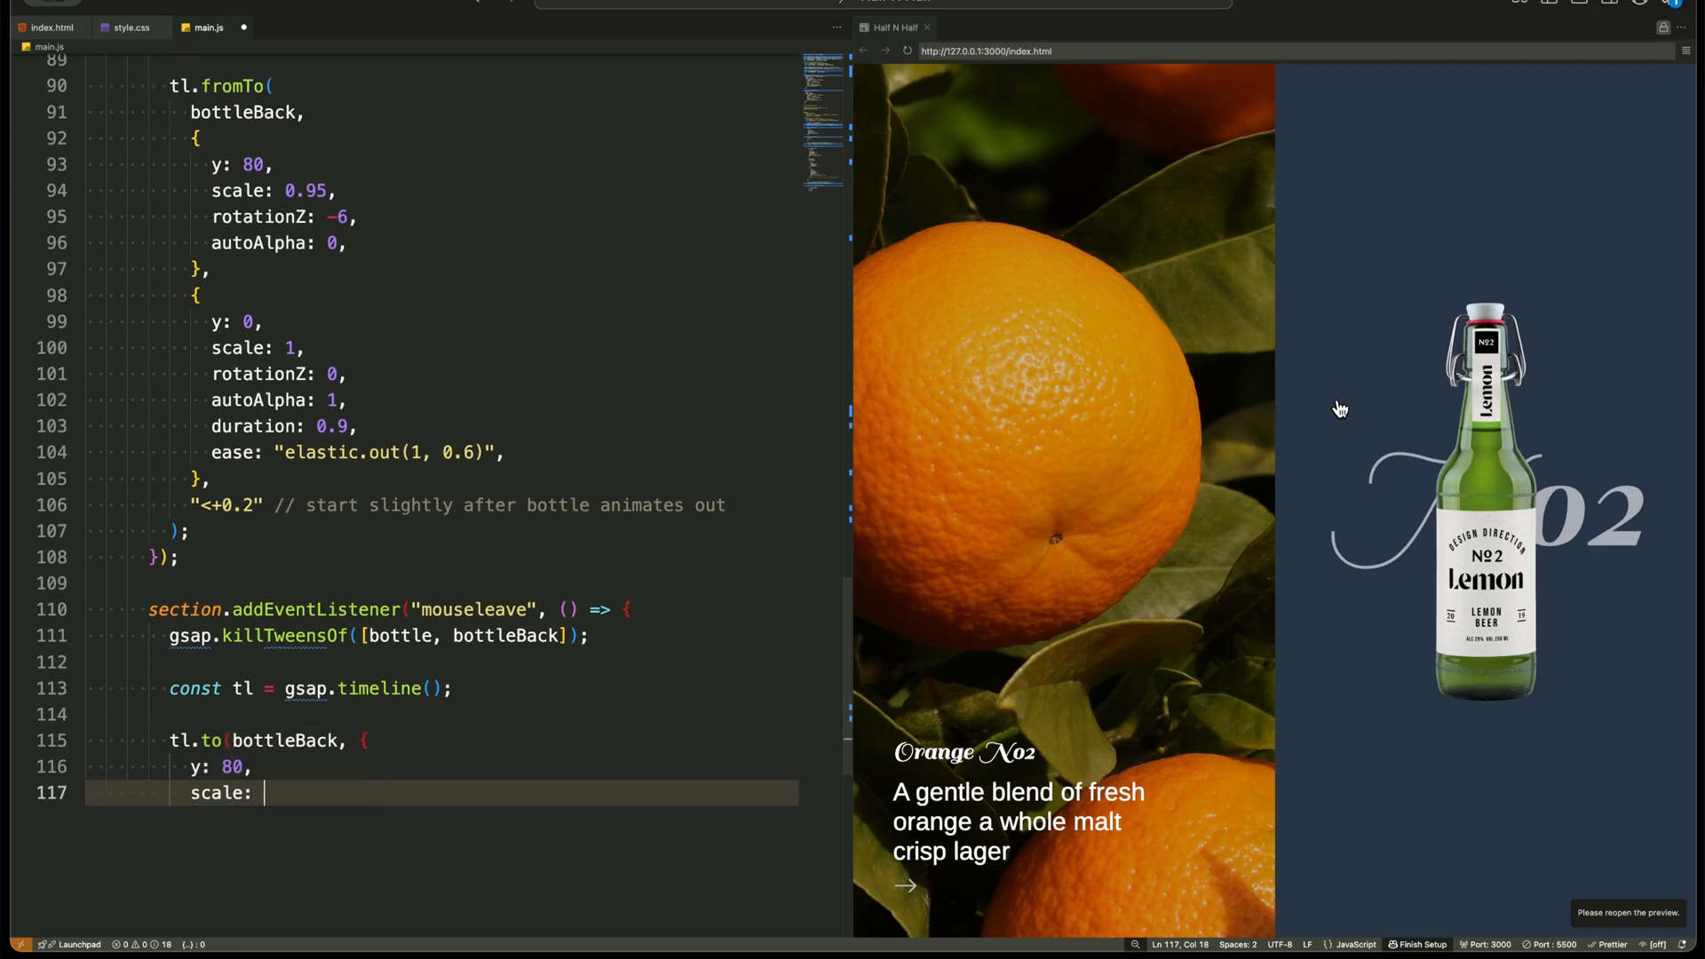
text(0.95,)
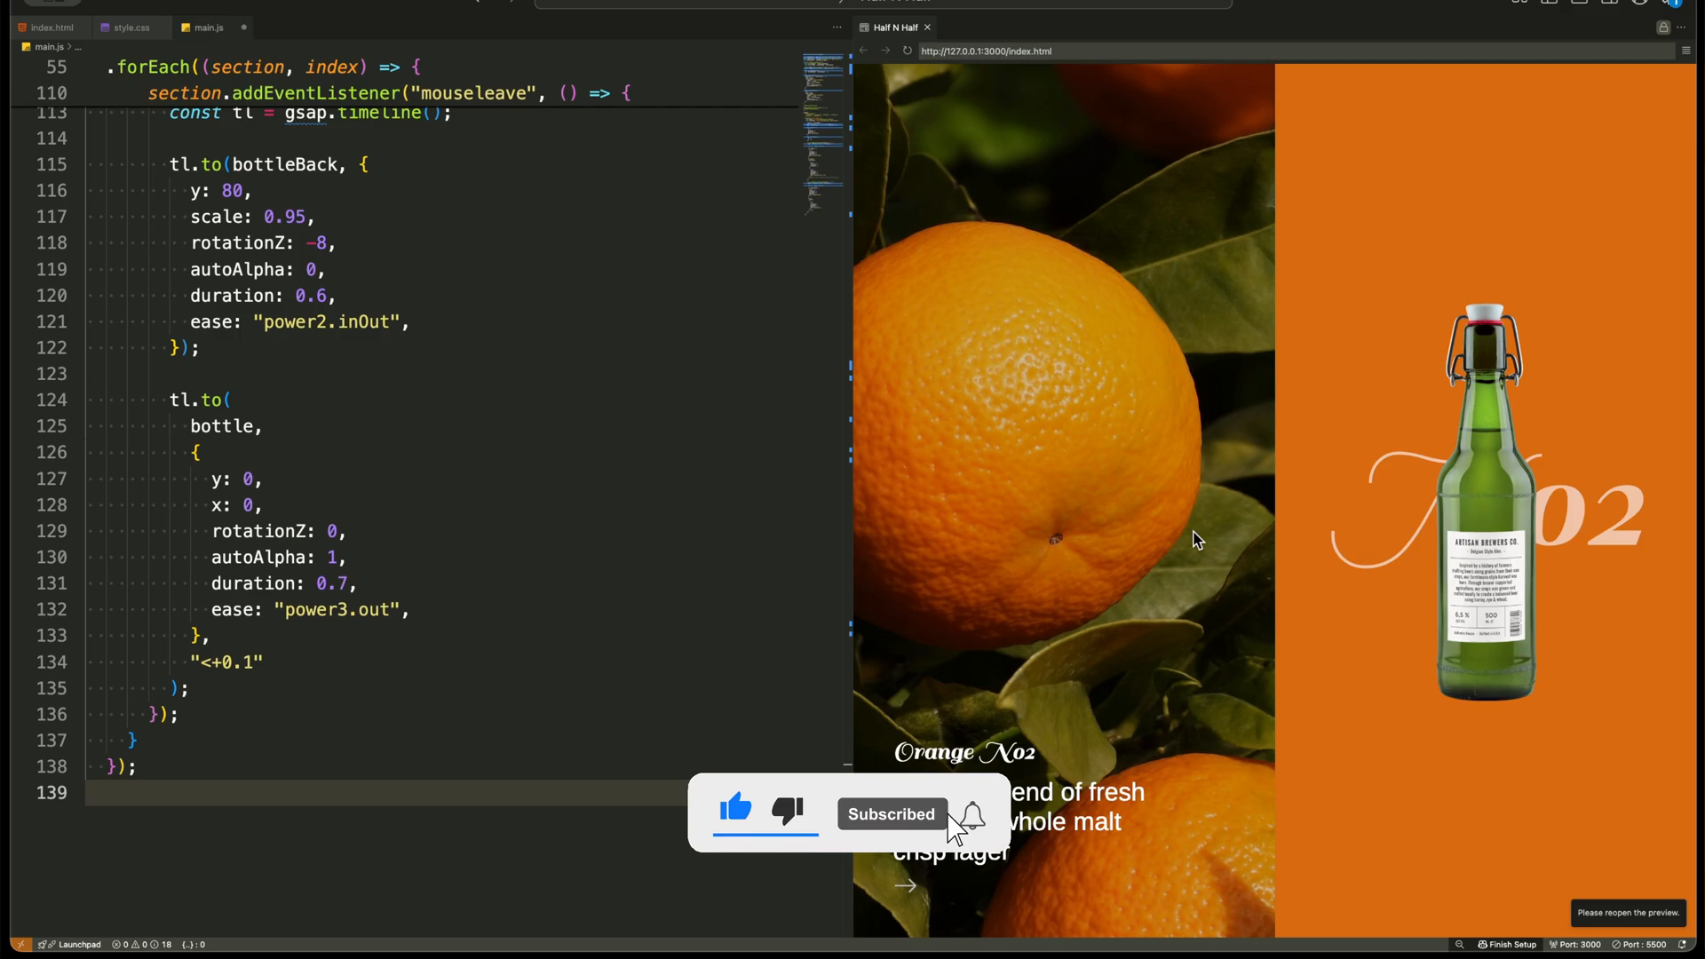
Scroll through the Live Server preview to check opposite-scrolling columns and hover the Lime bottle.
scroll(down, 3)
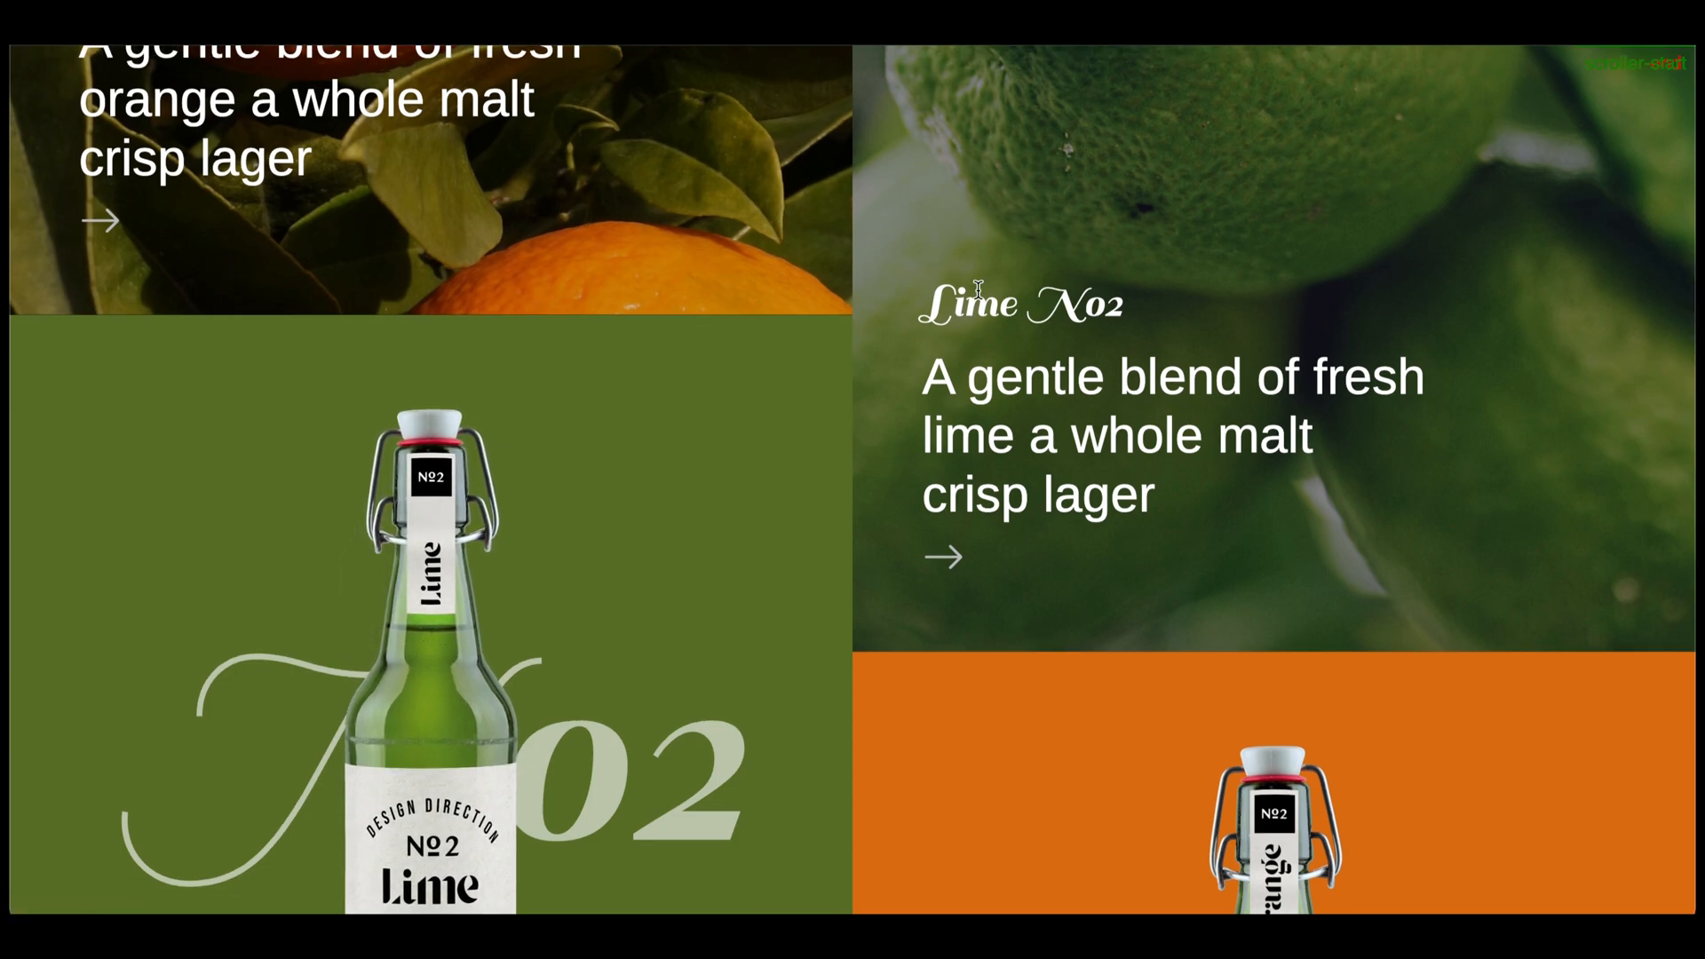
scroll(down, 3)
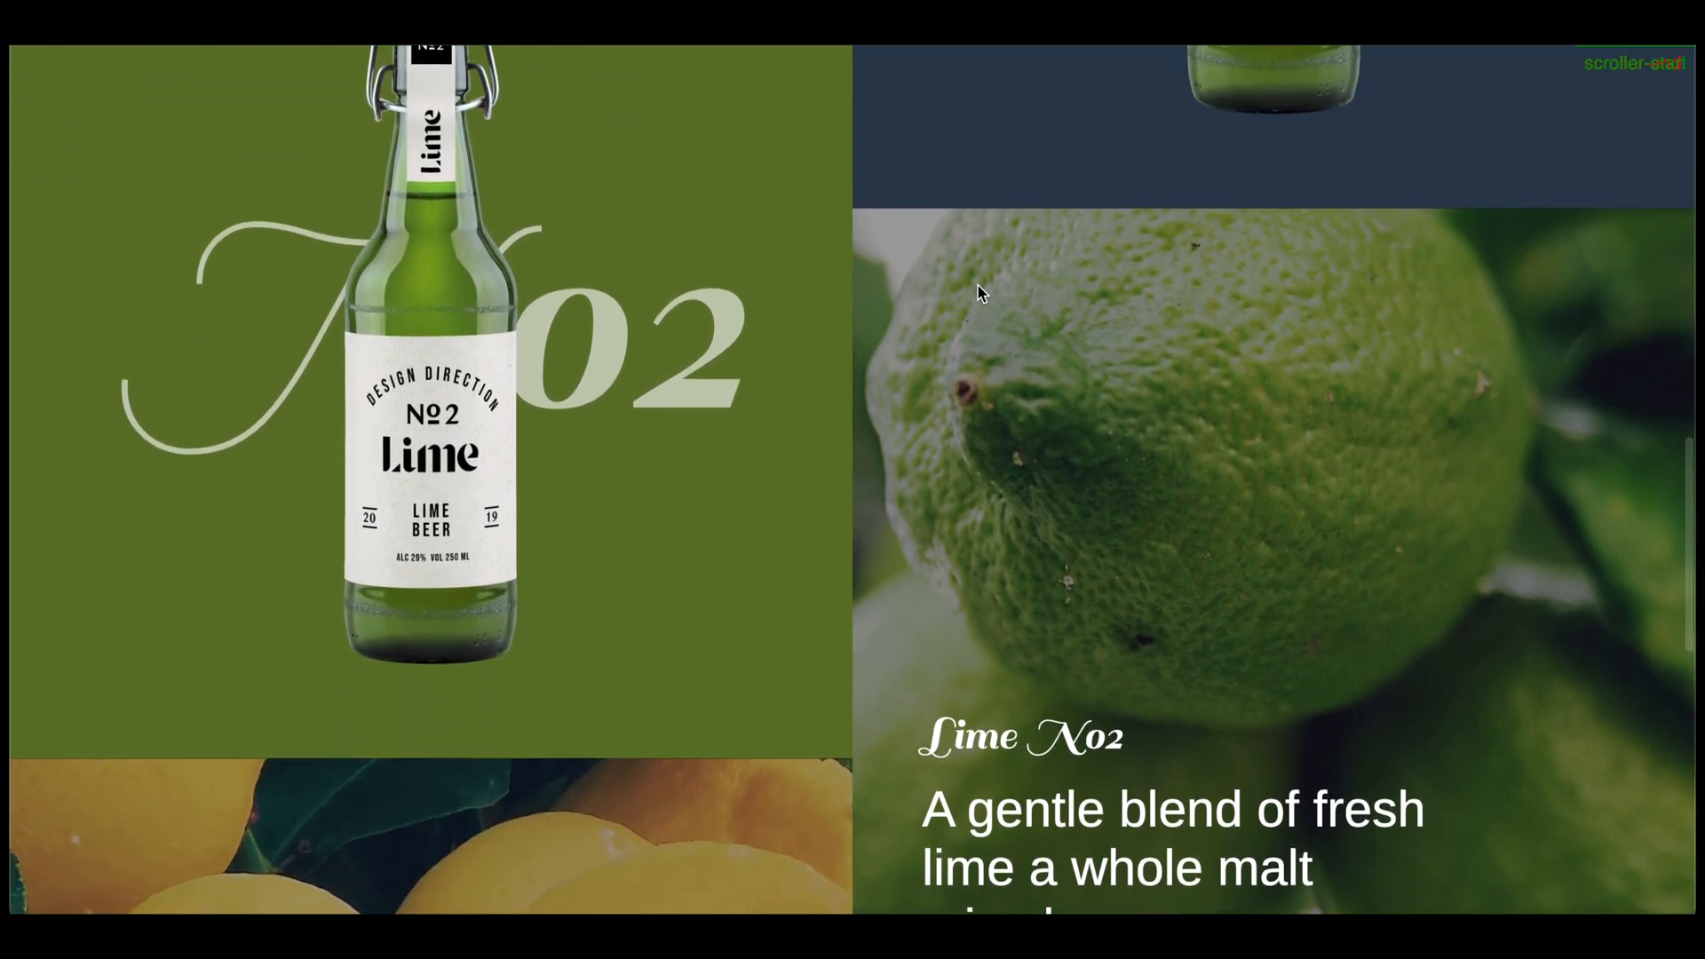
scroll(down, 3)
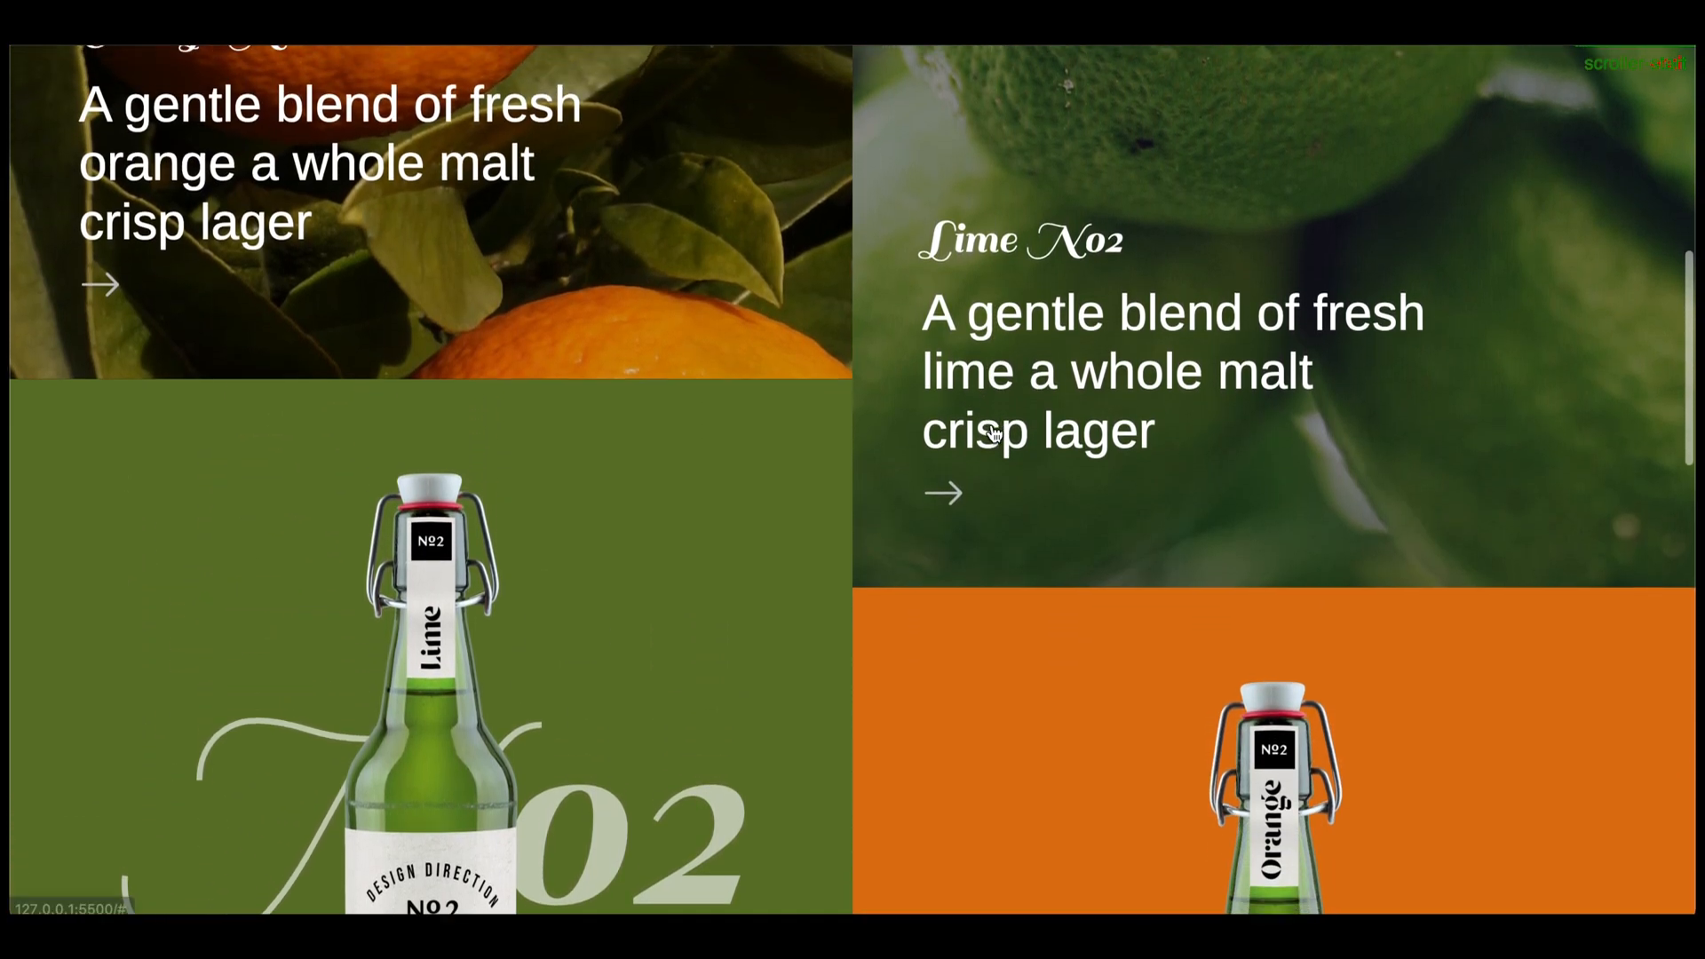
scroll(down, 3)
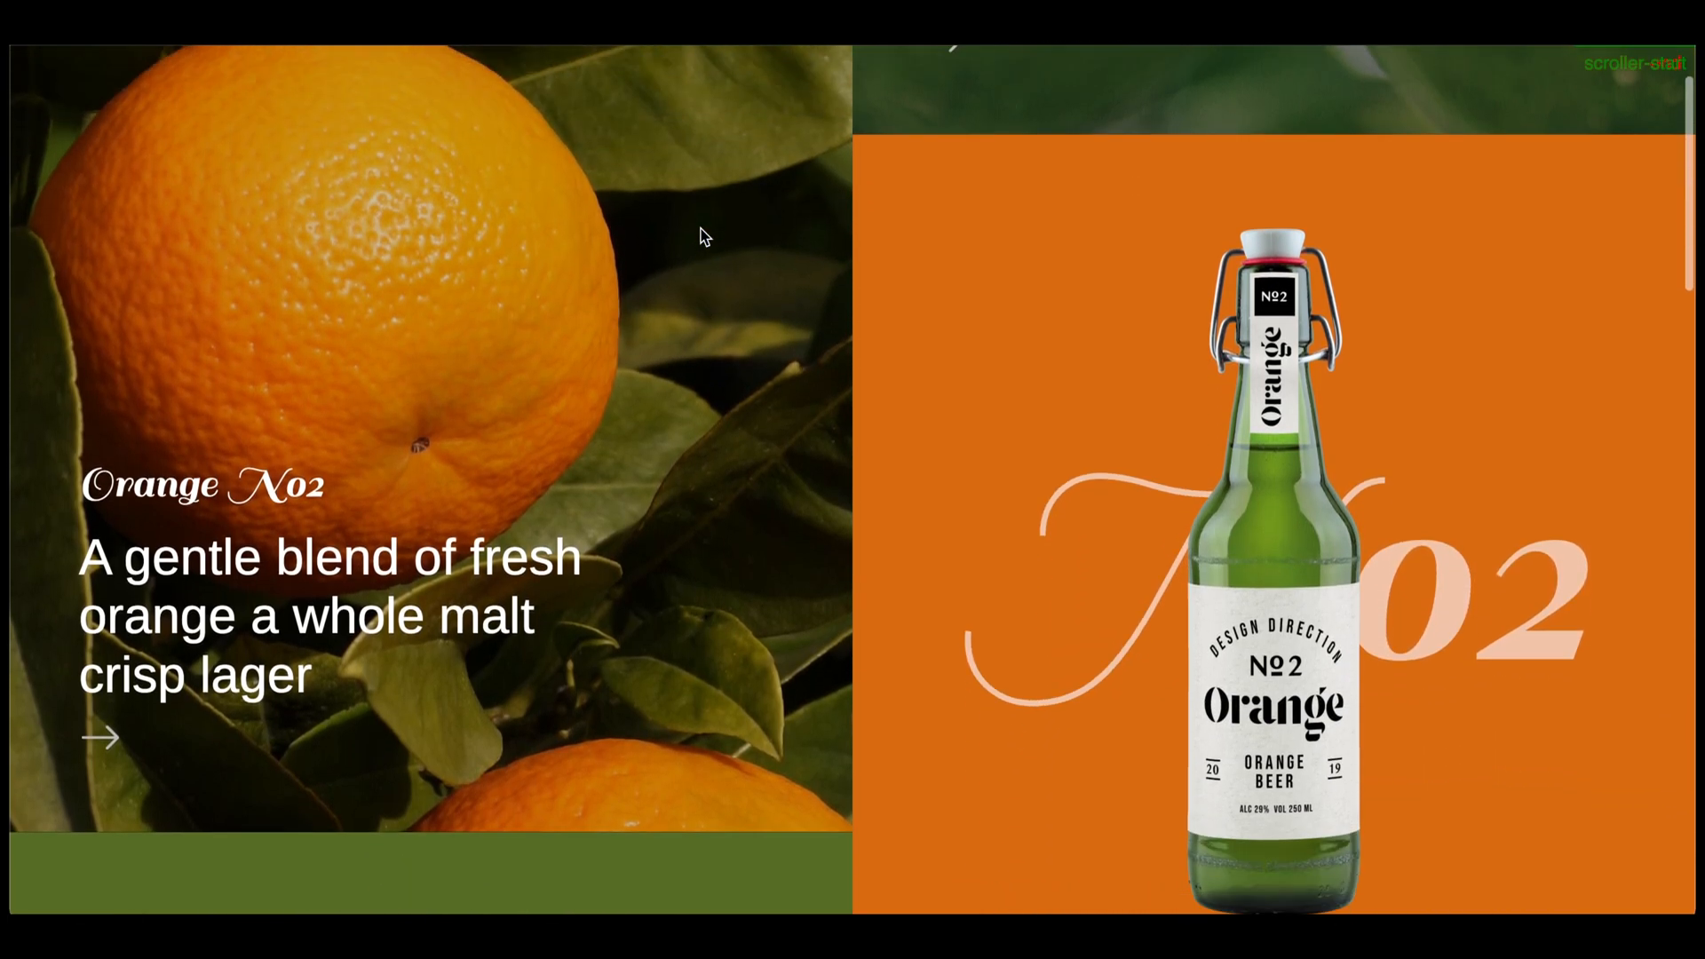
scroll(down, 3)
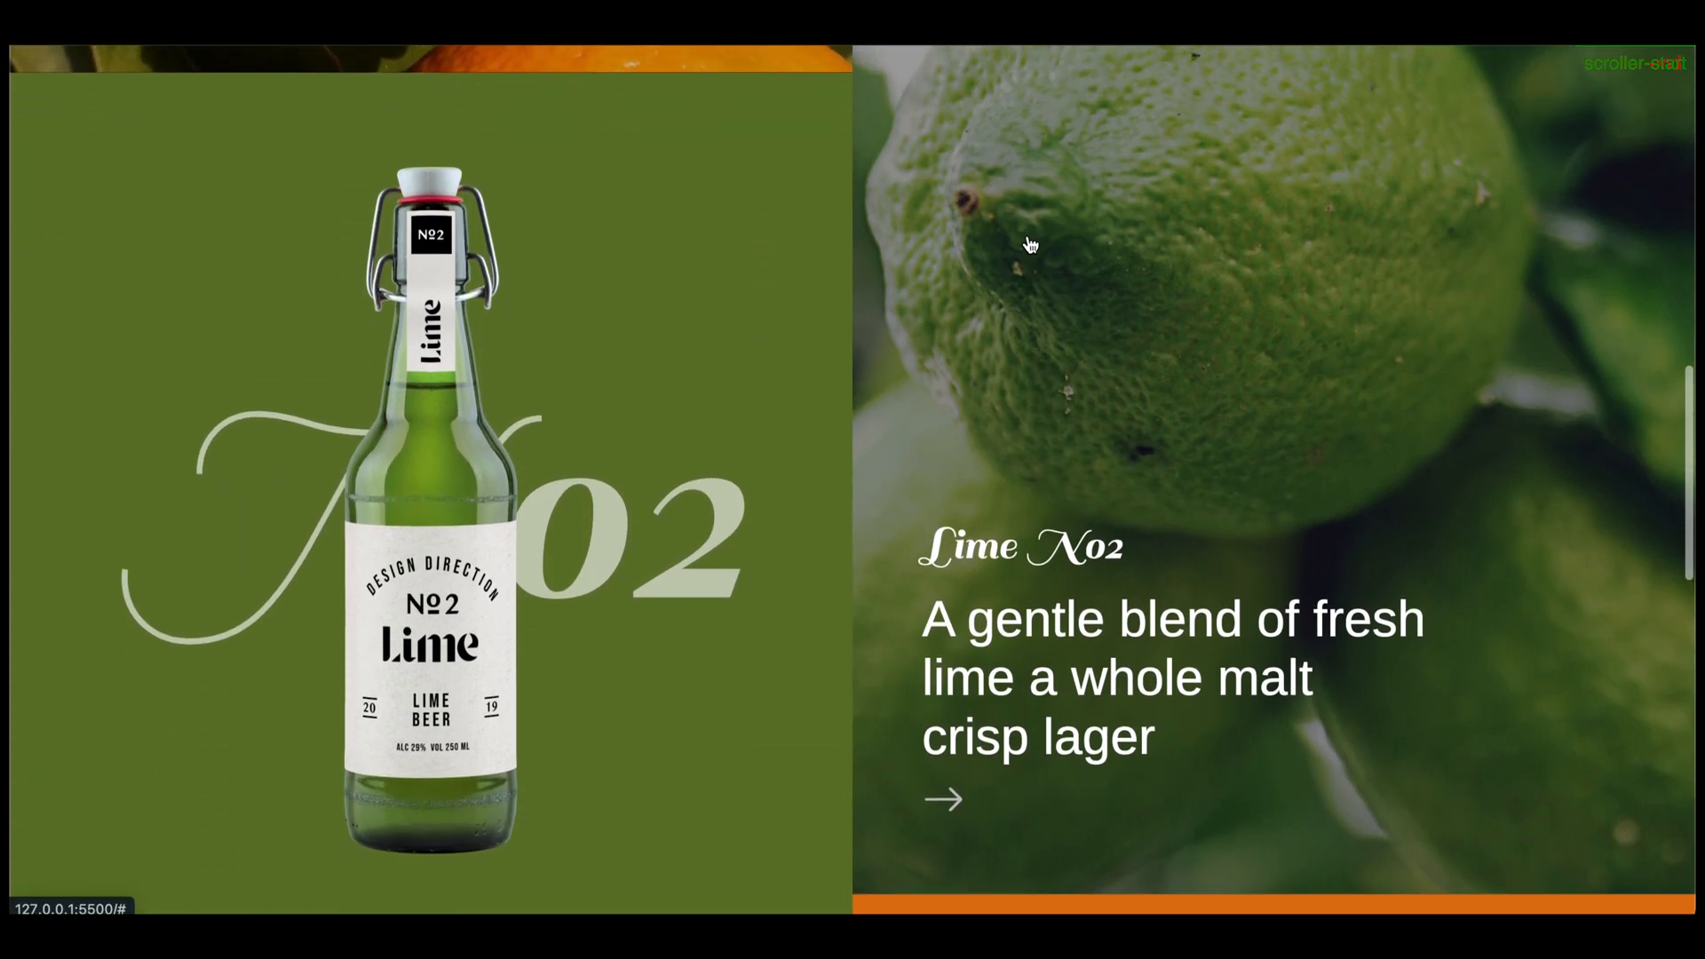
scroll(down, 3)
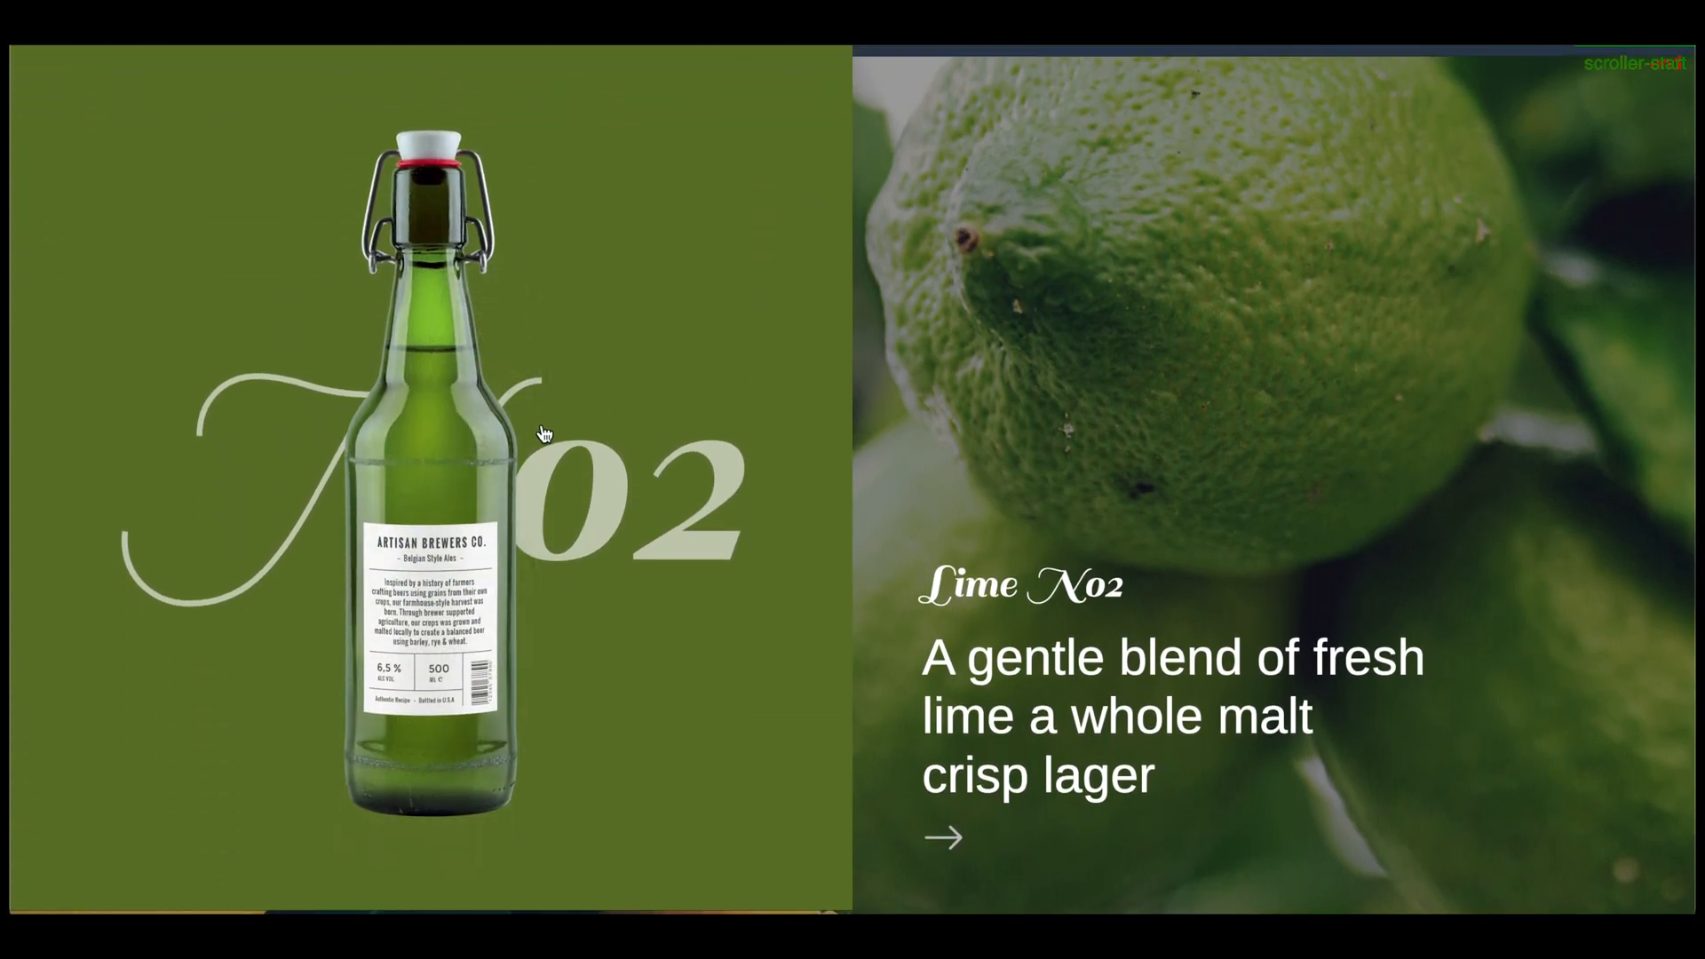